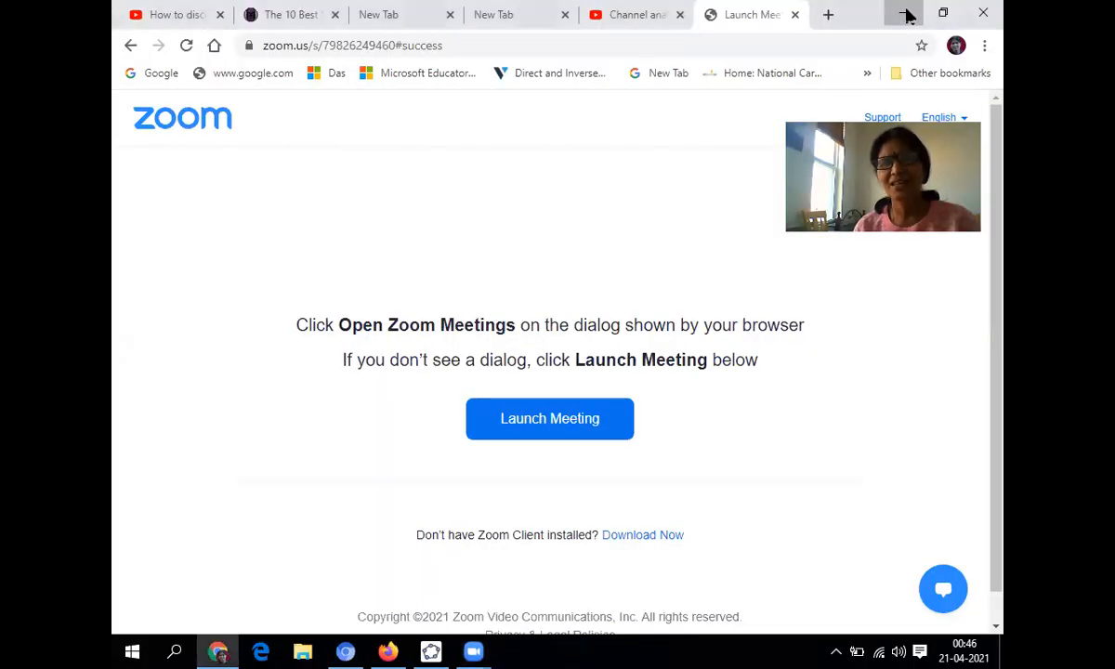
- Minimize the Chrome window showing the Zoom launch page to reveal the desktop
click(906, 13)
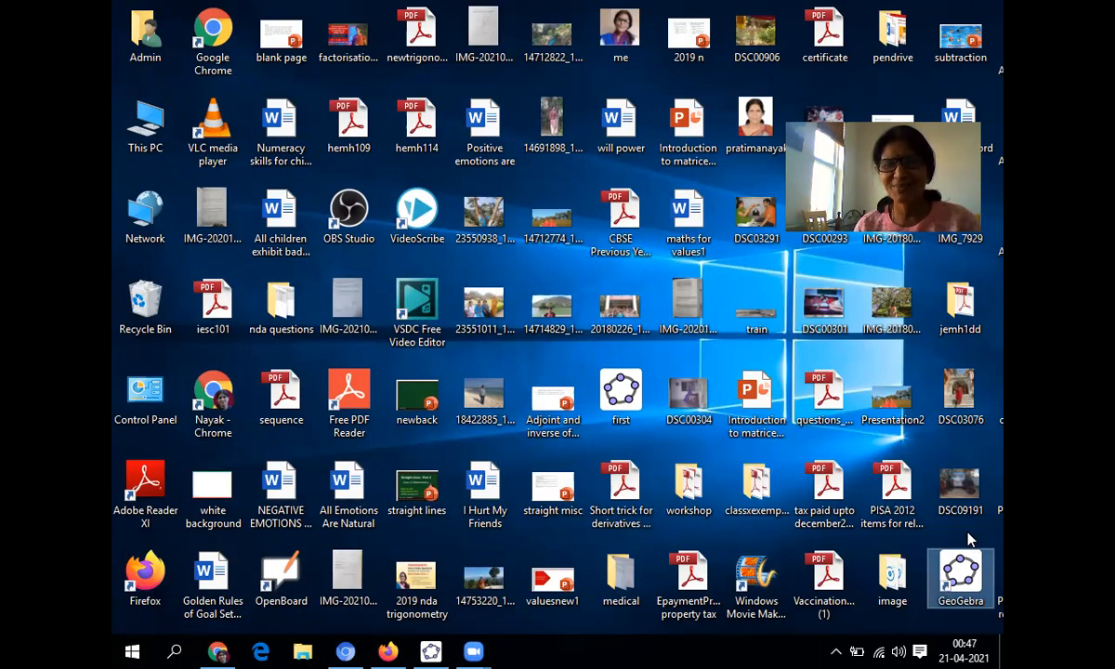
mouse_move(947, 535)
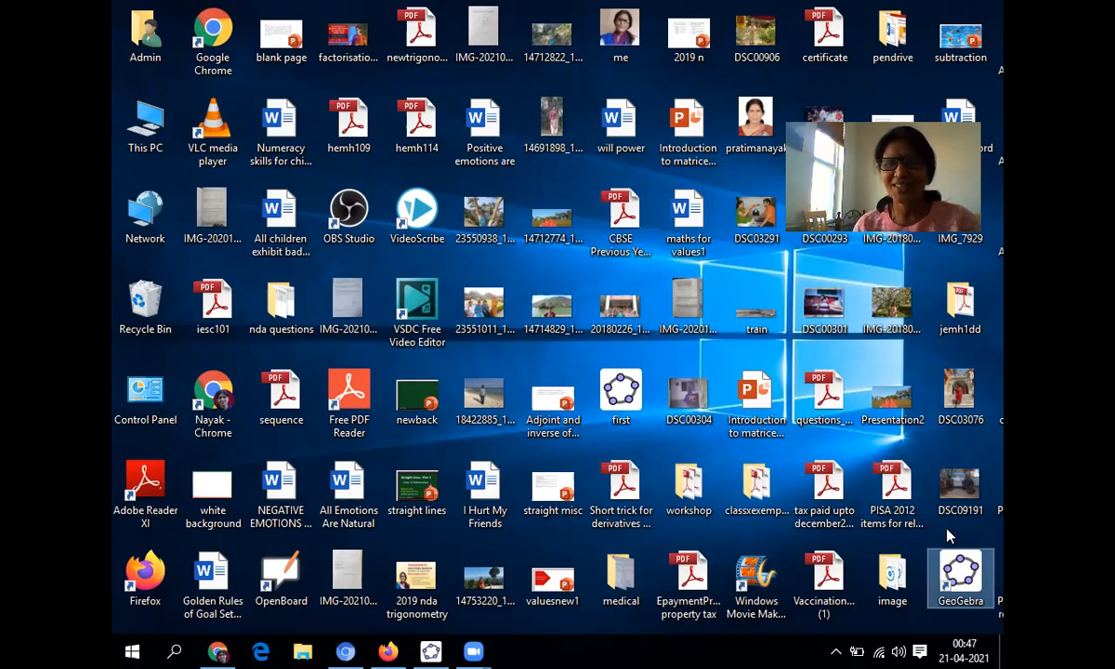
mouse_move(960, 581)
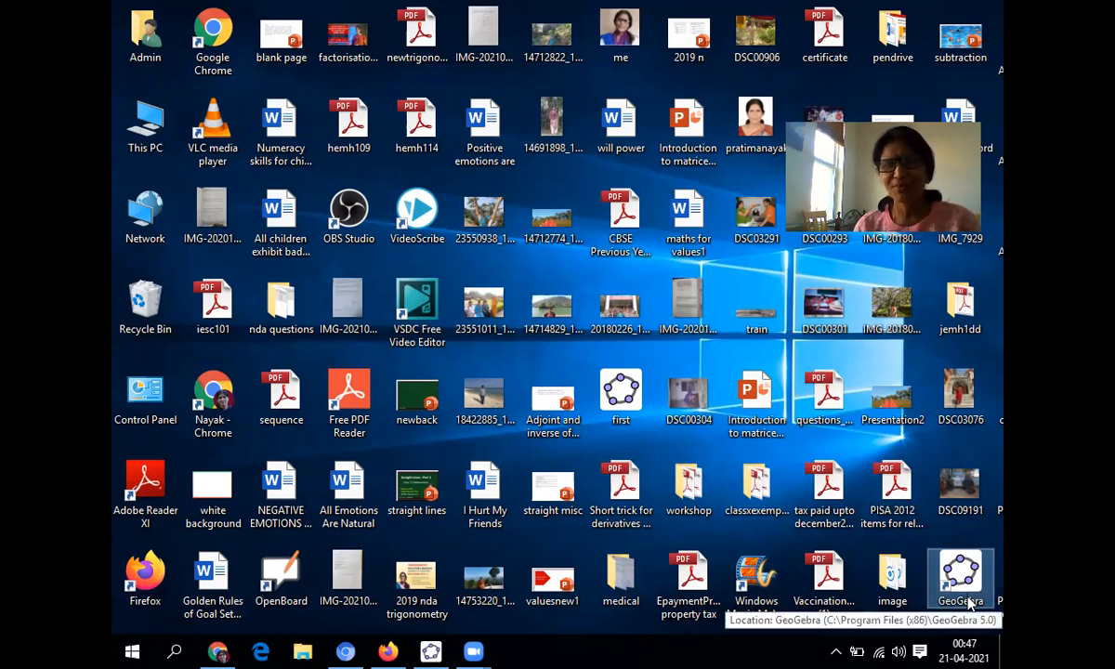
mouse_move(957, 540)
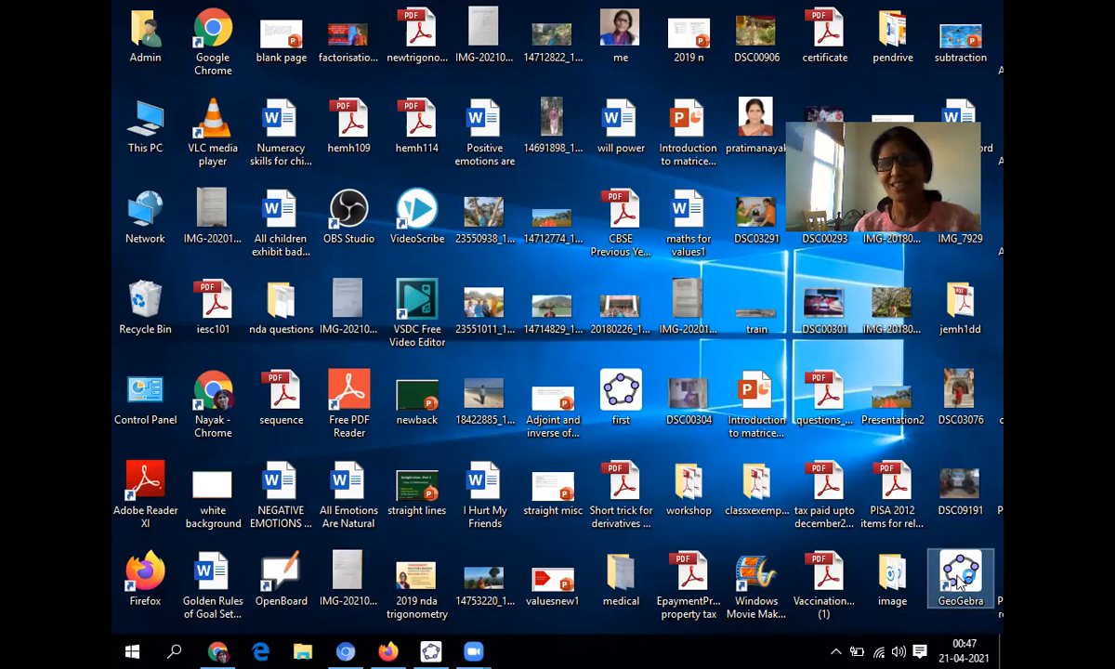
- Launch GeoGebra Classic 5 from its desktop shortcut
double_click(960, 576)
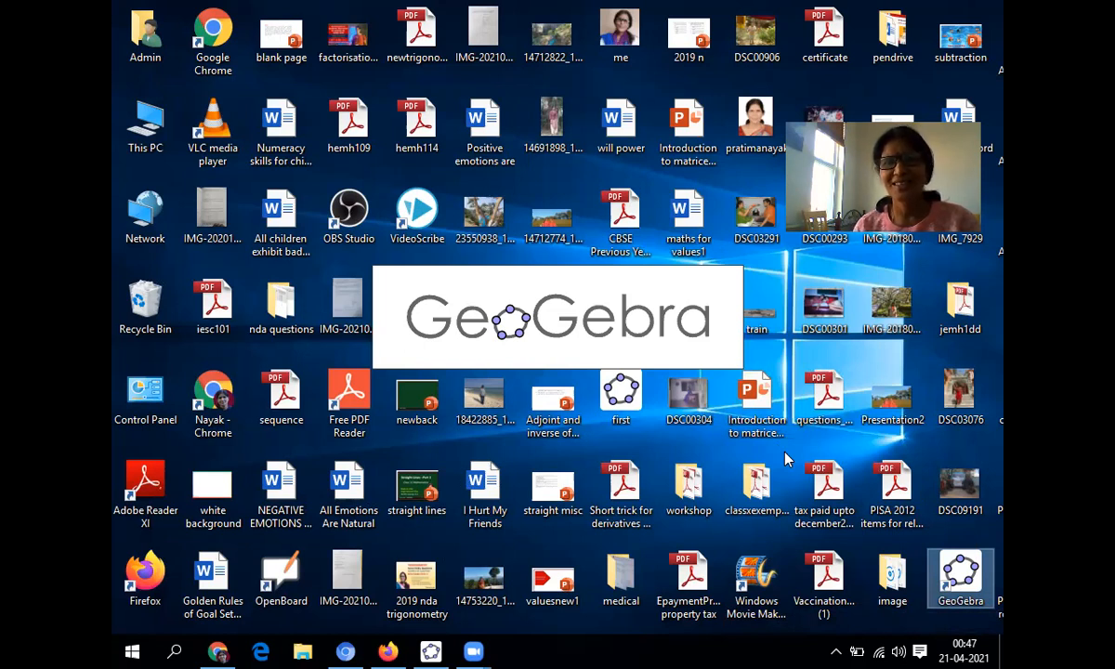
double_click(960, 578)
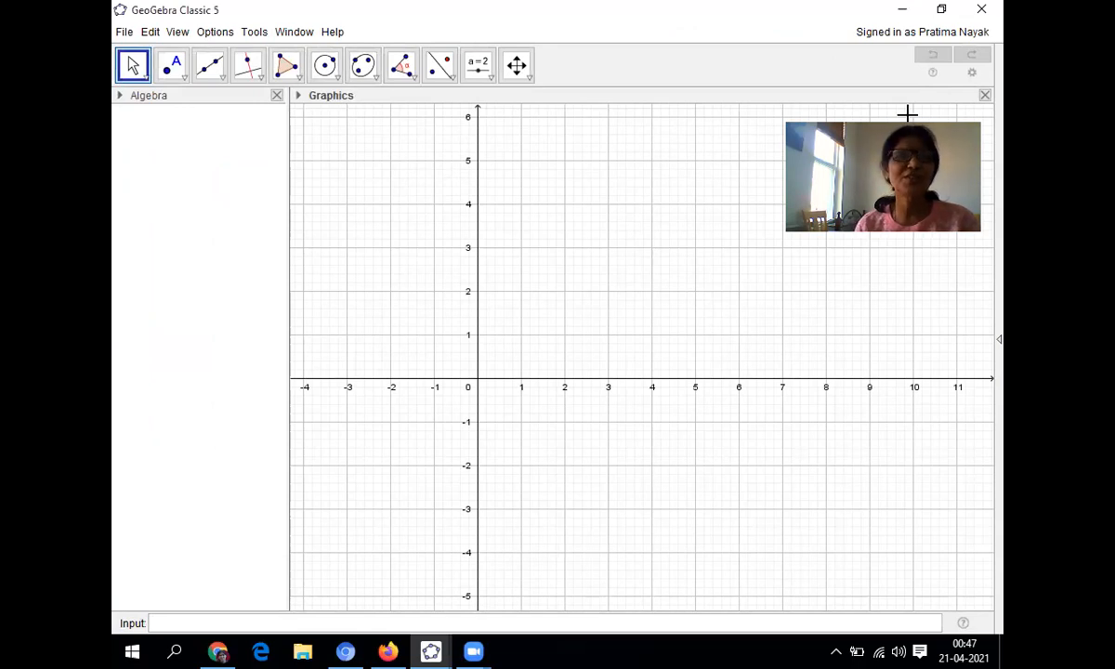
mouse_move(519, 107)
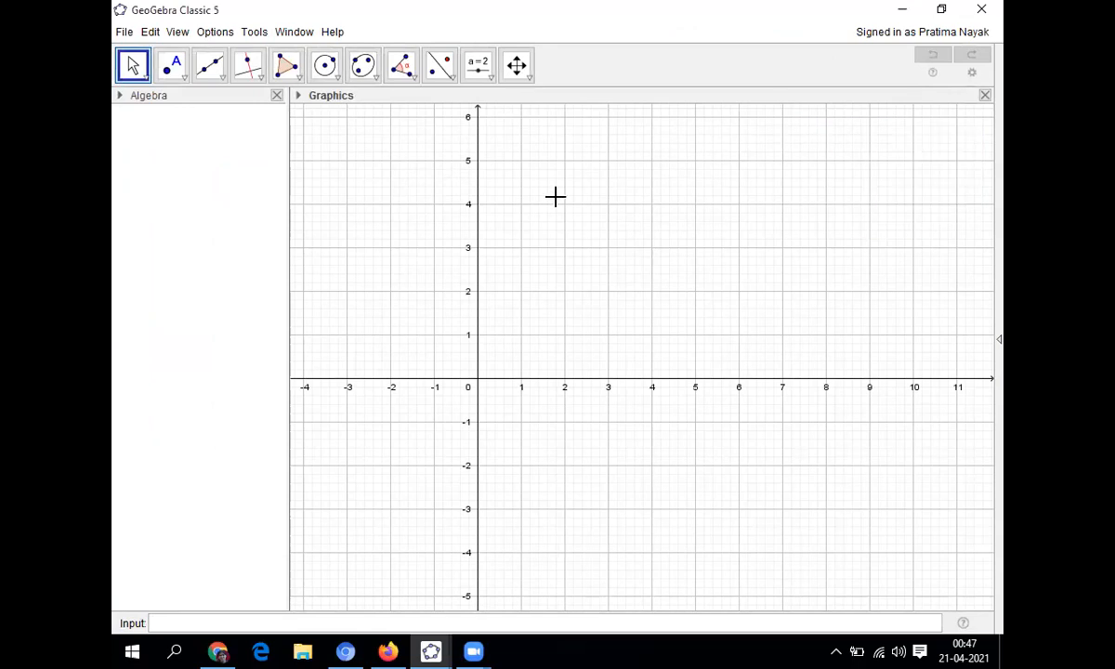
mouse_move(132, 65)
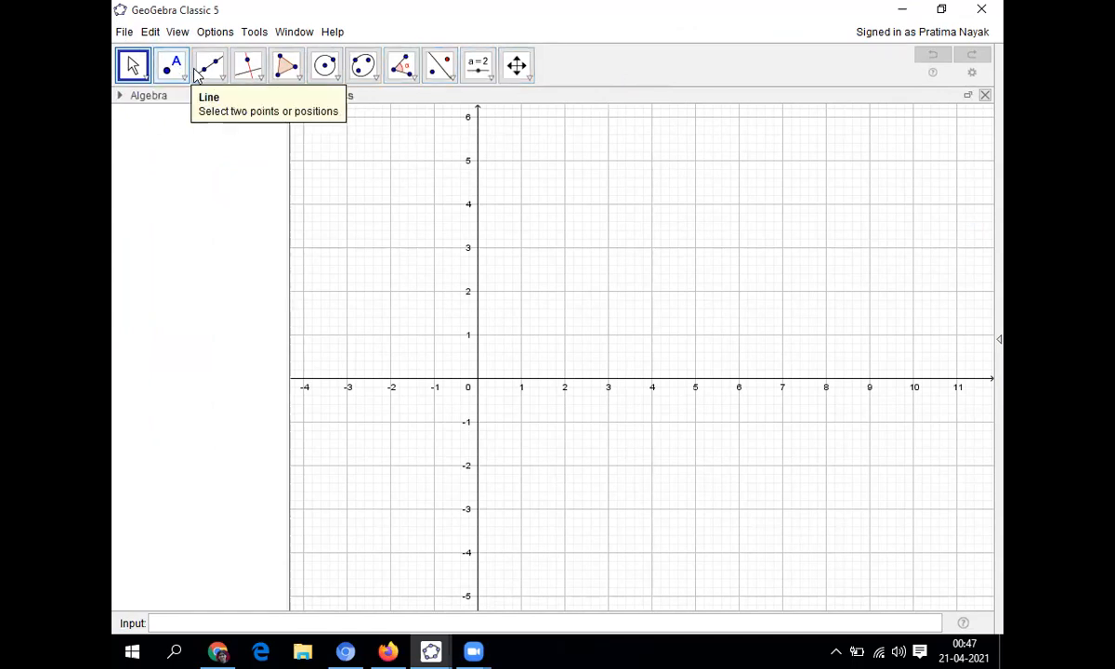
mouse_move(362, 65)
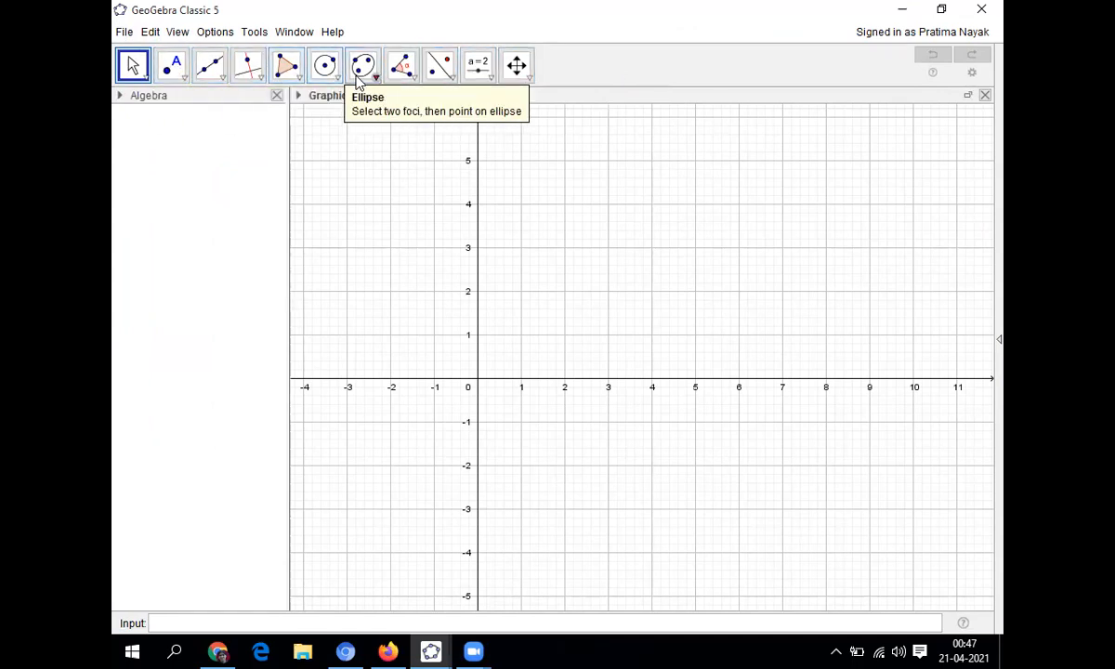
mouse_move(516, 64)
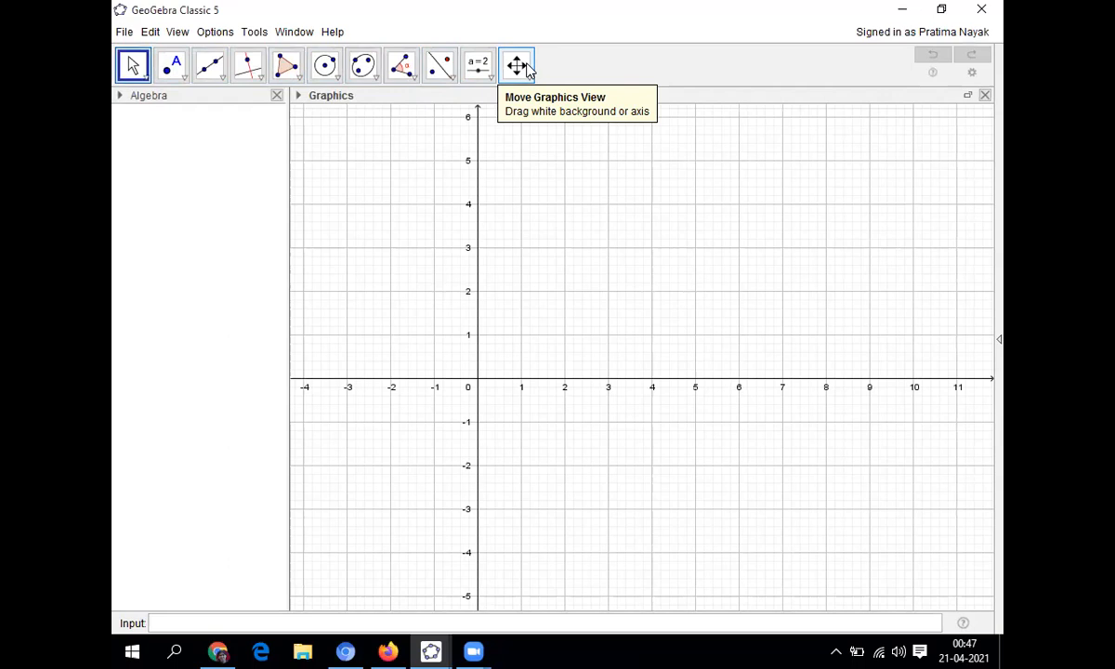
mouse_move(219, 172)
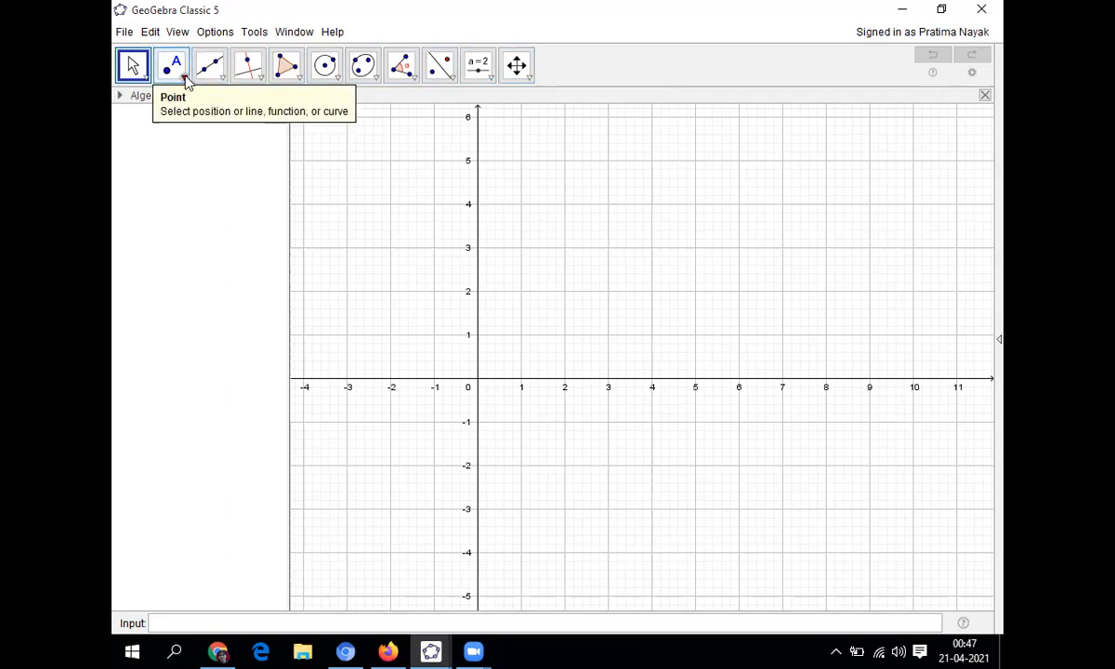
click(182, 76)
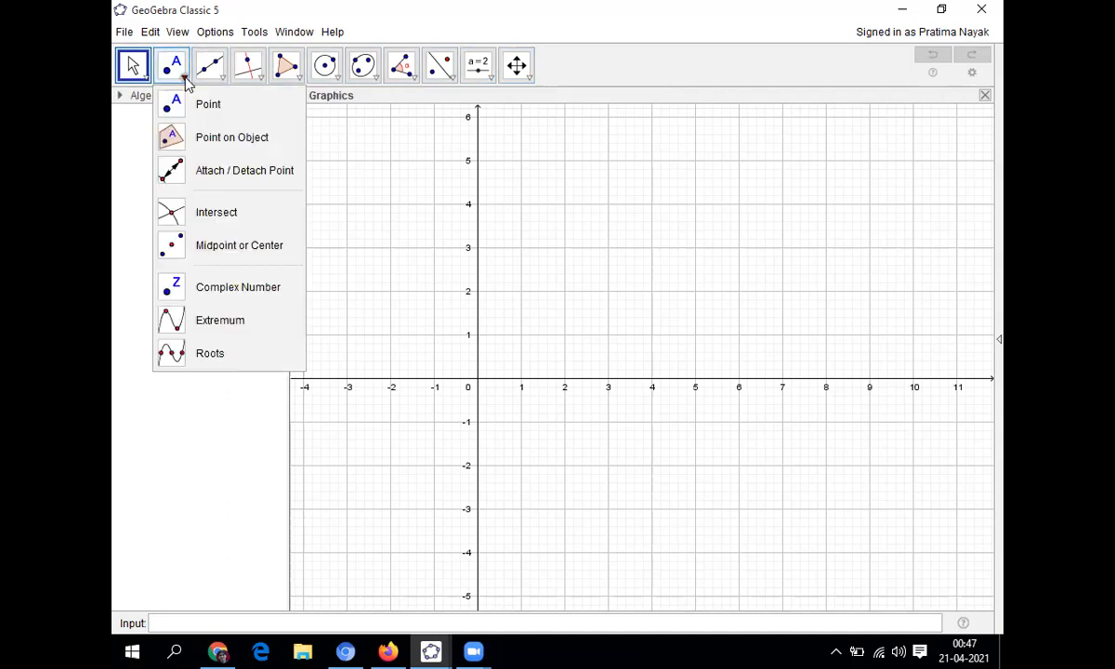
mouse_move(208, 104)
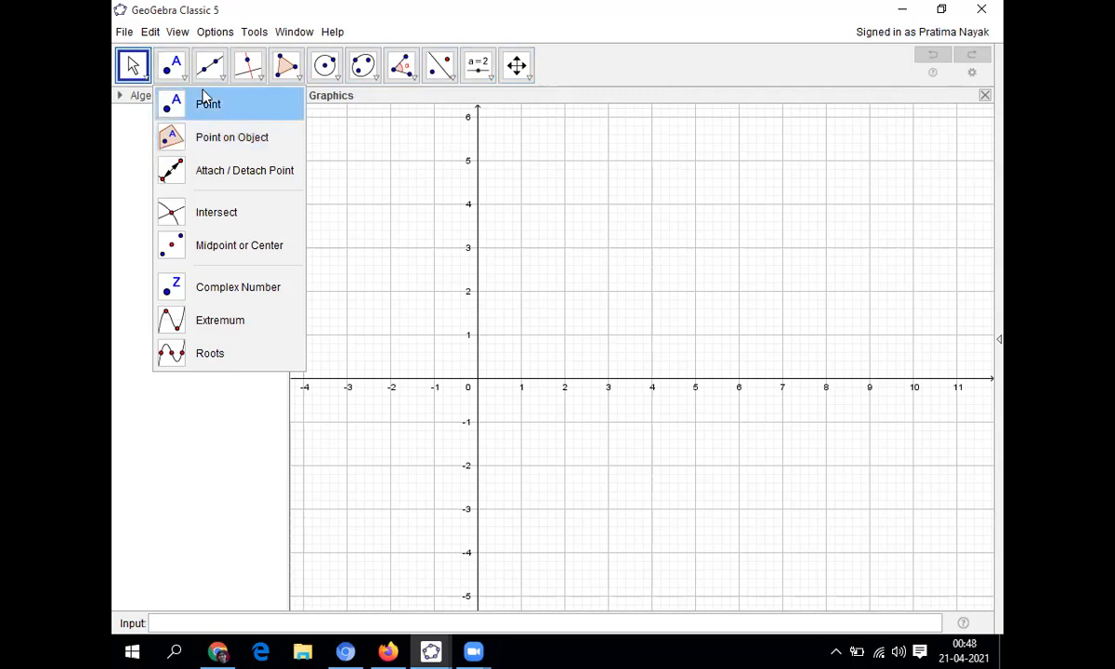
click(208, 65)
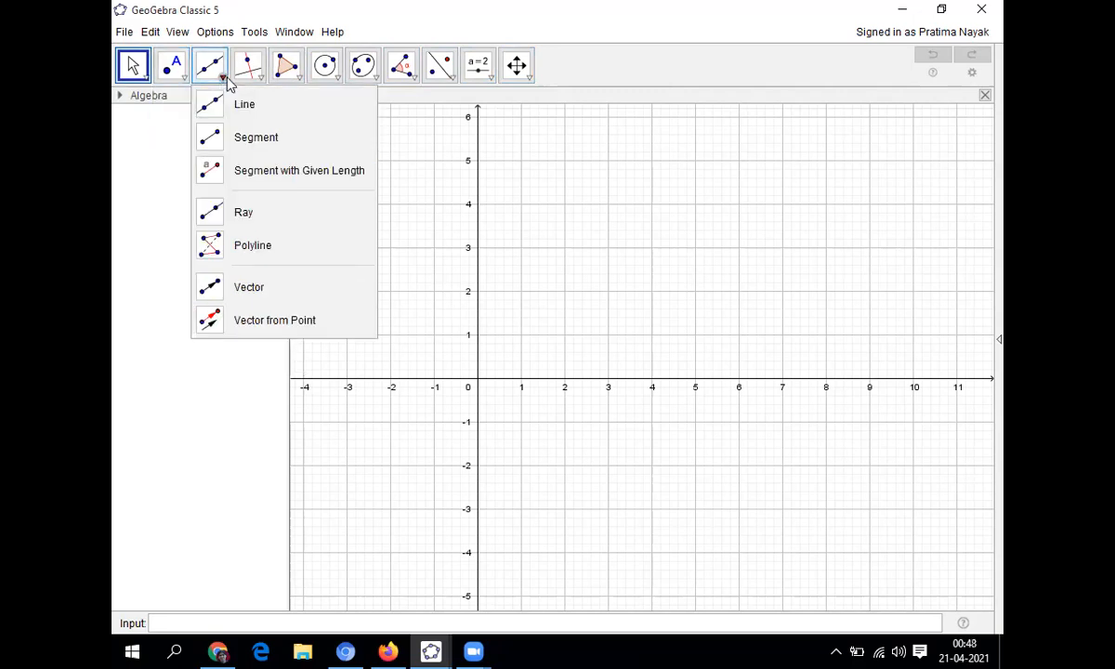
mouse_move(256, 136)
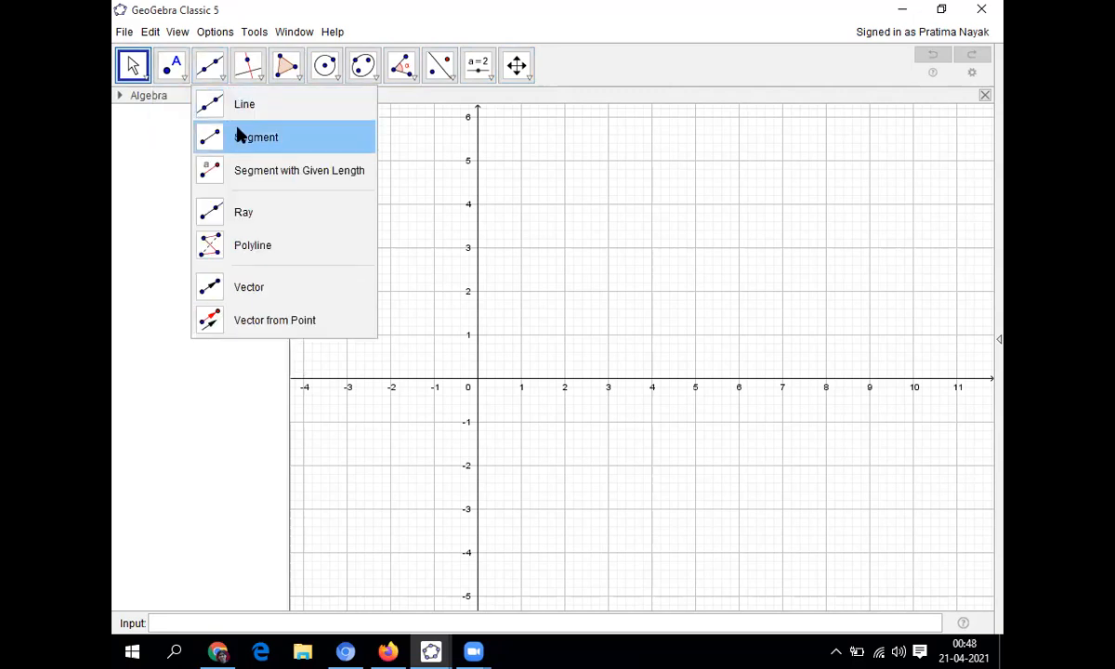
mouse_move(256, 175)
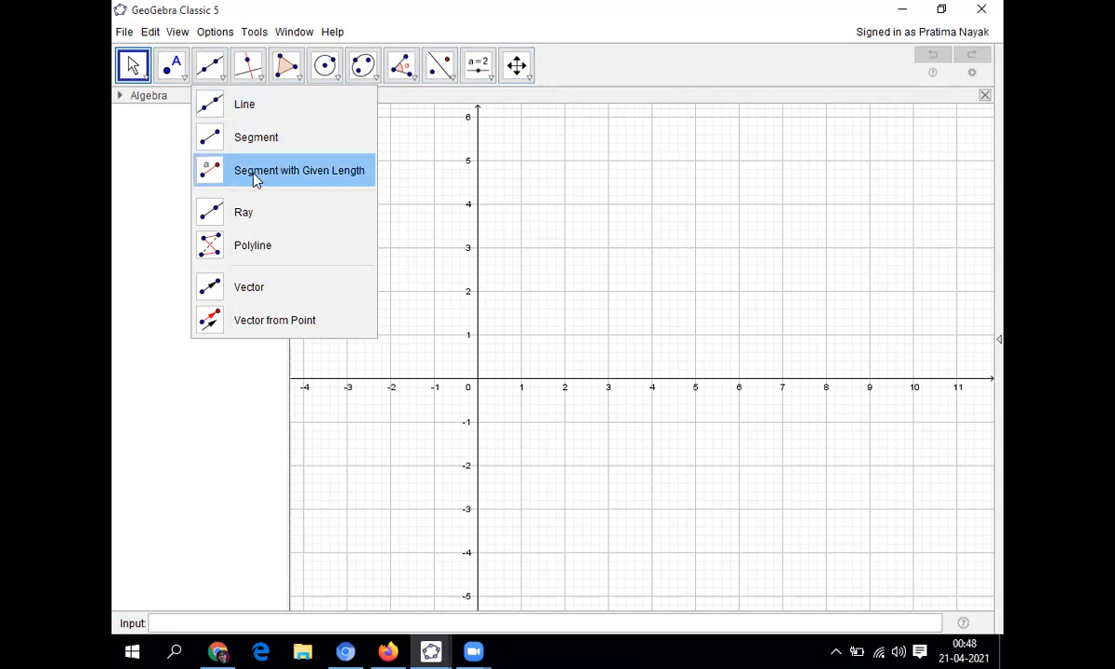
mouse_move(272, 136)
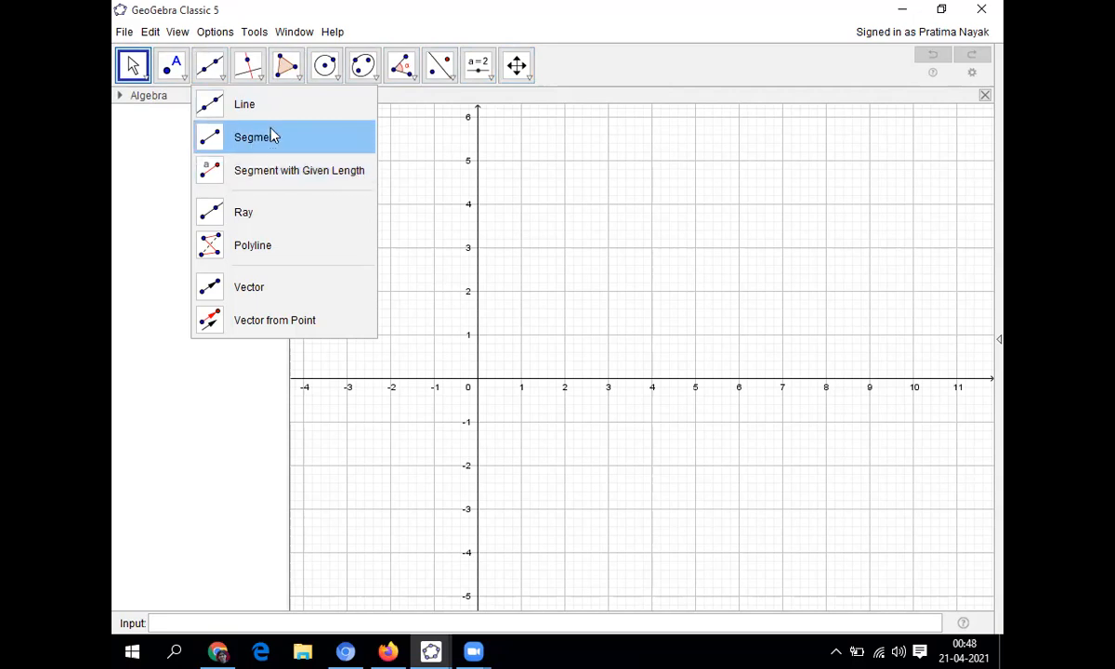
click(248, 65)
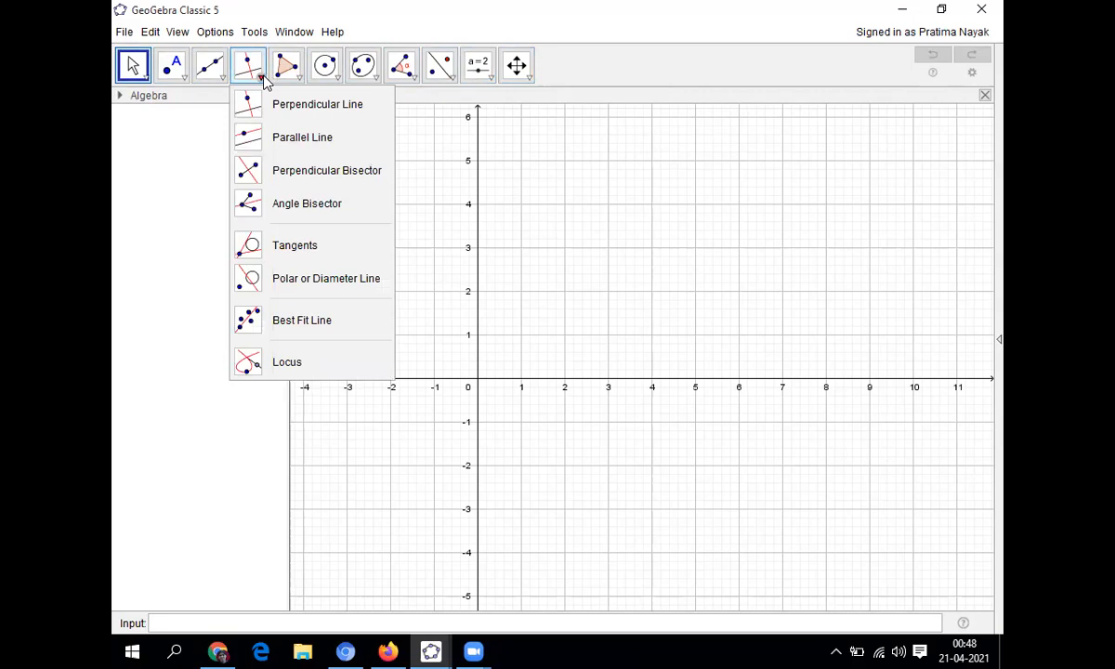
click(325, 65)
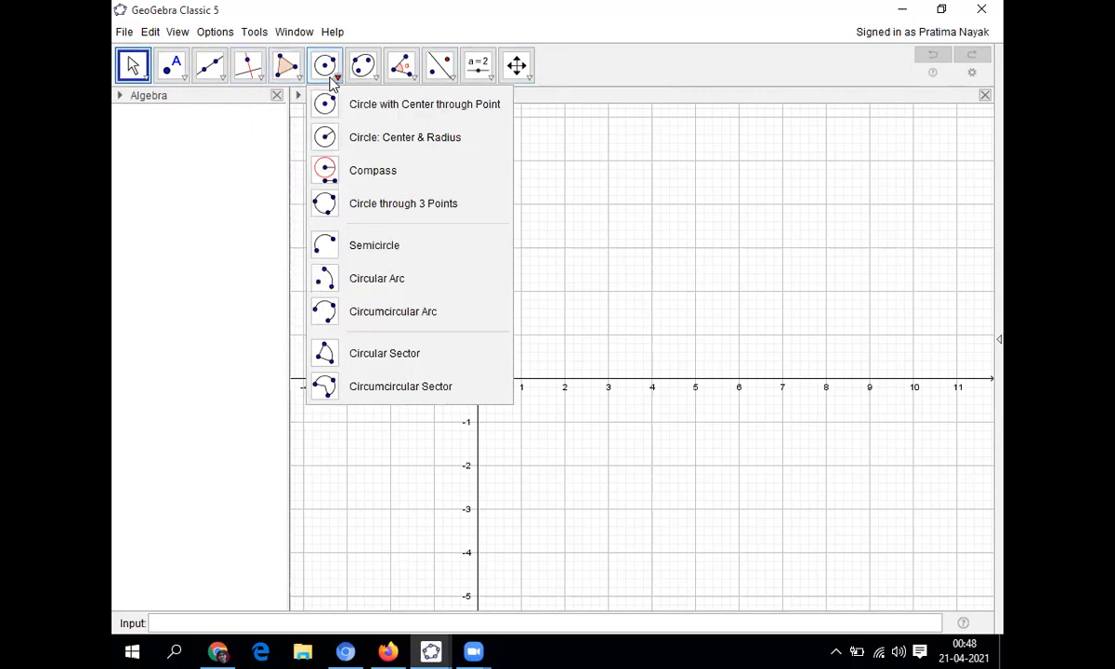
click(402, 64)
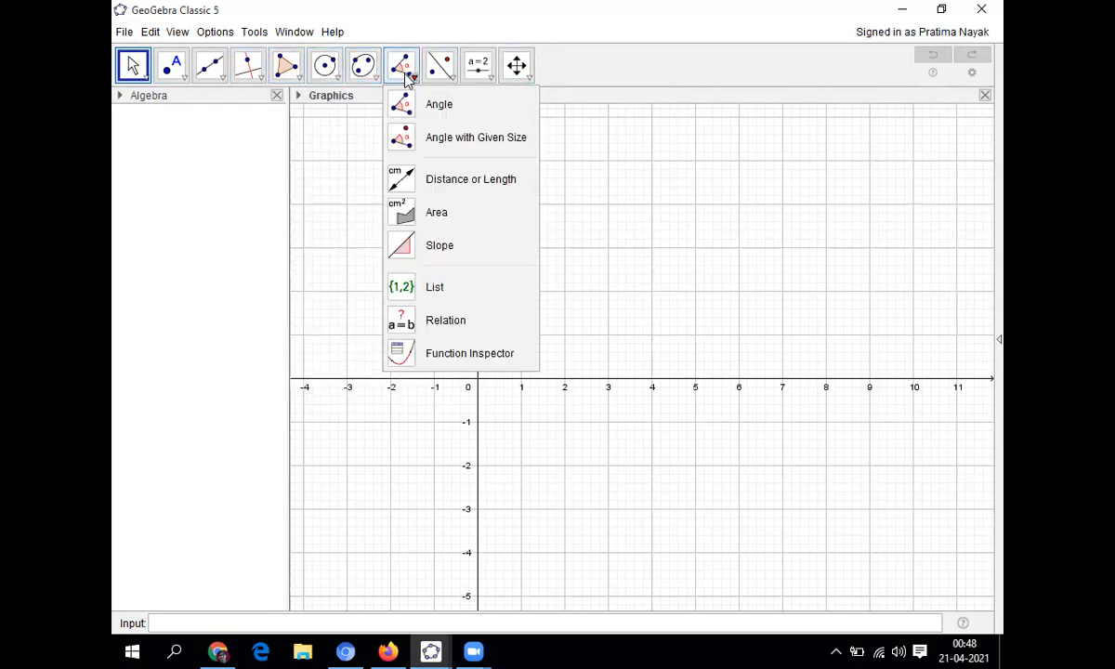
click(440, 65)
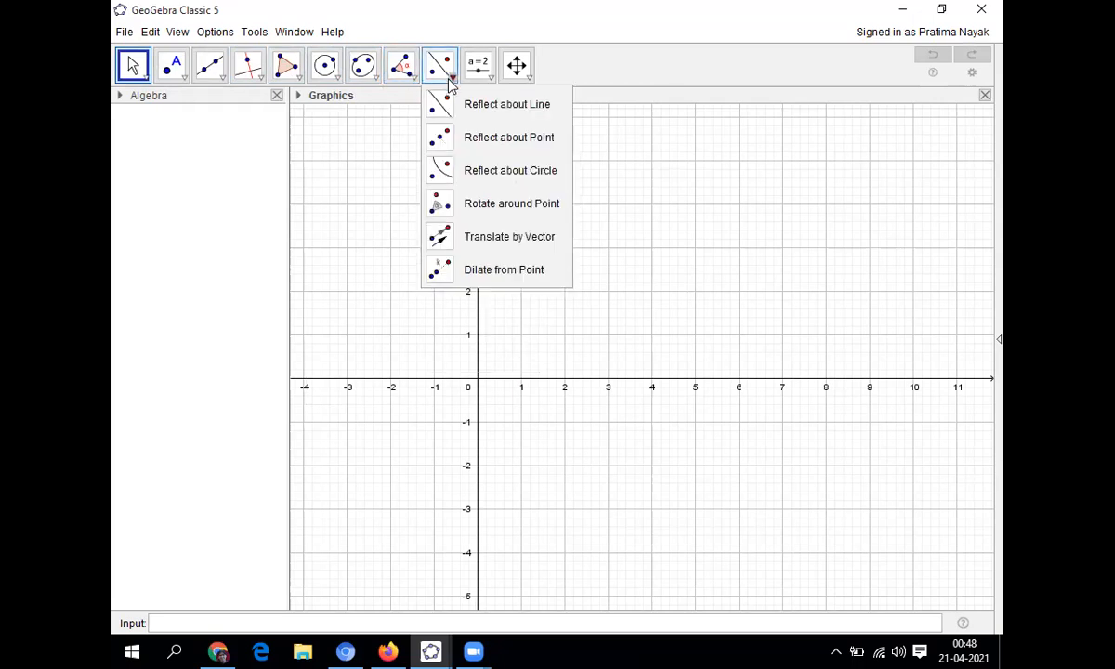
click(478, 64)
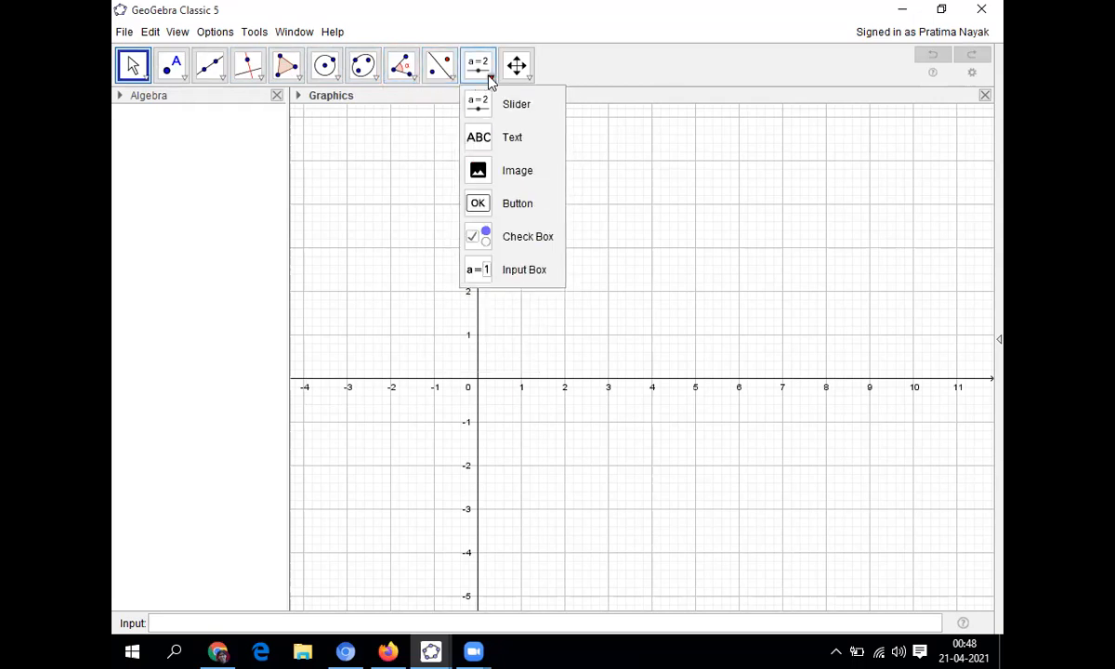
mouse_move(512, 137)
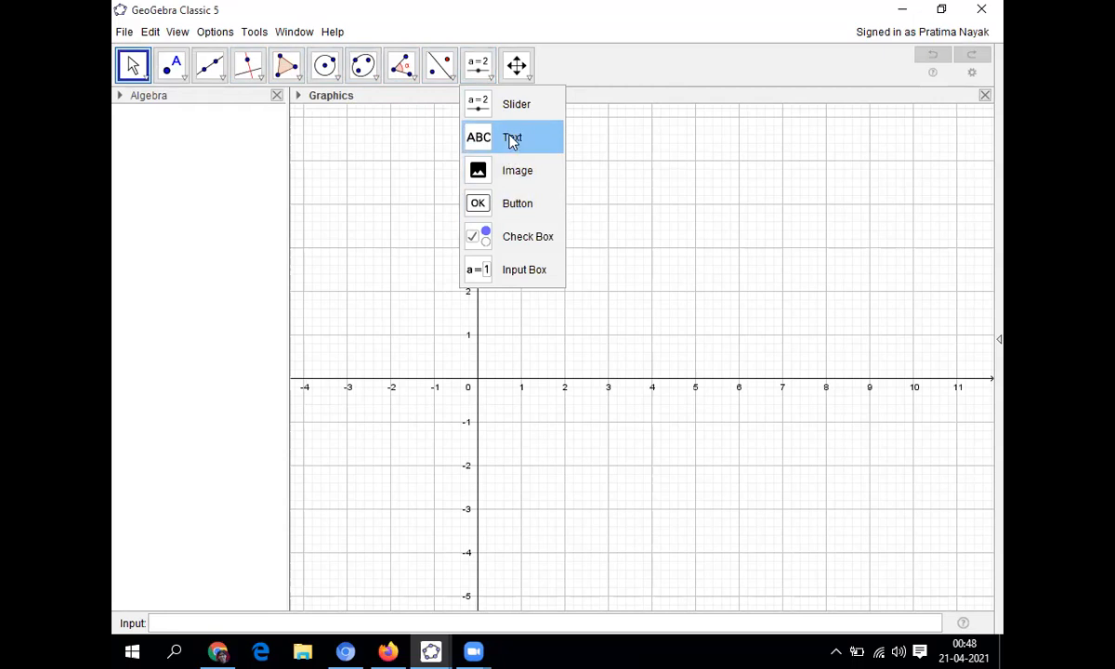
mouse_move(517, 141)
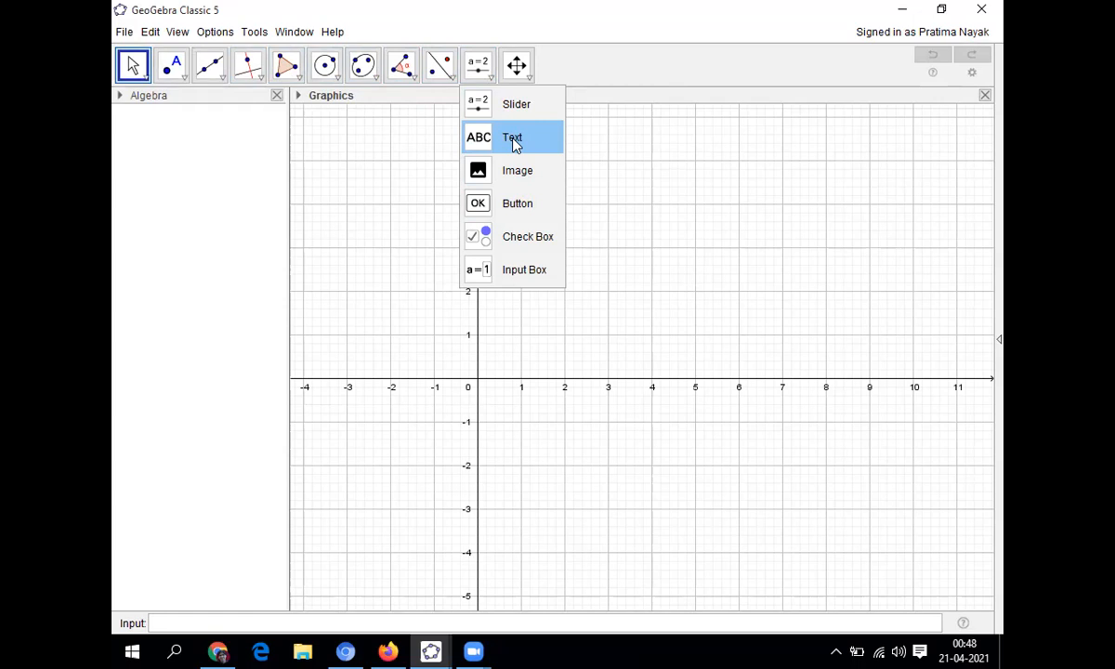
click(209, 65)
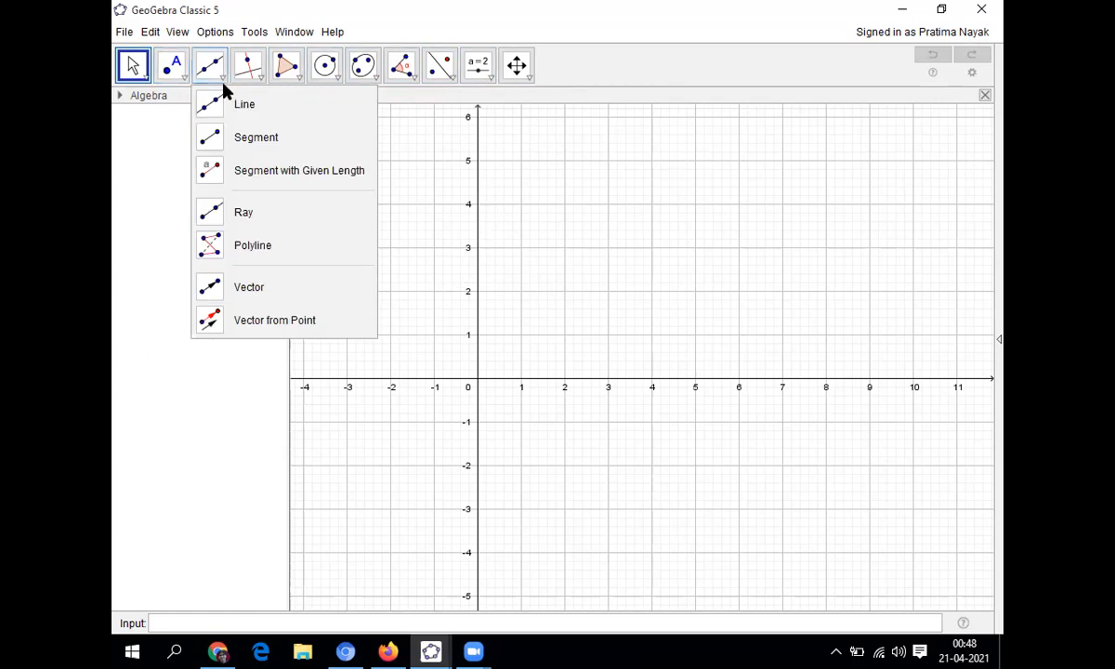
mouse_move(256, 137)
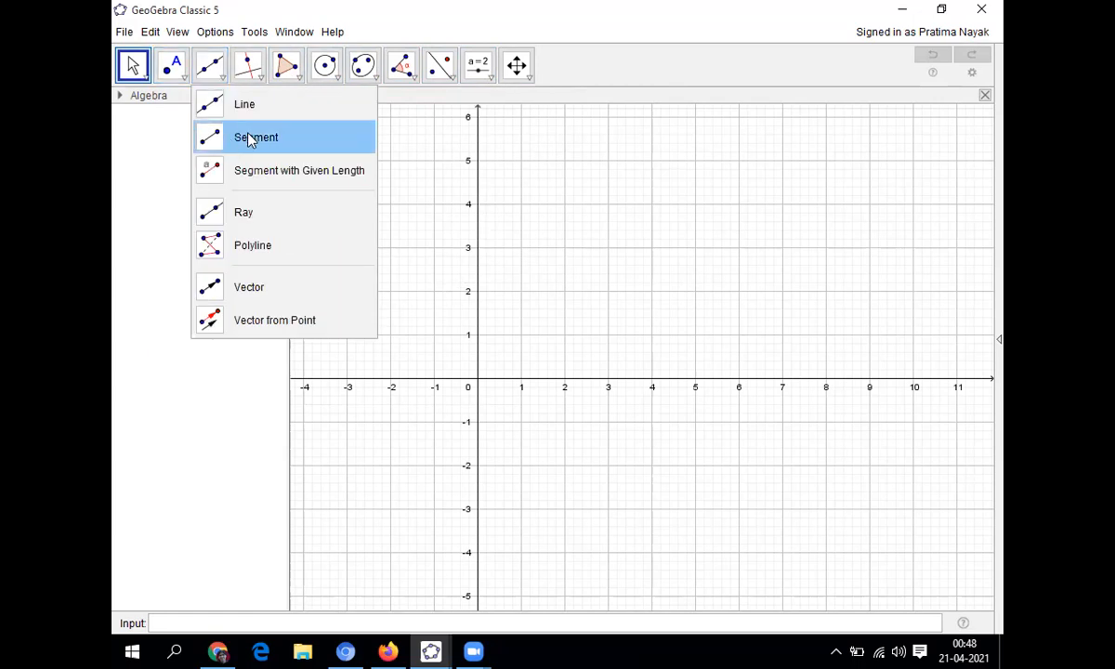
mouse_move(139, 112)
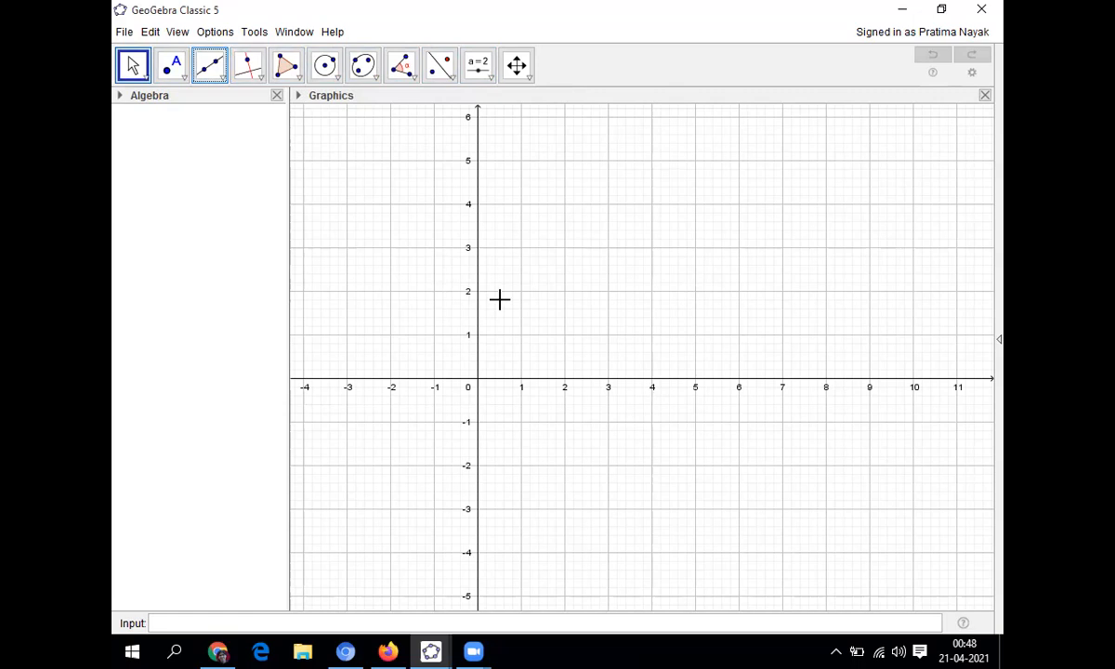
mouse_move(524, 362)
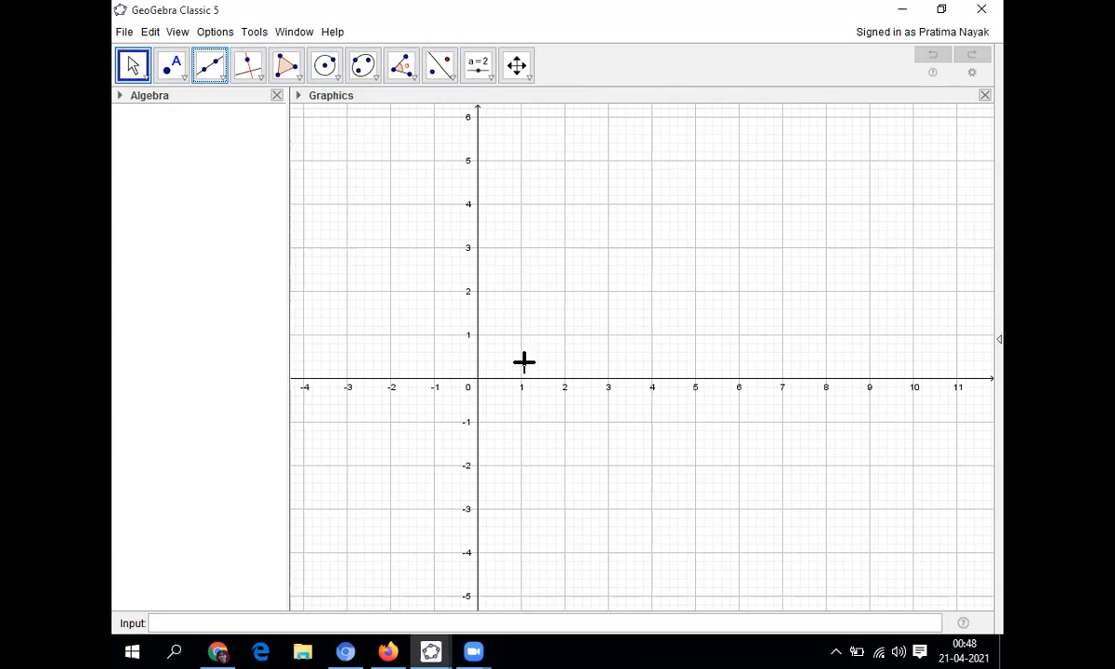
mouse_move(302, 102)
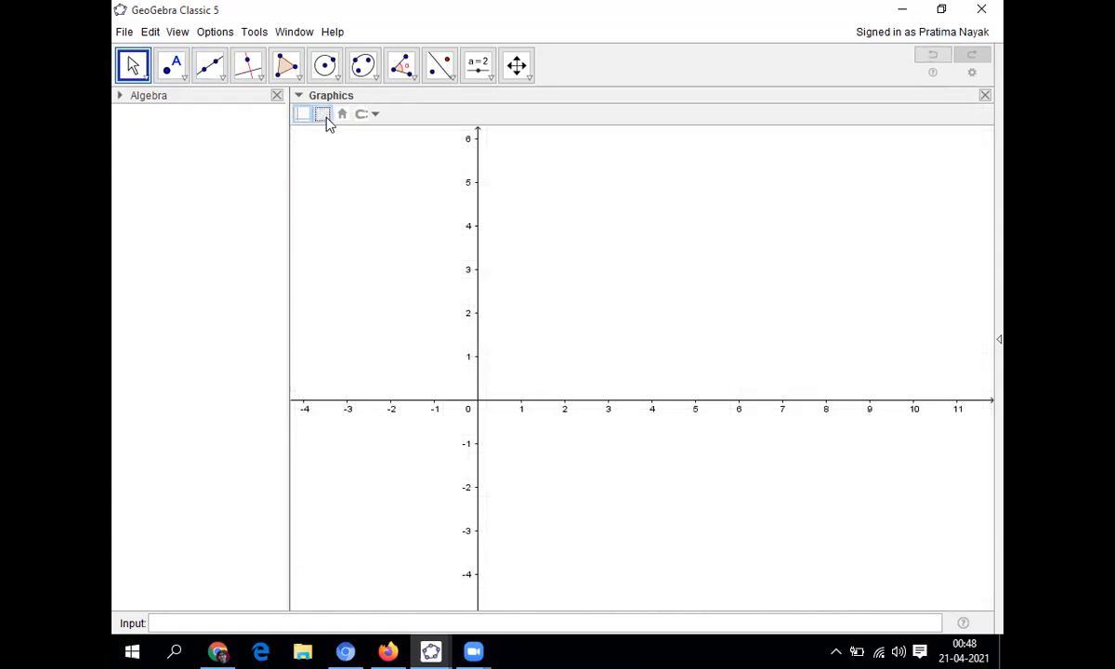
- Switch off the axes and grid in the Graphics style bar for a blank sheet
click(302, 114)
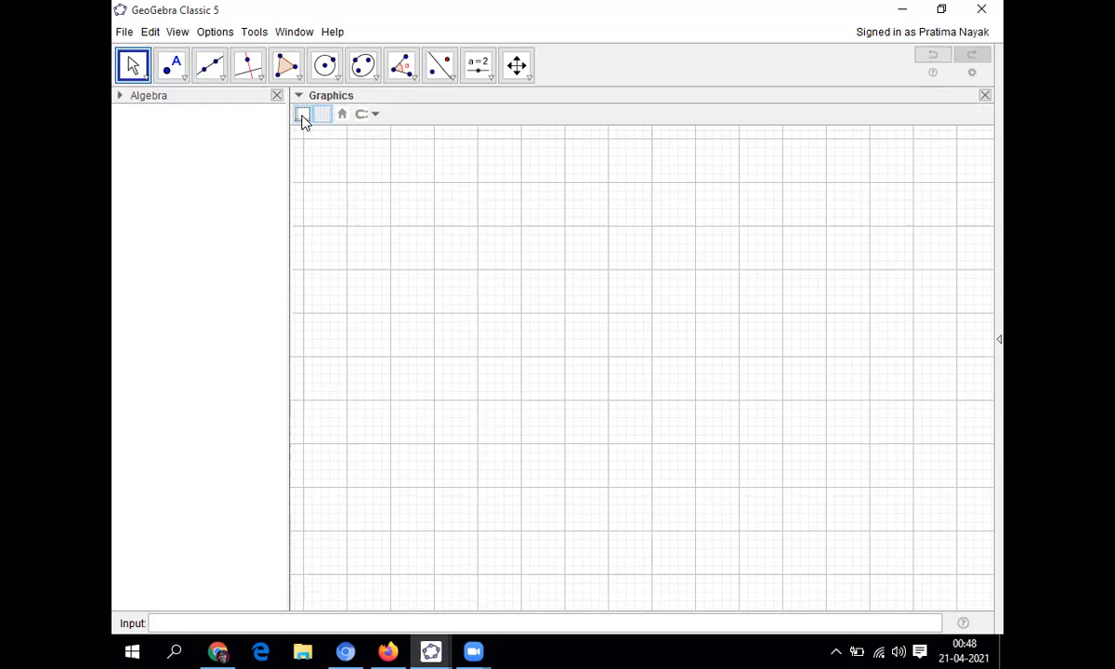
click(302, 114)
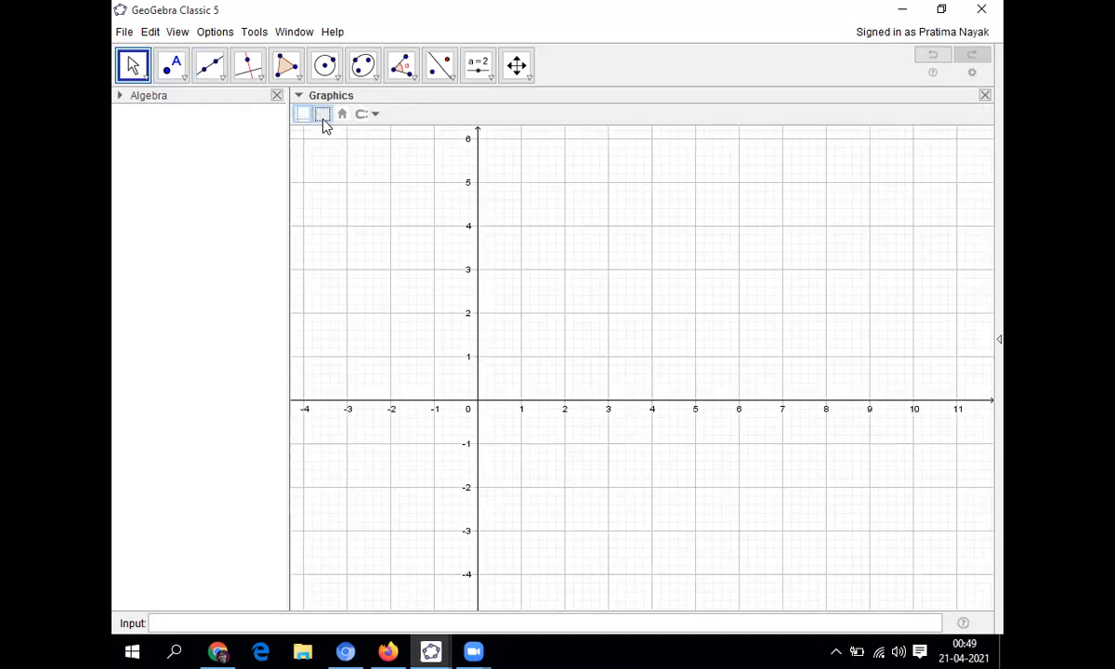
click(321, 114)
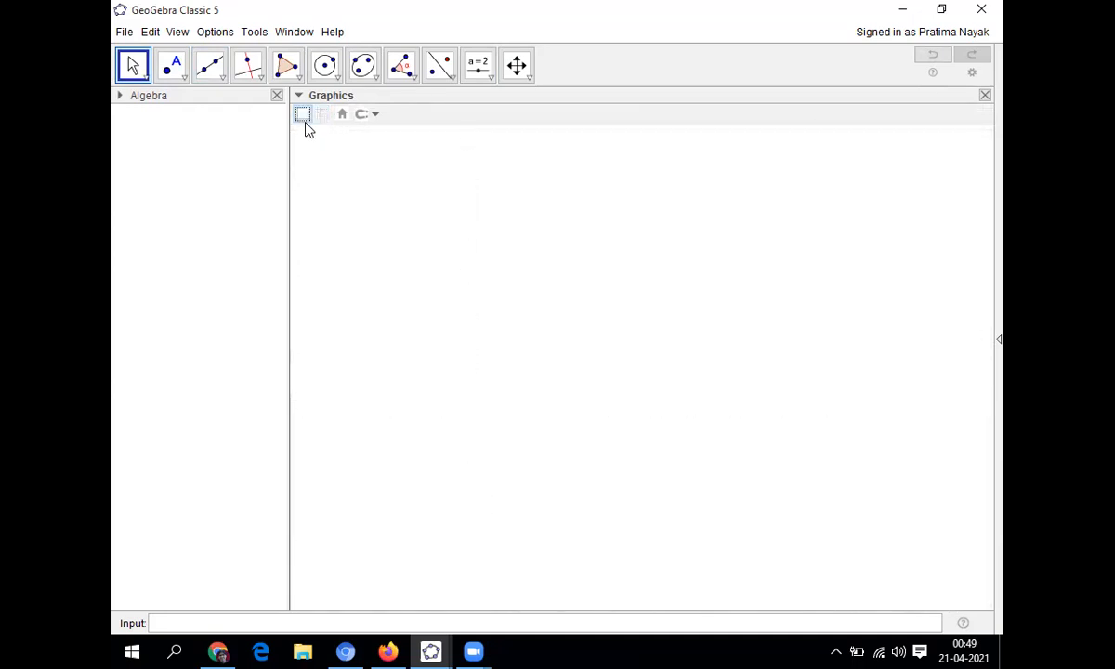
mouse_move(231, 229)
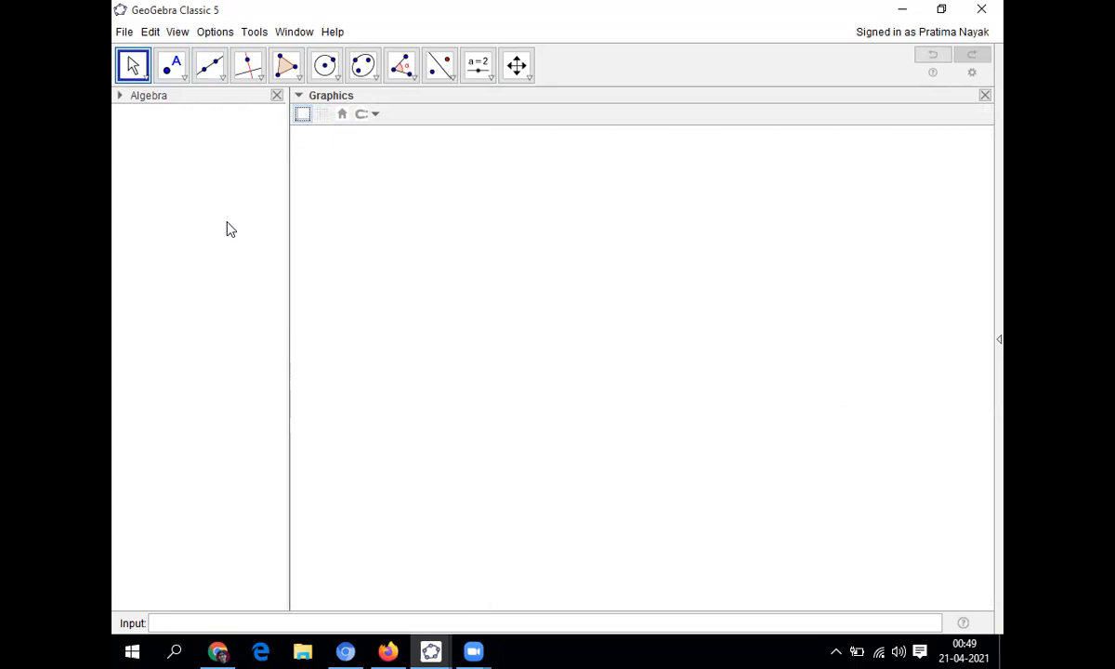
mouse_move(209, 65)
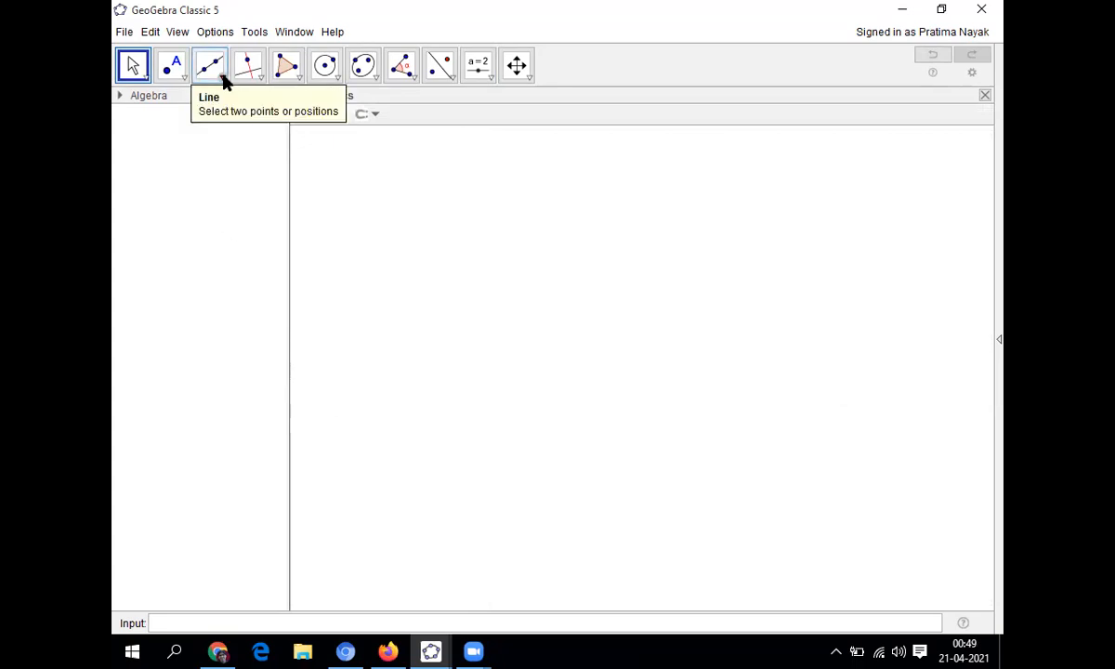
- Draw segment f from point A at lower left to point B above it, then return to Move
click(209, 65)
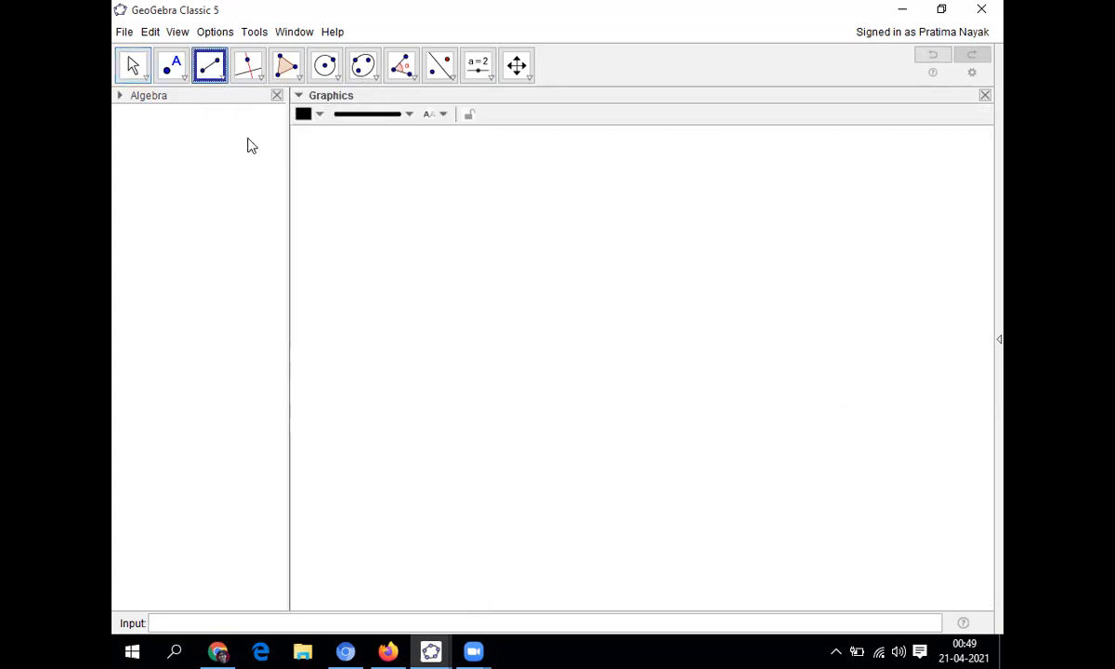
click(392, 382)
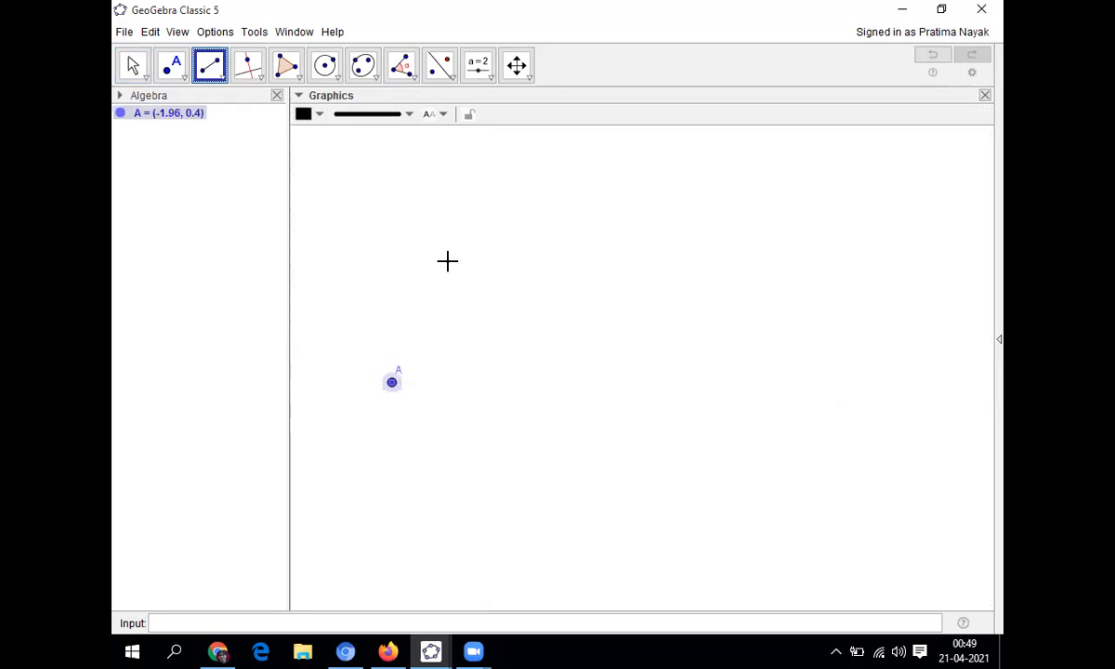
click(491, 178)
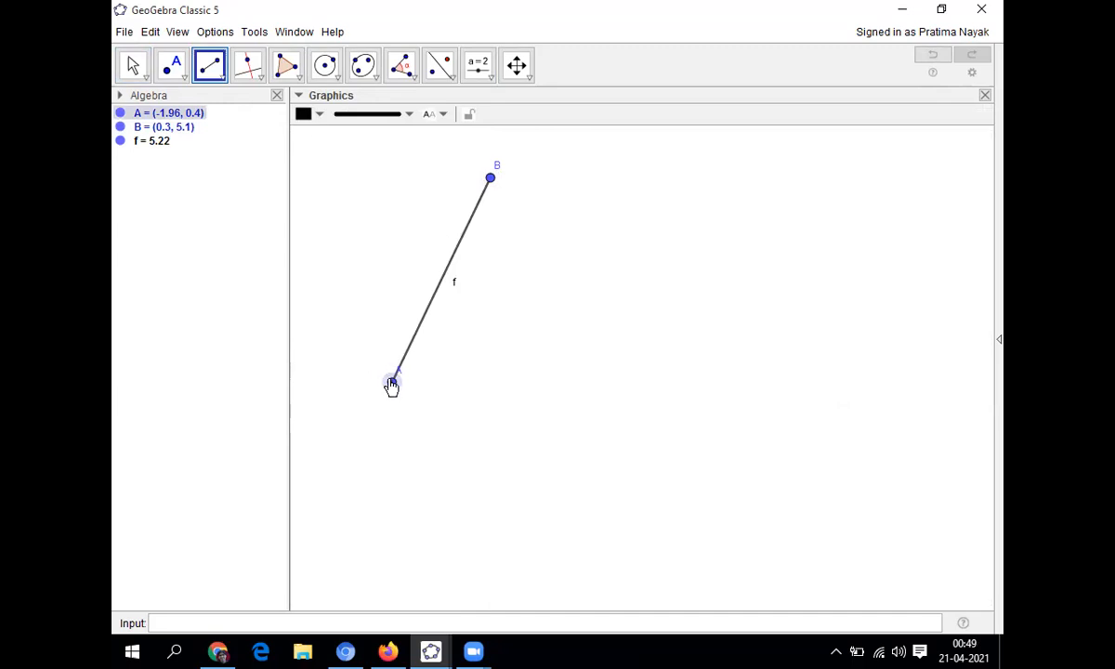
click(132, 65)
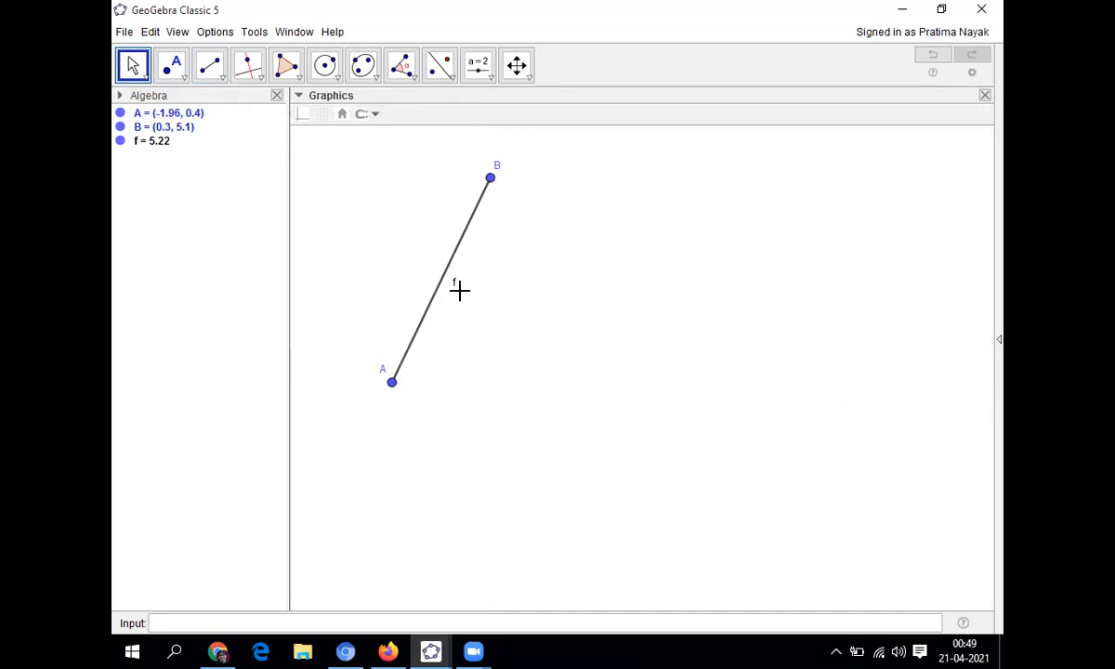
mouse_move(400, 301)
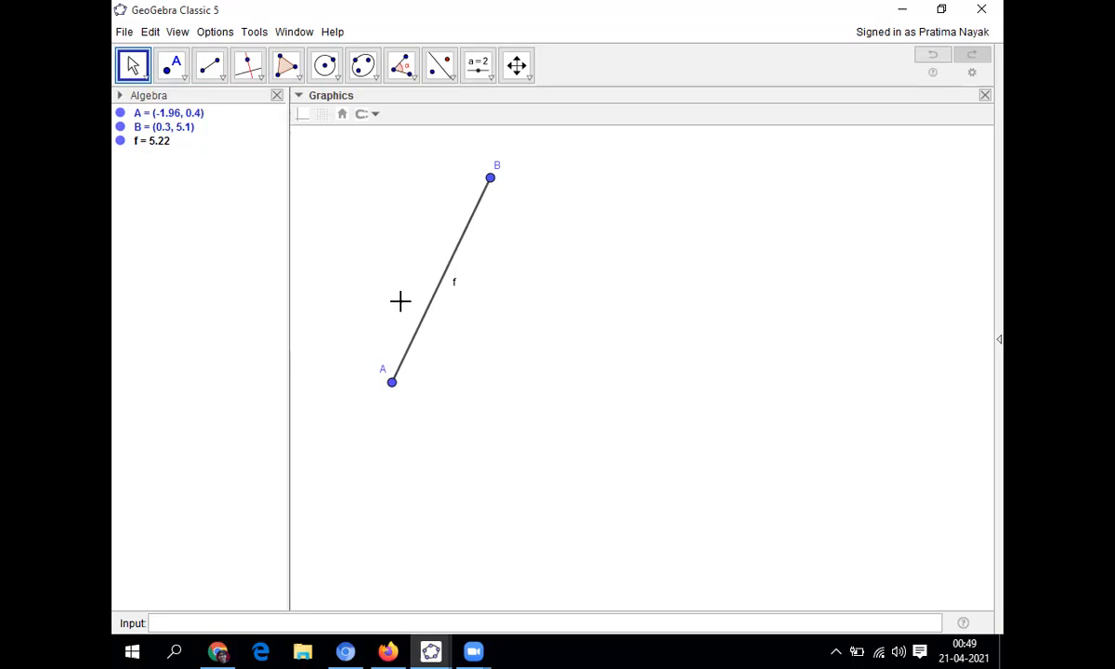
mouse_move(450, 274)
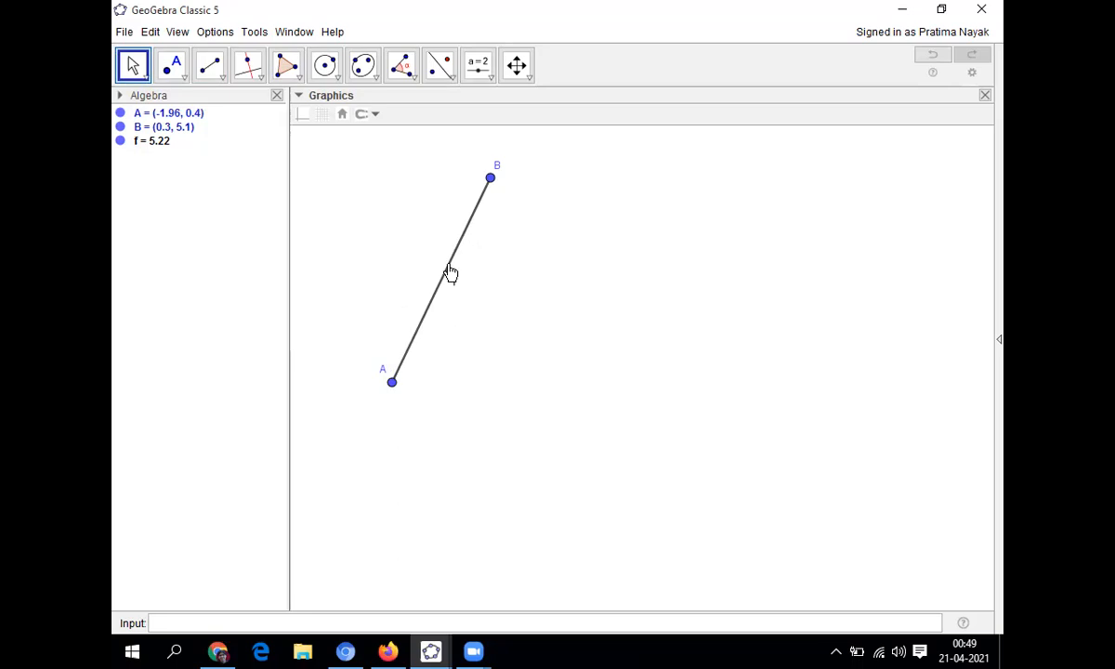
- Hide segment f's label through its context menu
right_click(450, 269)
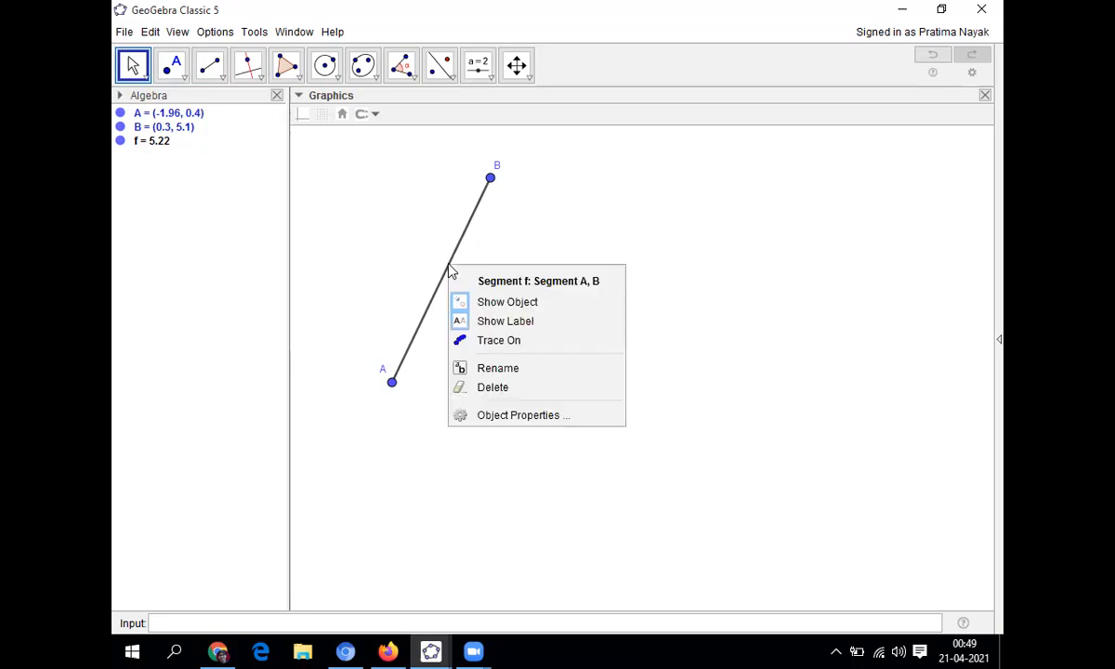
mouse_move(510, 320)
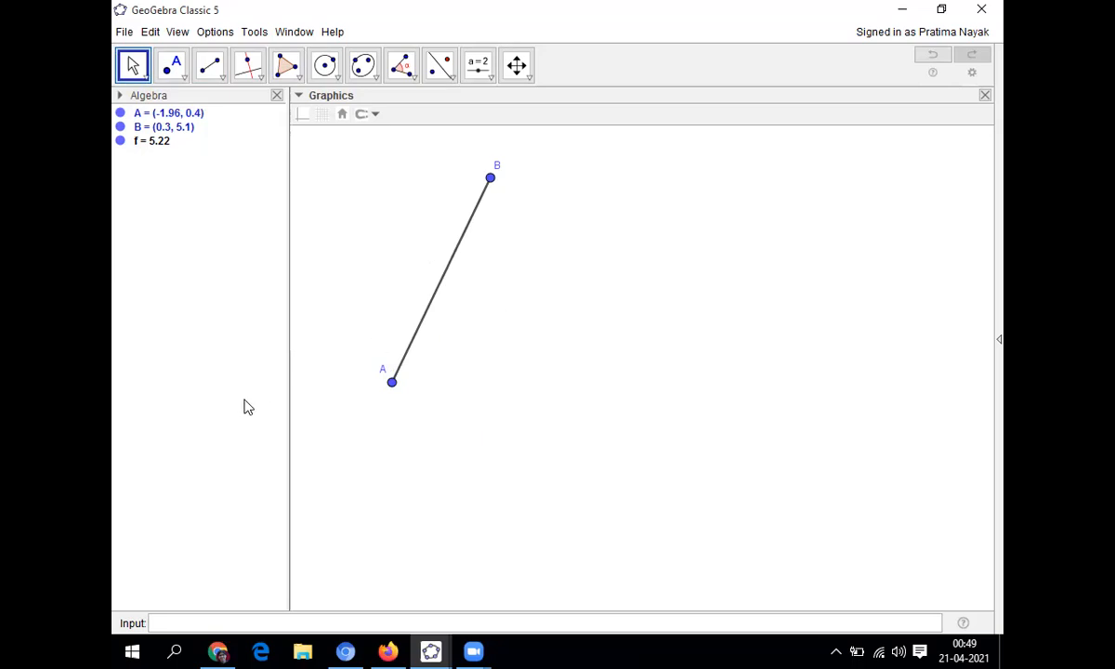
click(209, 65)
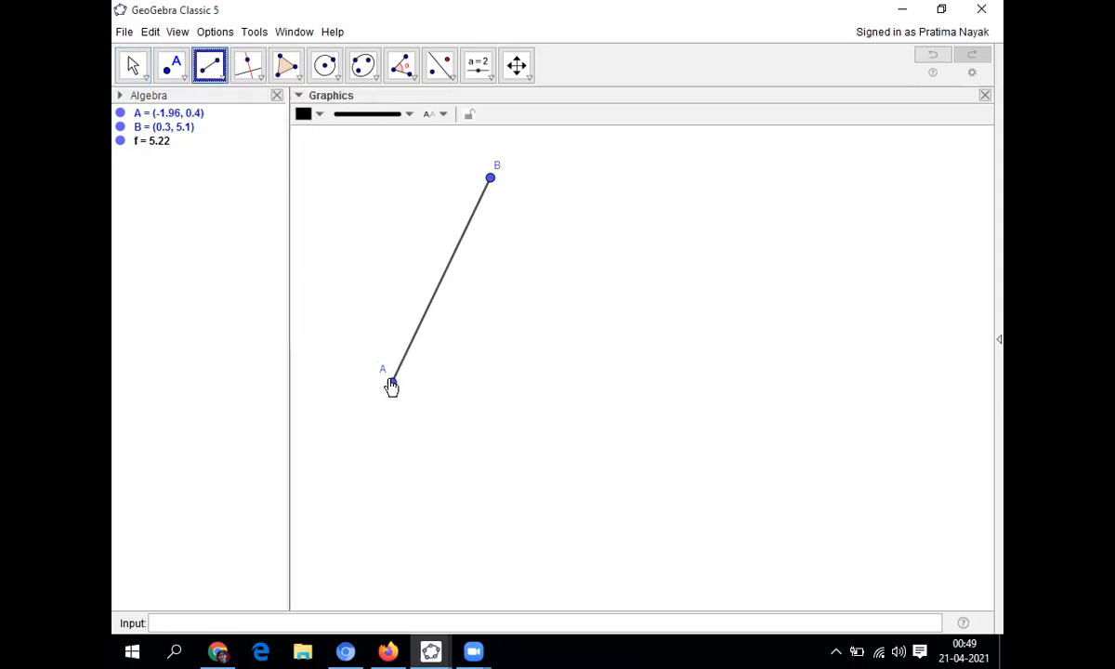
- Draw sides AC and BC to new point C and hide the labels of segments g and h
click(651, 363)
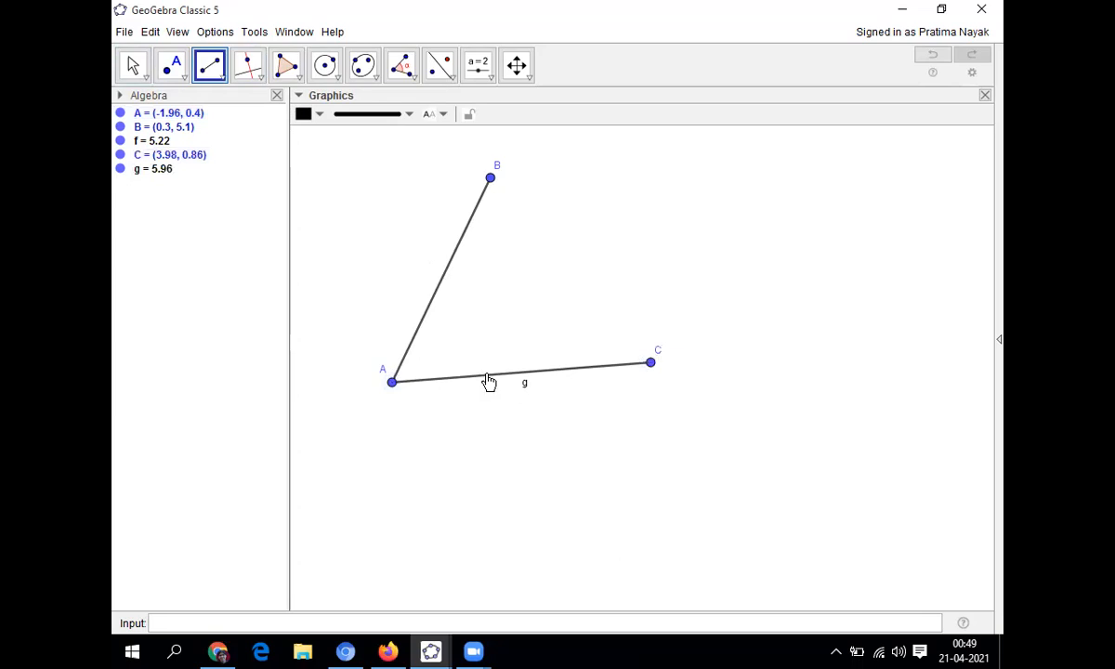
right_click(490, 381)
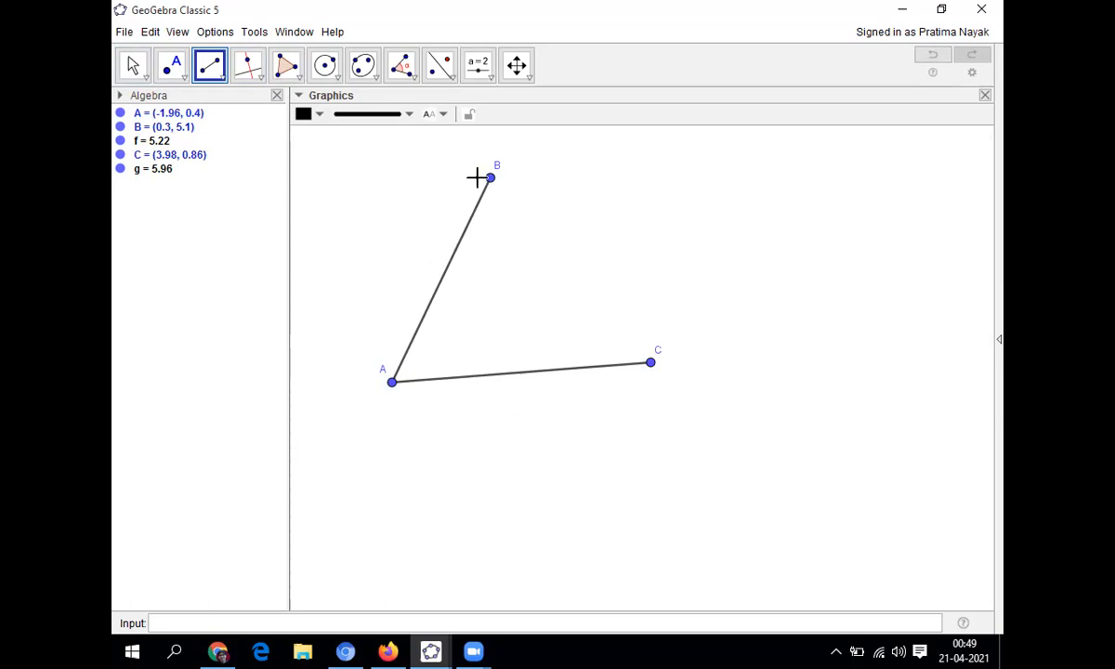
click(490, 177)
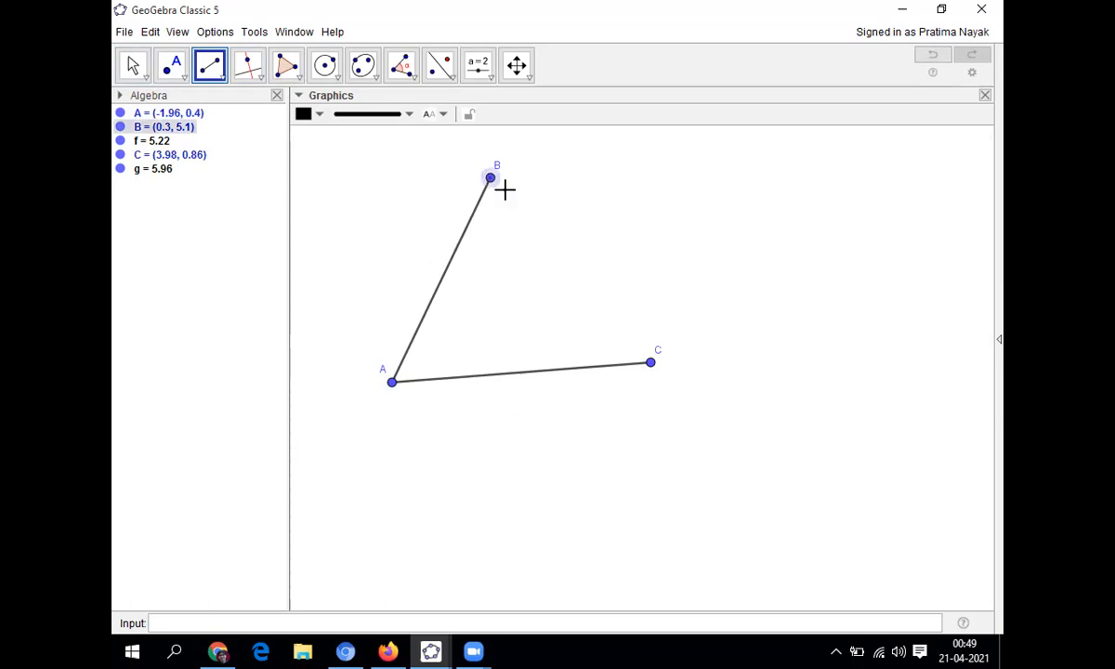
click(650, 362)
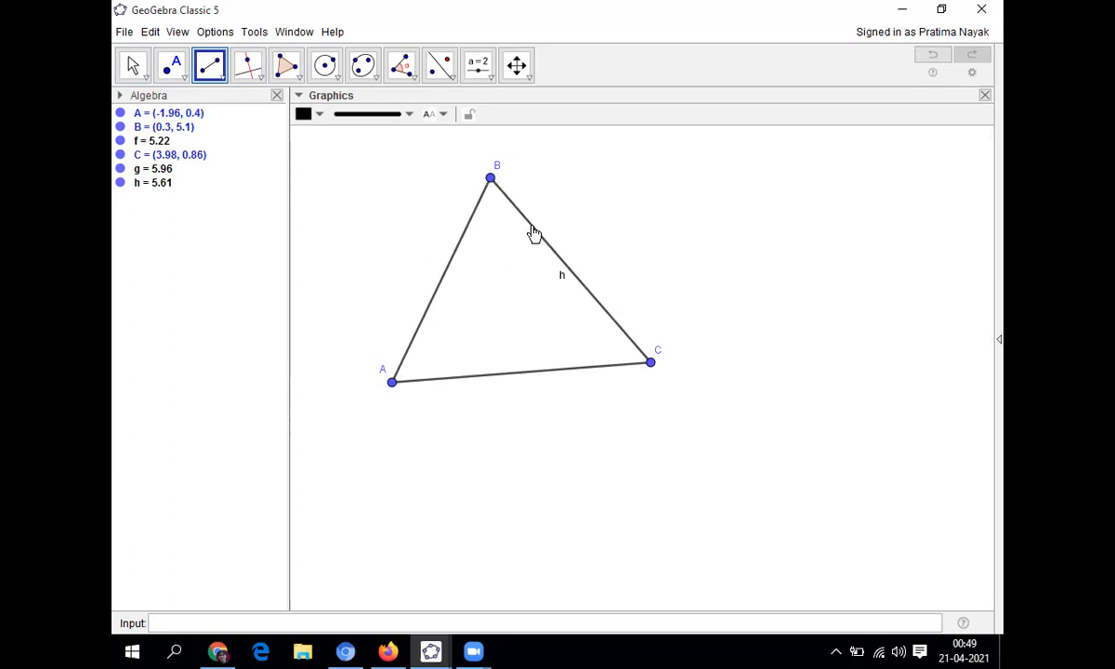
right_click(534, 232)
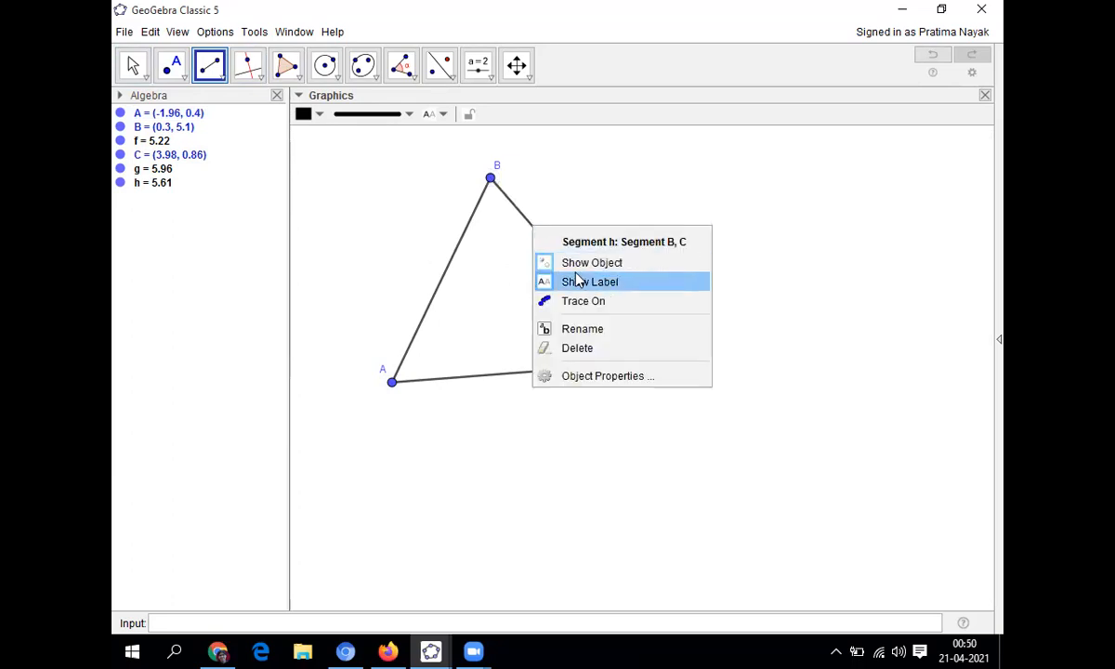
click(591, 281)
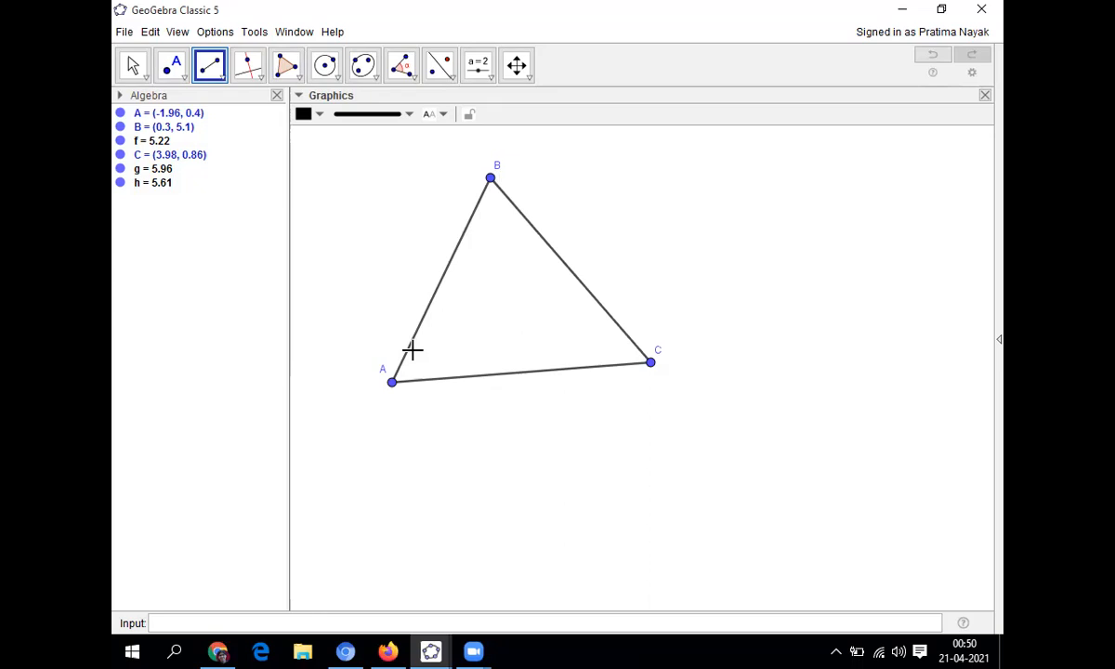
mouse_move(497, 183)
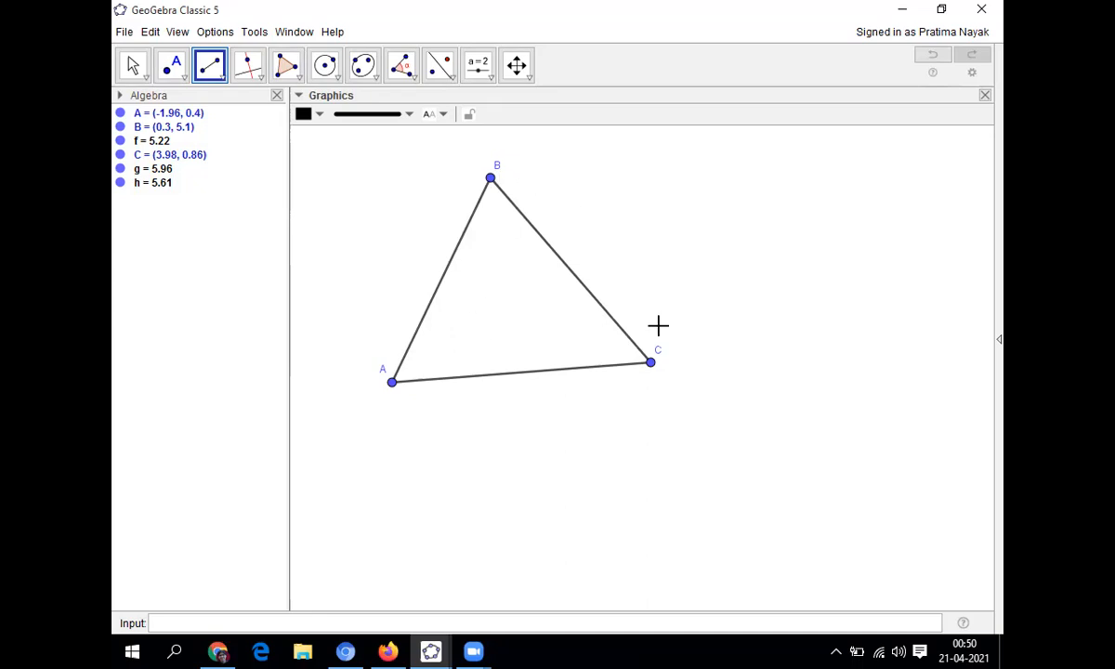
mouse_move(455, 340)
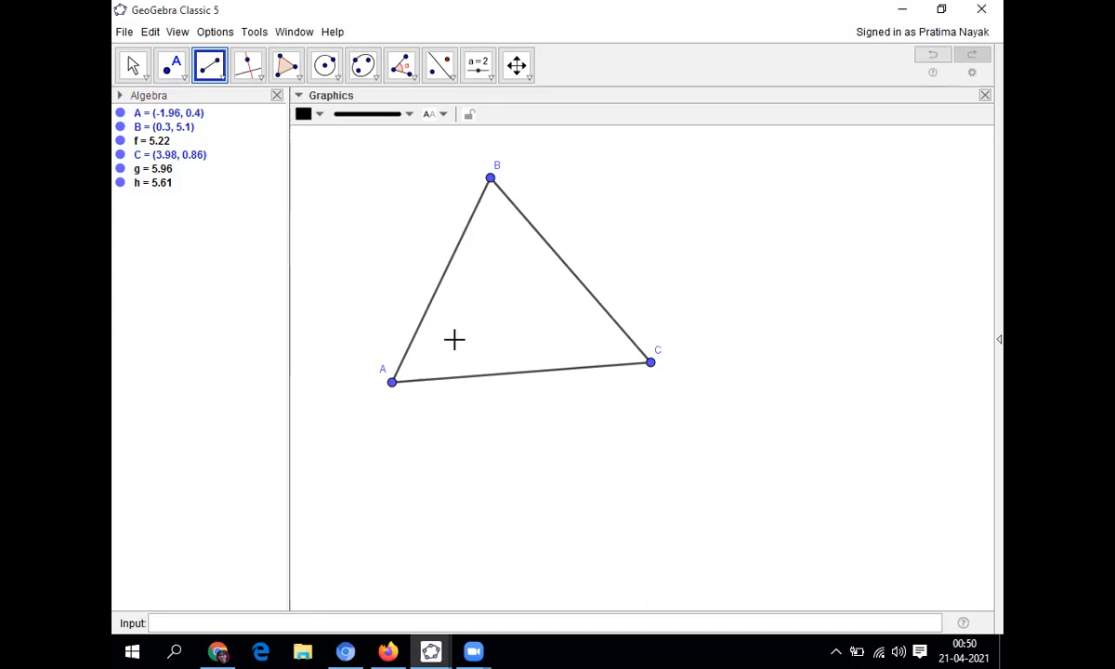
mouse_move(357, 216)
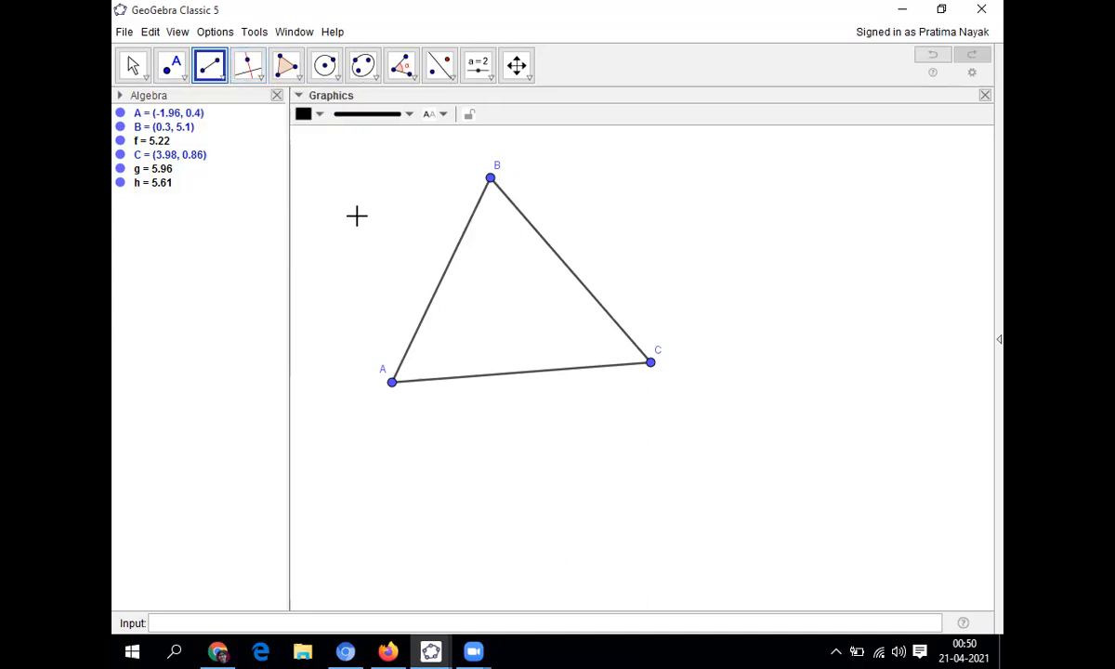
mouse_move(419, 334)
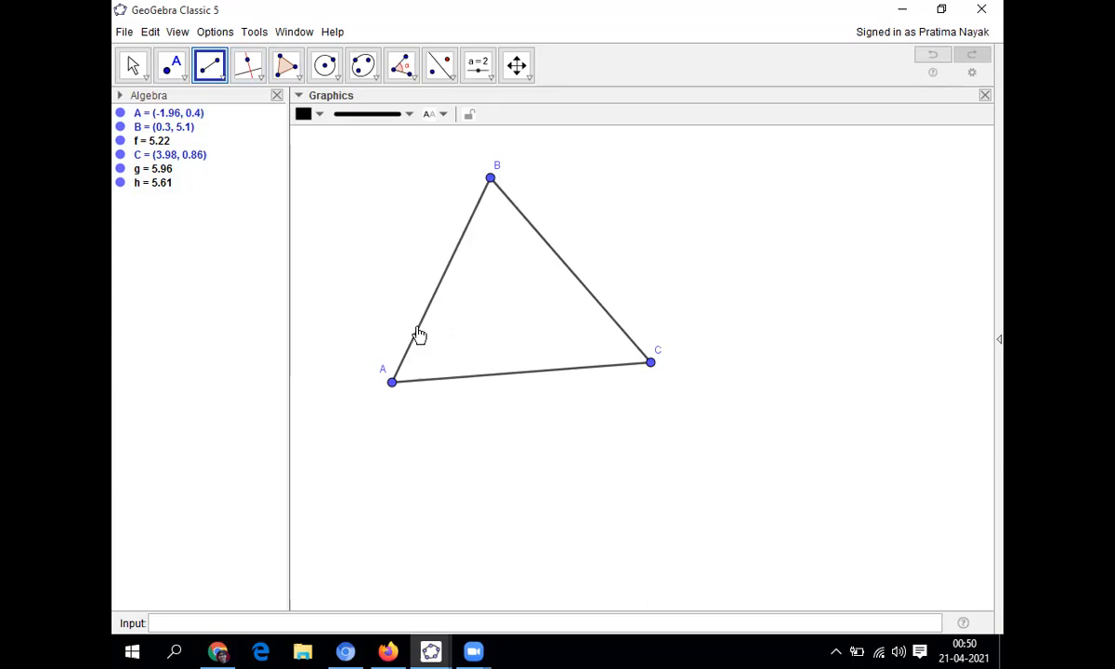
mouse_move(696, 125)
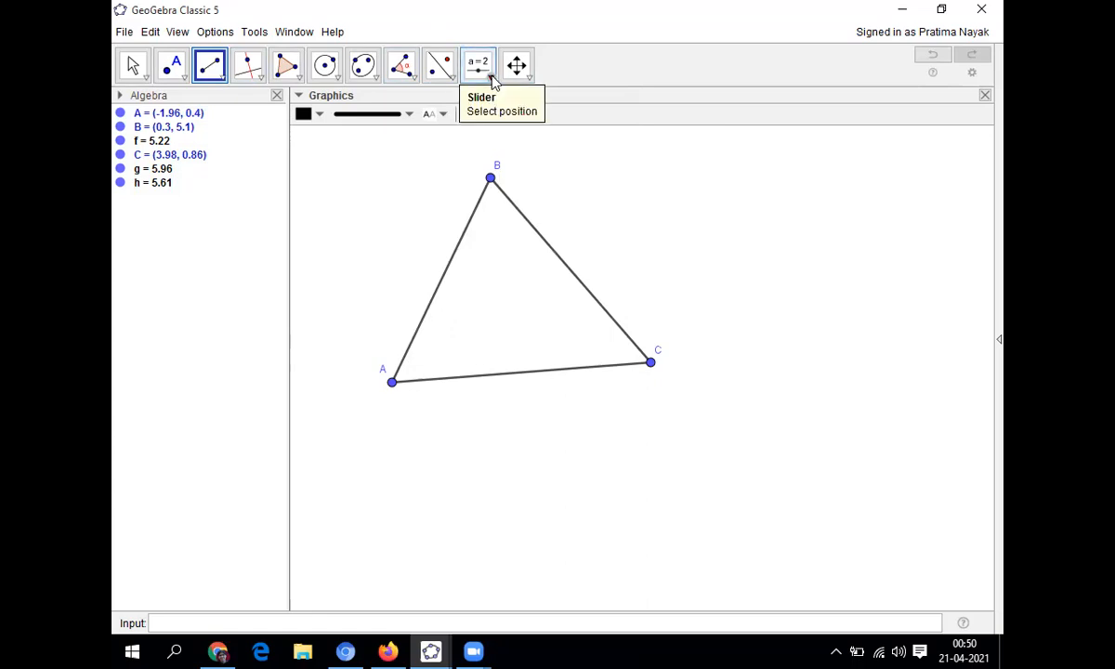
- Pick the Text tool from the Slider group and click right of the triangle
click(490, 72)
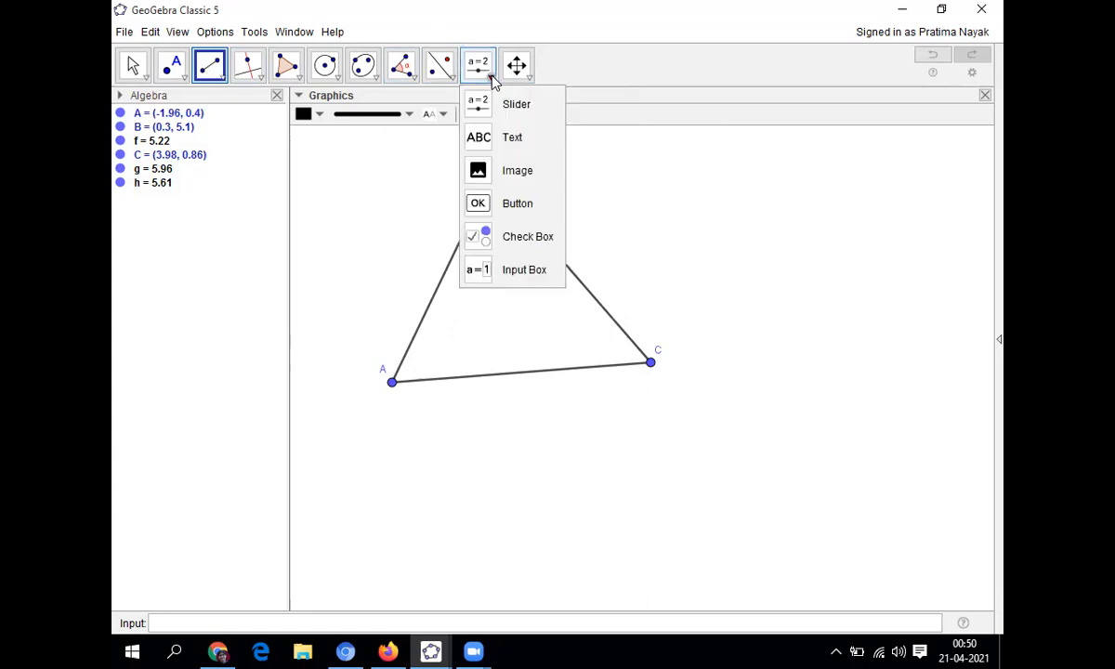
click(512, 136)
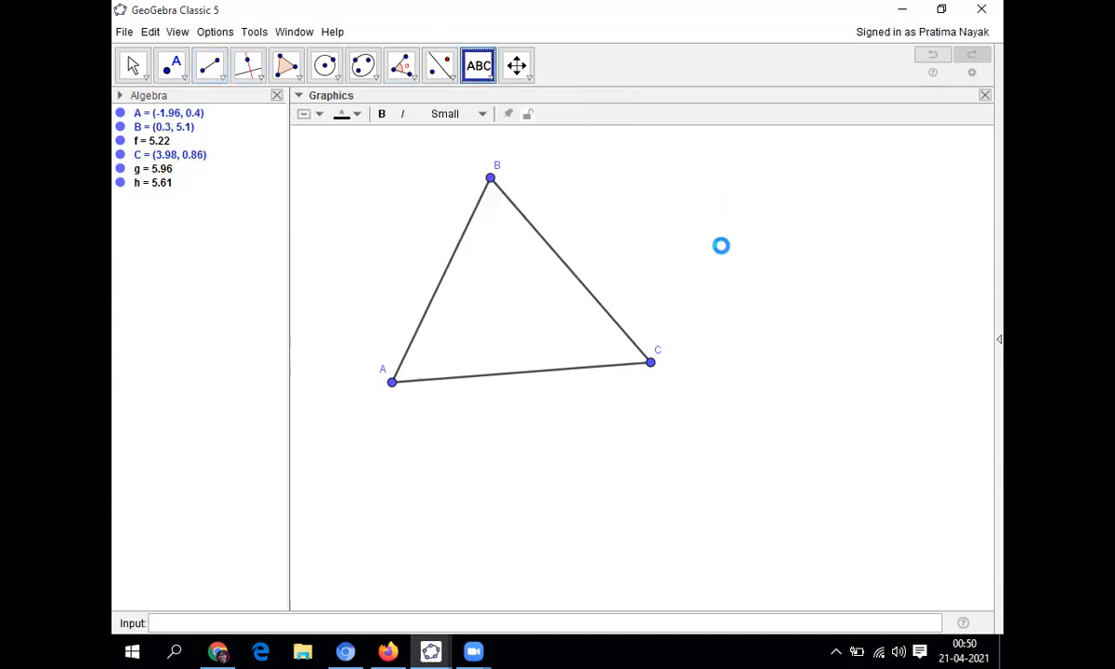
mouse_move(709, 208)
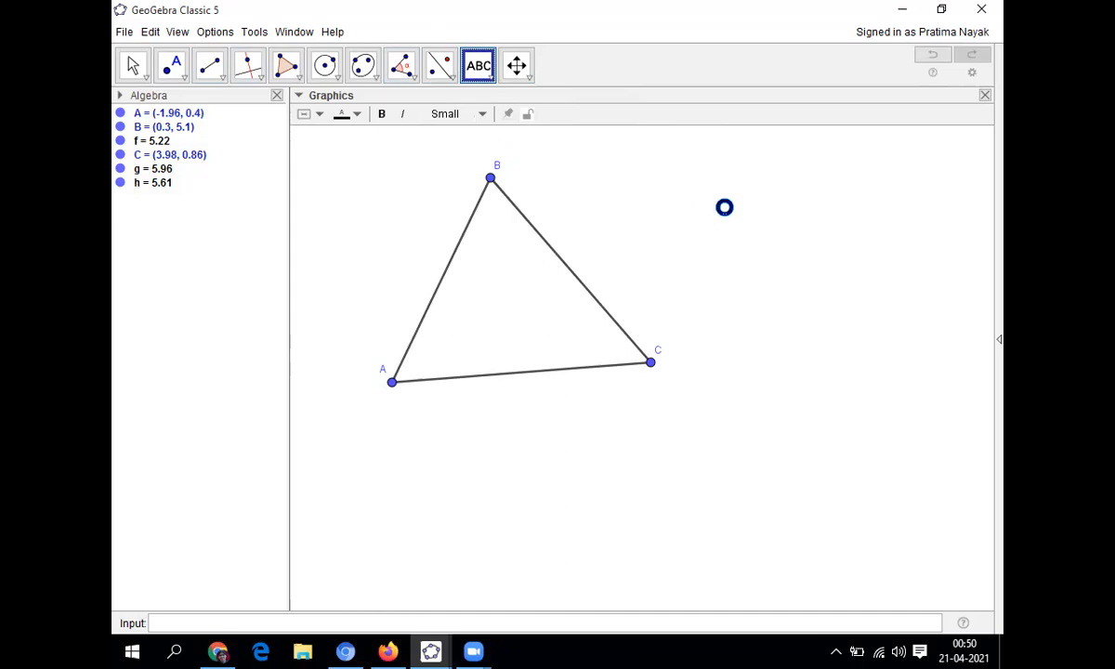
click(725, 207)
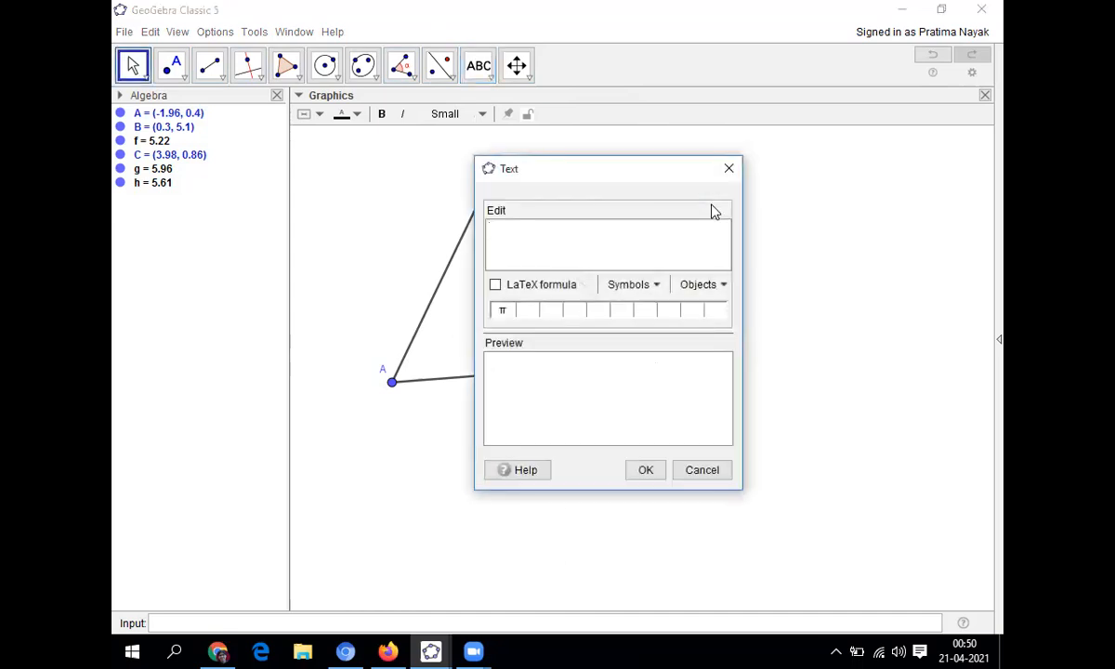
- Enter the caption 'The sum of angles of a Triangle is 180°' using the ° symbol
text(The)
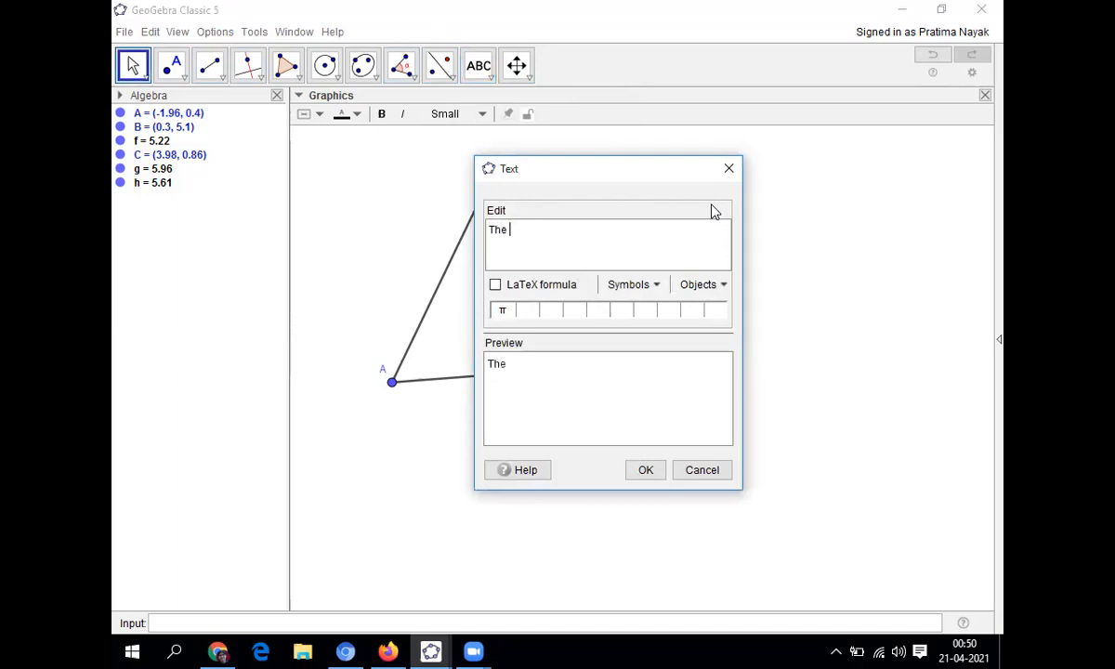
text(sum o)
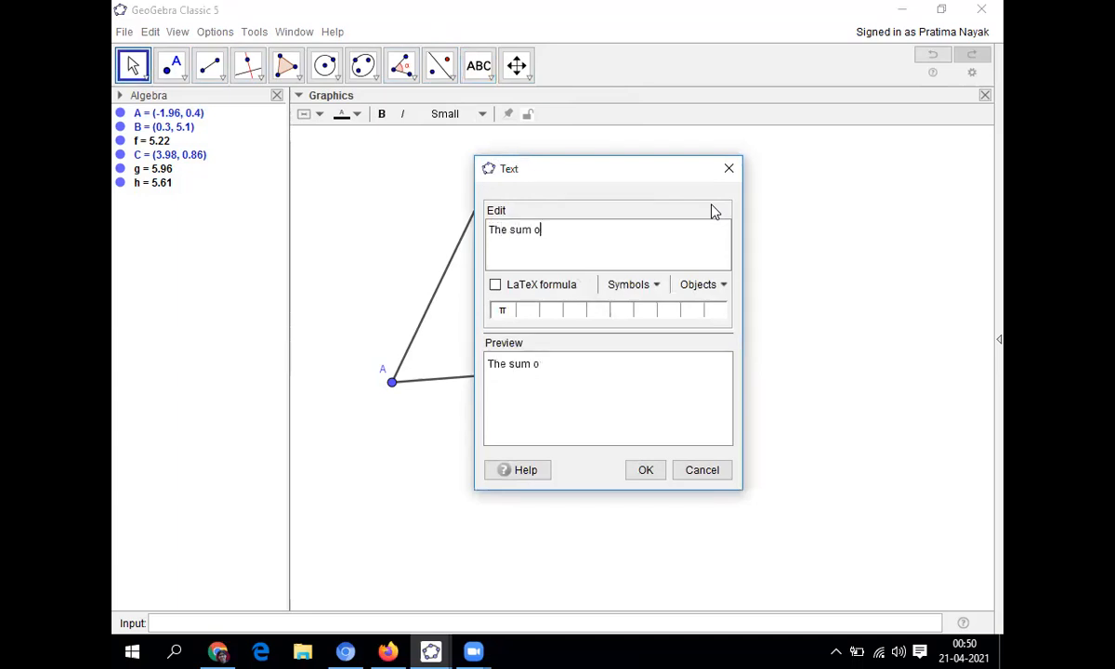
text(f ang)
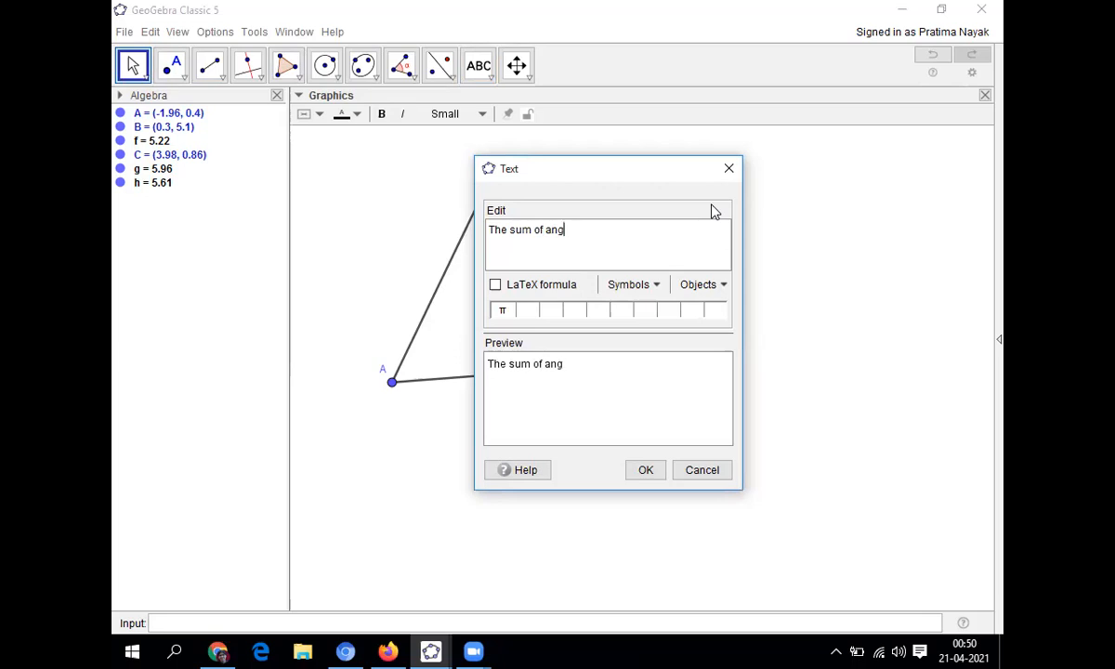
text(les of)
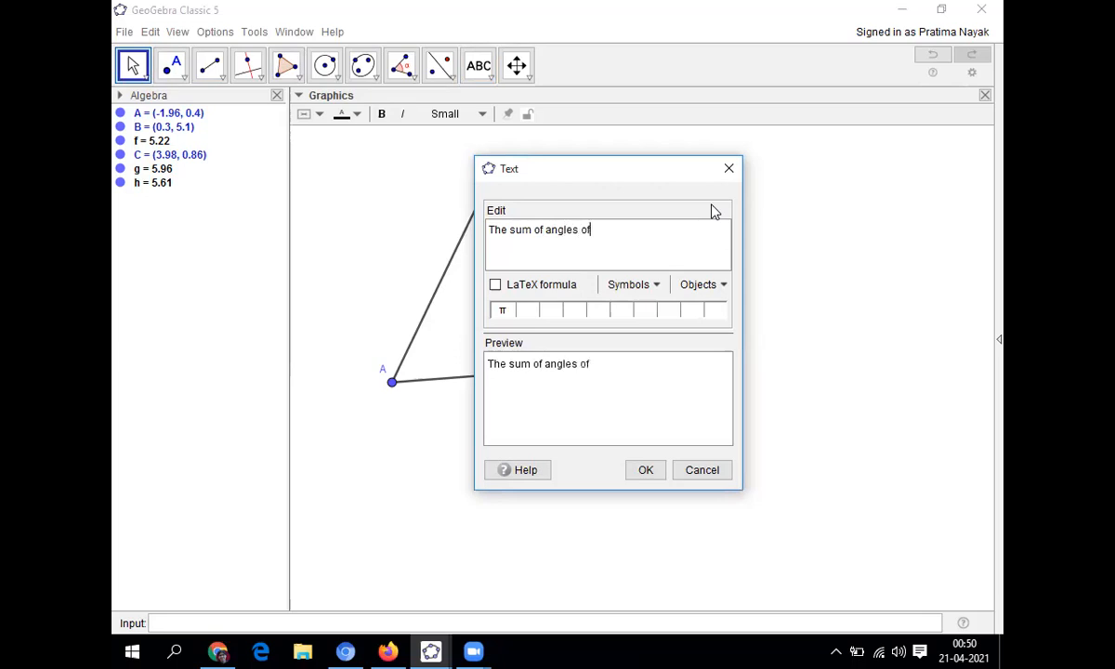
text(a Tri)
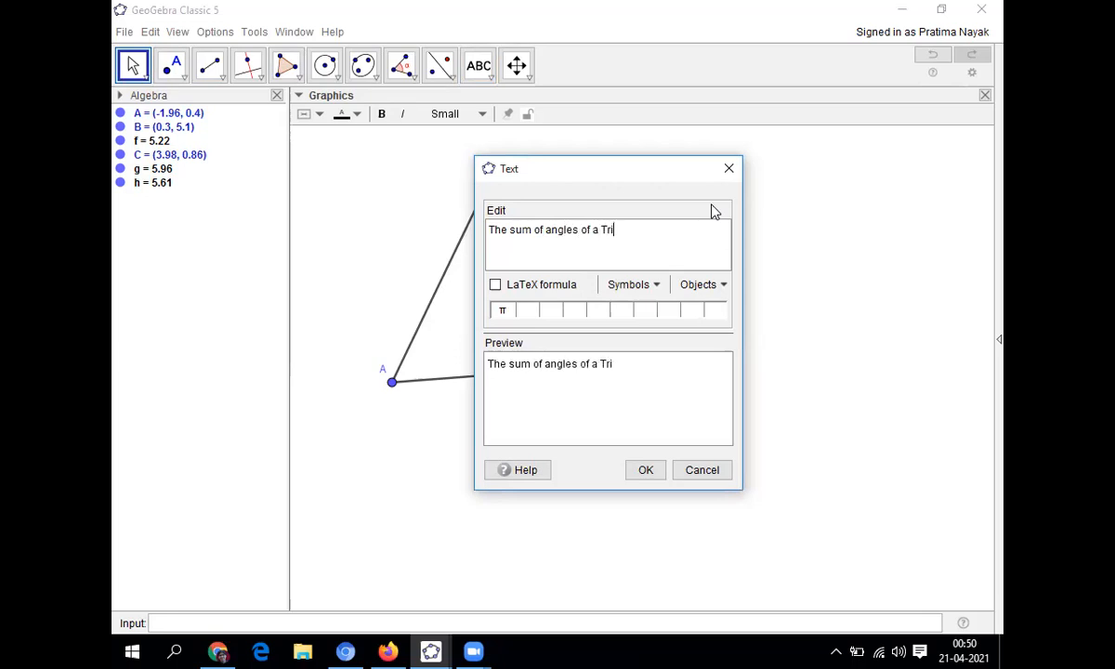
text(angle)
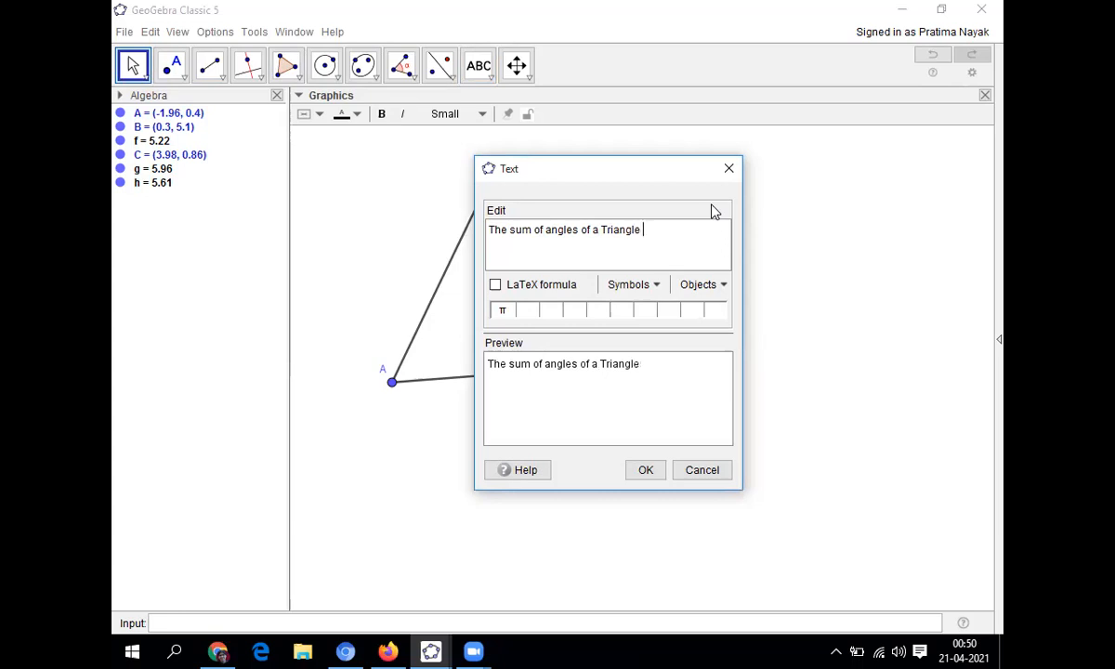
text(is)
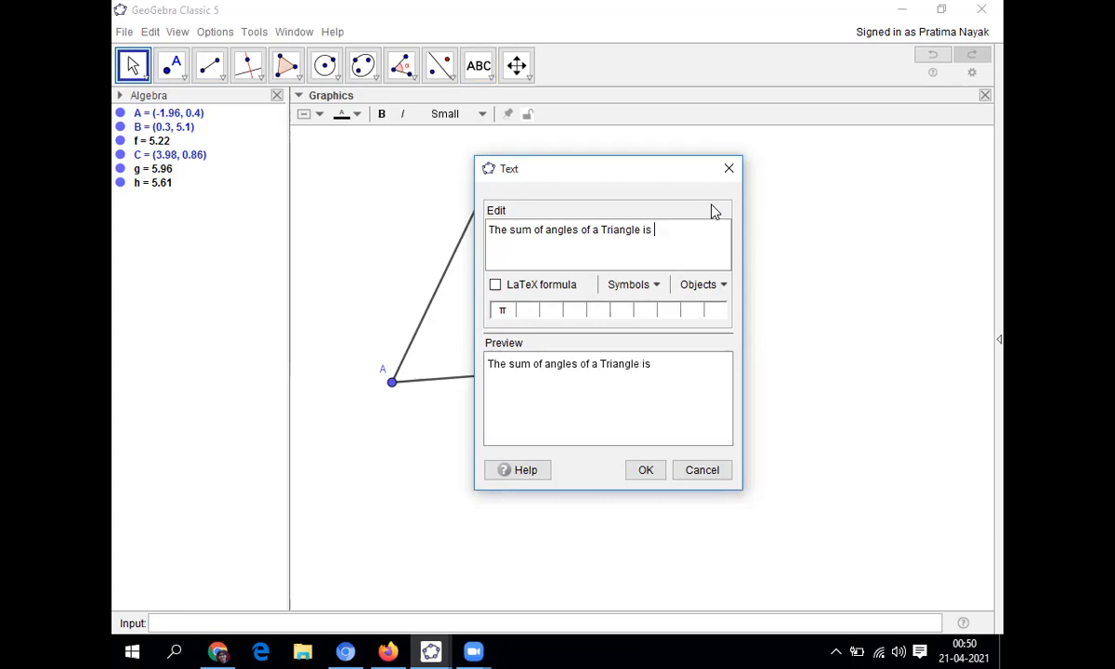
text(180)
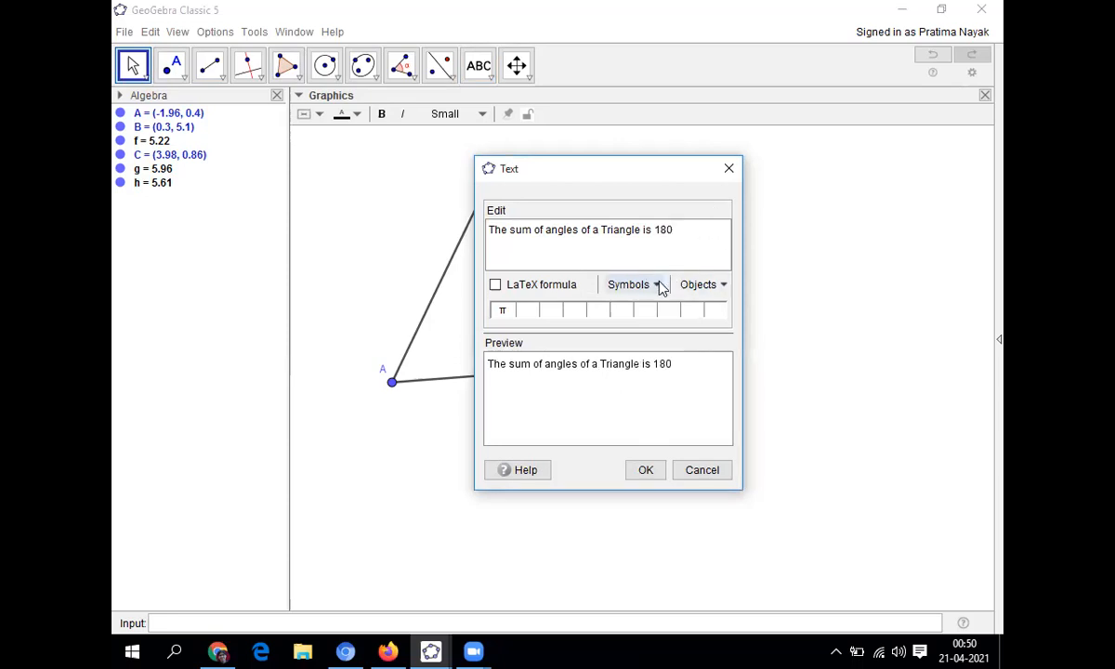
click(631, 284)
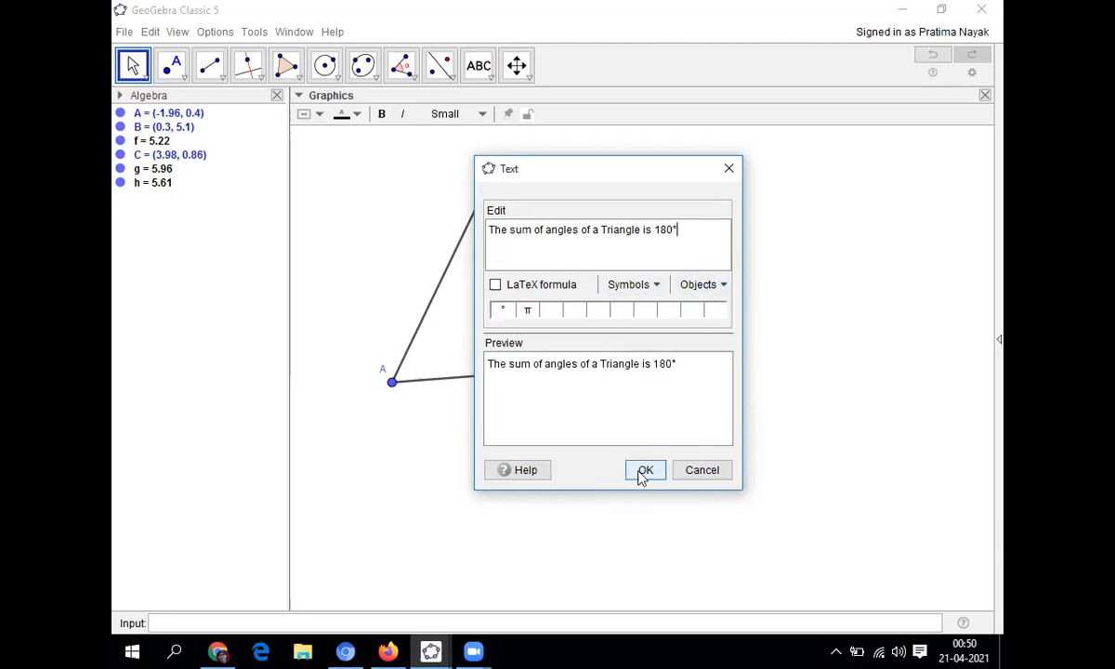
click(645, 469)
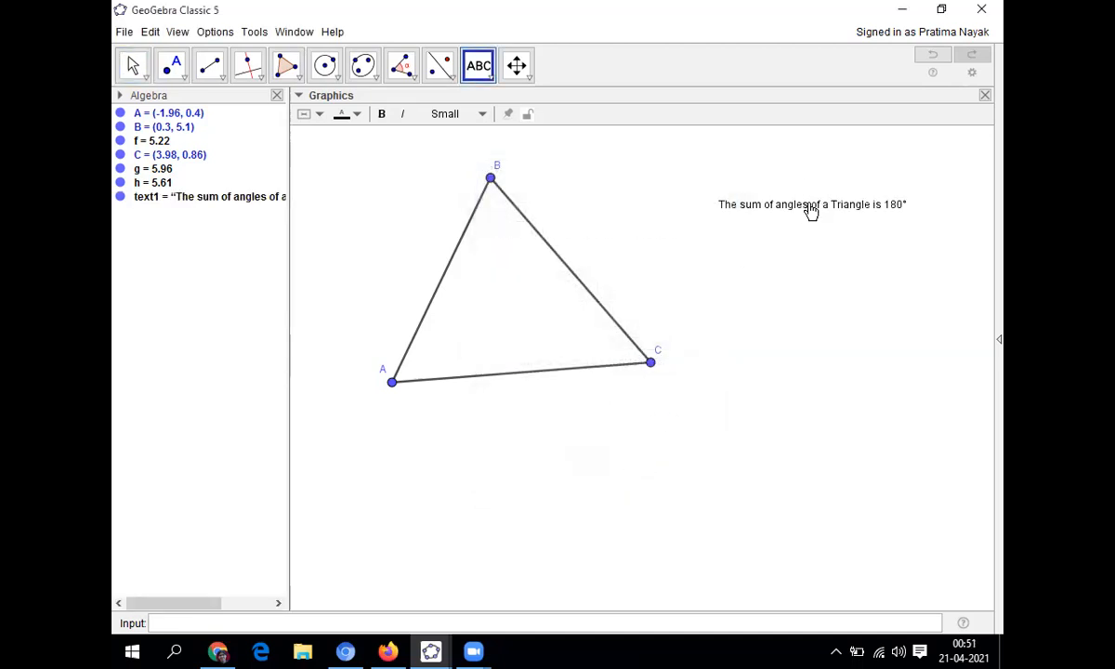
- Open Object Properties for caption text1 from its context menu
right_click(812, 205)
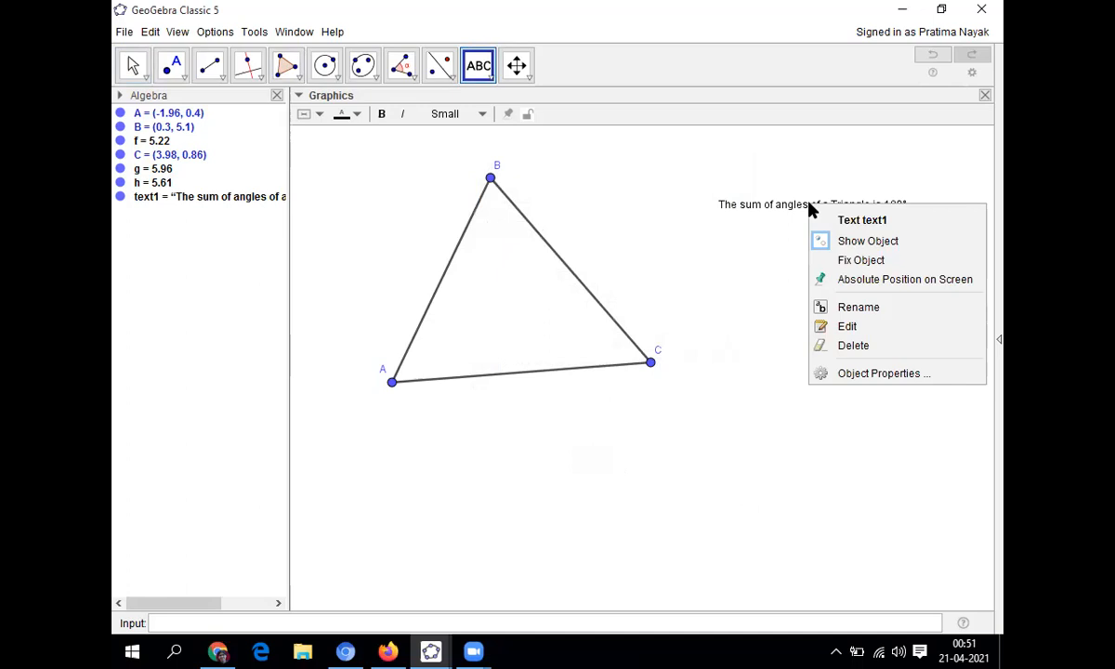
mouse_move(884, 372)
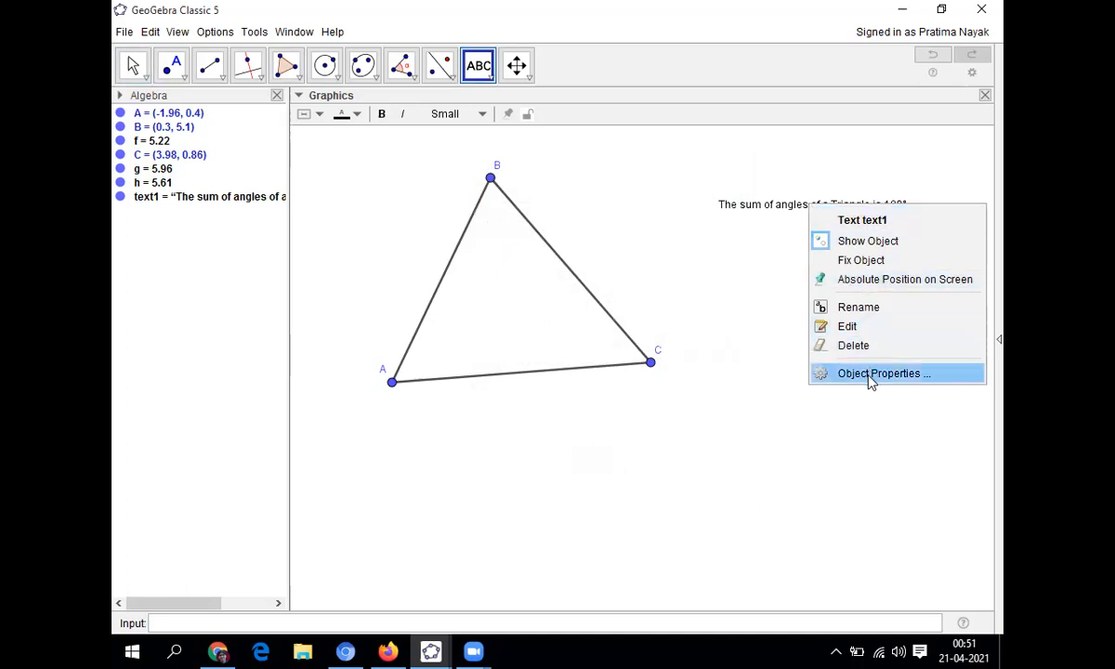
click(883, 373)
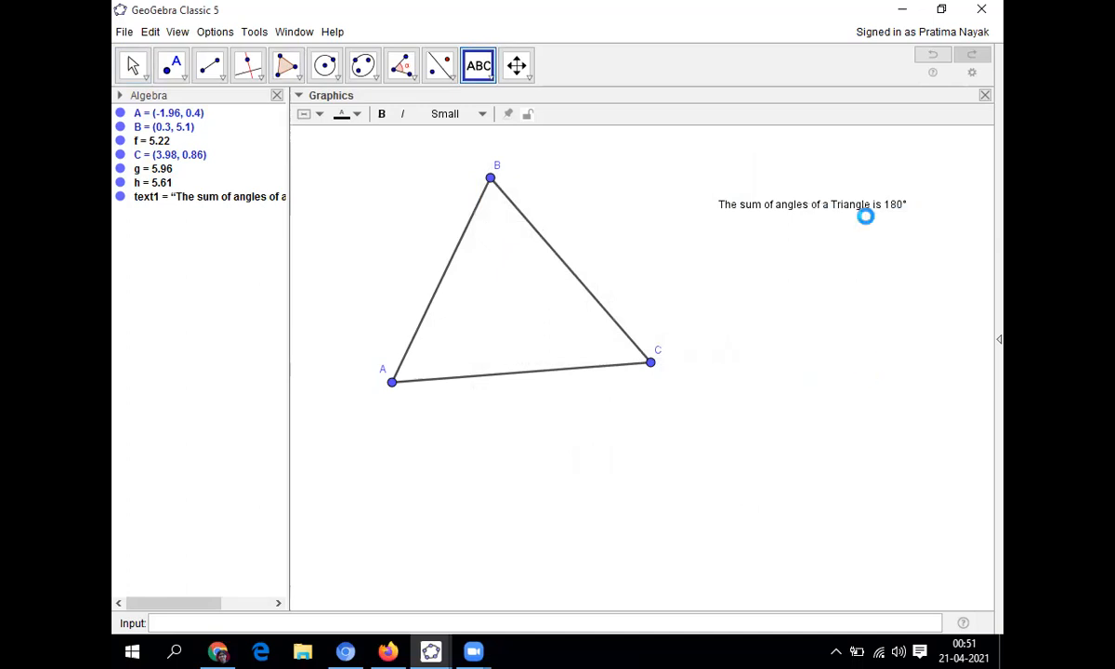
mouse_move(802, 177)
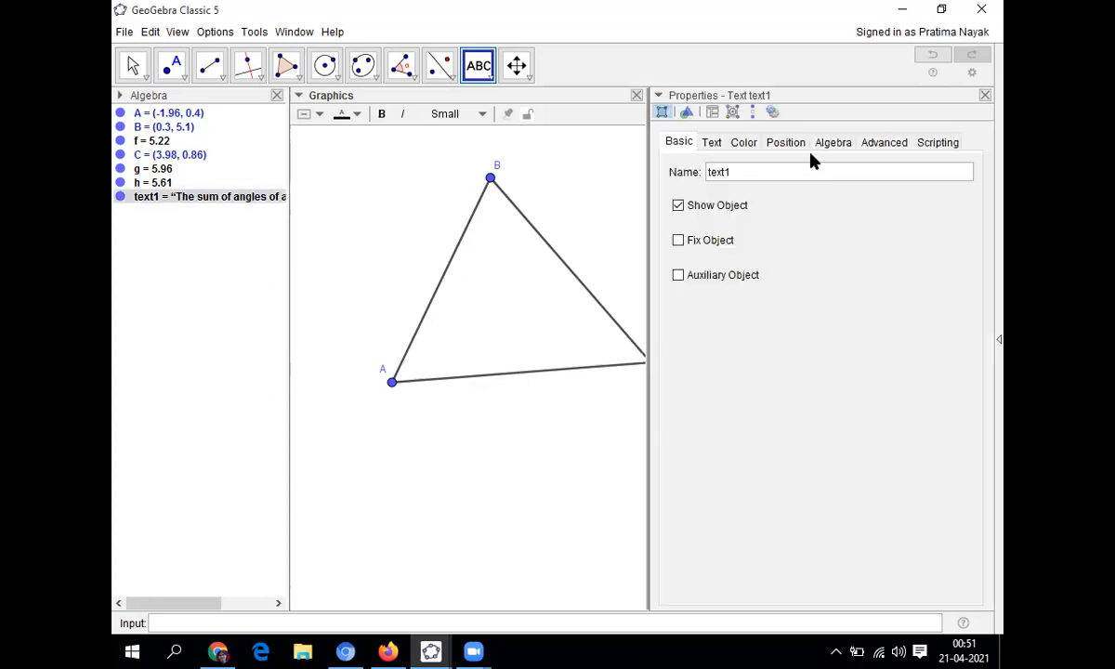
mouse_move(822, 20)
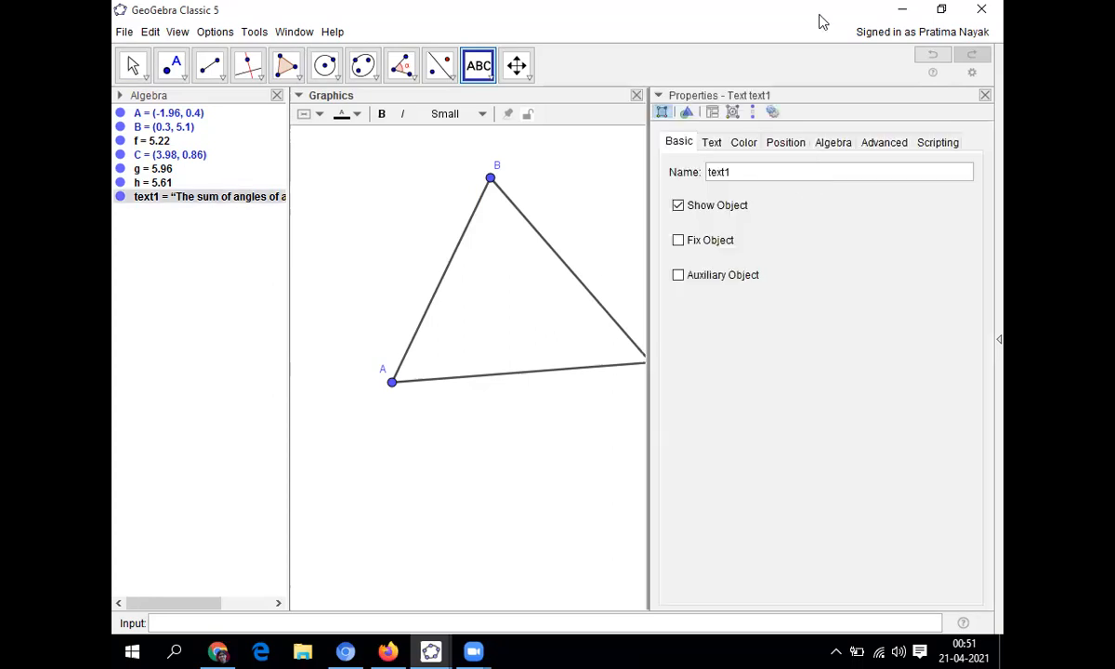
- Make the caption red, Medium size and bold in the Properties dialog
click(743, 143)
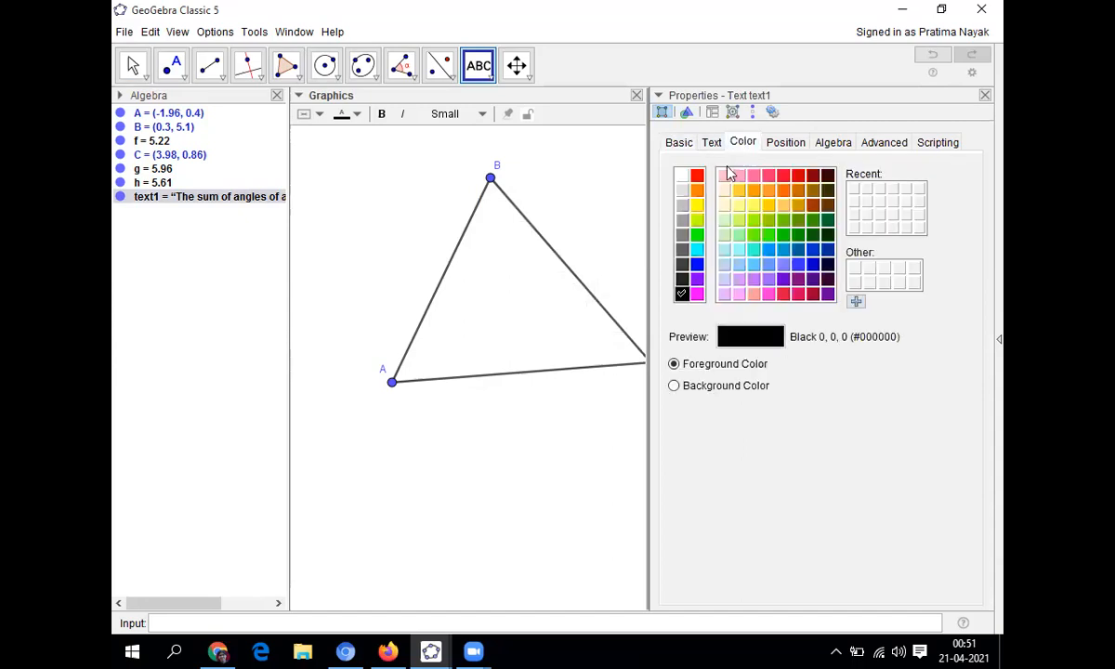
click(692, 175)
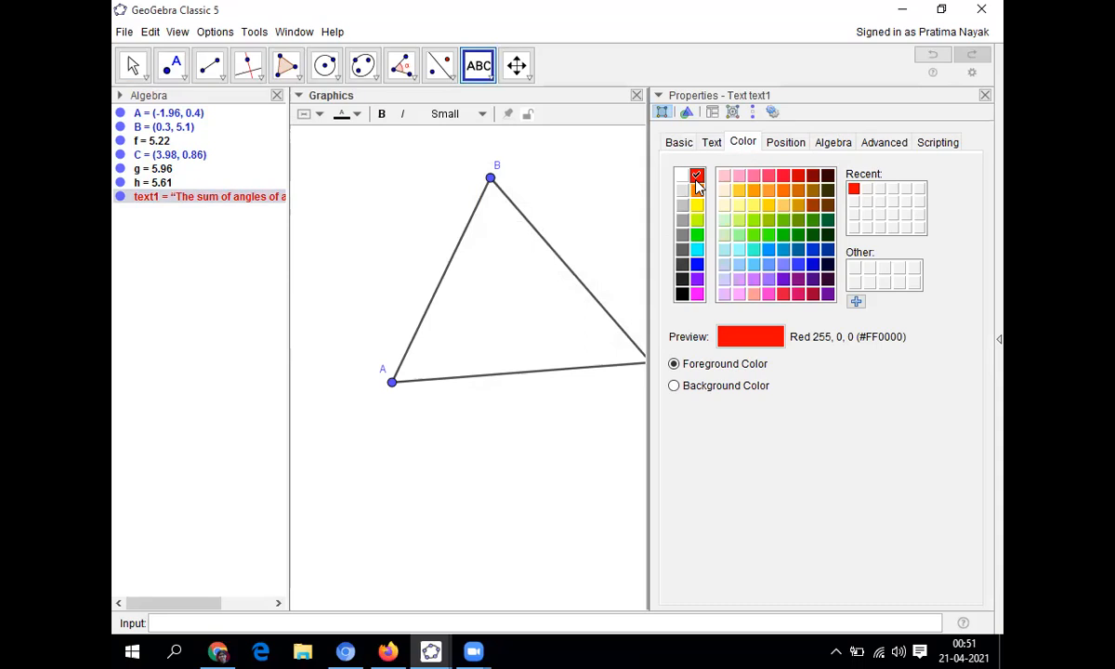
mouse_move(727, 395)
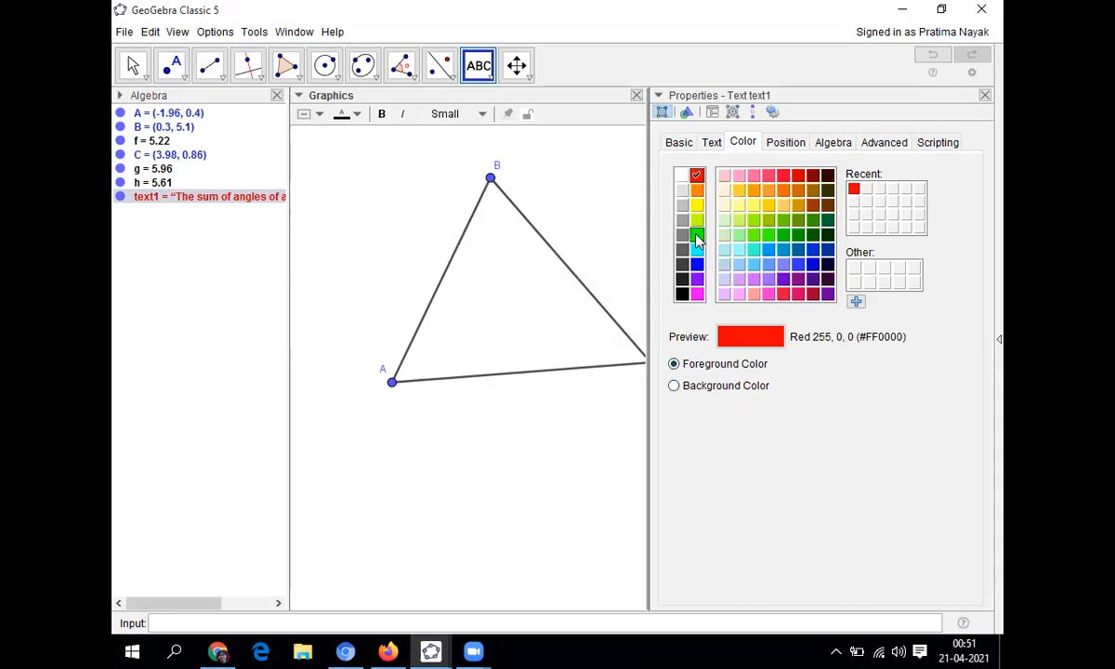
click(678, 142)
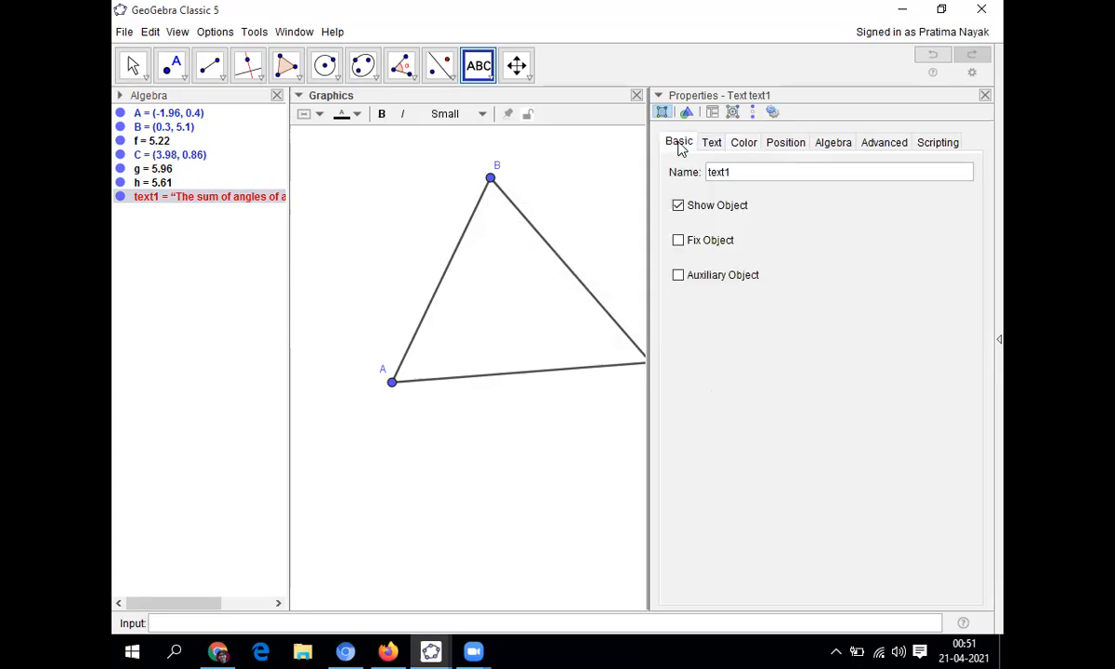
click(711, 142)
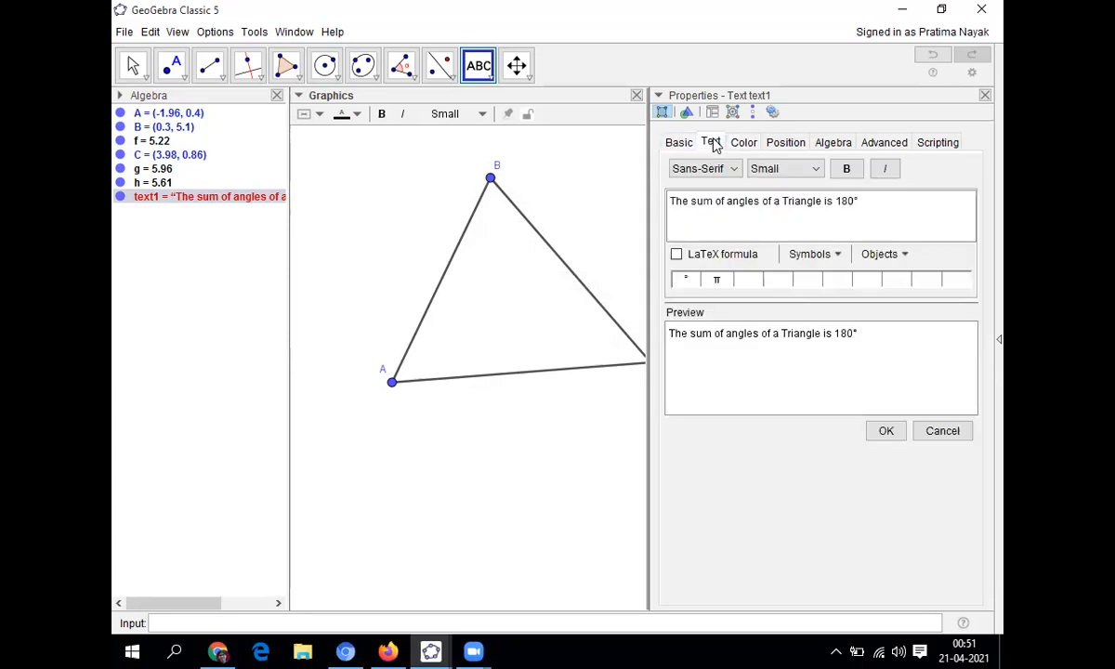
click(783, 168)
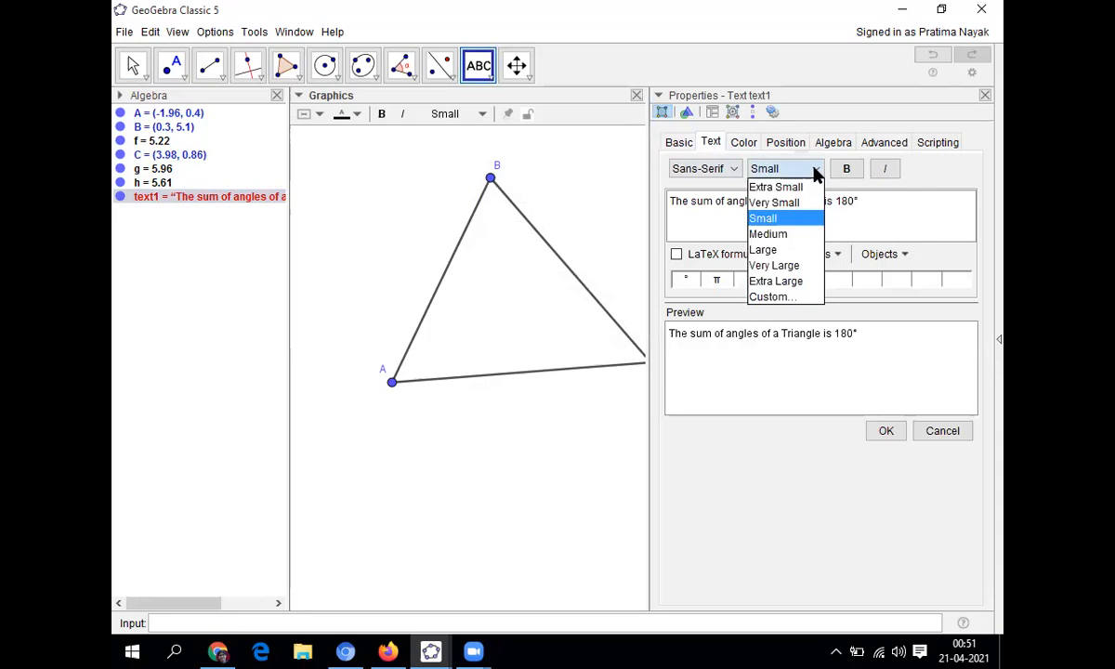
click(768, 233)
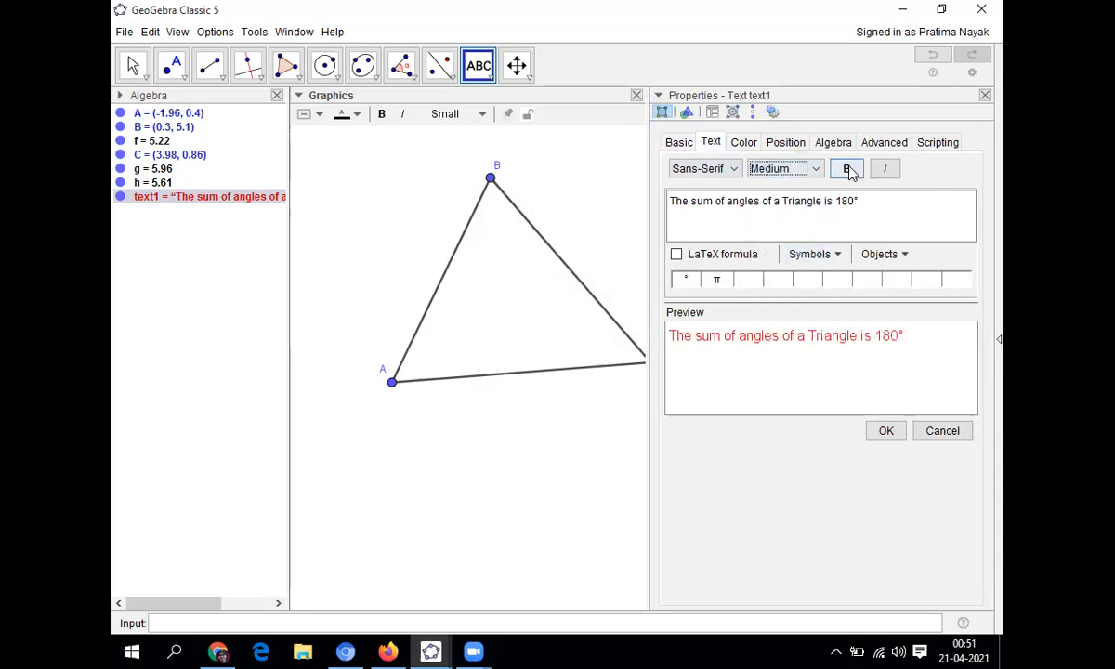
click(846, 168)
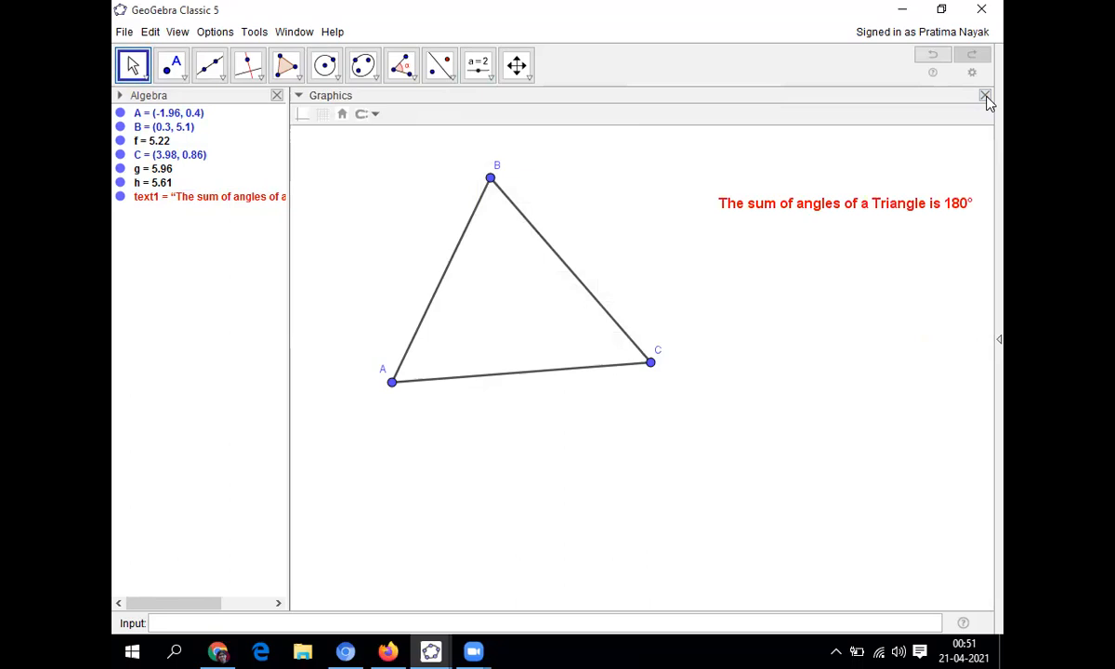
mouse_move(979, 273)
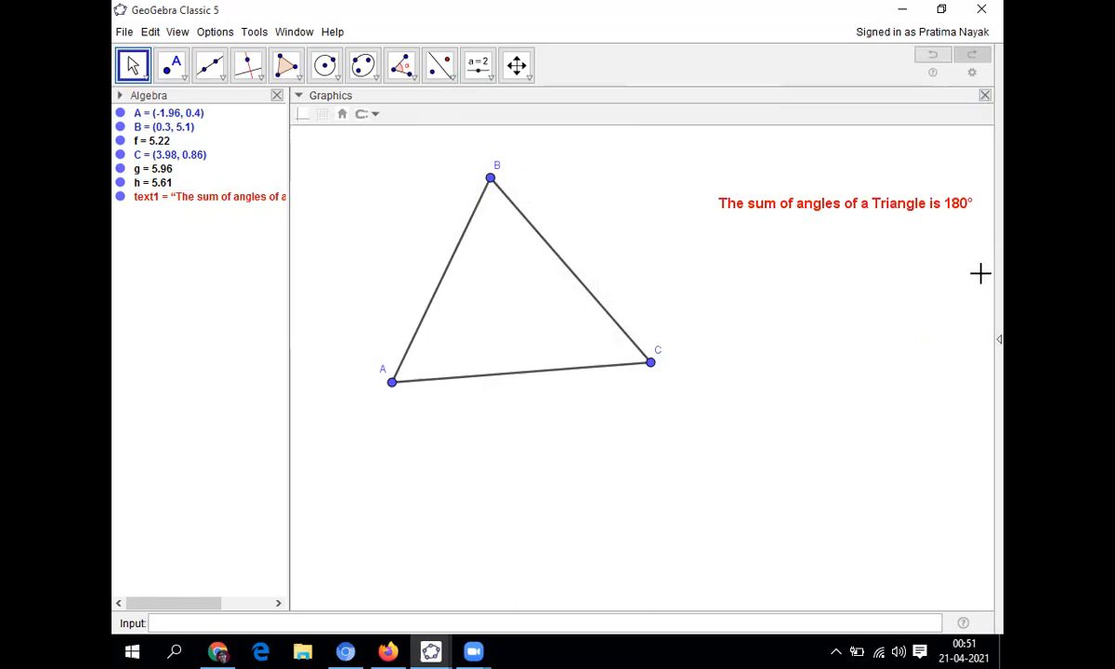
mouse_move(797, 385)
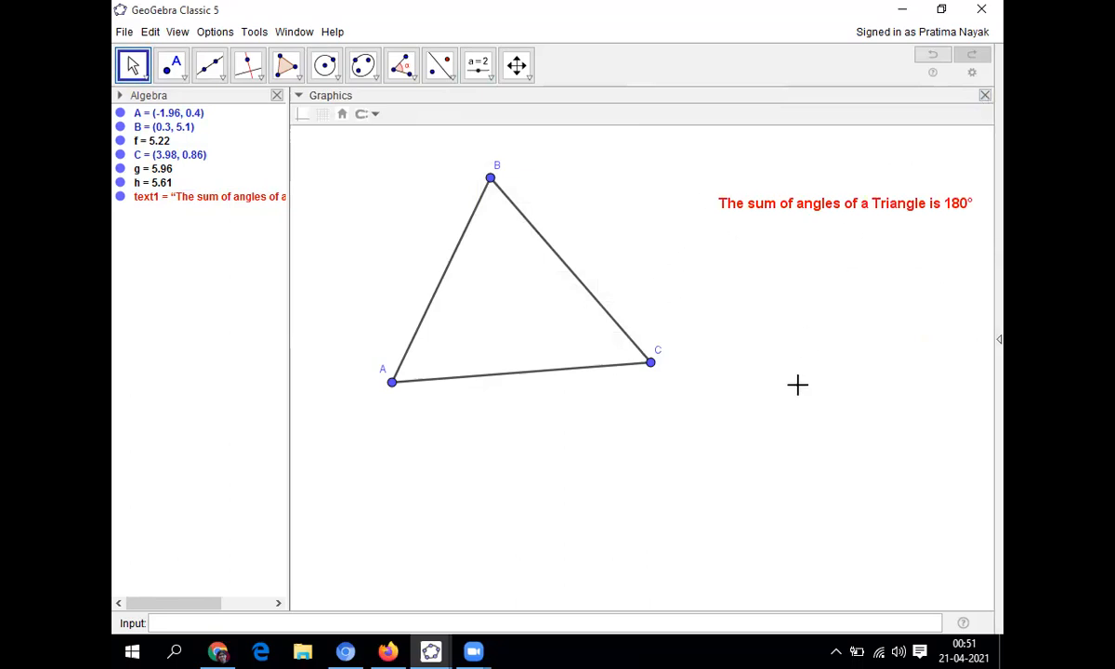
mouse_move(369, 216)
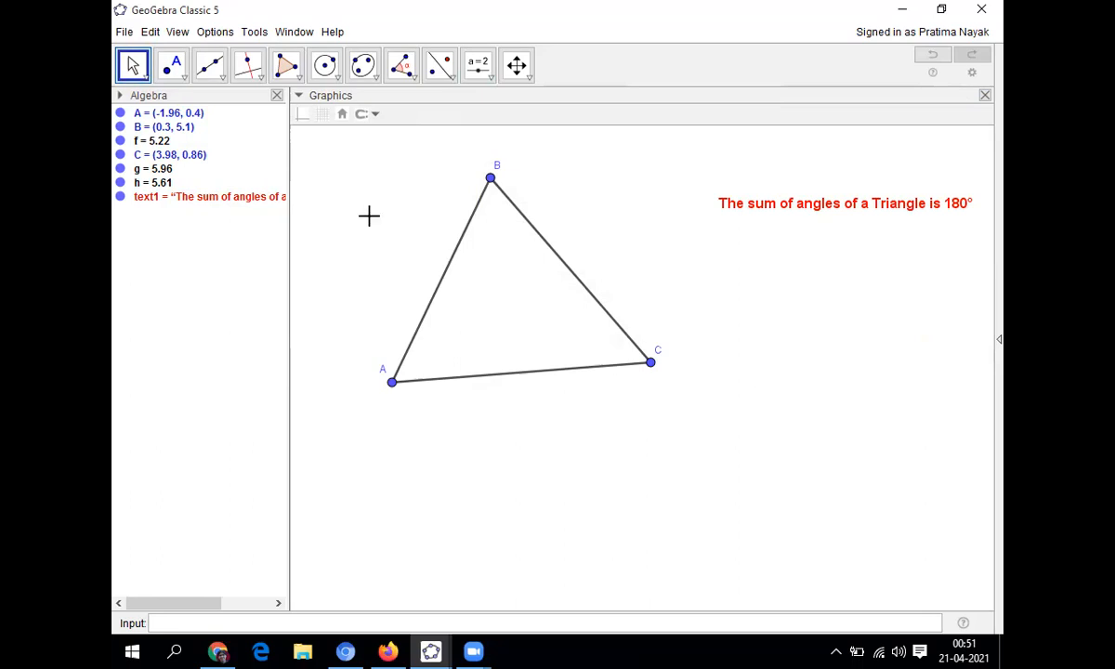
mouse_move(223, 165)
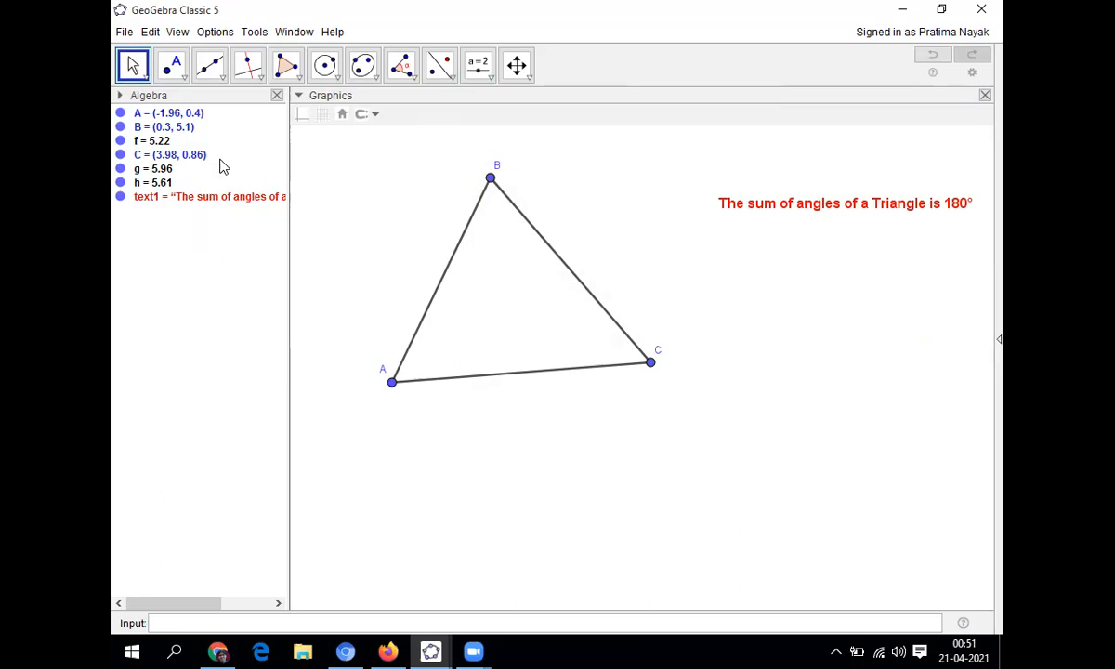
mouse_move(177, 215)
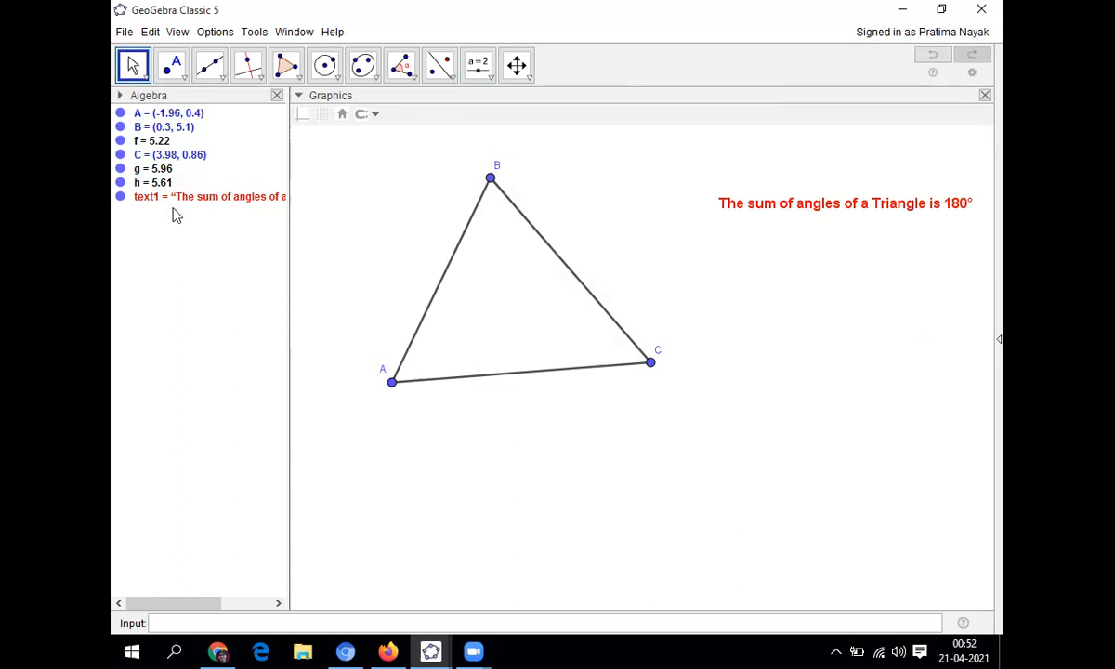
mouse_move(328, 319)
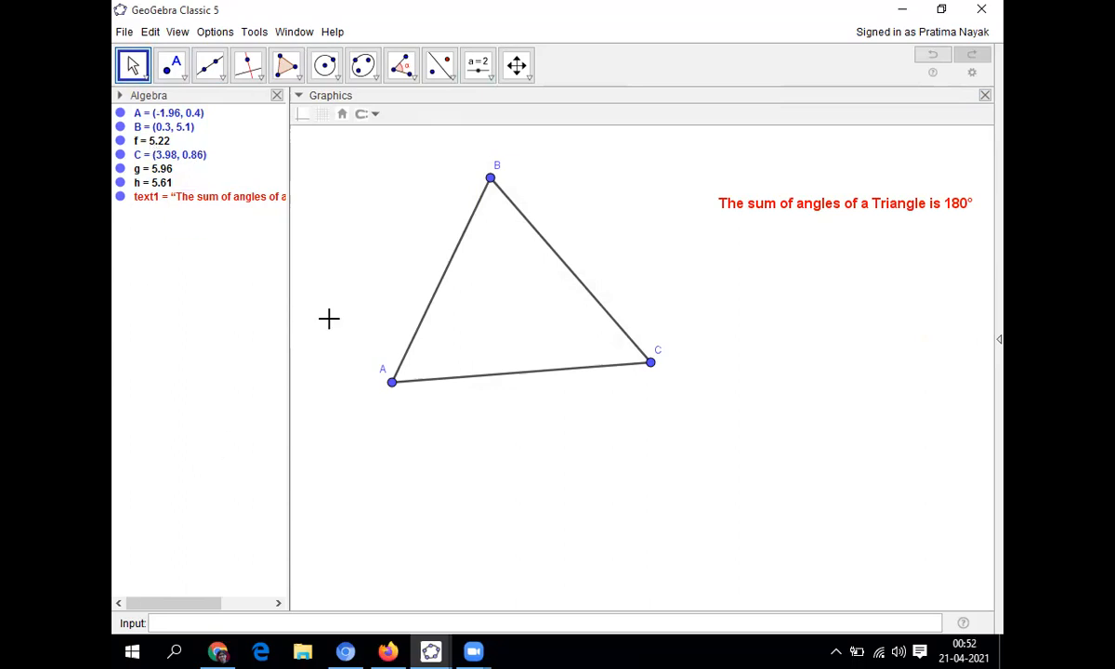
mouse_move(341, 381)
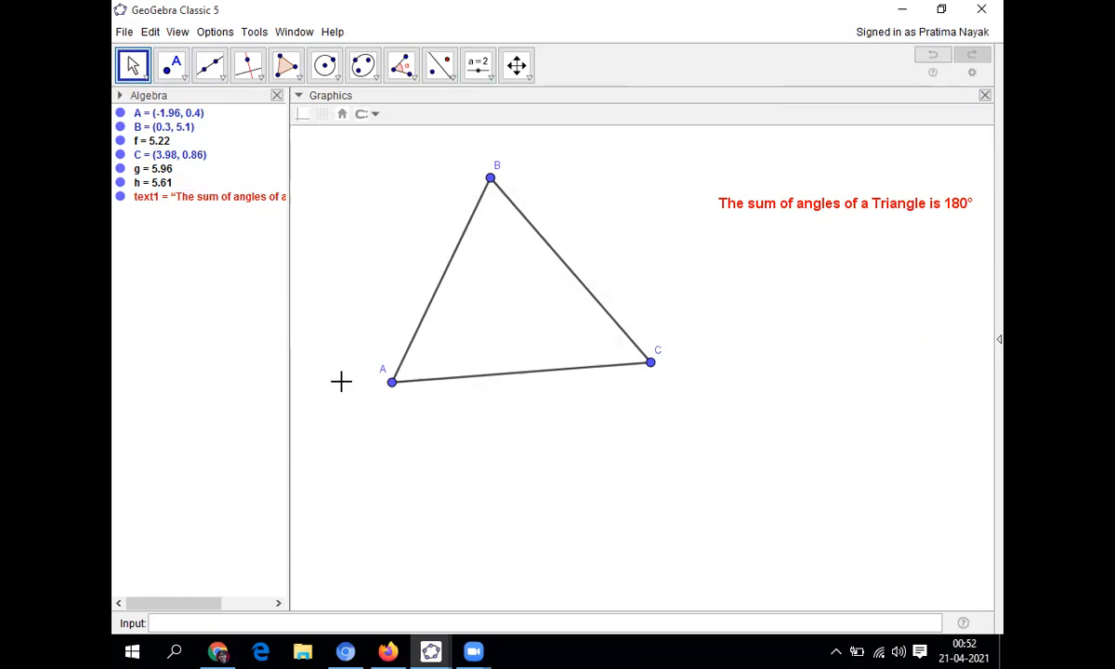
mouse_move(401, 65)
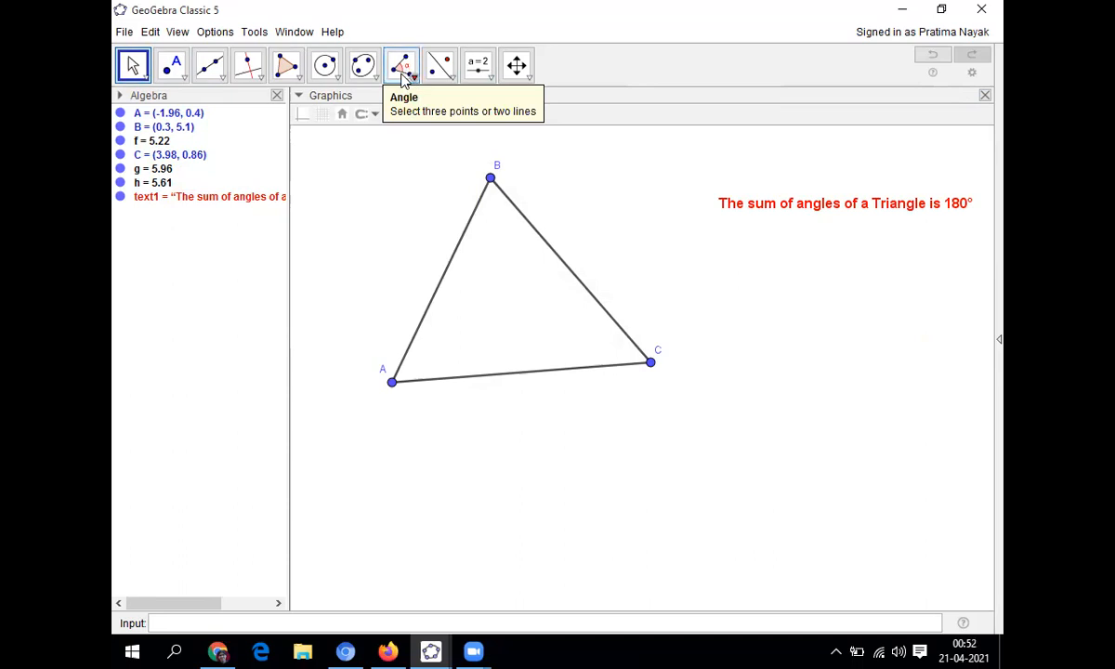
mouse_move(439, 65)
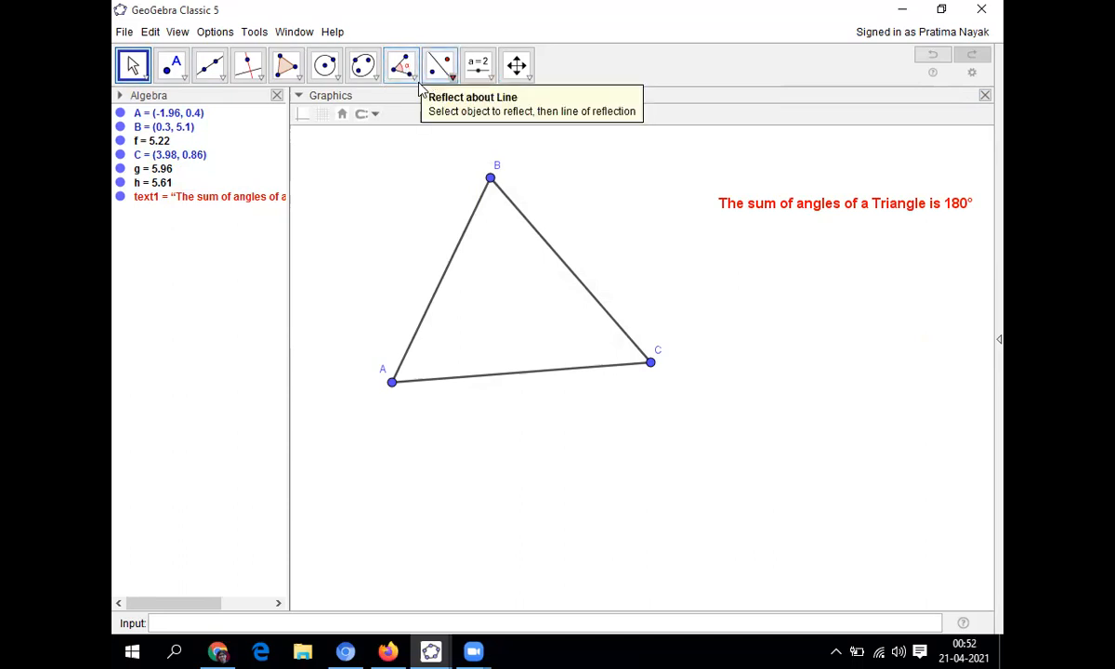
- Activate the Angle tool from the measurement toolbox
click(401, 65)
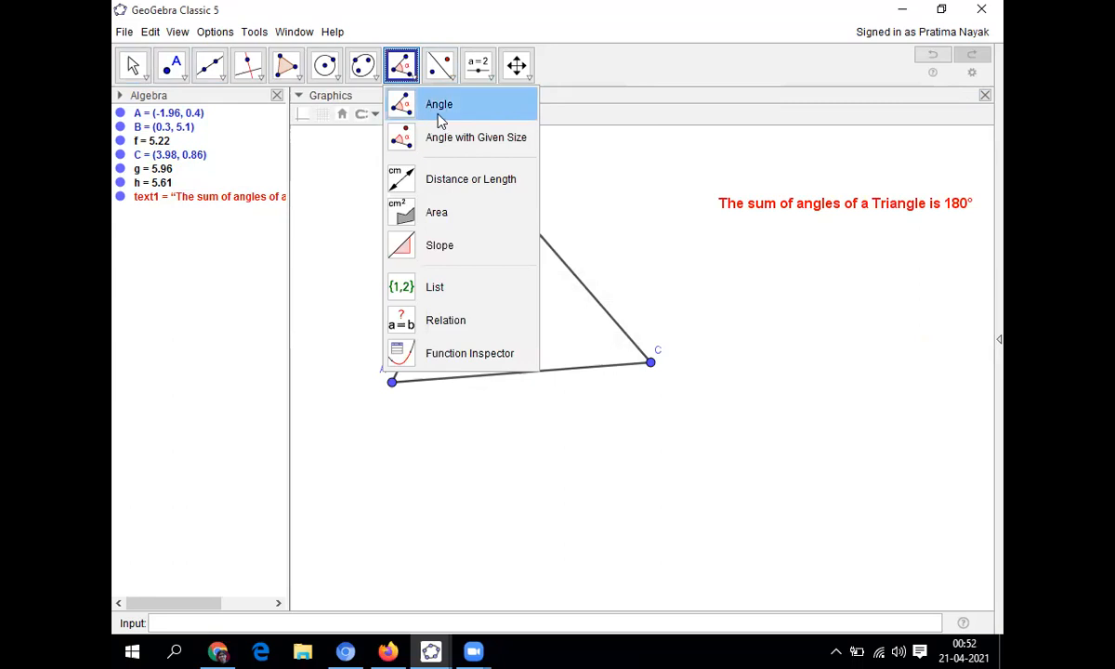
mouse_move(471, 178)
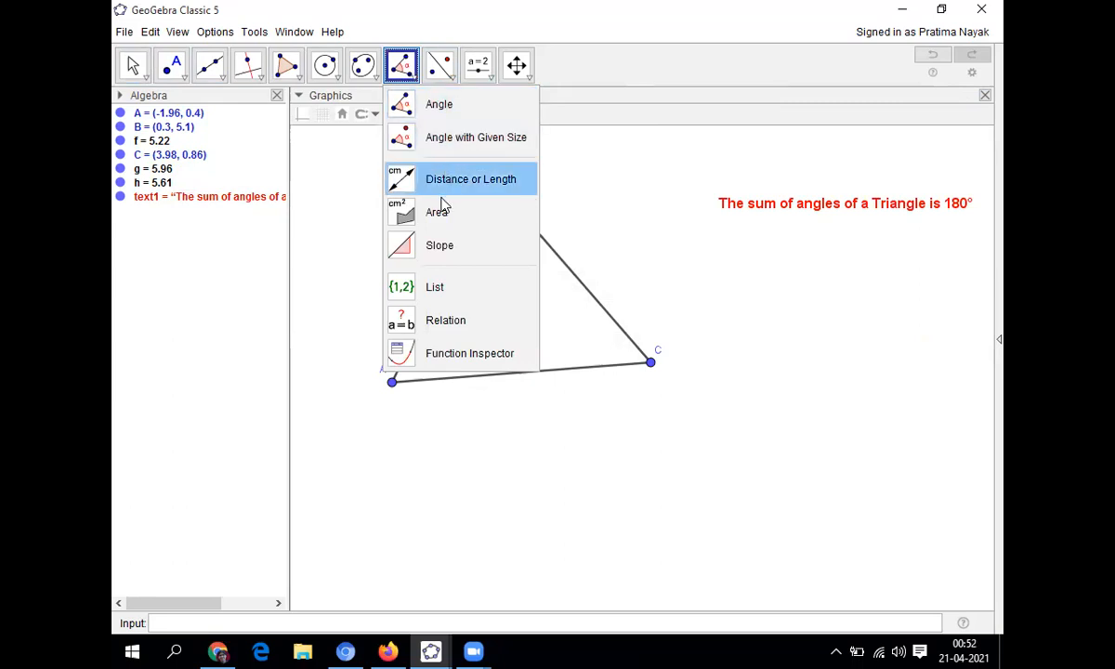
mouse_move(438, 105)
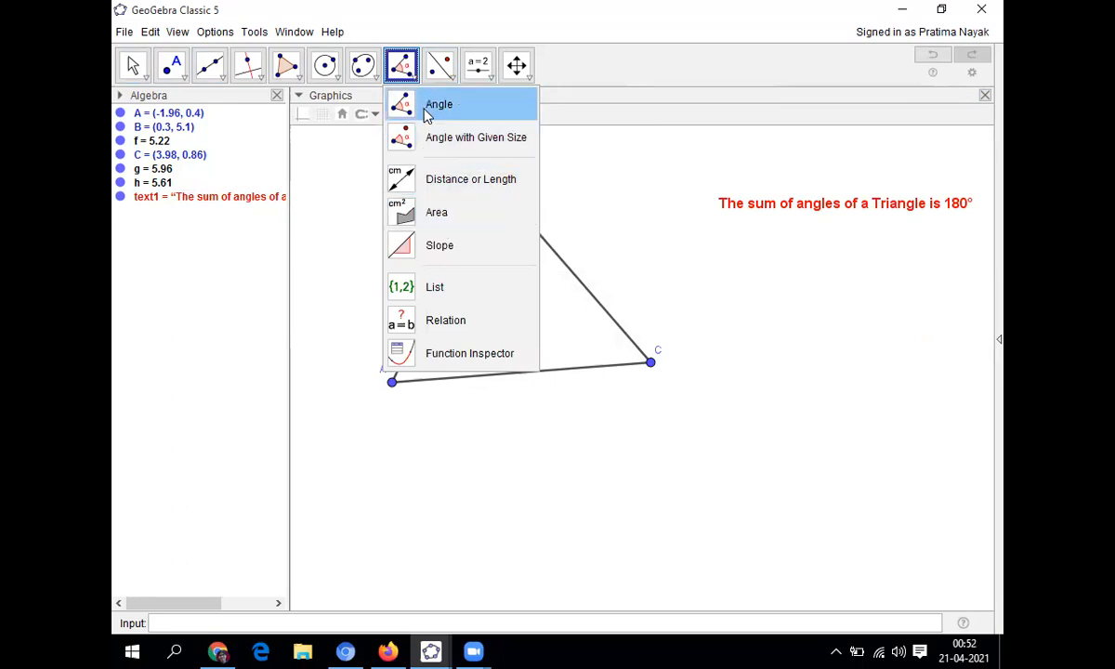
mouse_move(474, 286)
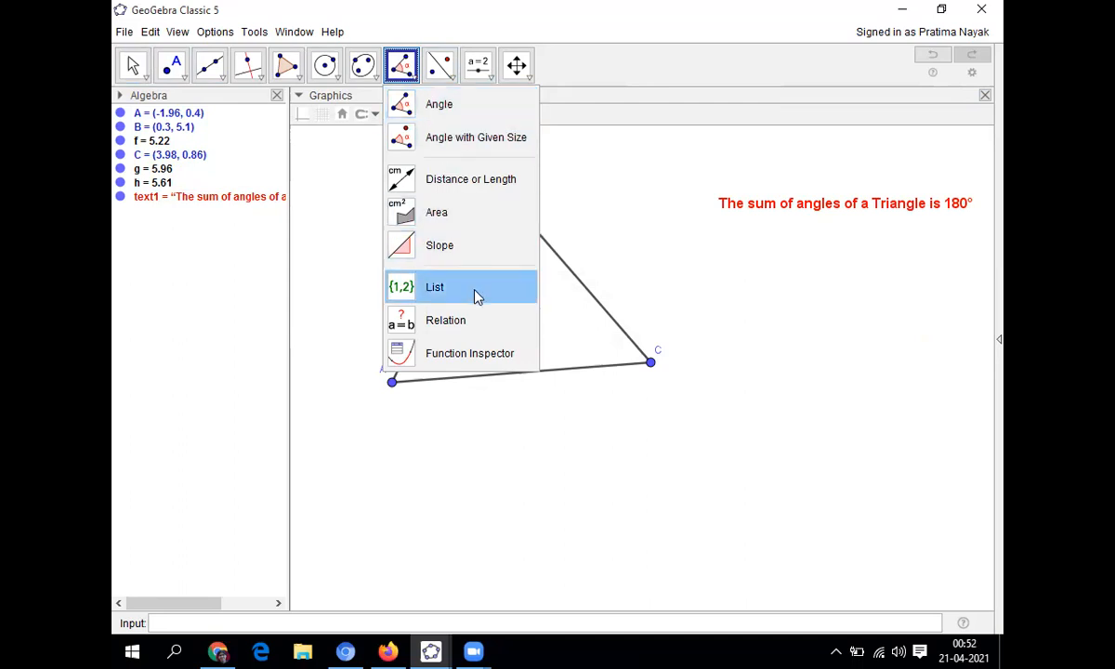
mouse_move(438, 104)
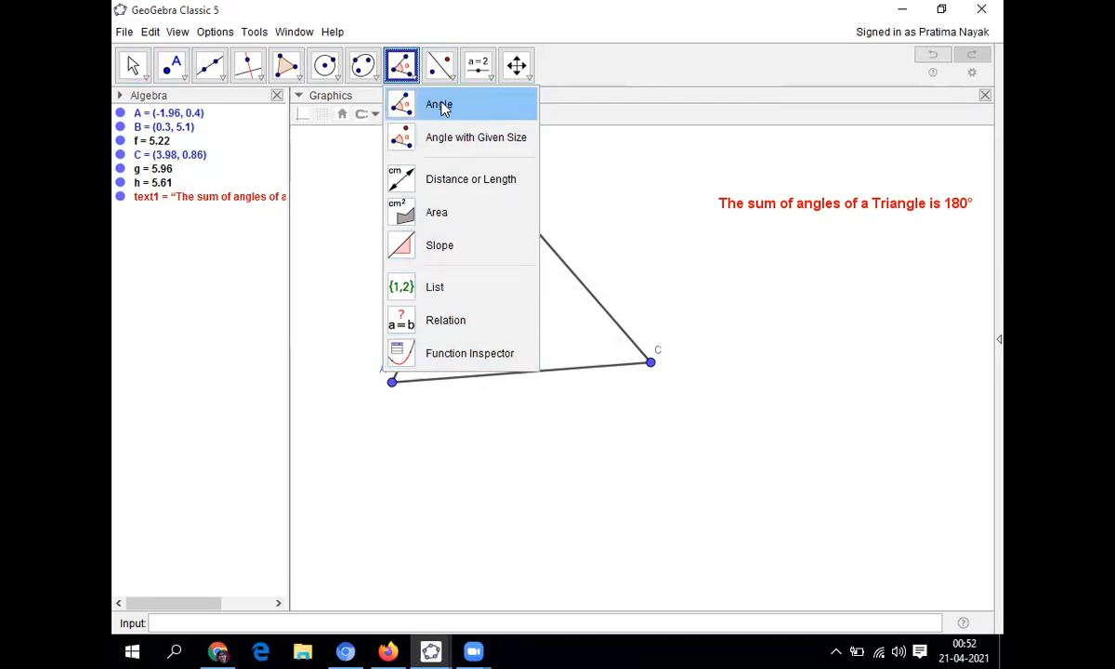
click(438, 104)
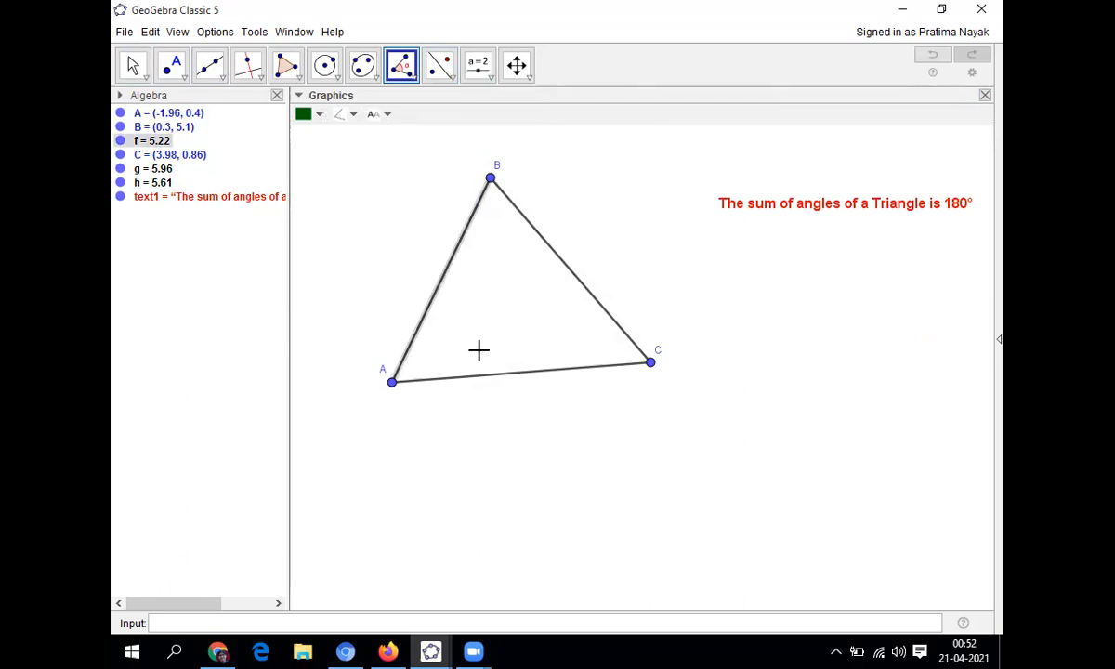
mouse_move(509, 380)
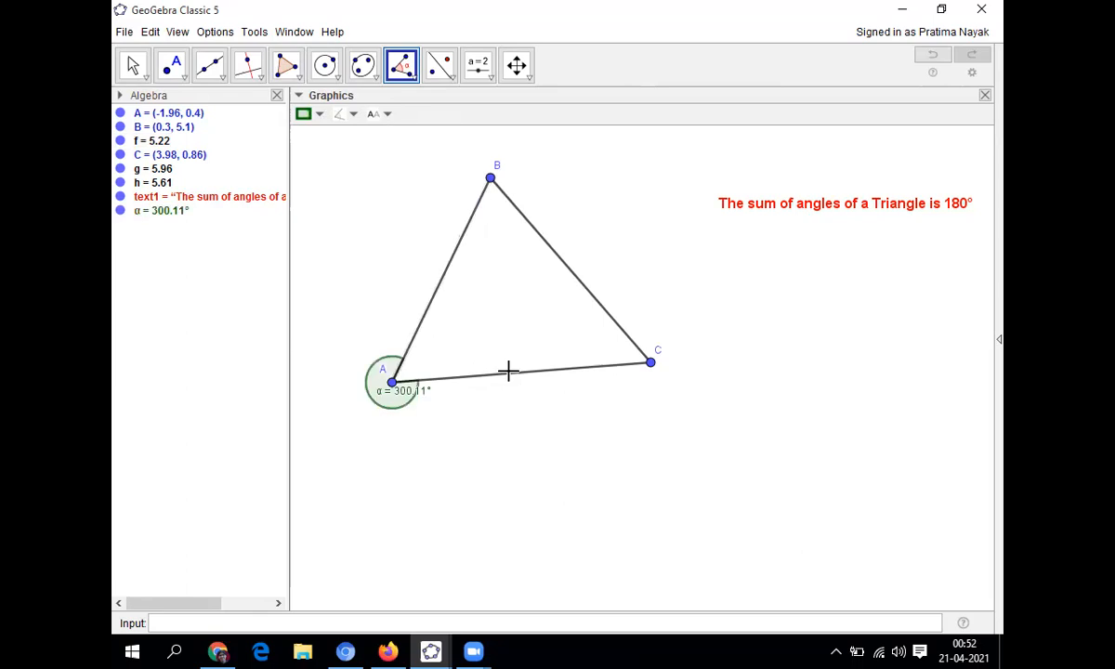
mouse_move(423, 398)
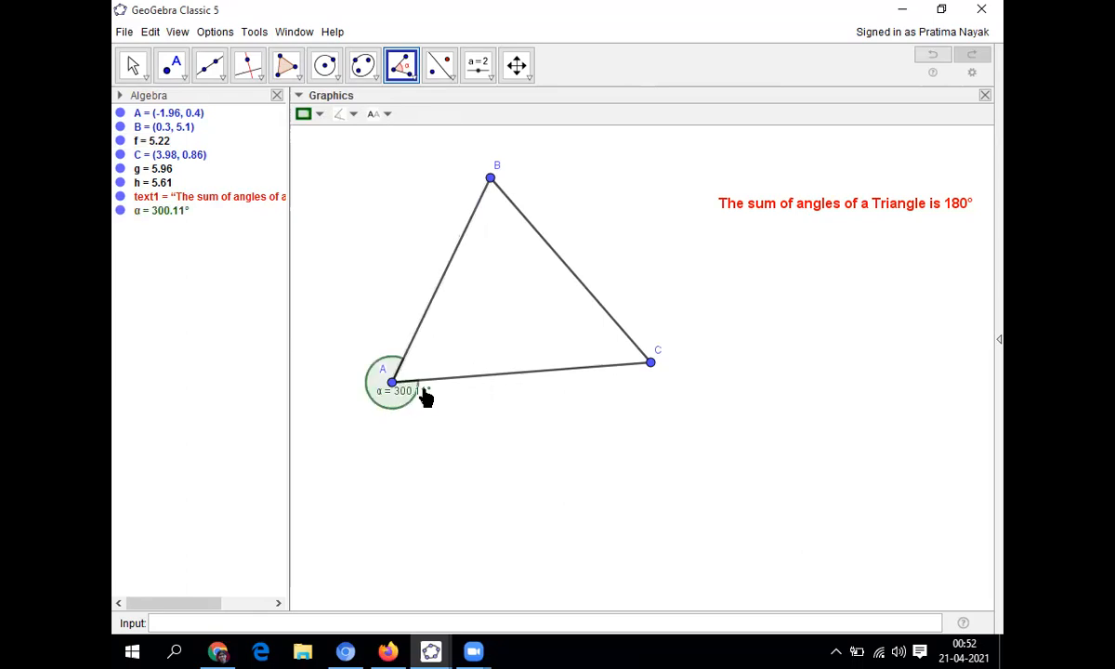
mouse_move(413, 348)
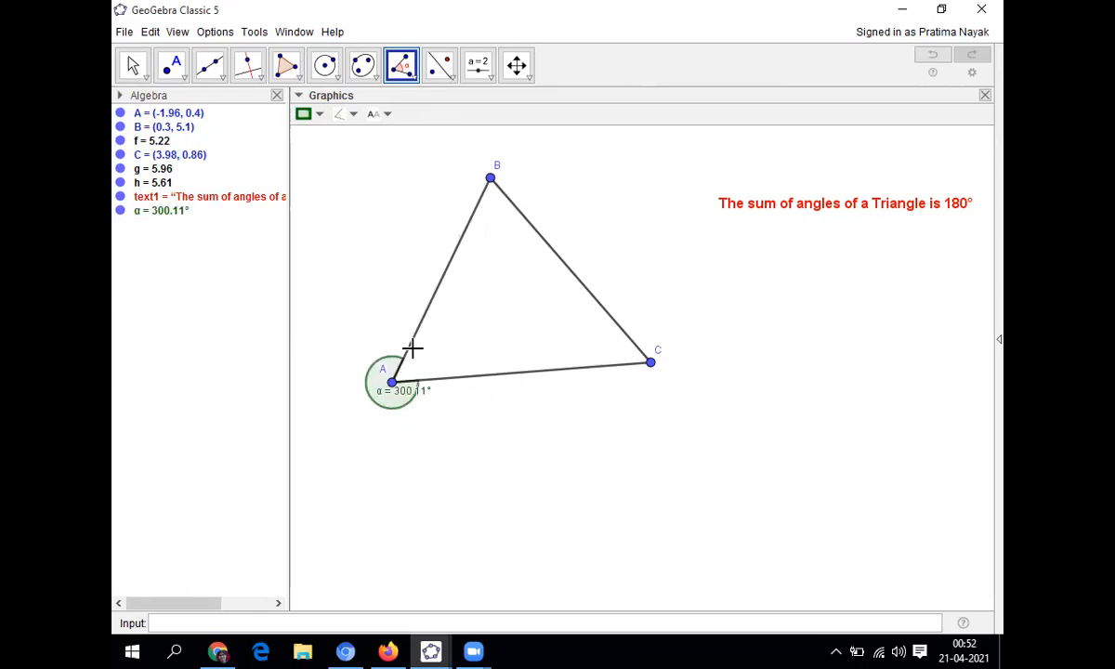
mouse_move(390, 408)
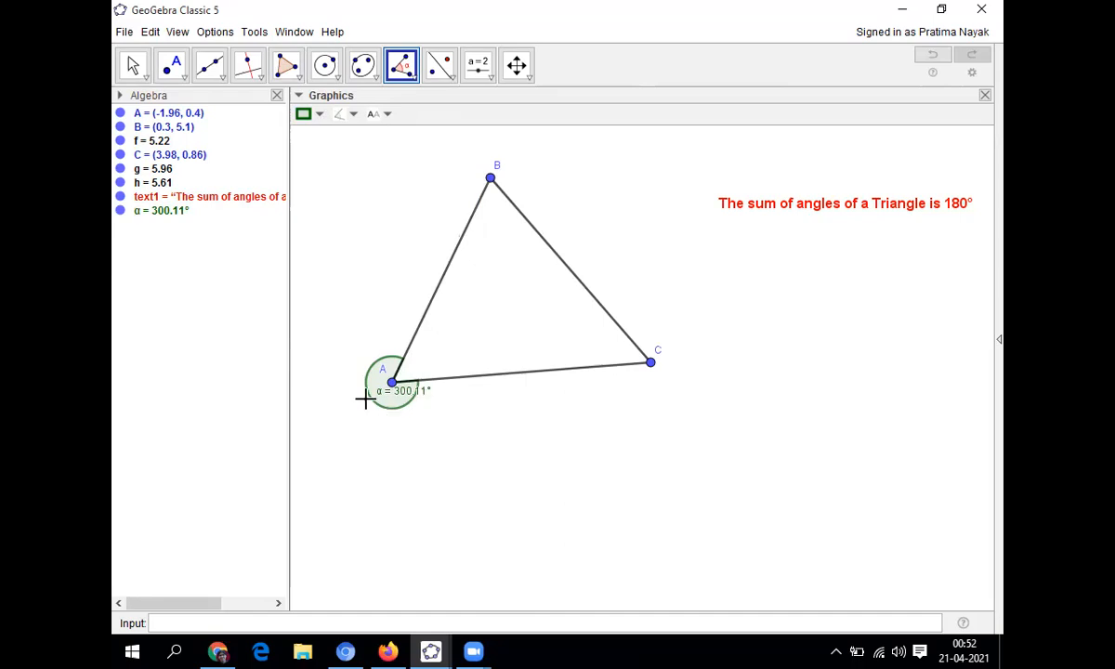
mouse_move(419, 333)
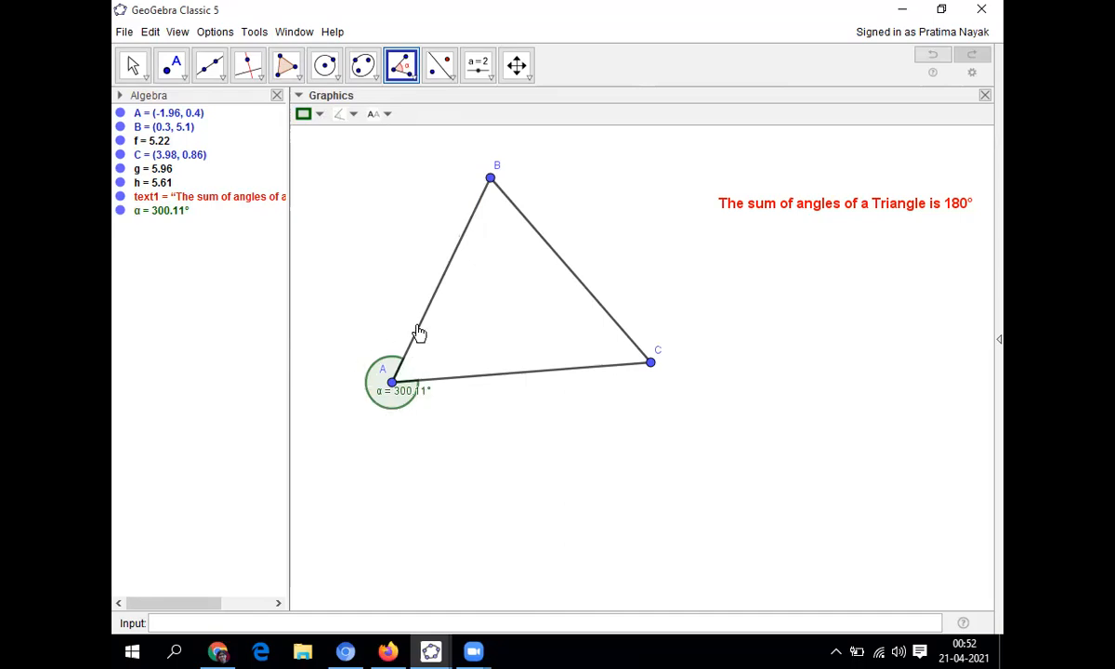
mouse_move(395, 385)
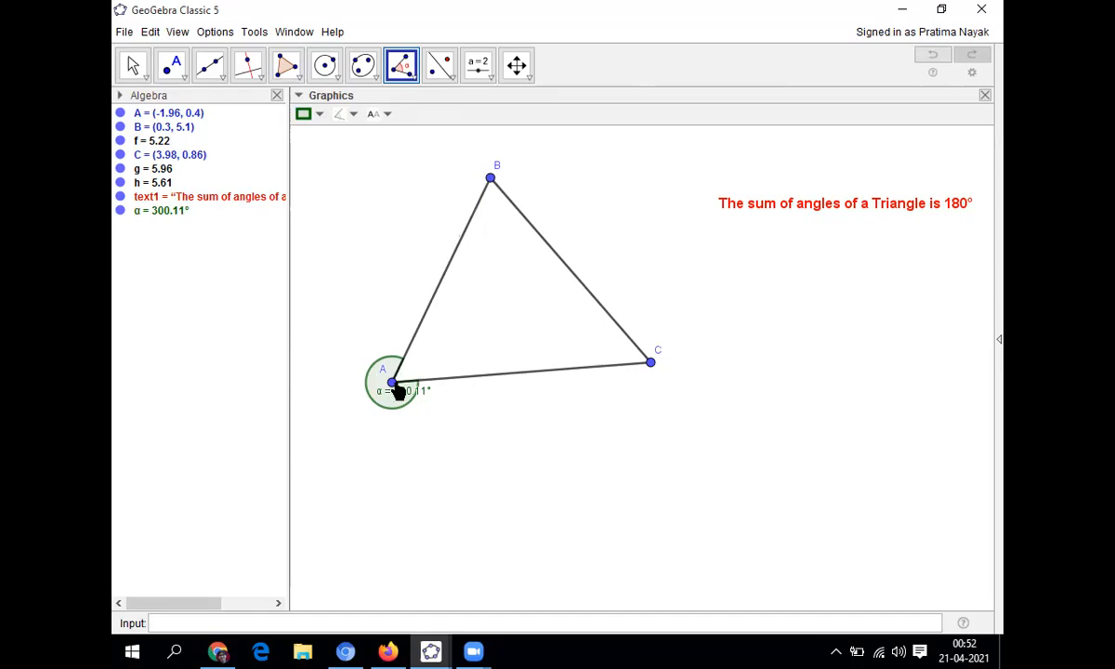
- Open Object Properties for angle α (300.11°) at vertex A
right_click(395, 383)
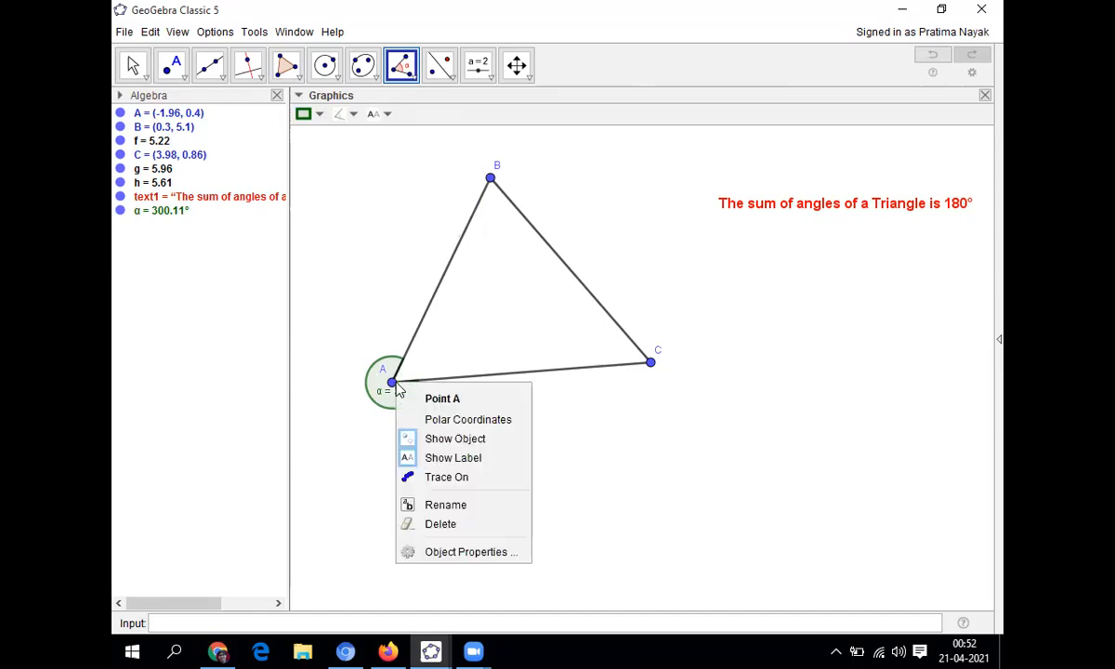
mouse_move(470, 552)
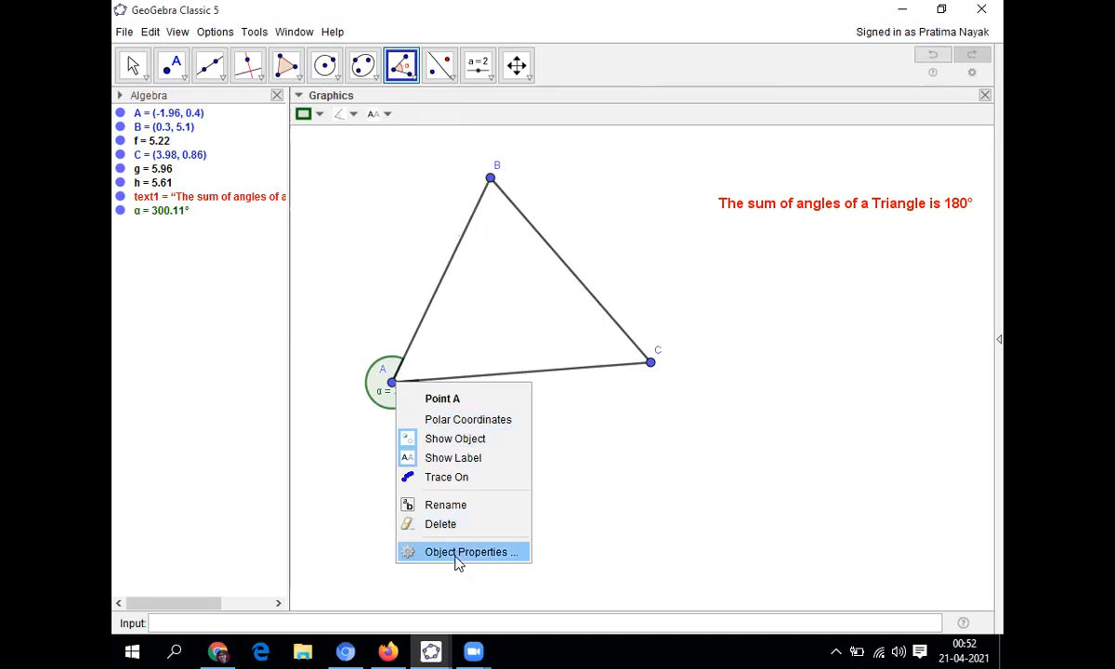
mouse_move(379, 389)
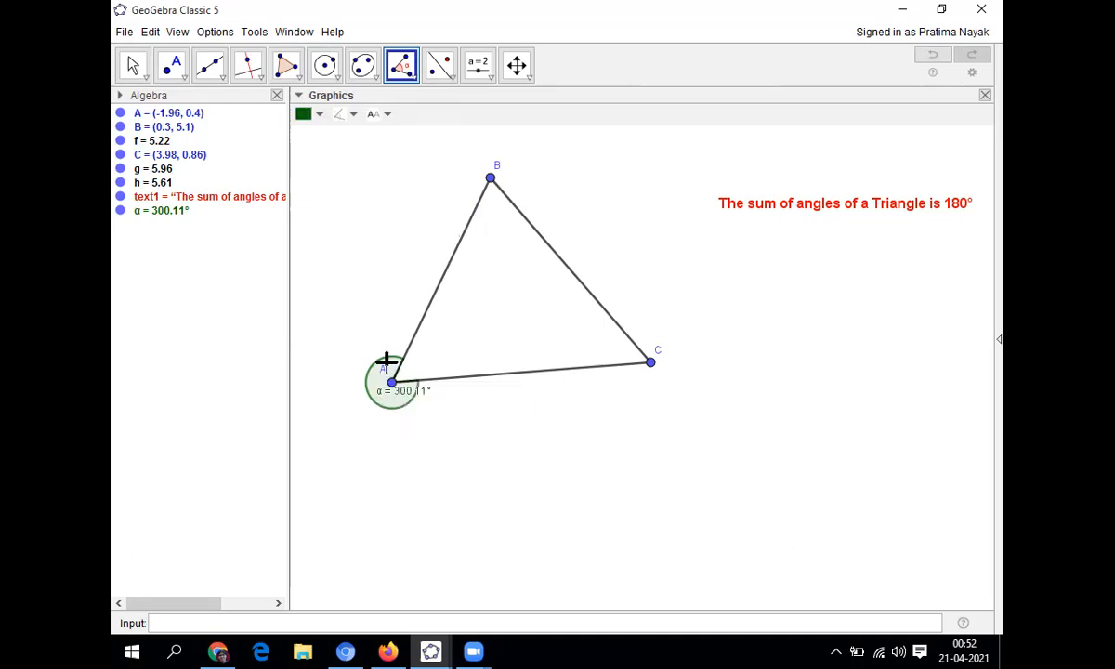
right_click(386, 381)
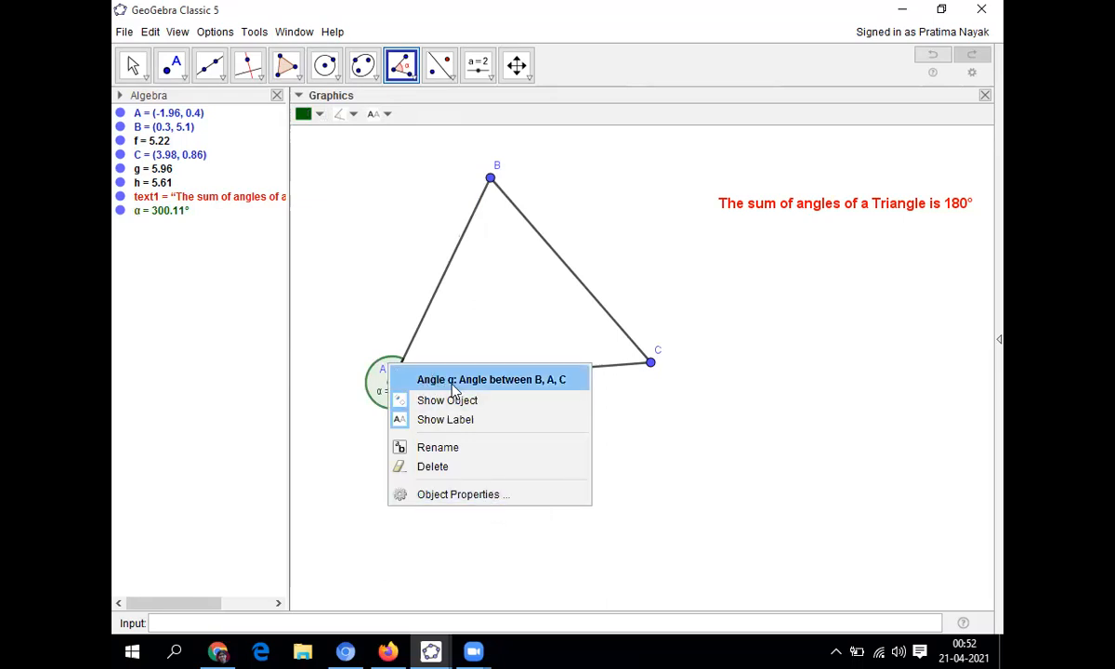
mouse_move(438, 447)
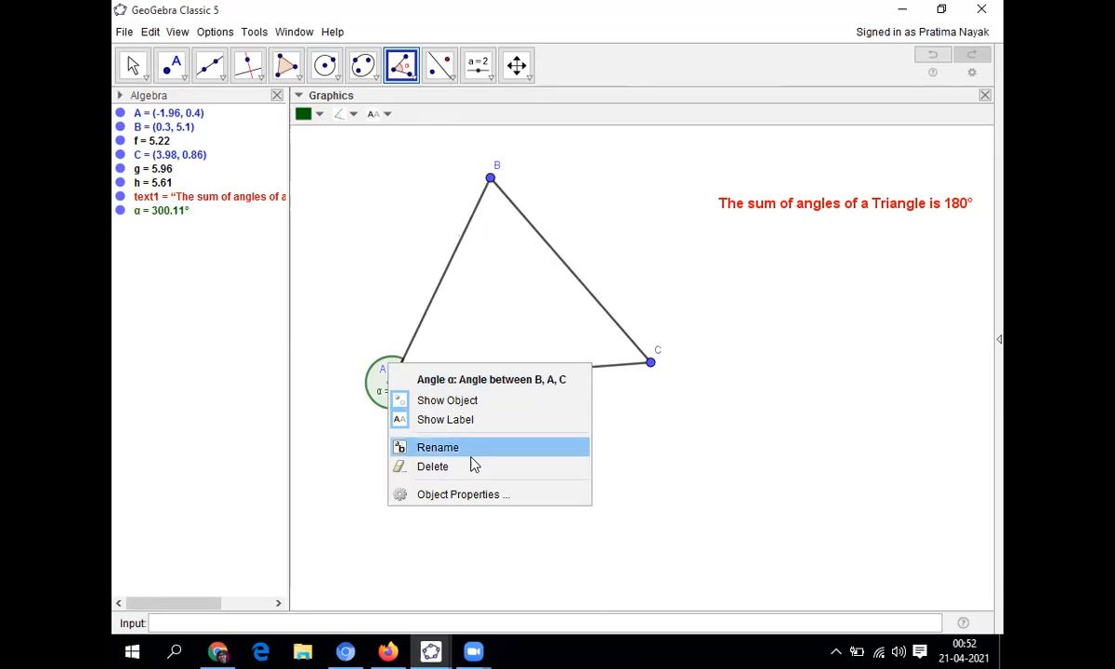
click(462, 493)
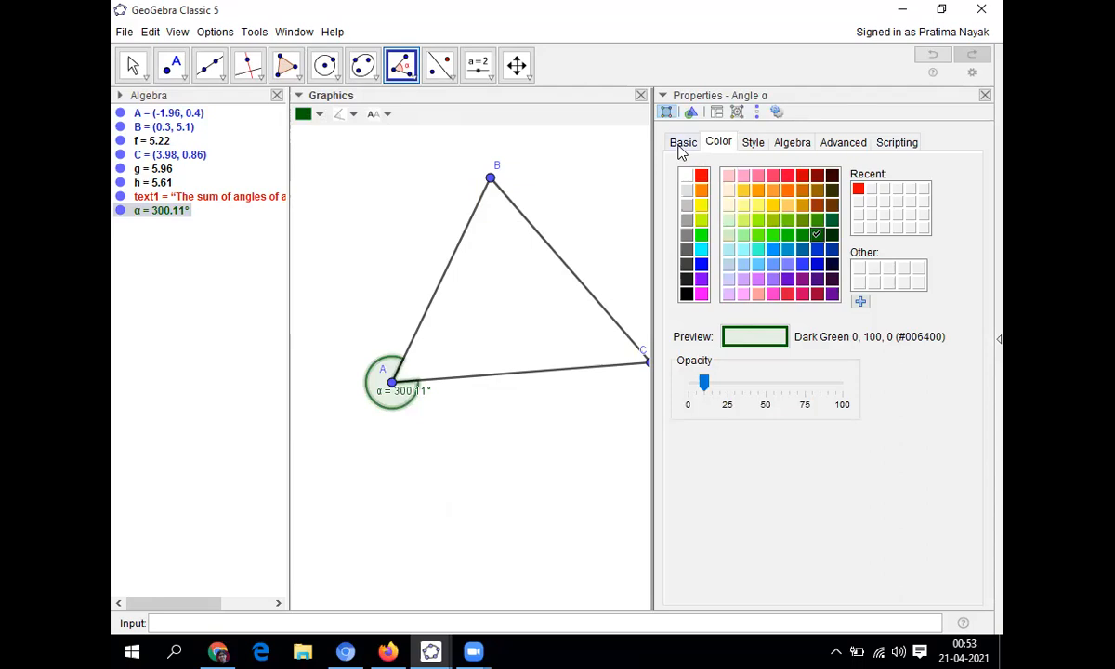
- Set angle α's label to Value and range to 0°–180°, then close properties
click(683, 142)
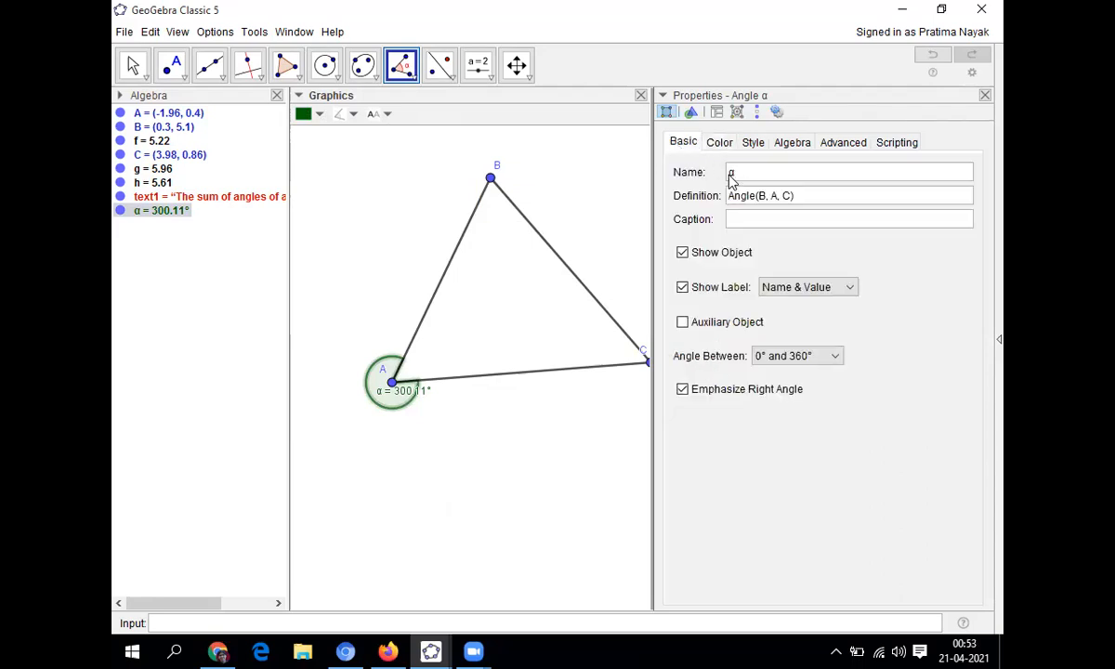
mouse_move(762, 286)
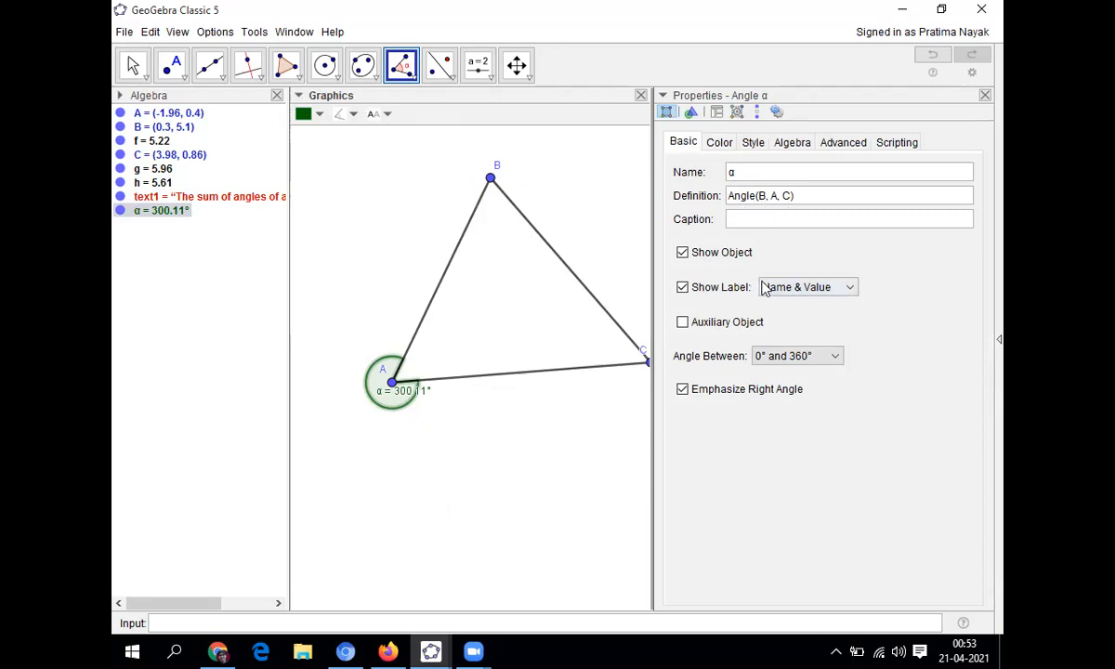
mouse_move(715, 302)
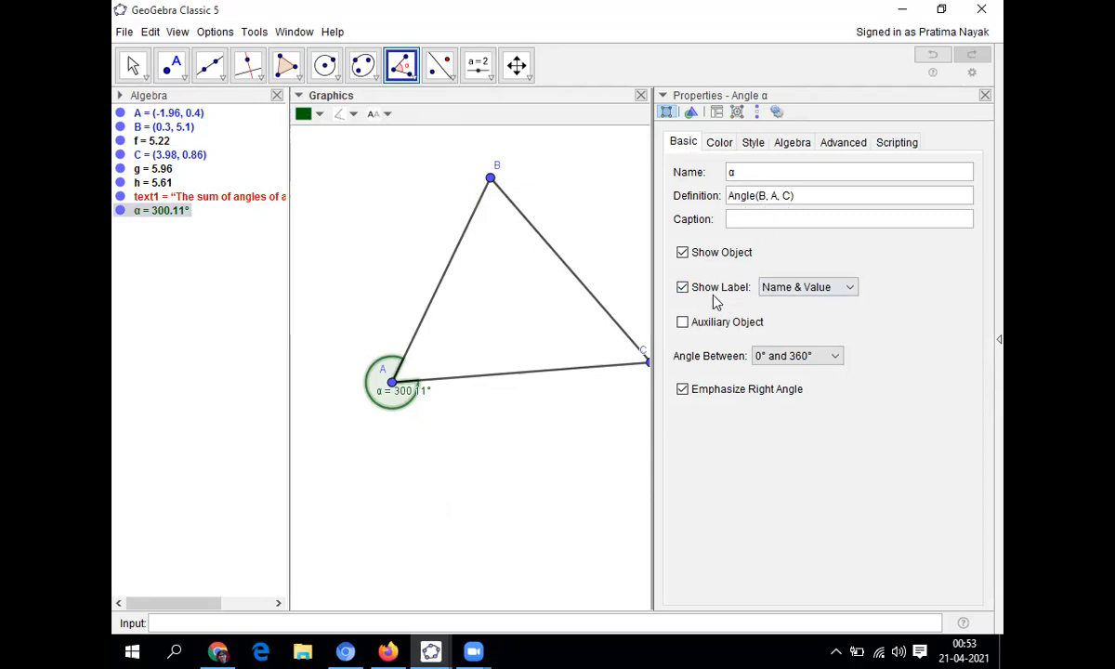
mouse_move(774, 306)
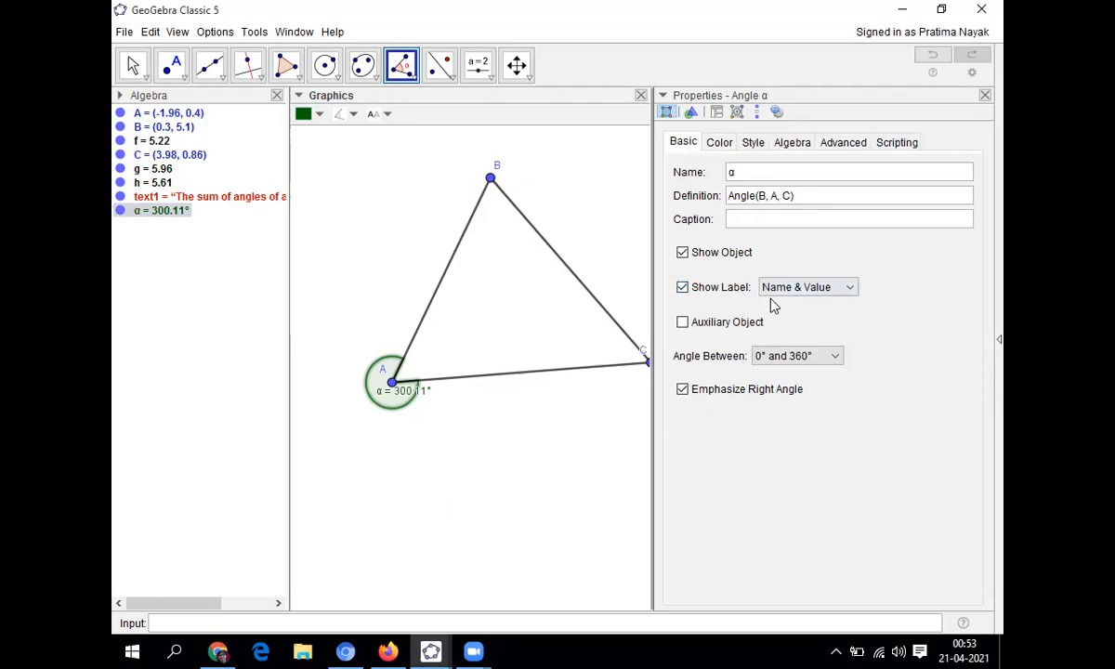
mouse_move(849, 295)
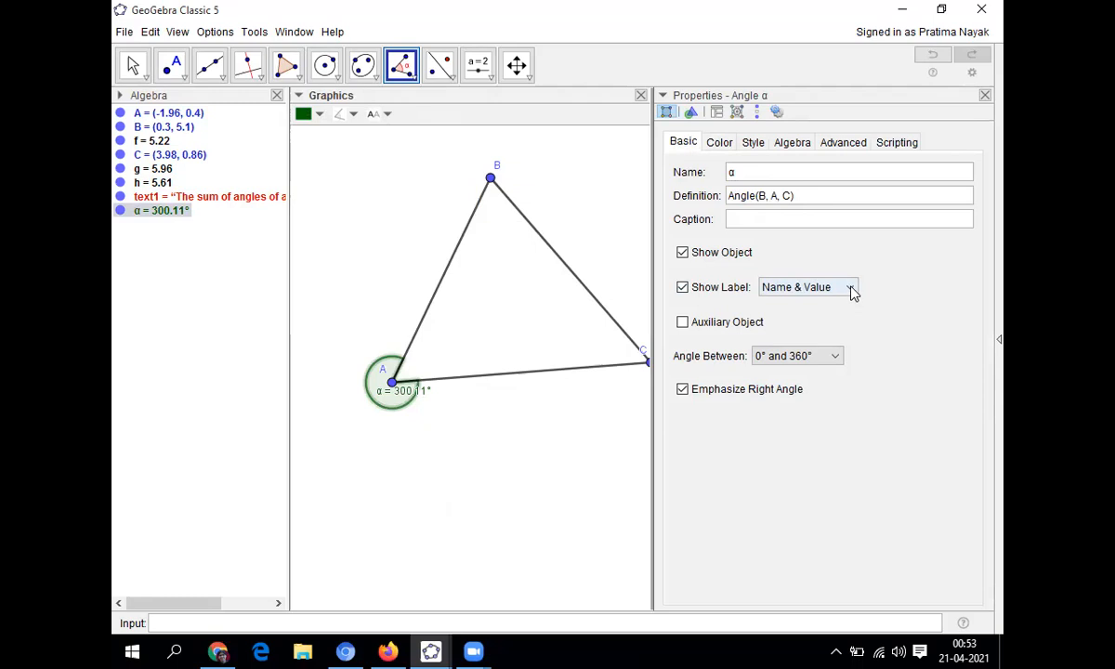
click(848, 286)
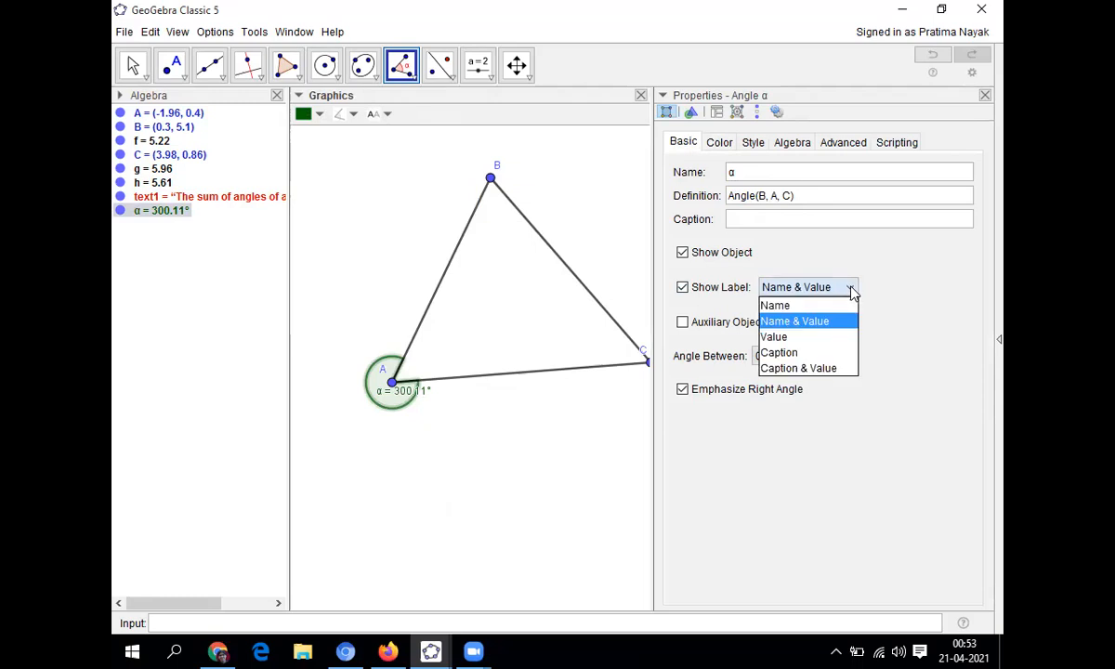
mouse_move(775, 305)
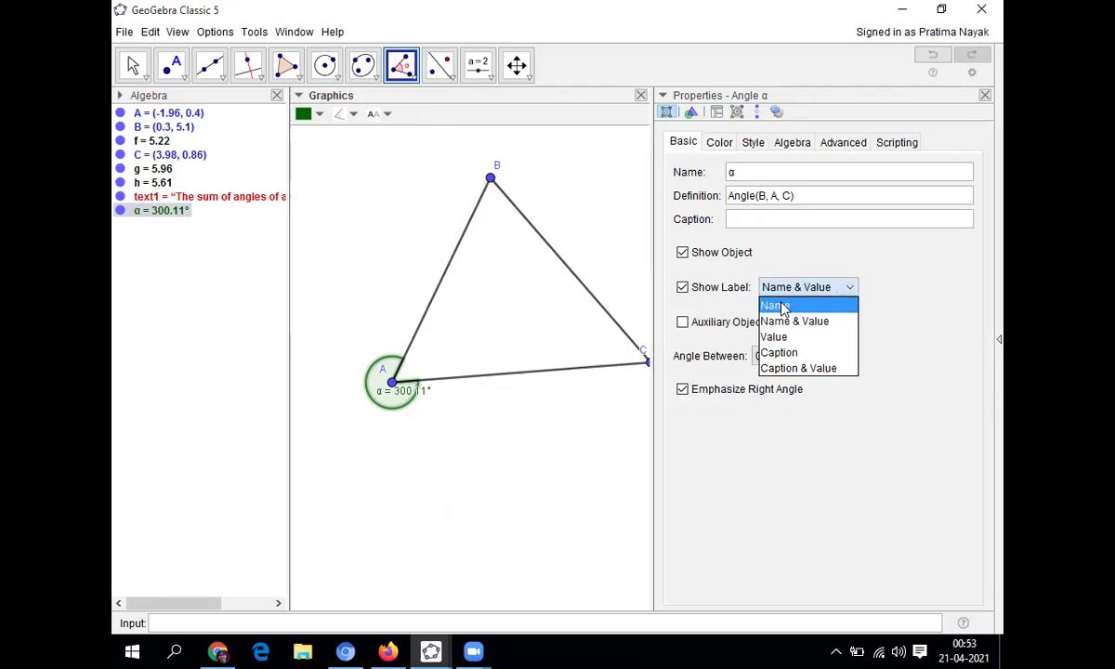
mouse_move(804, 321)
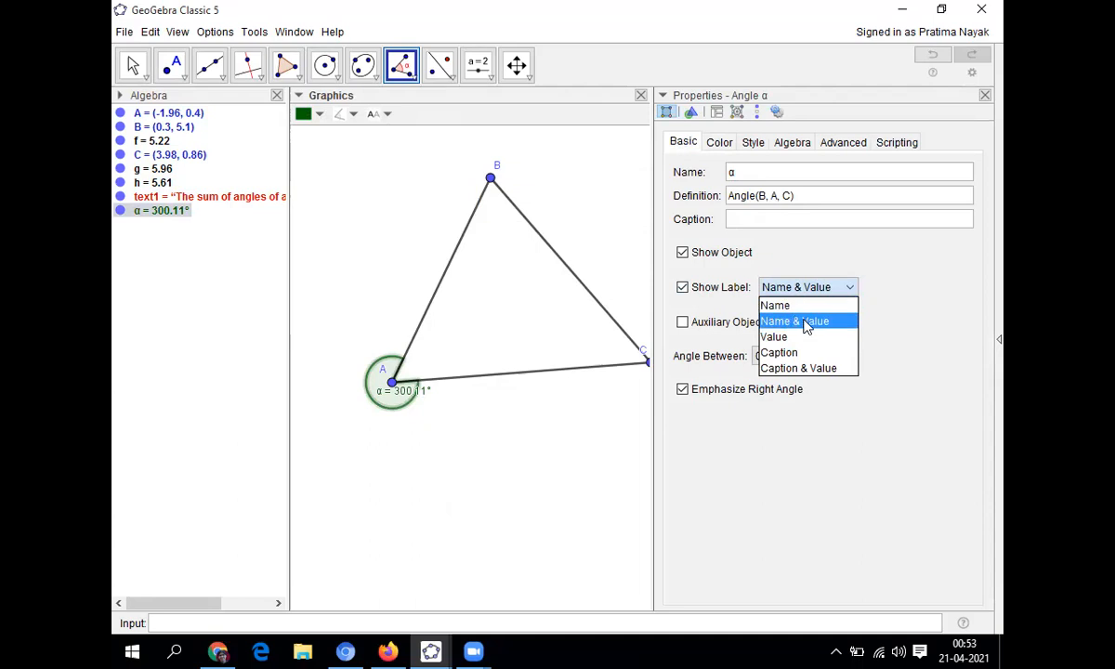
mouse_move(774, 337)
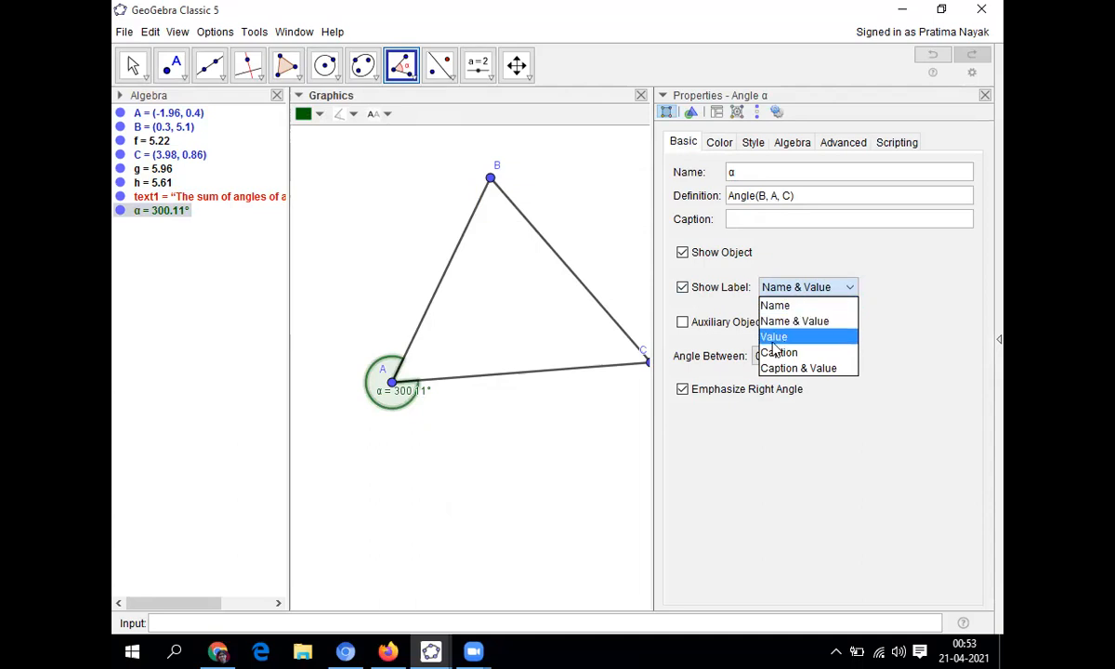
click(774, 337)
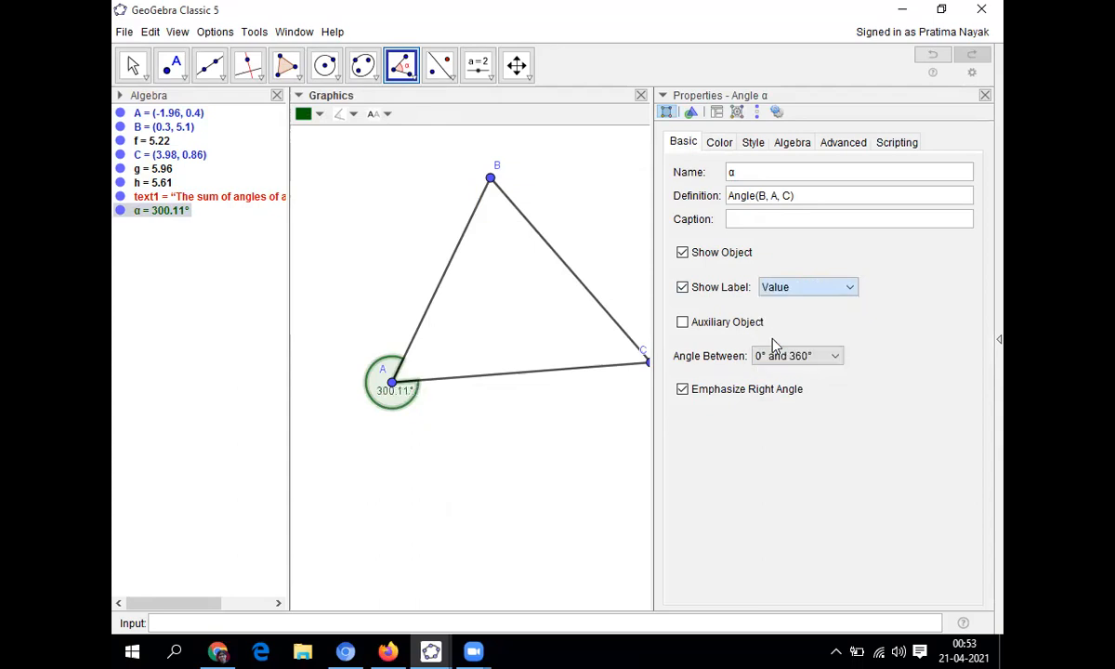
mouse_move(405, 405)
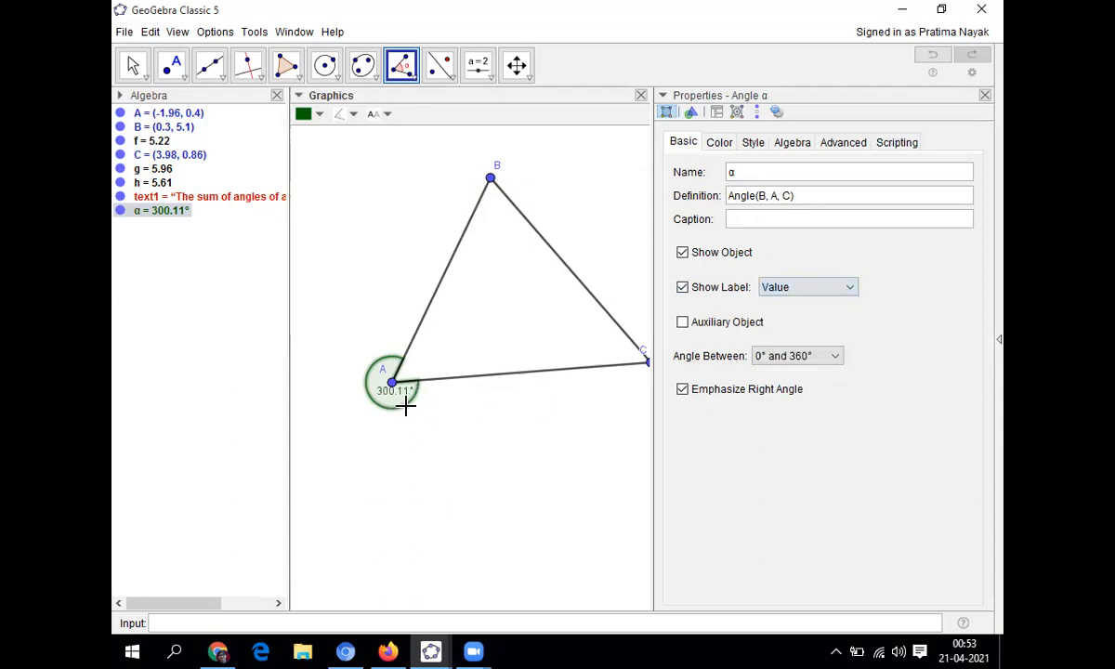
mouse_move(460, 435)
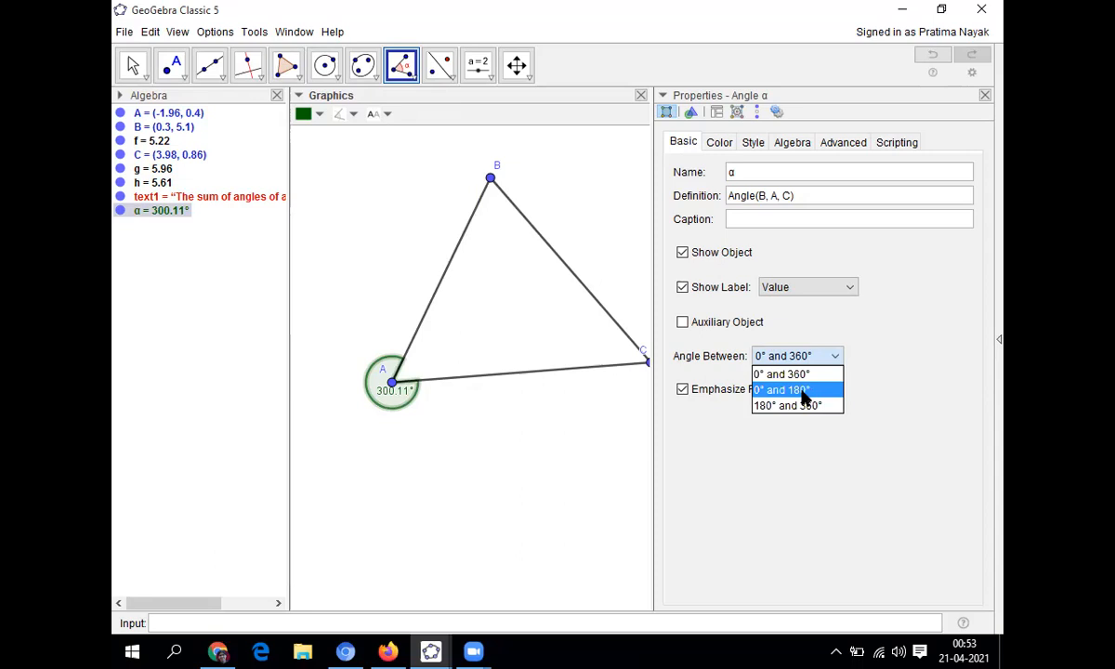
click(782, 389)
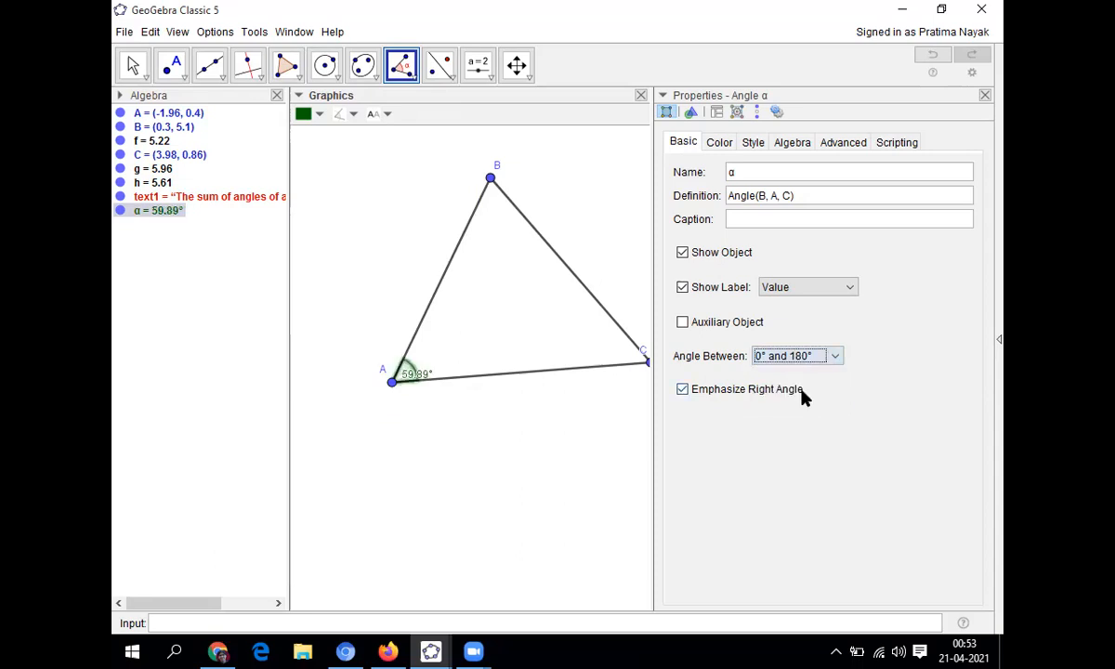
mouse_move(417, 385)
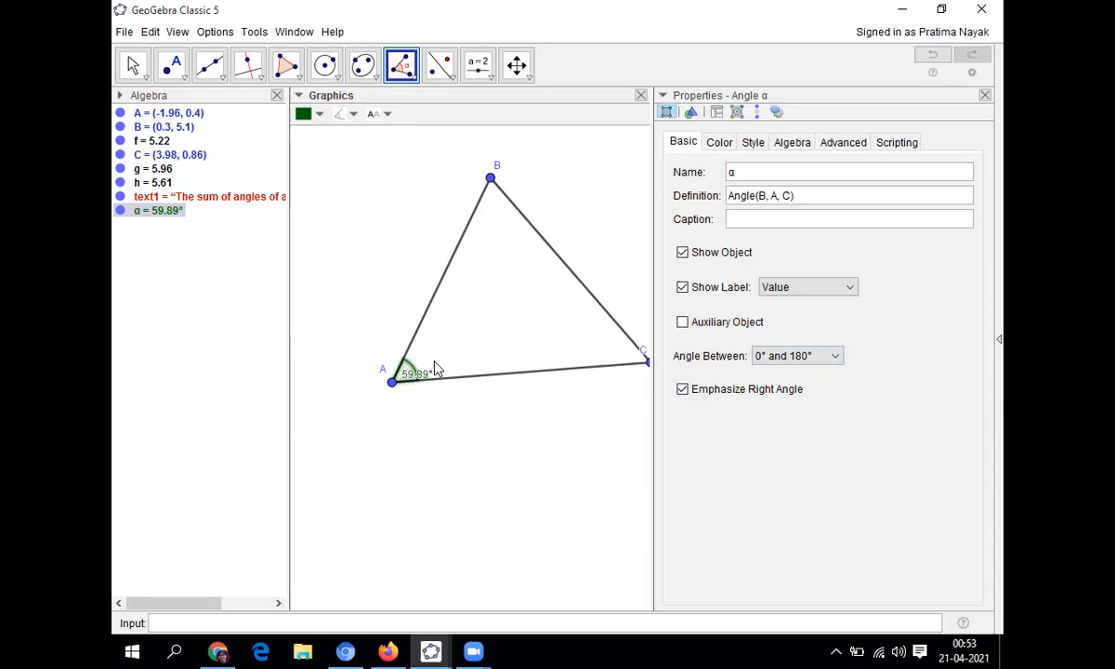
click(985, 95)
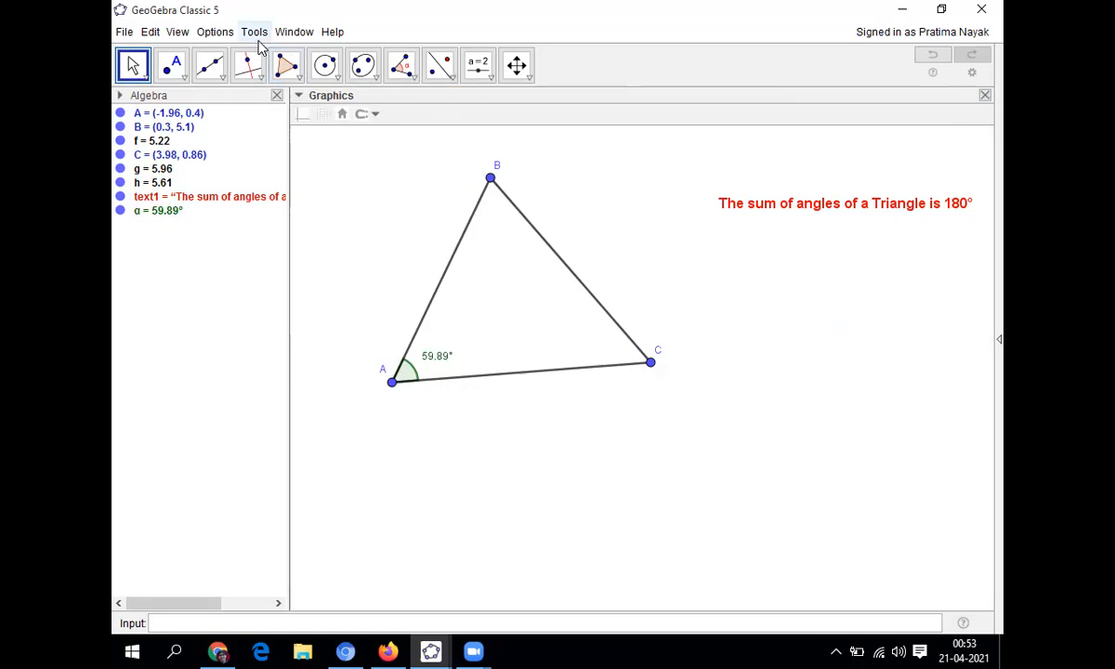
- Set Options > Rounding to 0 decimal places so α reads 60°
click(215, 32)
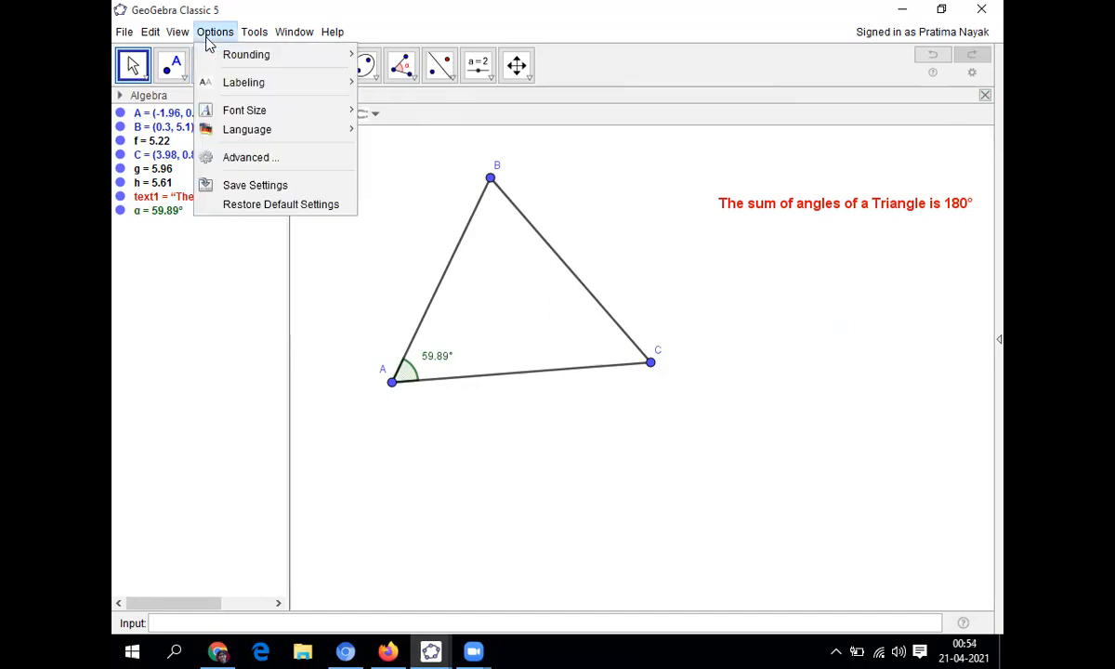
click(245, 54)
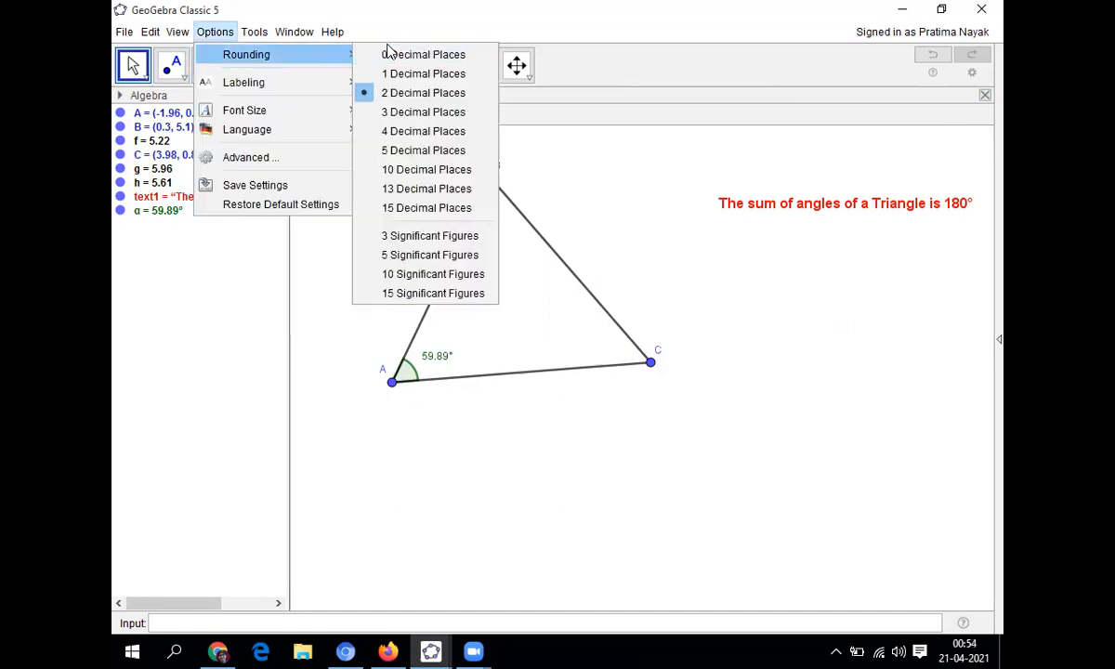
mouse_move(422, 54)
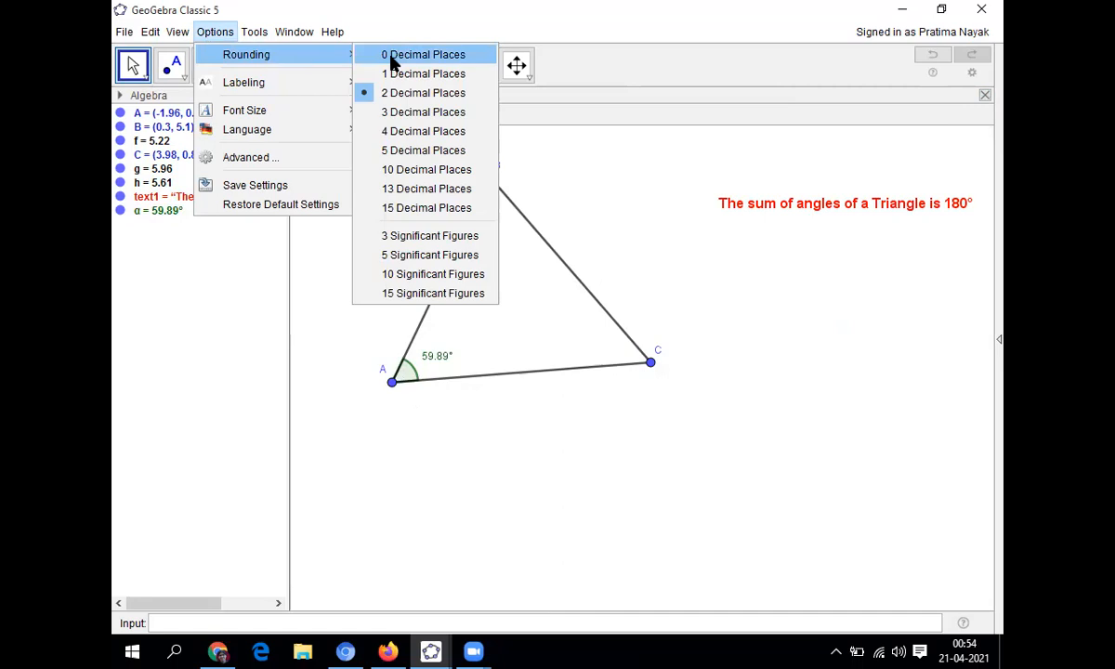
click(423, 54)
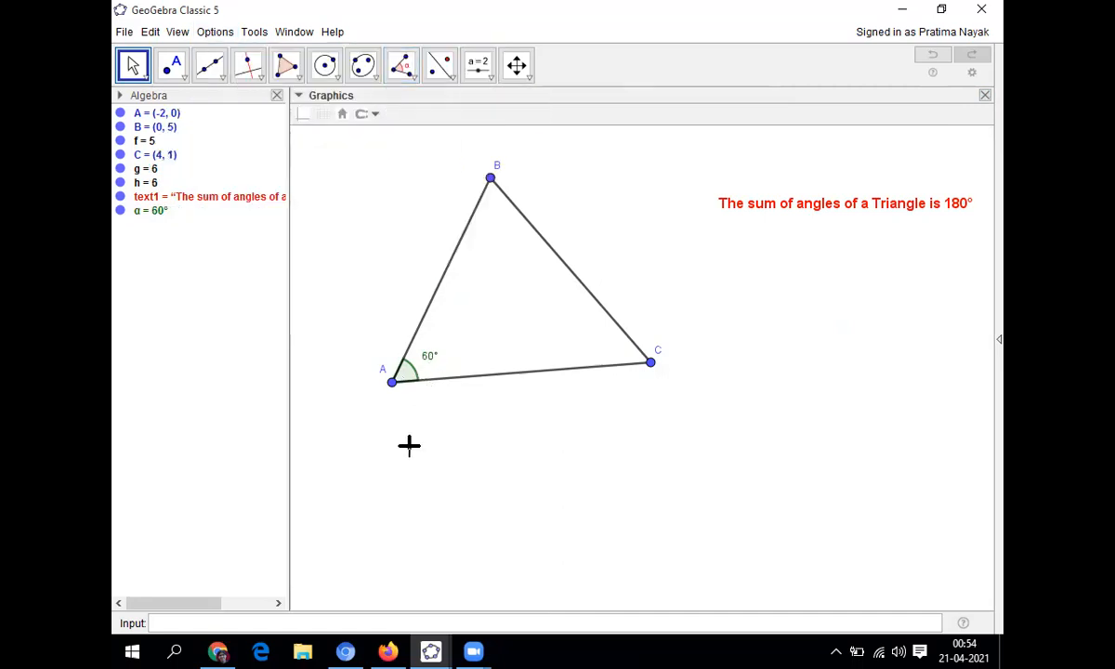
mouse_move(402, 474)
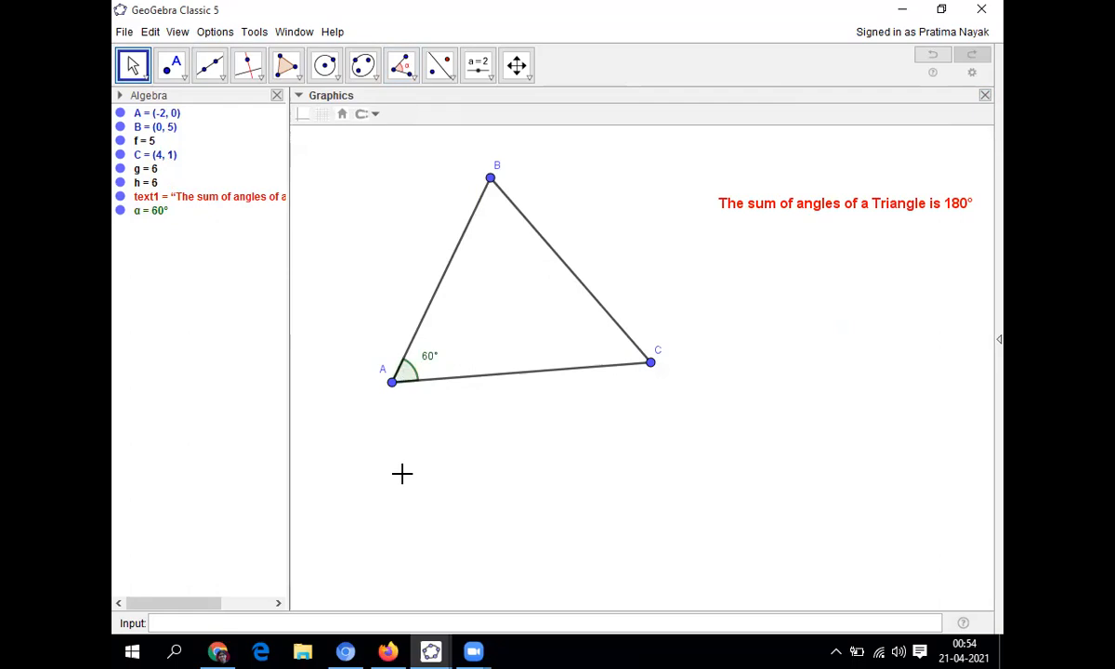
mouse_move(456, 260)
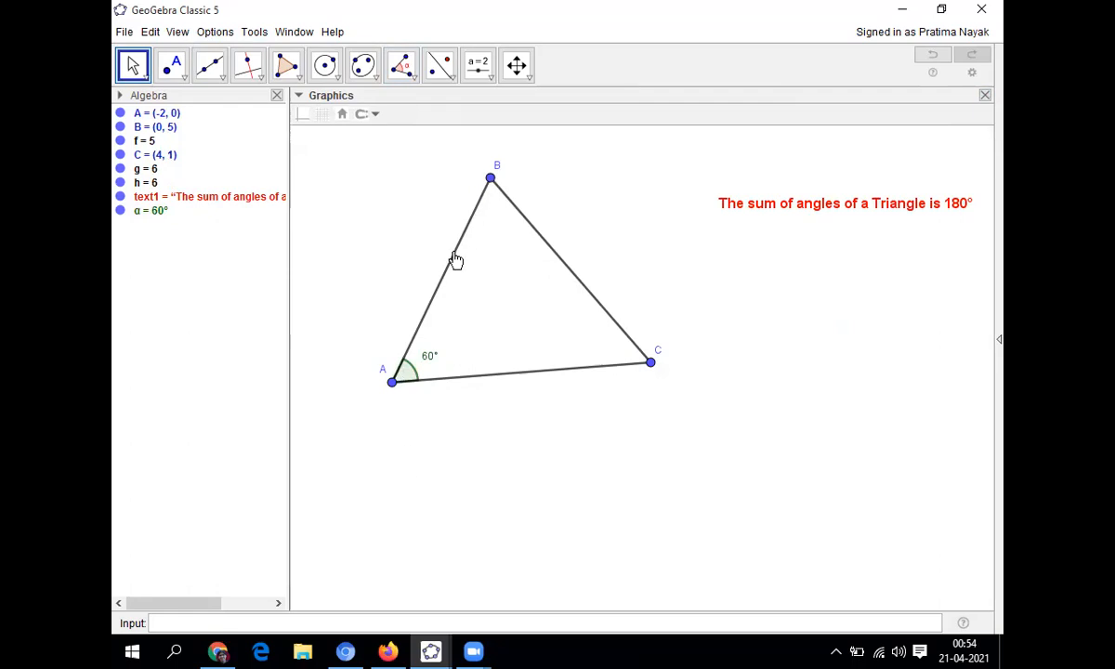
mouse_move(470, 235)
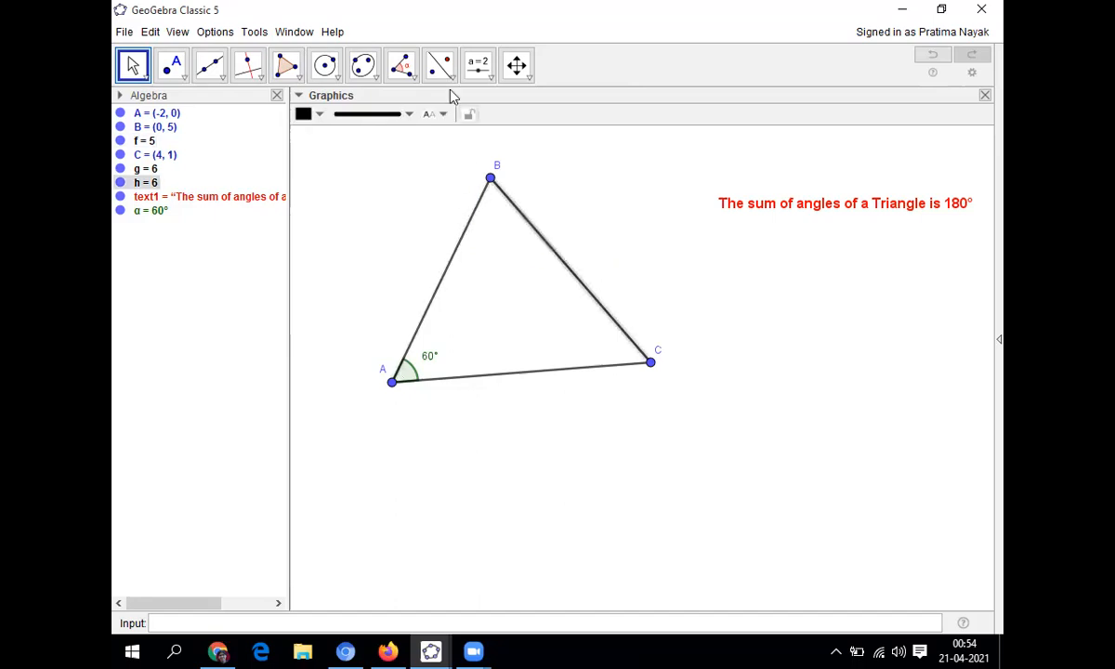
- Measure angle β at vertex B with the Angle tool, starting from side AB
click(400, 65)
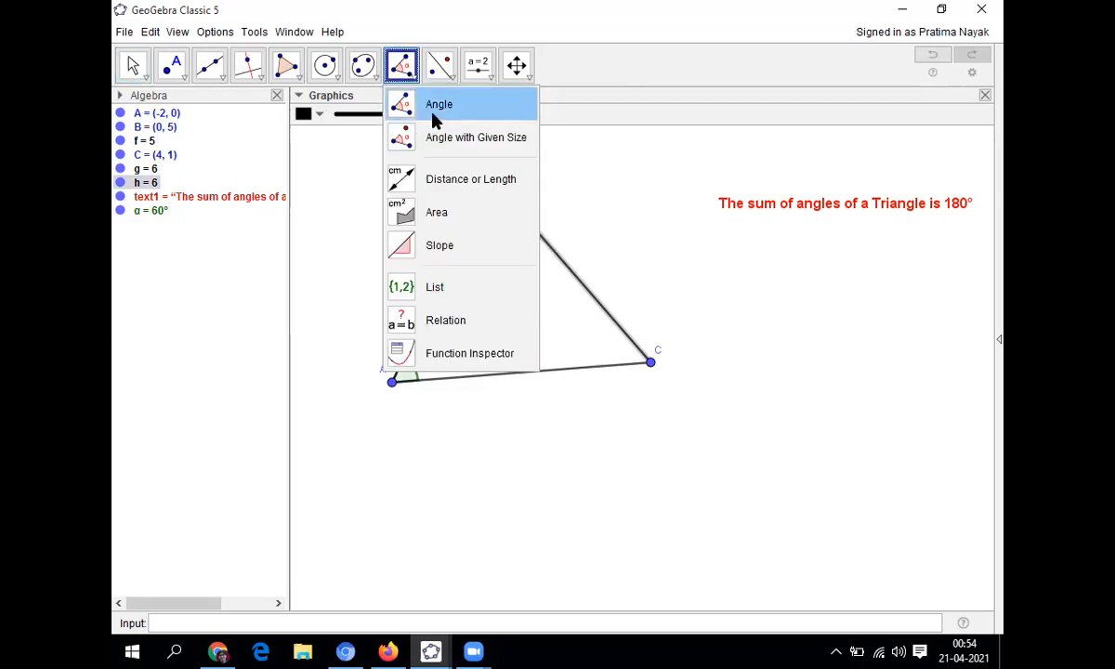
click(438, 104)
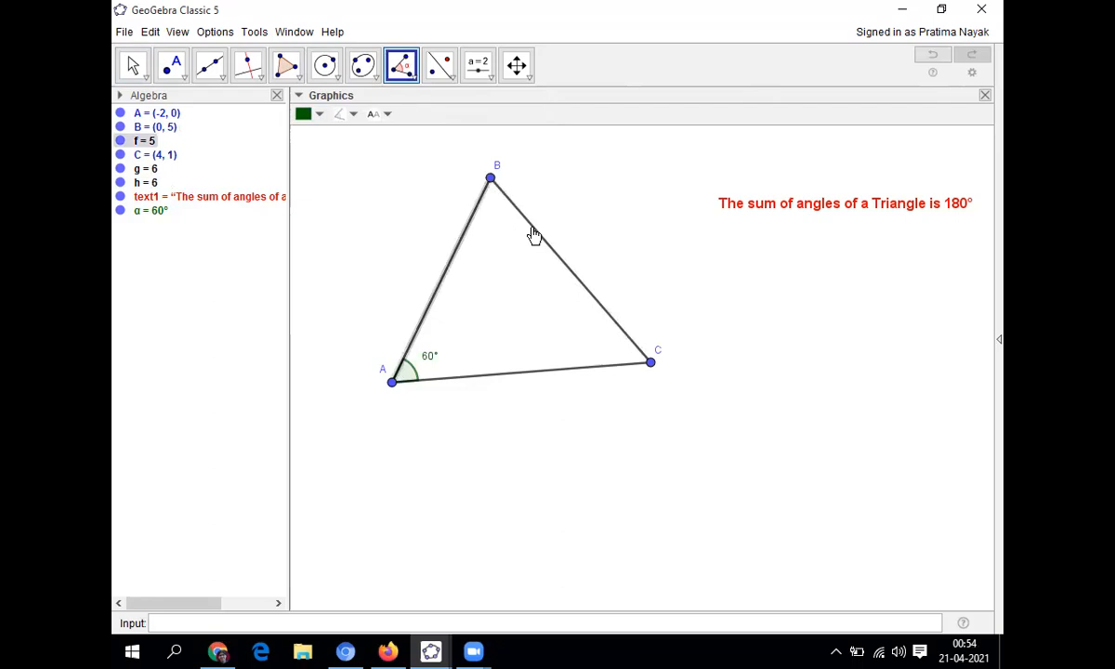
click(490, 195)
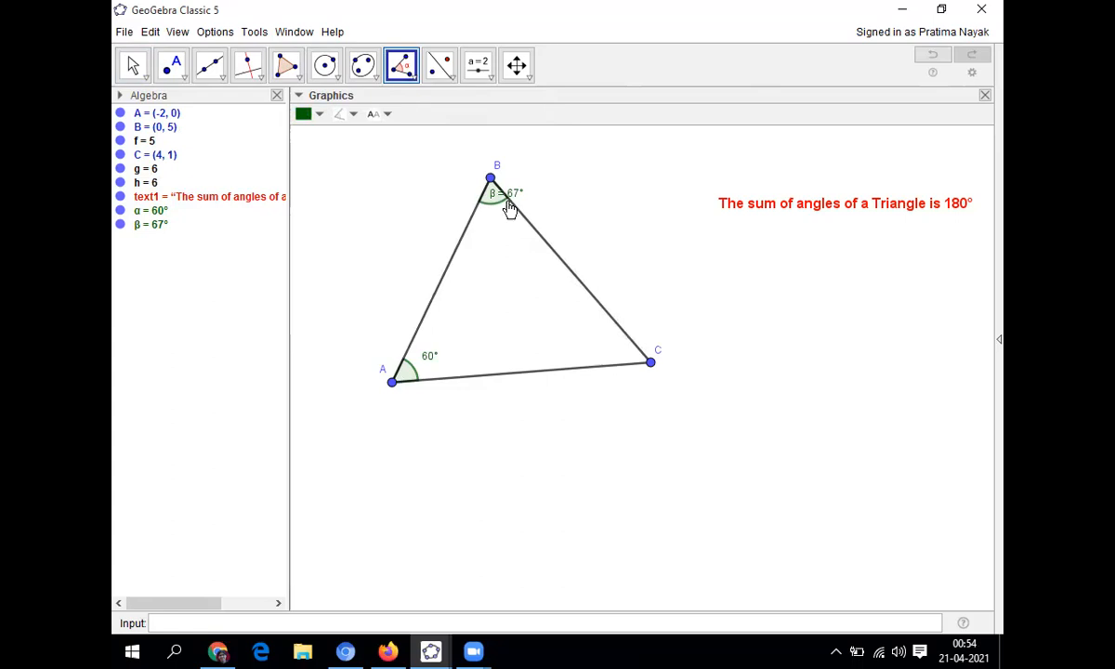
mouse_move(509, 226)
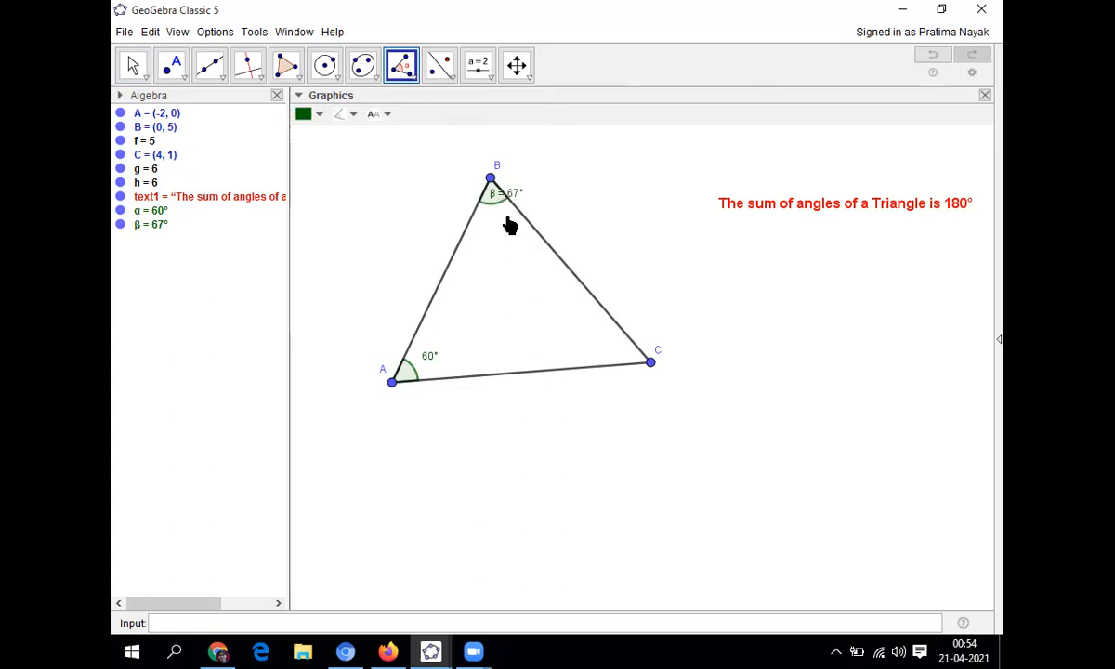
mouse_move(497, 215)
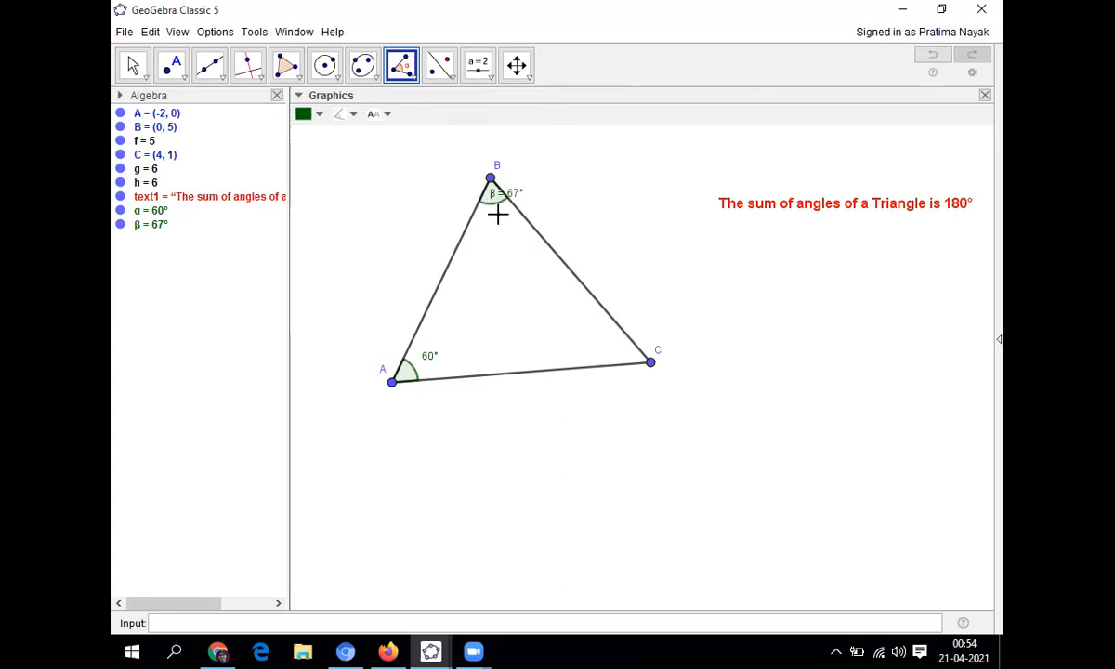
mouse_move(491, 201)
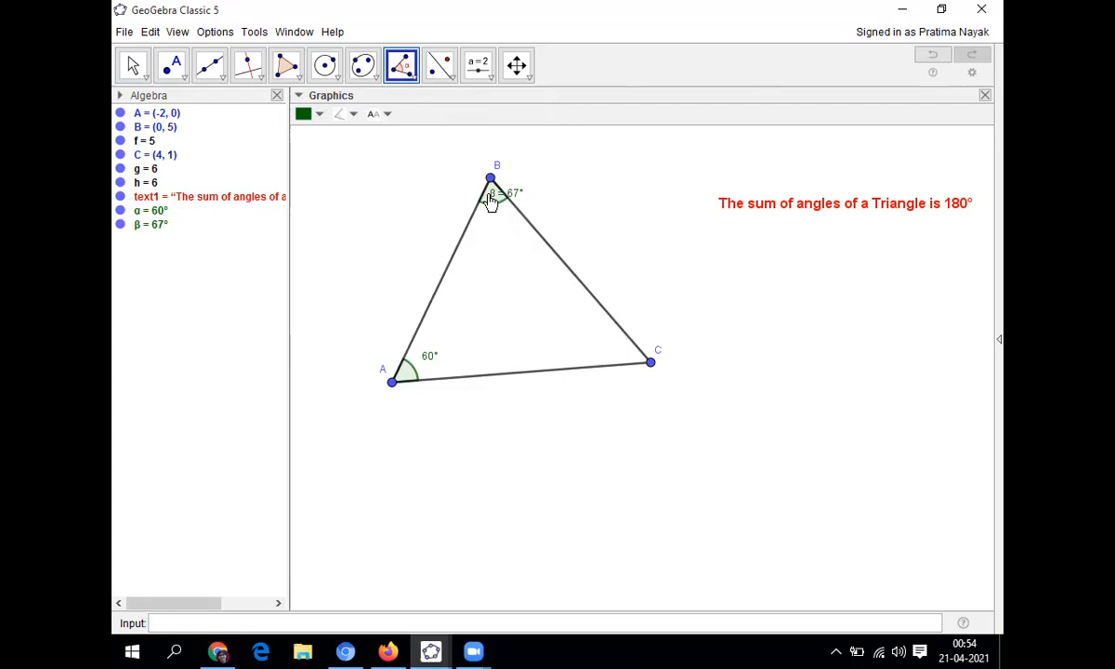
- Set angle β's label to show only its value, 67°, and close properties
right_click(491, 190)
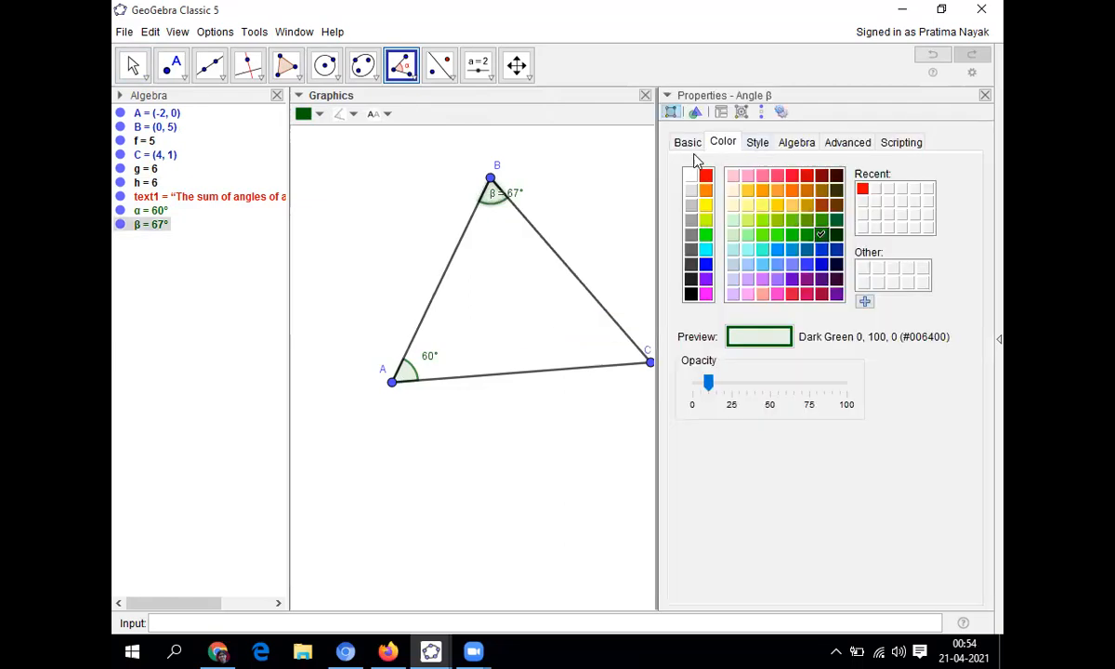
click(688, 141)
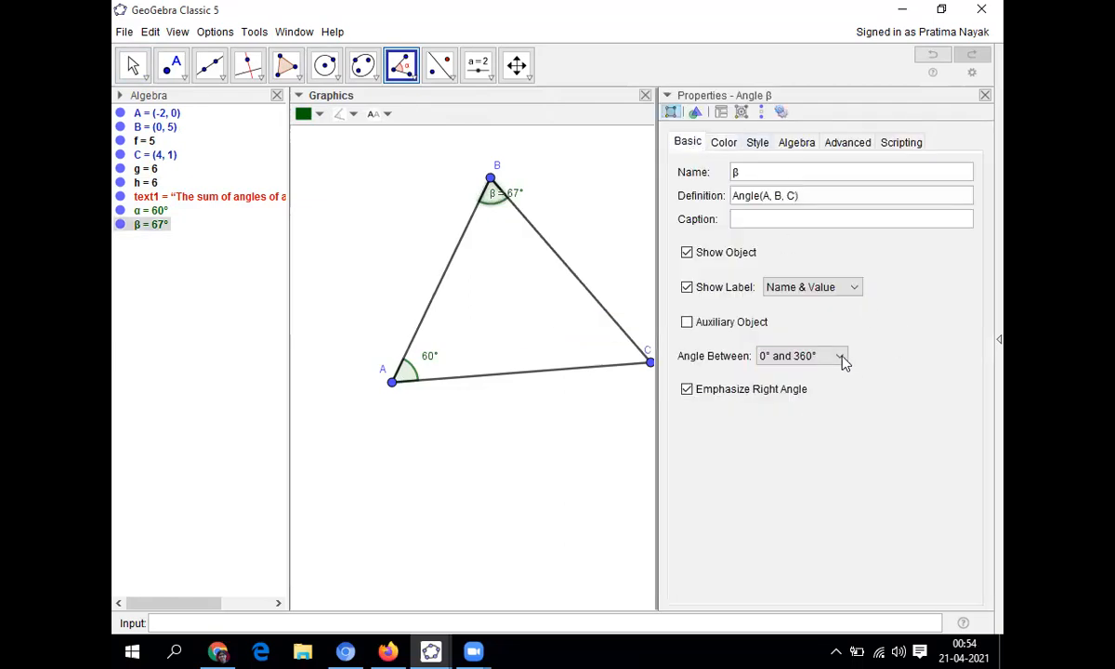
click(850, 286)
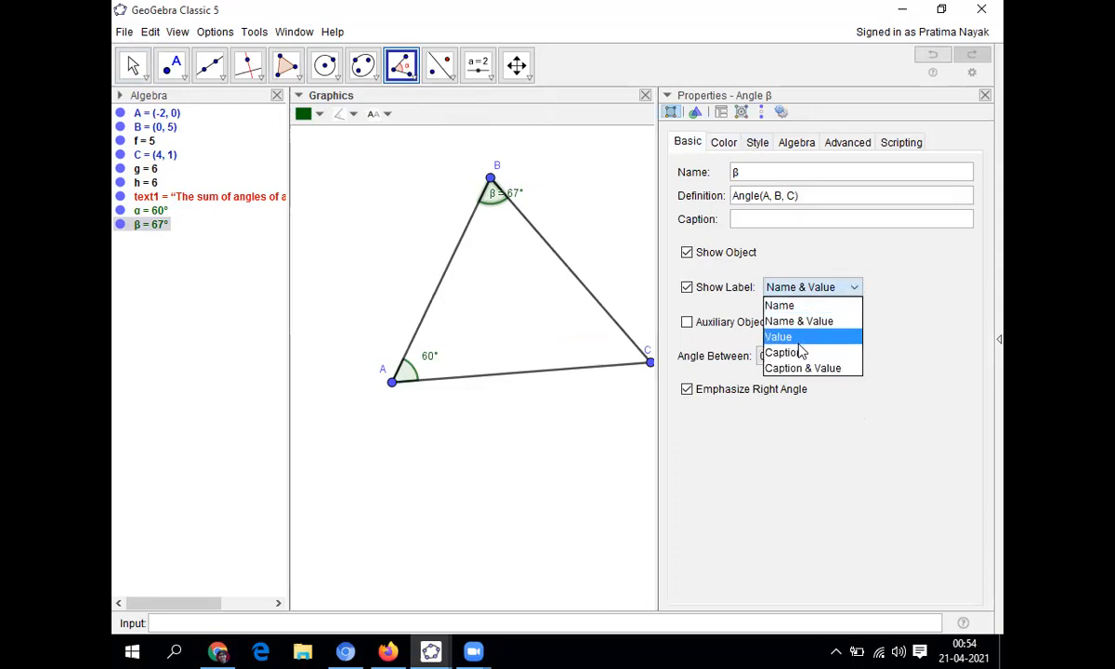
click(779, 337)
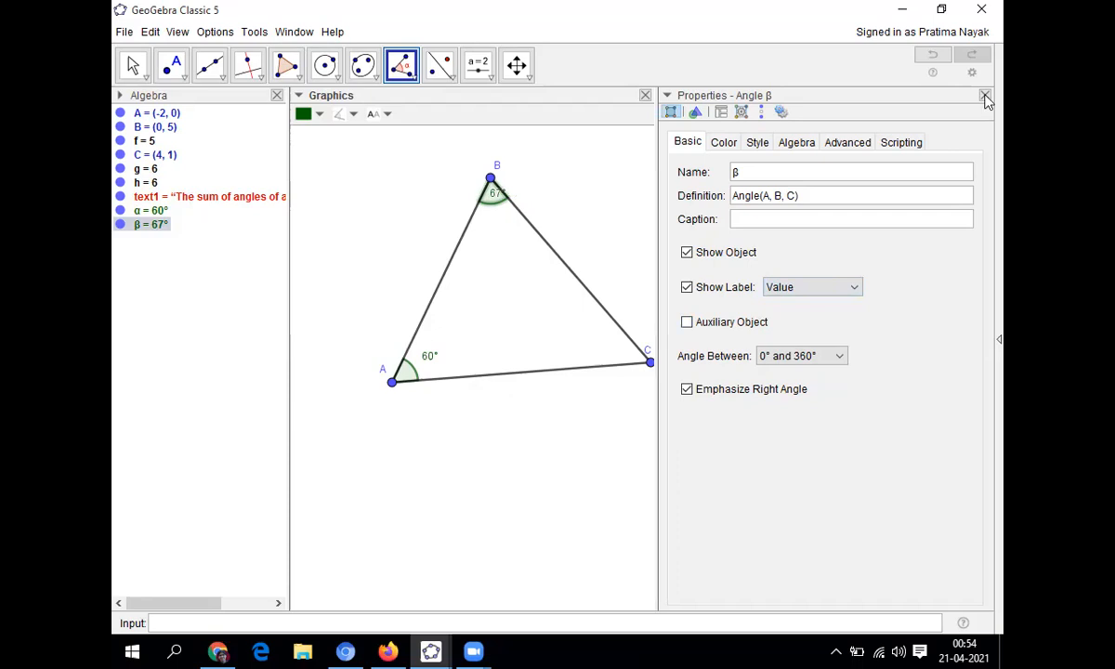
click(985, 95)
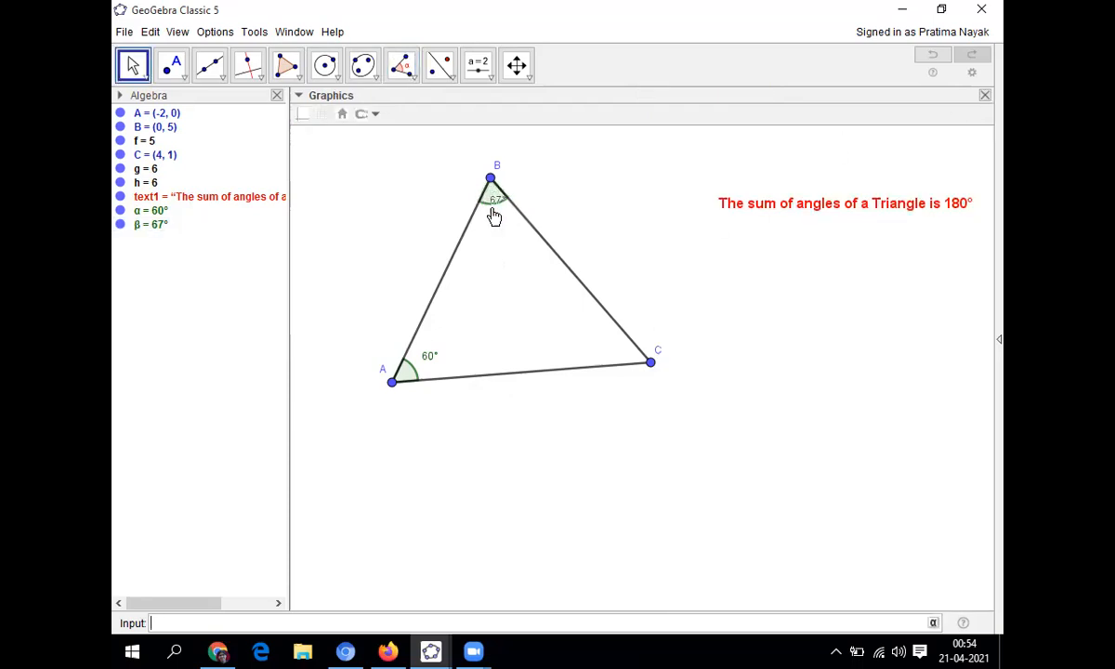
mouse_move(581, 198)
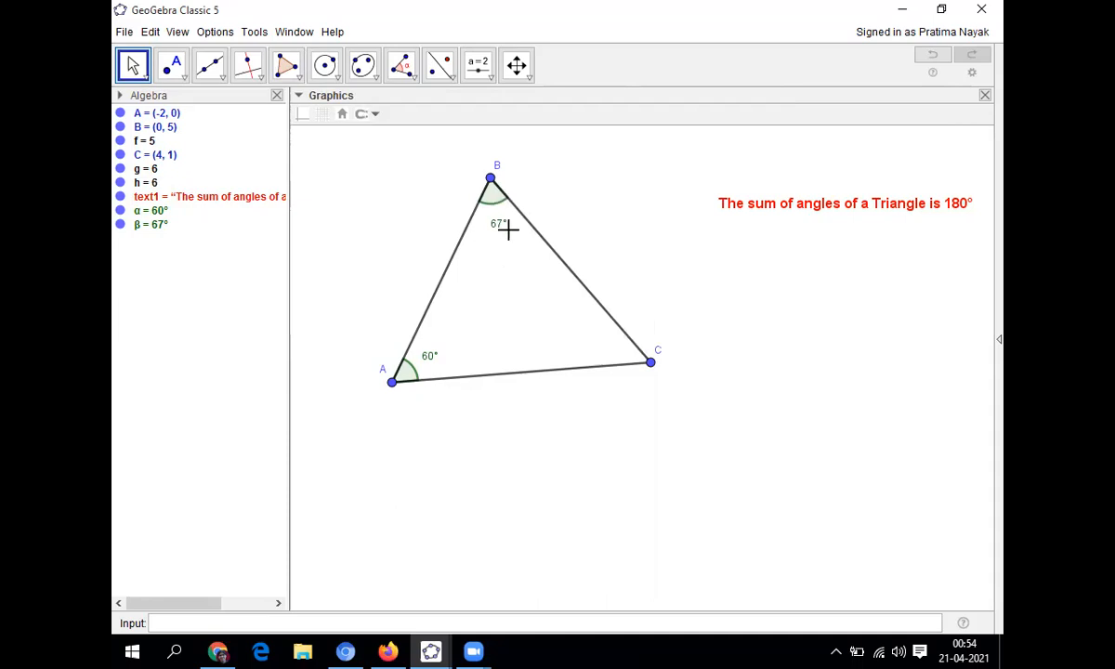
mouse_move(502, 94)
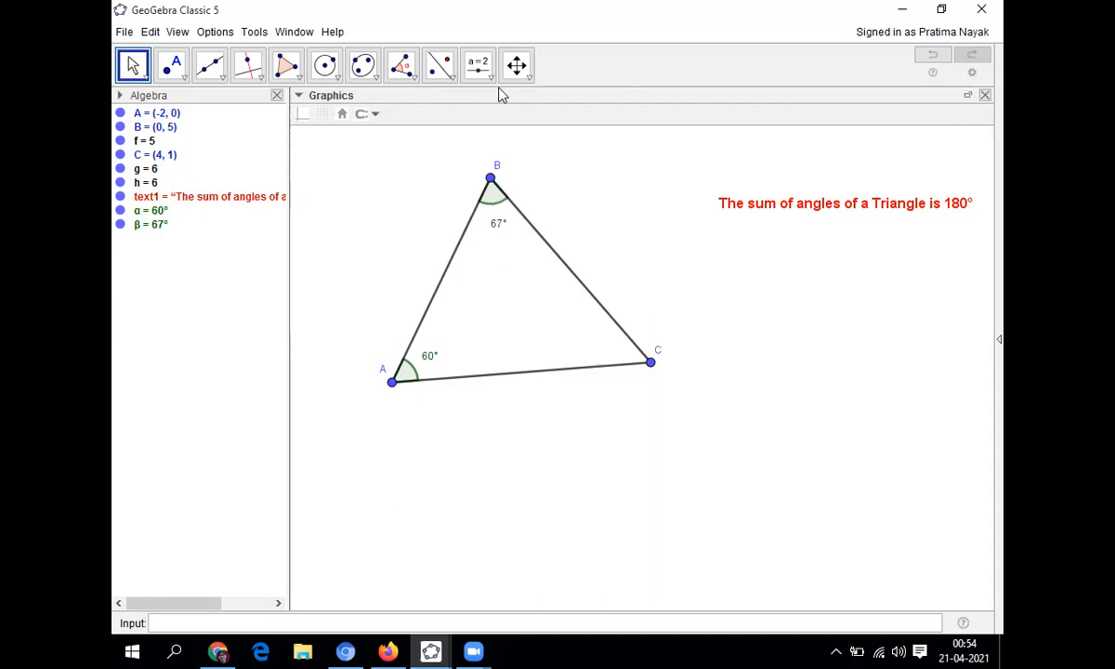
mouse_move(438, 151)
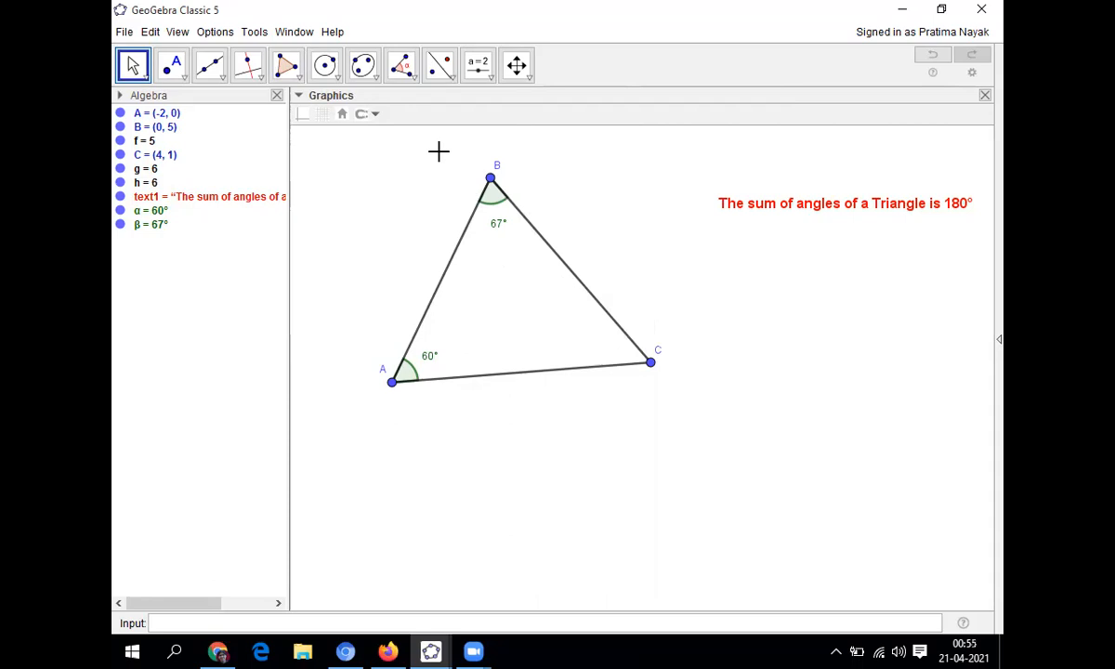
- Measure angle γ at vertex C with the Angle tool
click(401, 65)
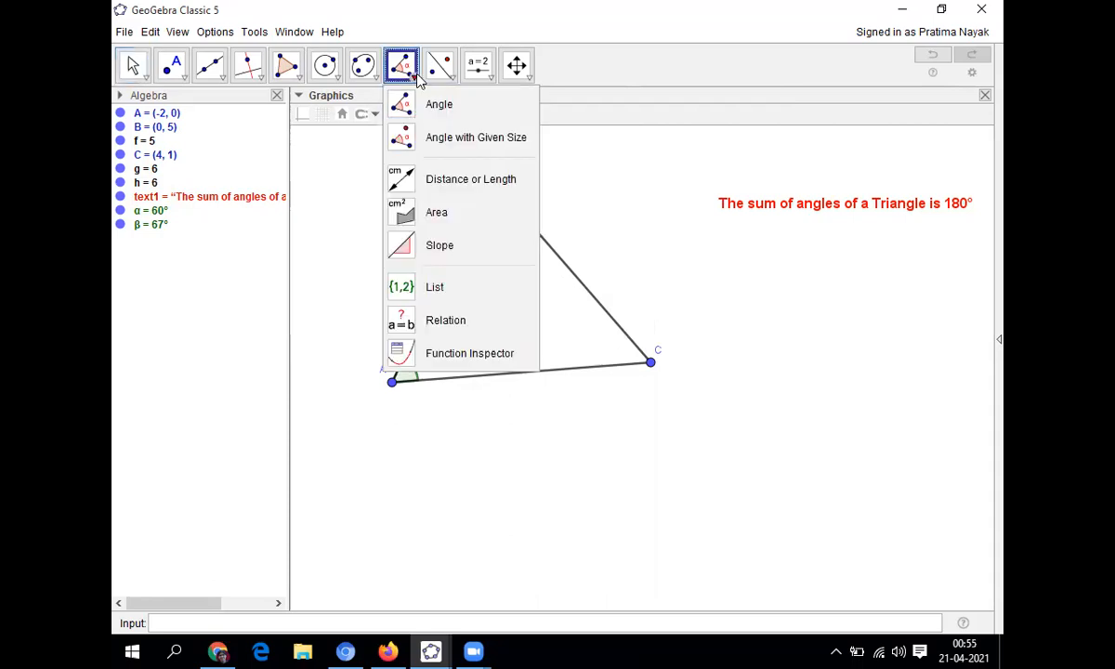
click(438, 104)
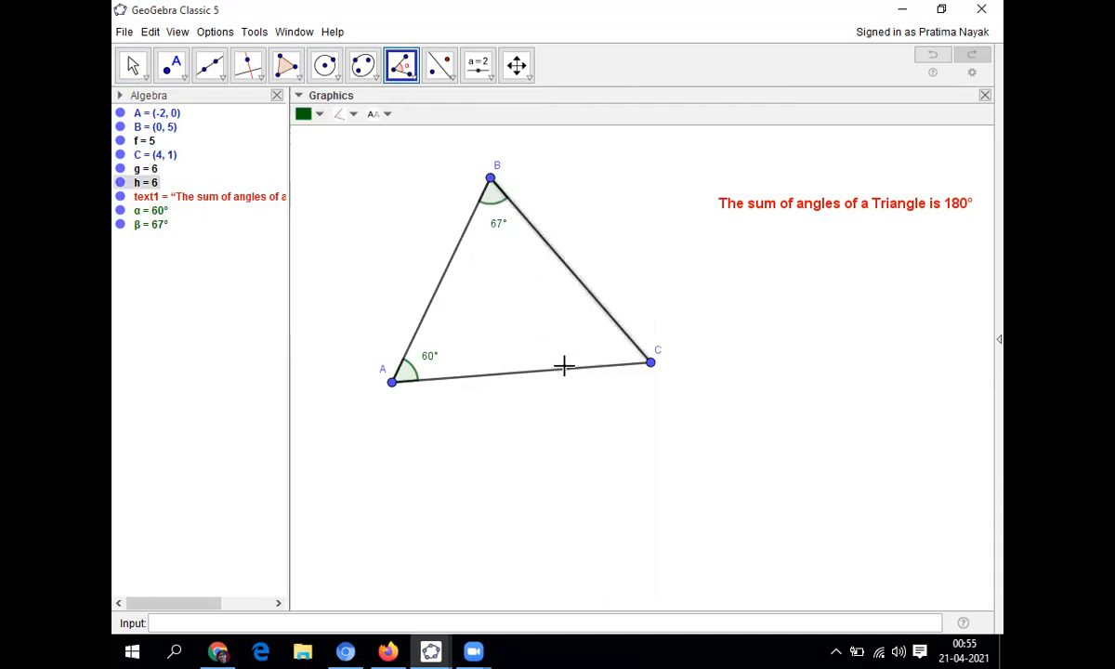
click(650, 361)
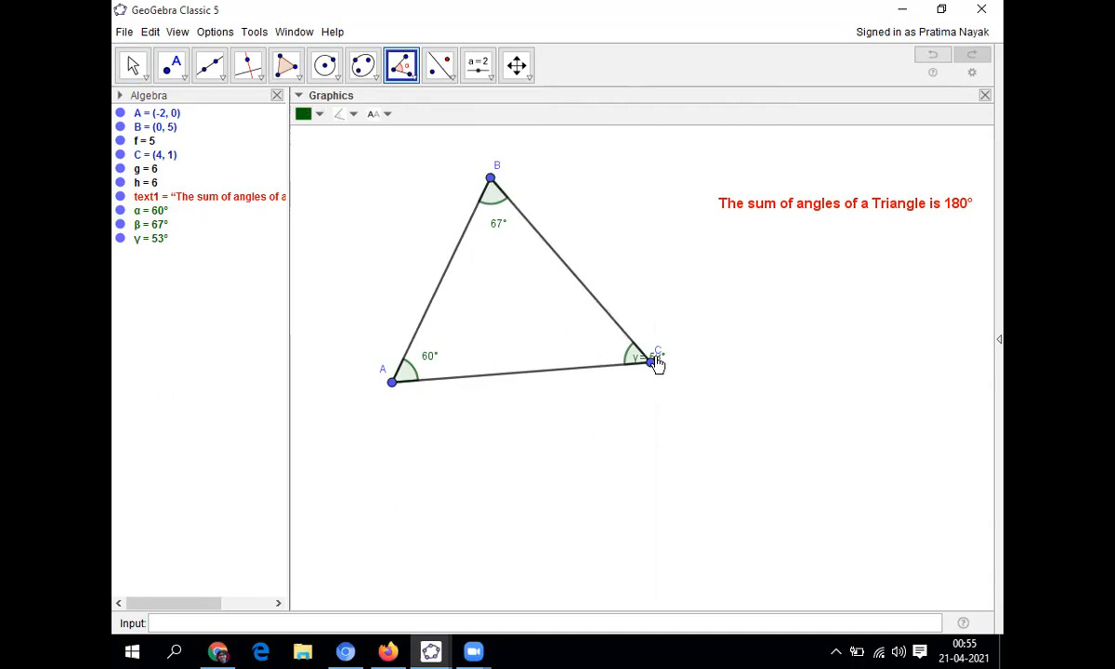
mouse_move(637, 365)
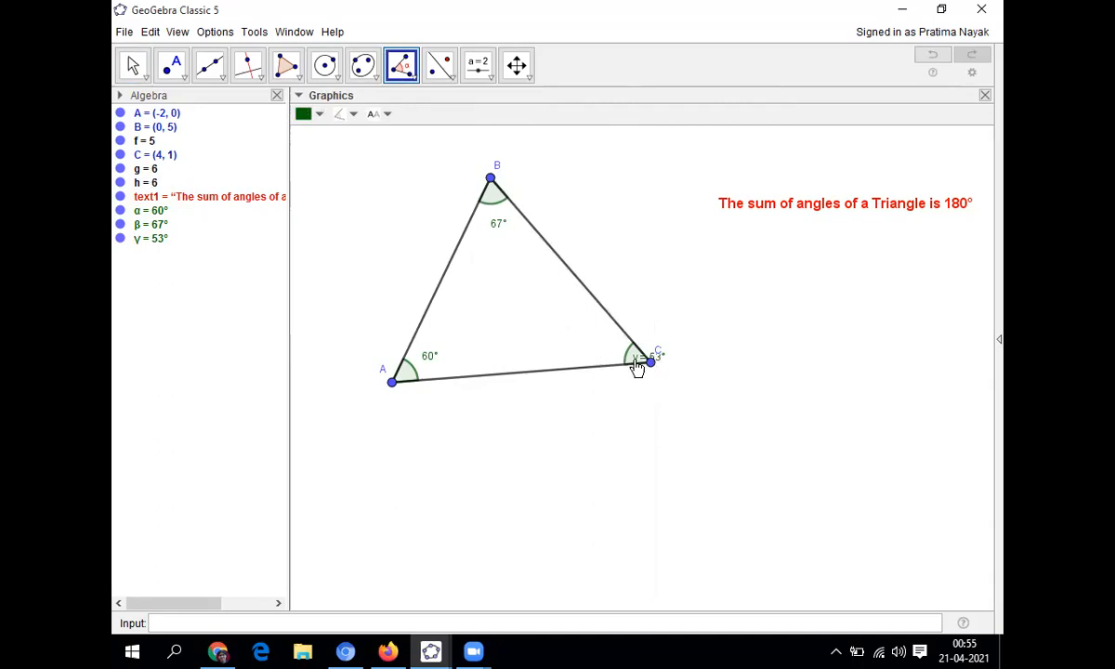
- Set angle γ's label to show only its value, 53°, and close properties
right_click(641, 360)
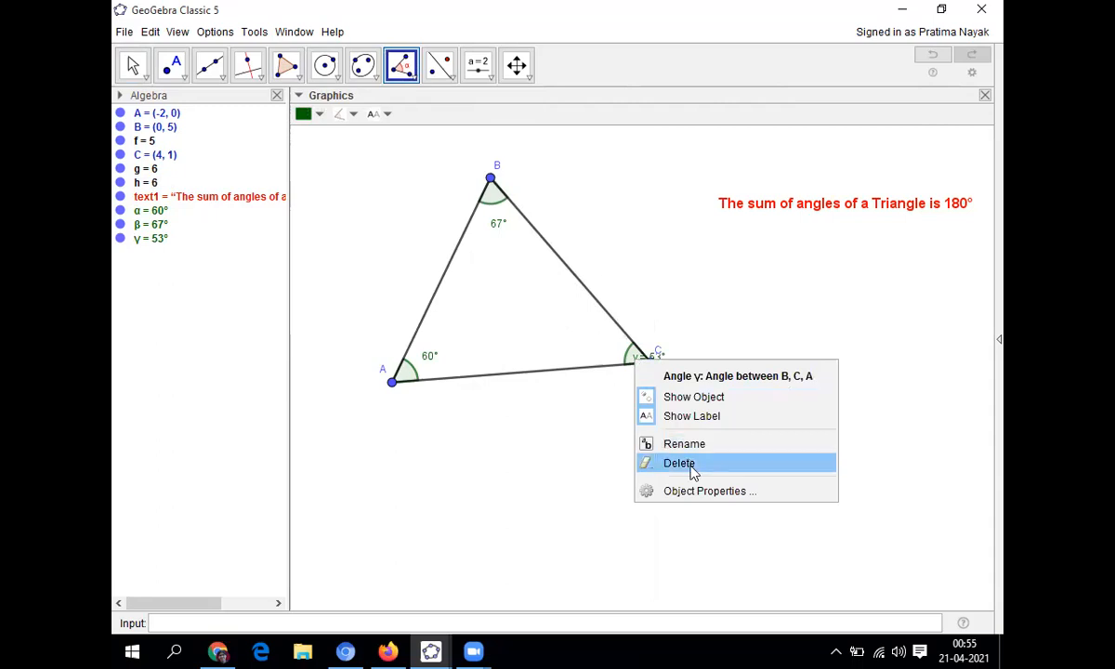
mouse_move(704, 465)
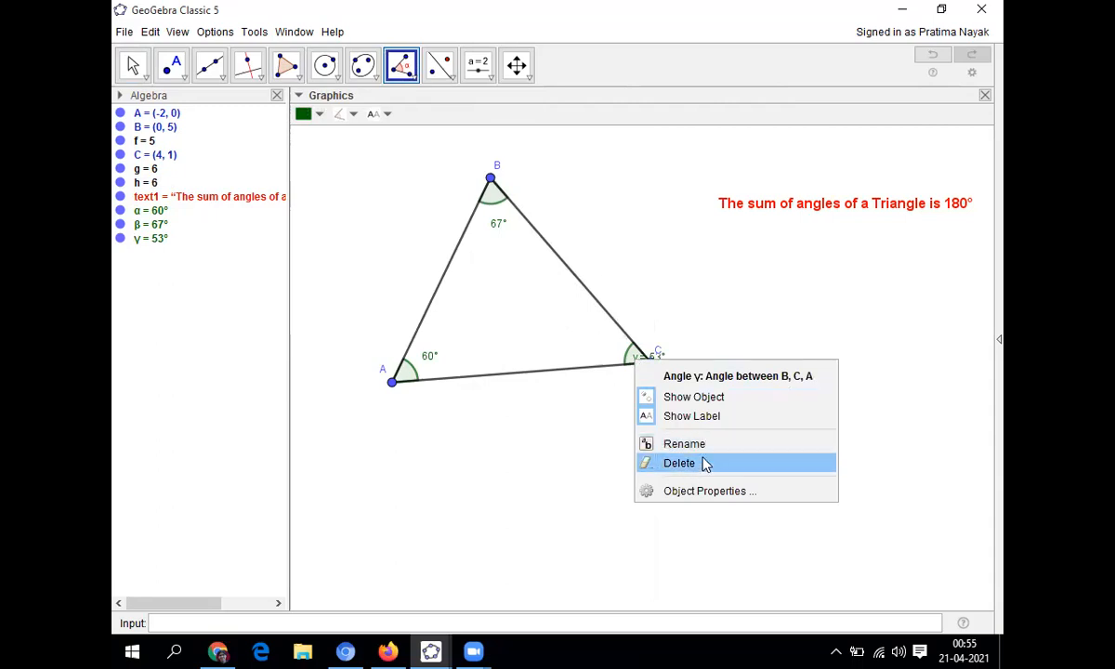
click(708, 490)
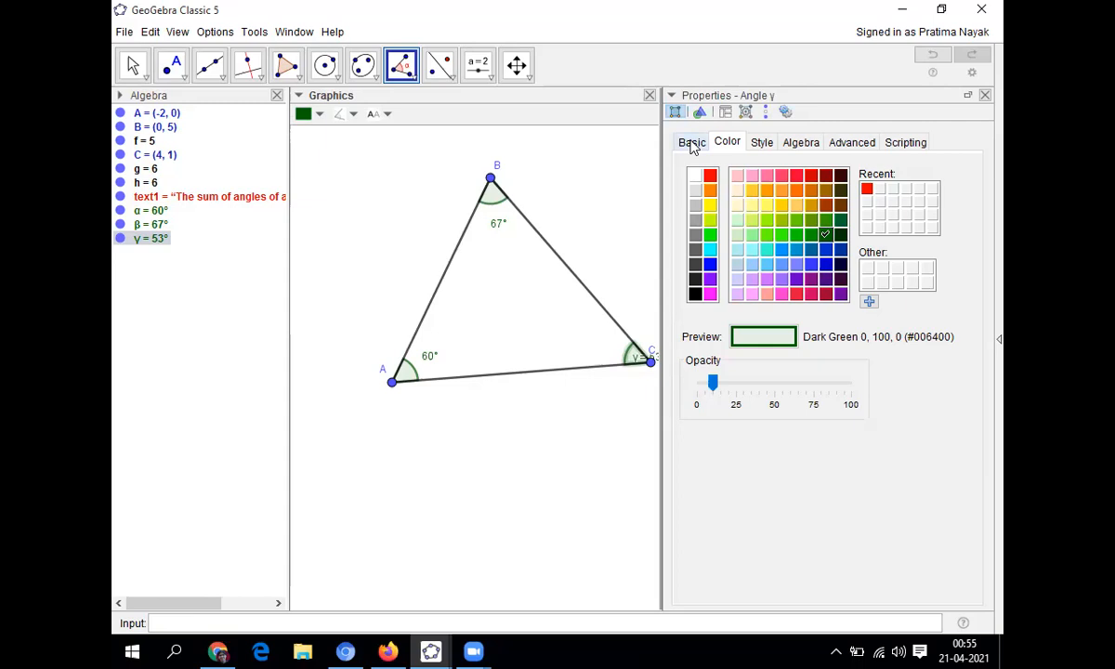
click(691, 142)
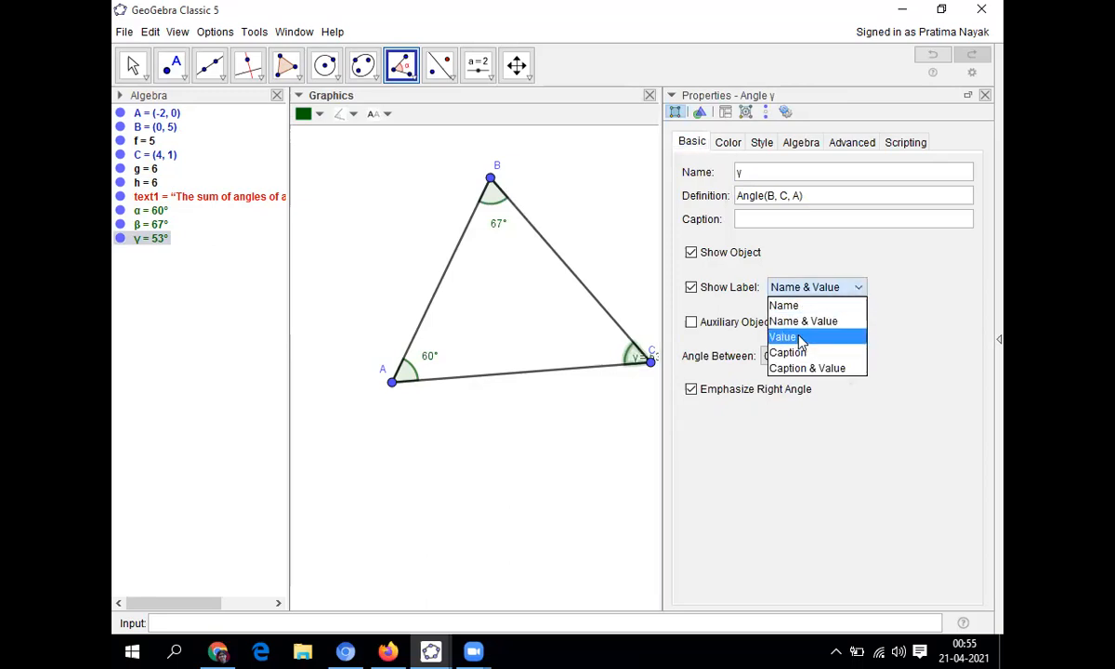
click(784, 336)
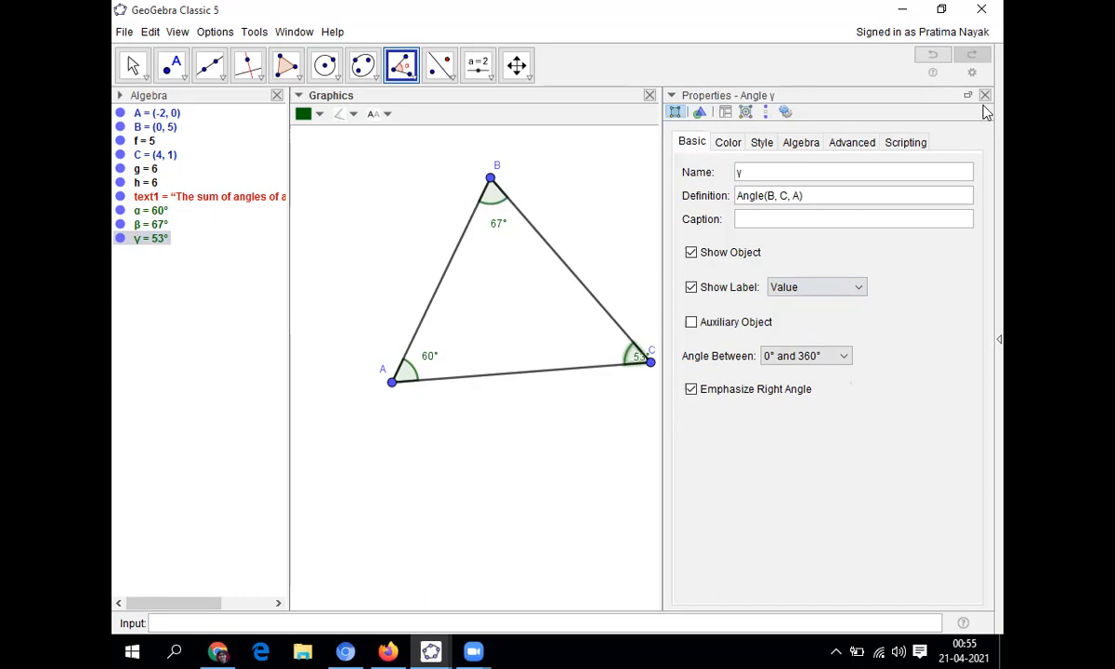
click(985, 95)
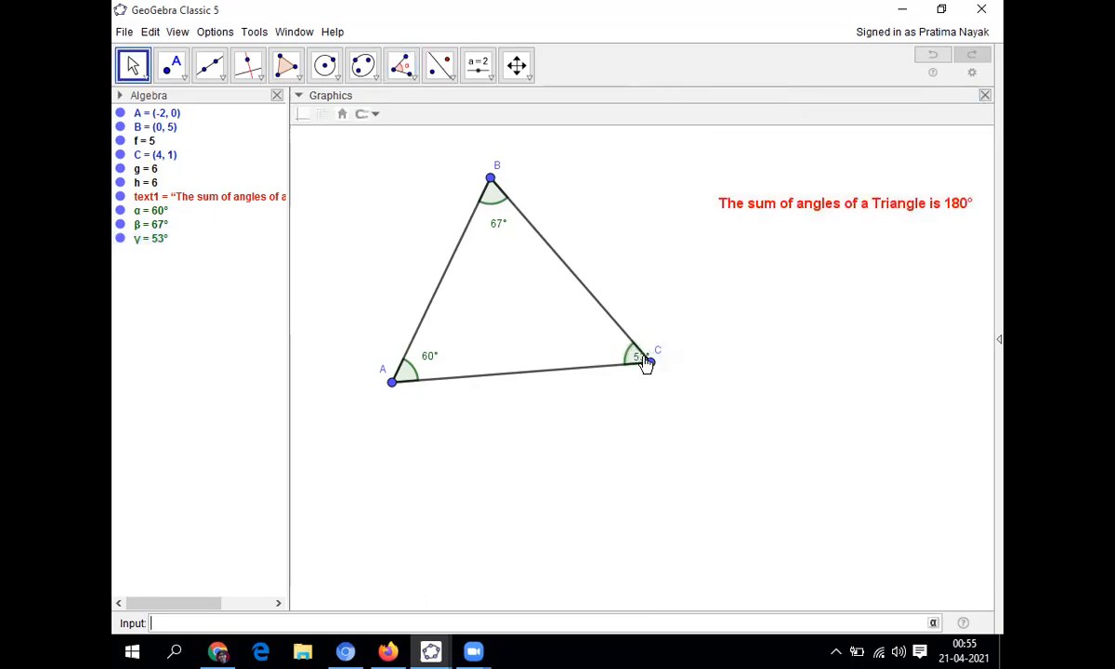
mouse_move(585, 393)
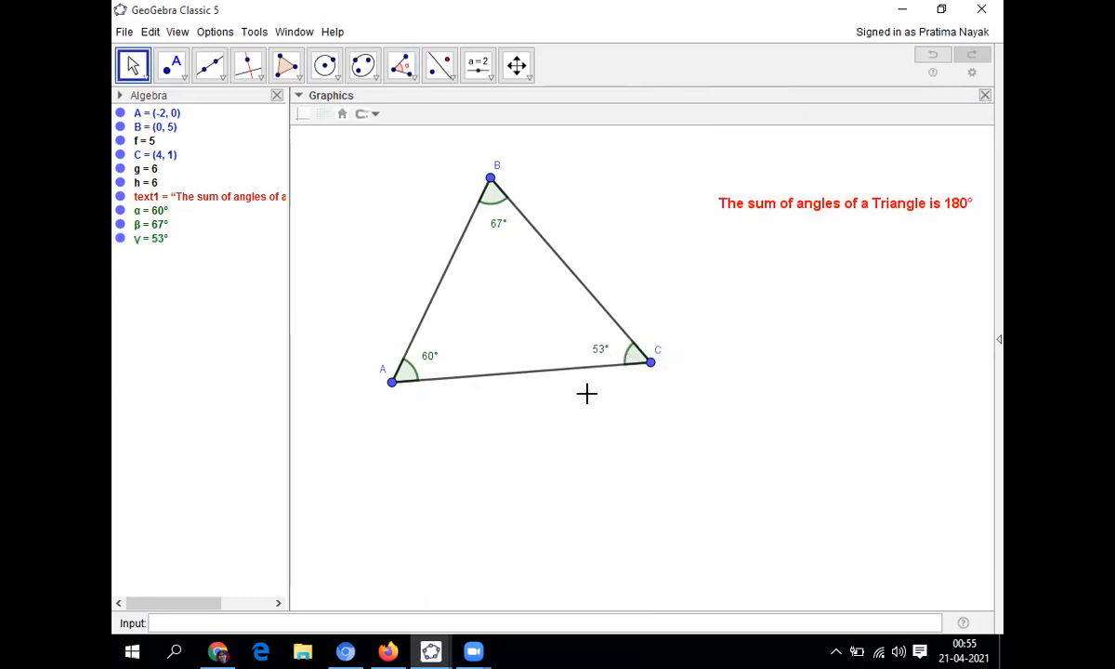
mouse_move(594, 431)
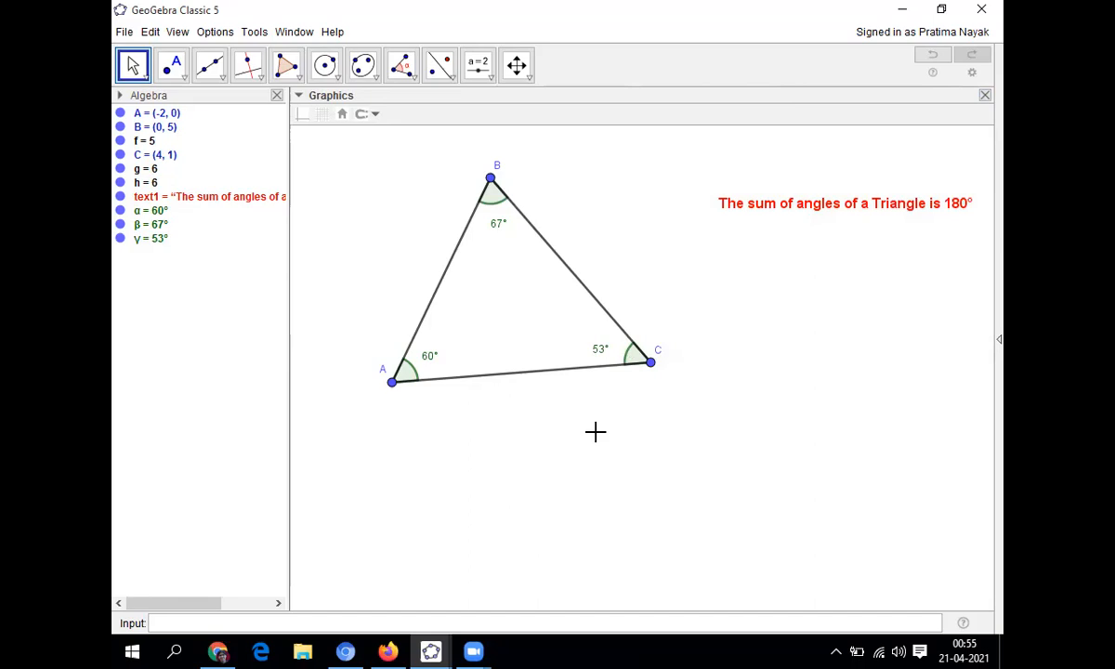
mouse_move(530, 194)
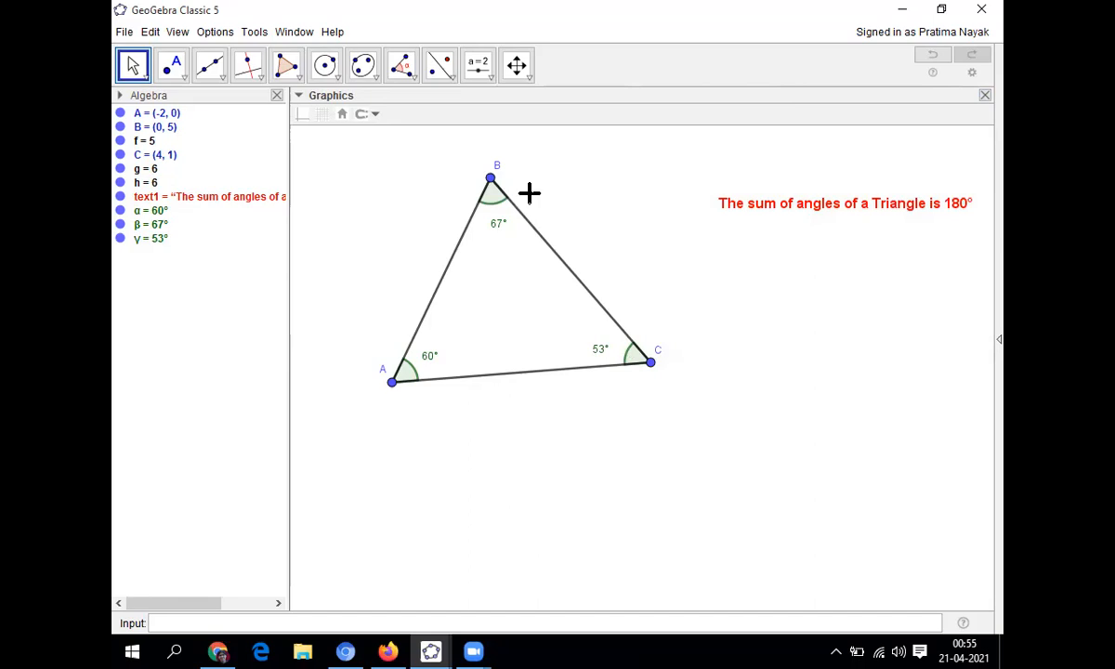
mouse_move(439, 388)
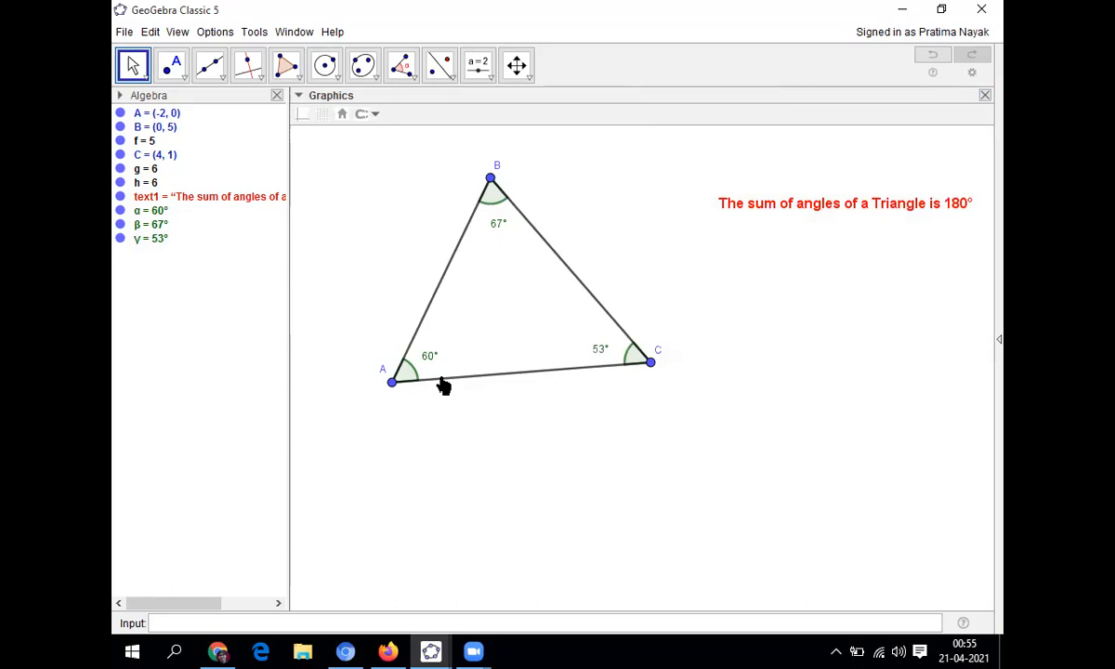
mouse_move(769, 295)
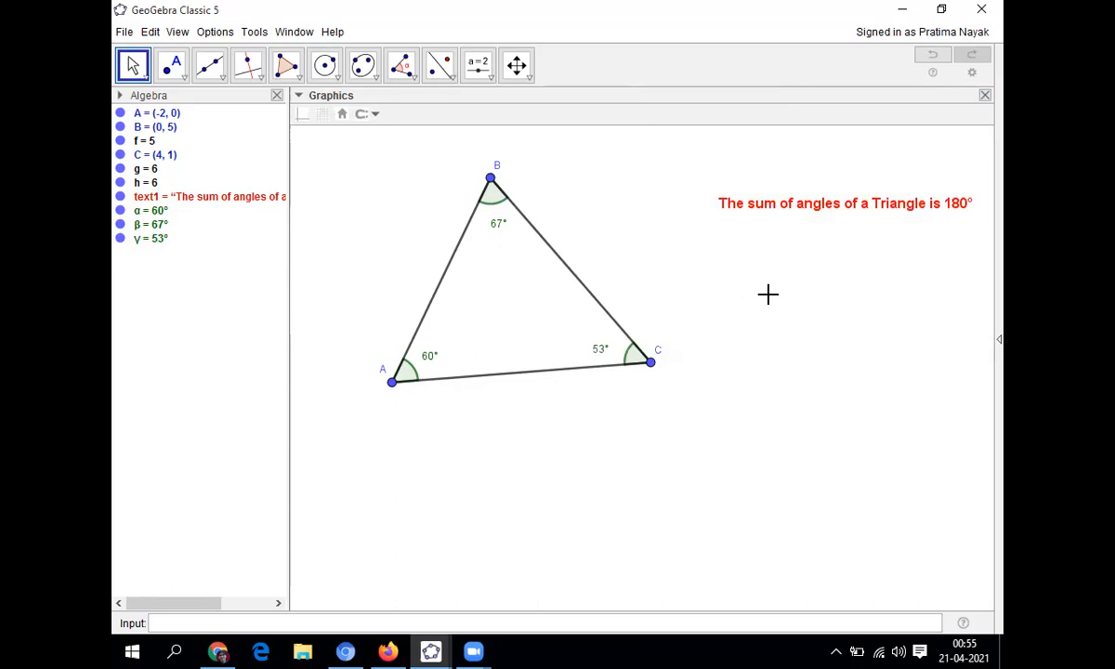
mouse_move(725, 296)
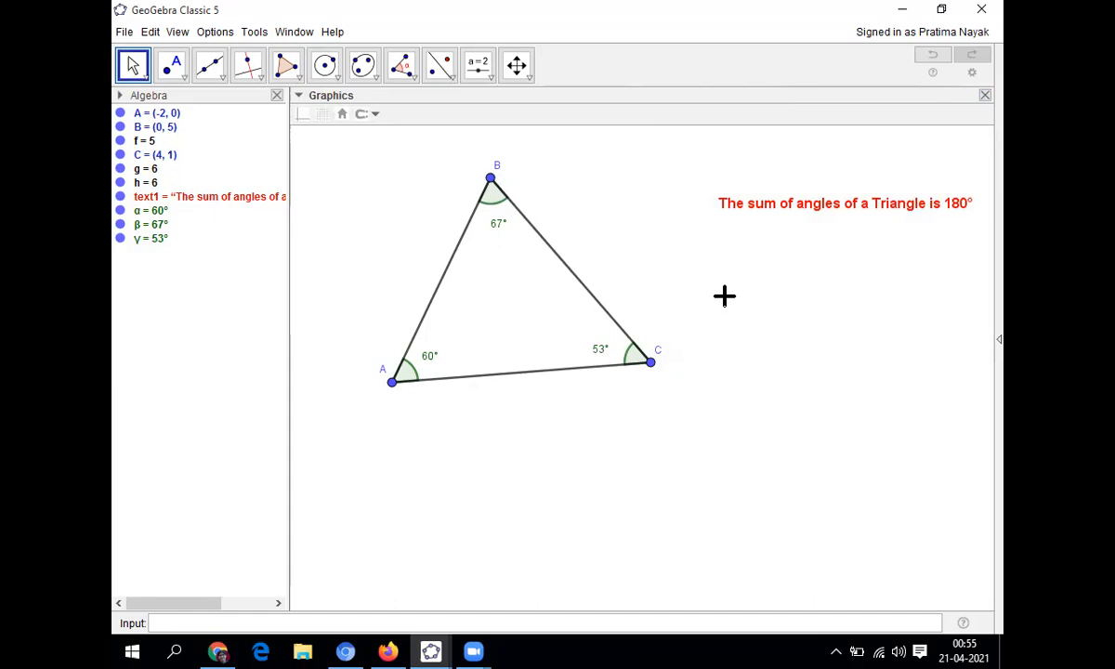
mouse_move(653, 373)
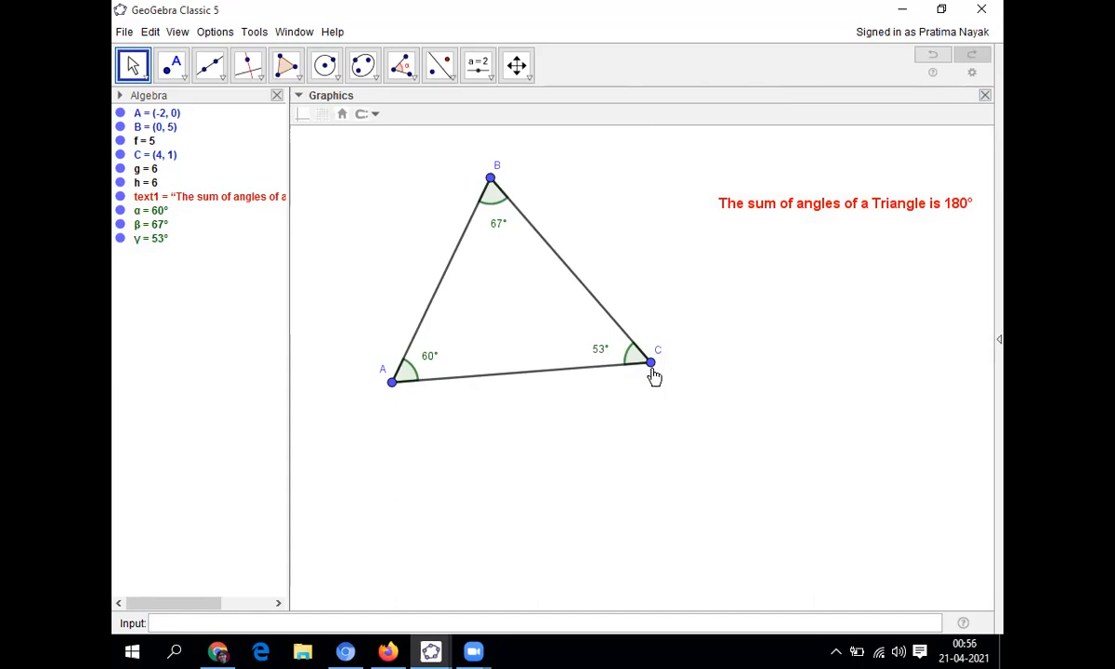
- Drag vertices C, B and A until the angles read 57°, 74° and 49°
drag(650, 362, 643, 385)
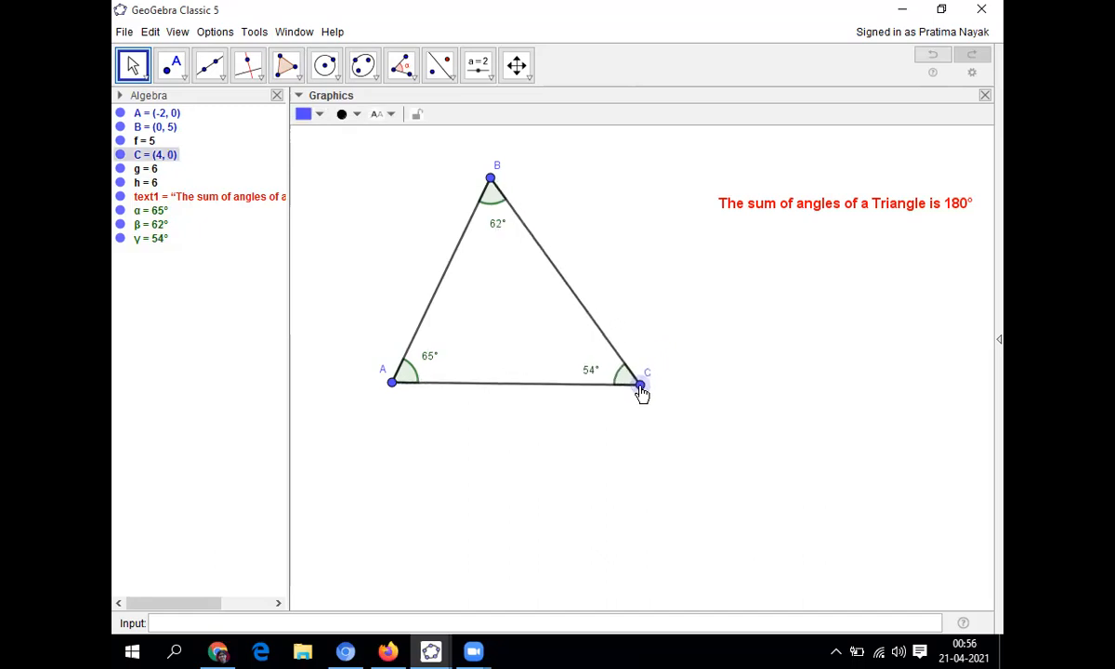
drag(641, 385, 604, 409)
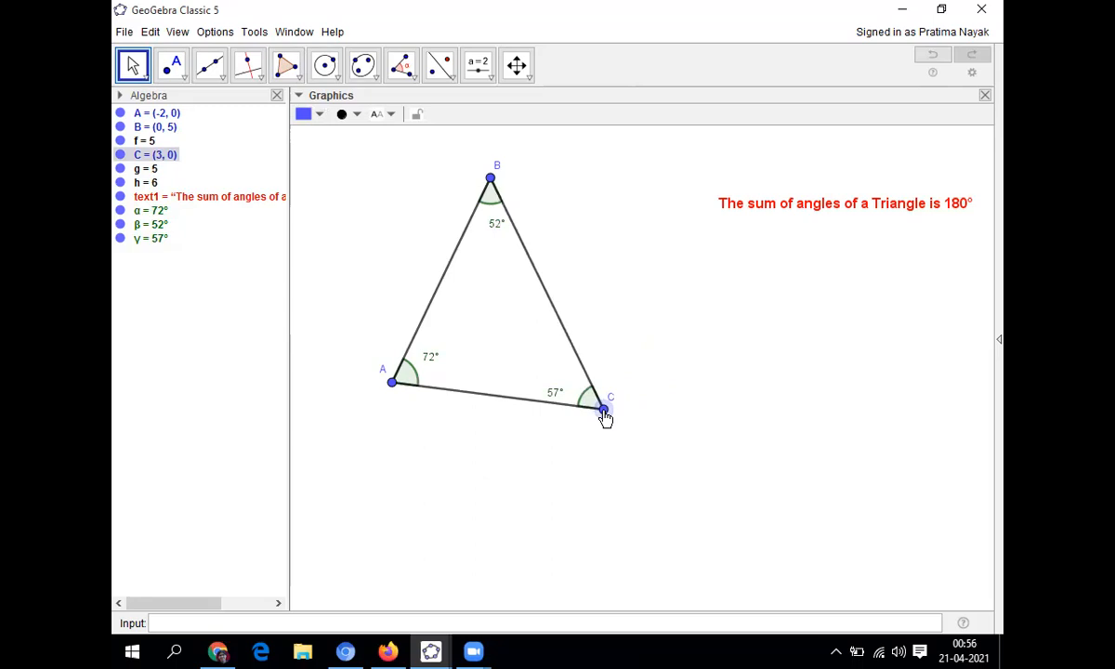
drag(605, 409, 632, 321)
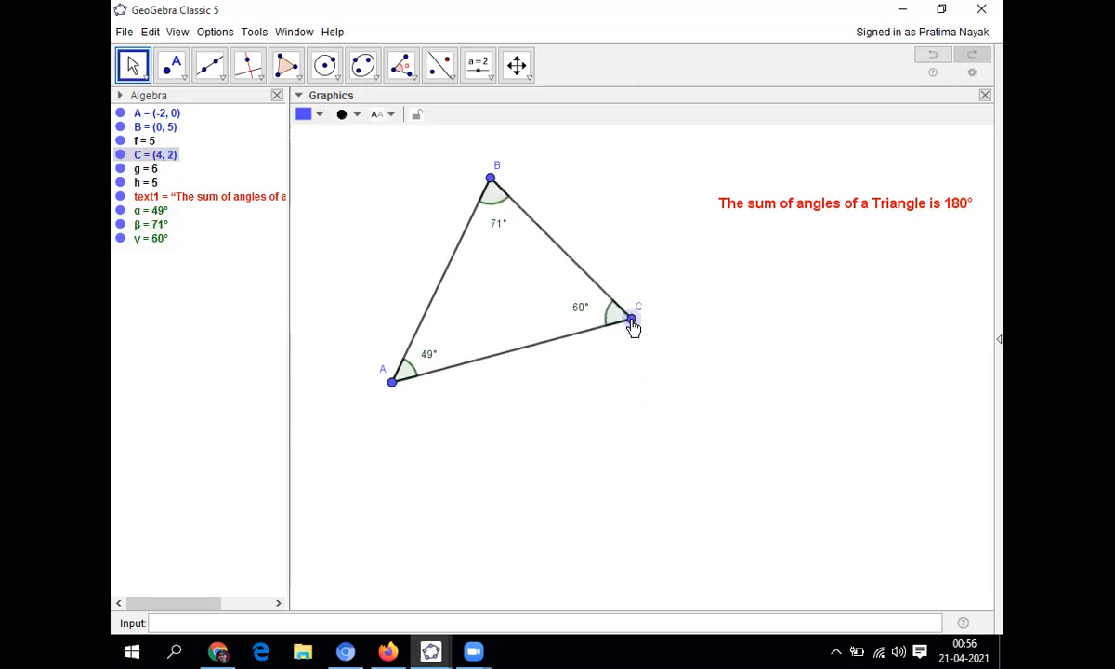
drag(632, 322, 717, 353)
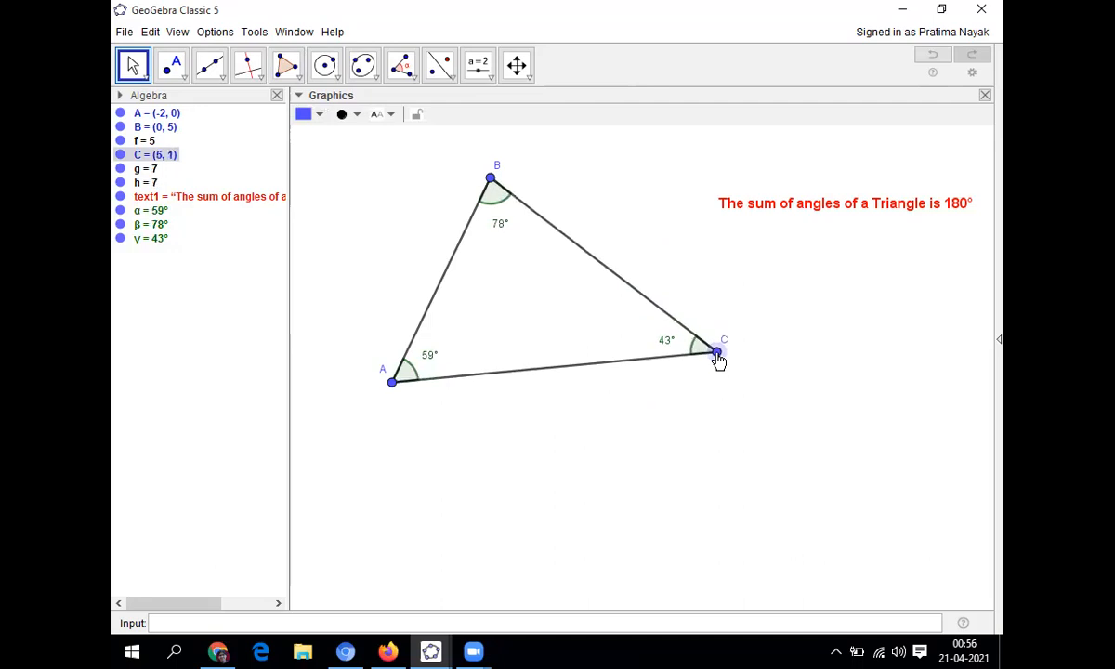
drag(716, 353, 768, 435)
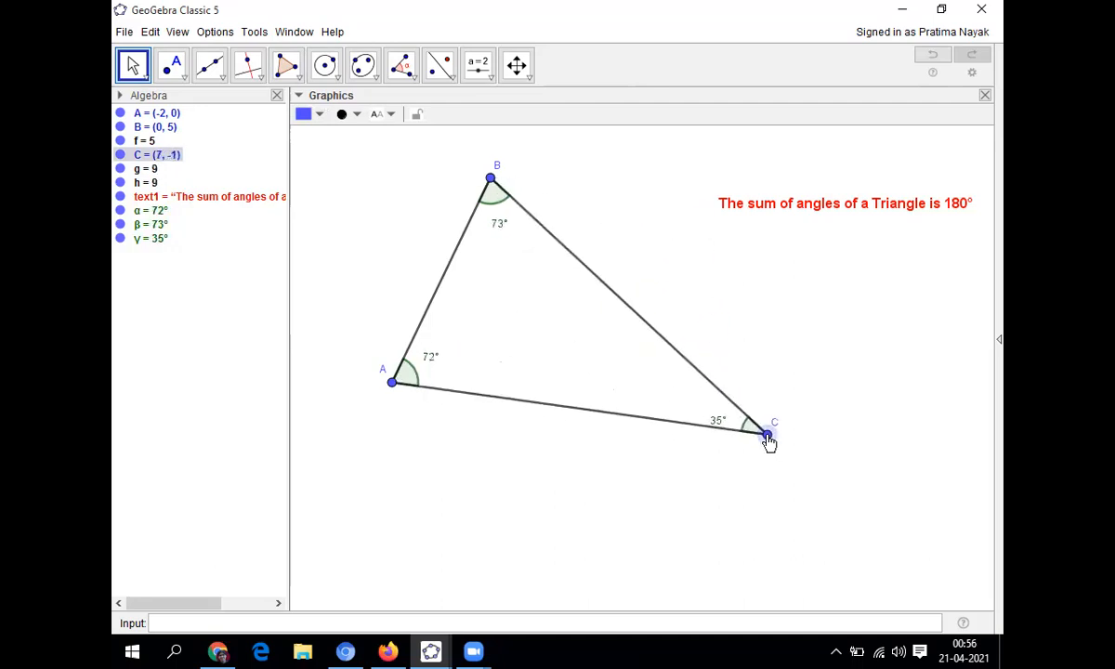
drag(767, 435, 715, 381)
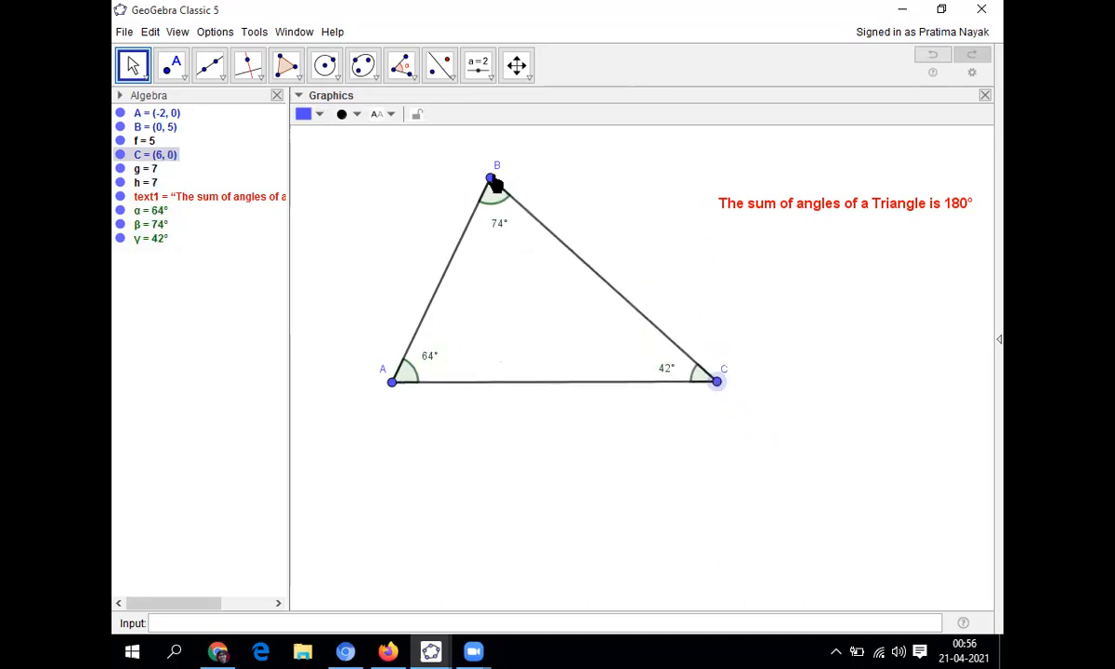
drag(495, 178, 439, 198)
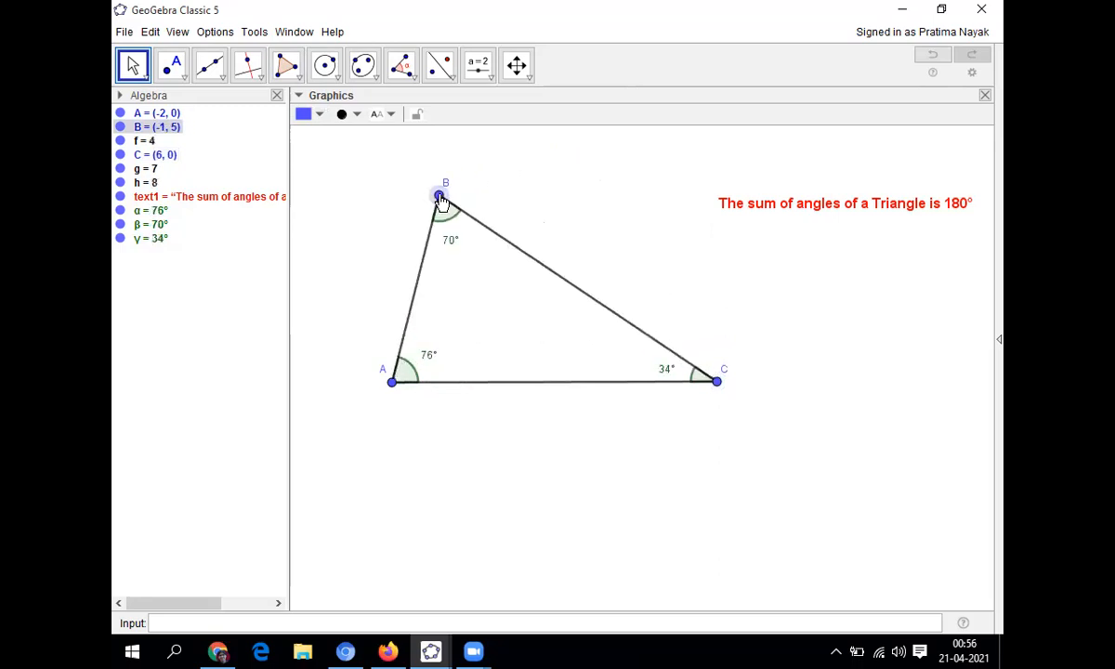
drag(391, 381, 420, 406)
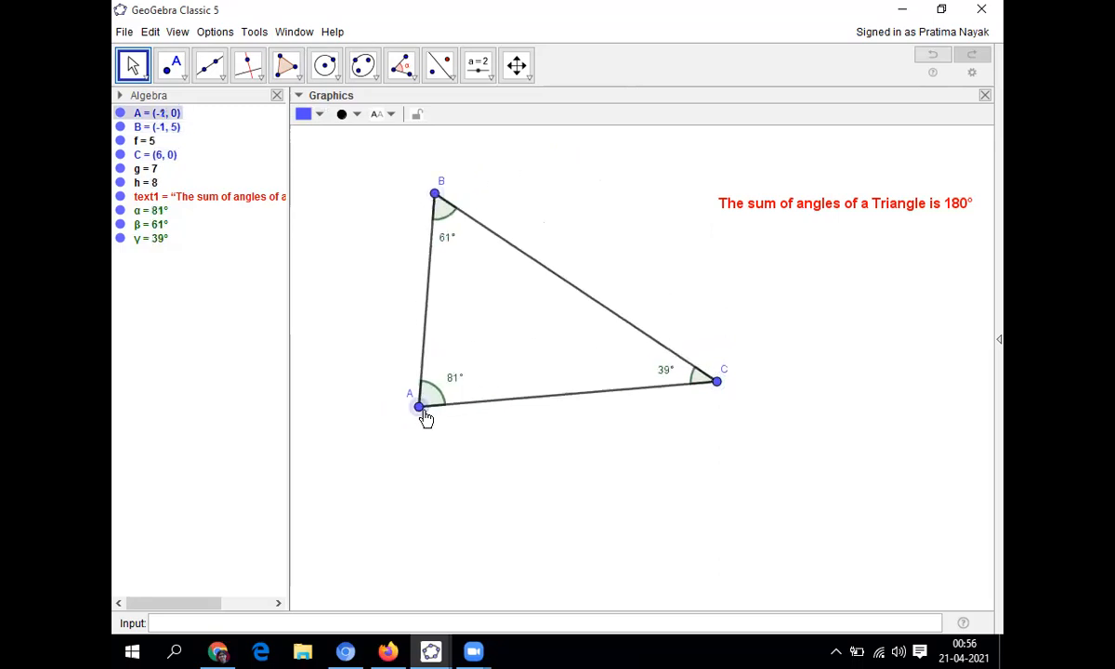
drag(418, 406, 386, 489)
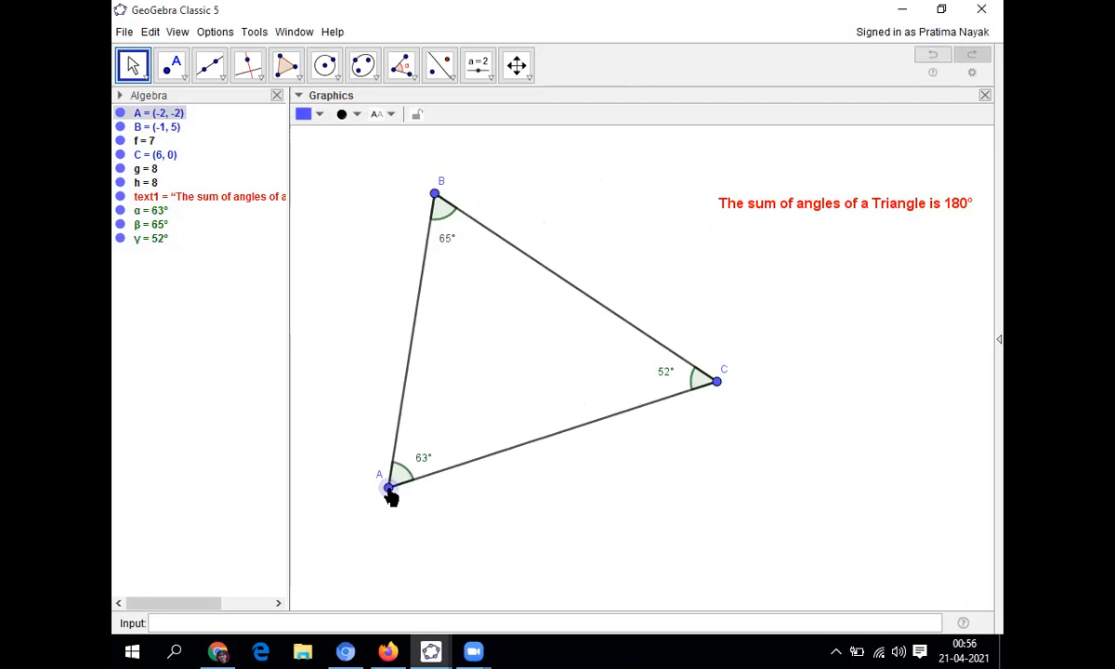
drag(715, 381, 757, 402)
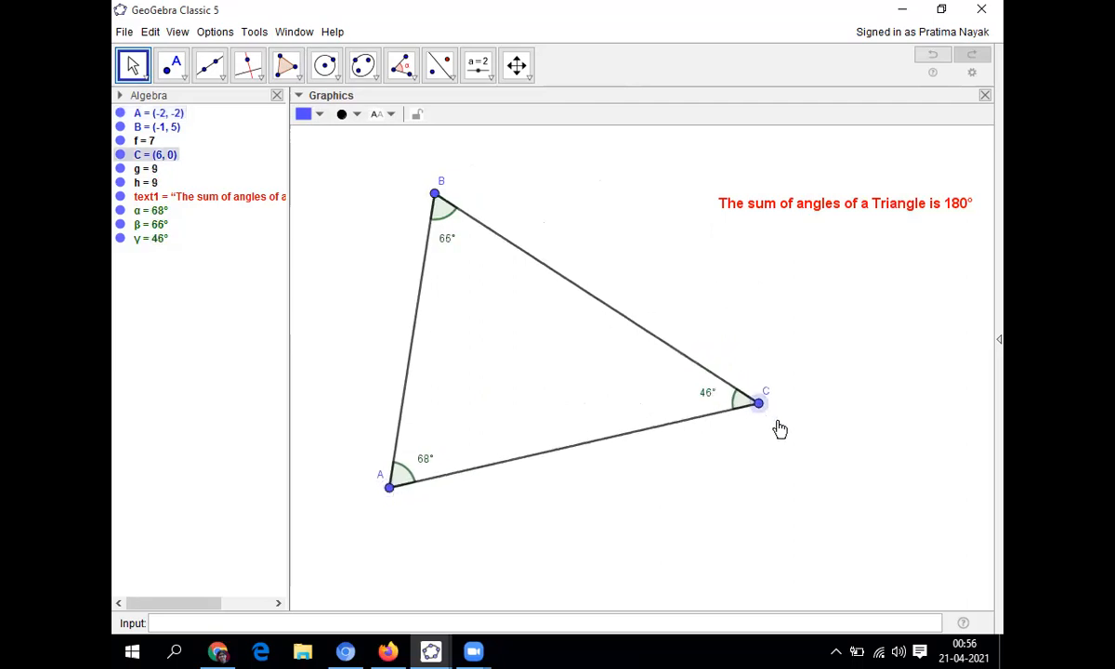
drag(758, 403, 735, 332)
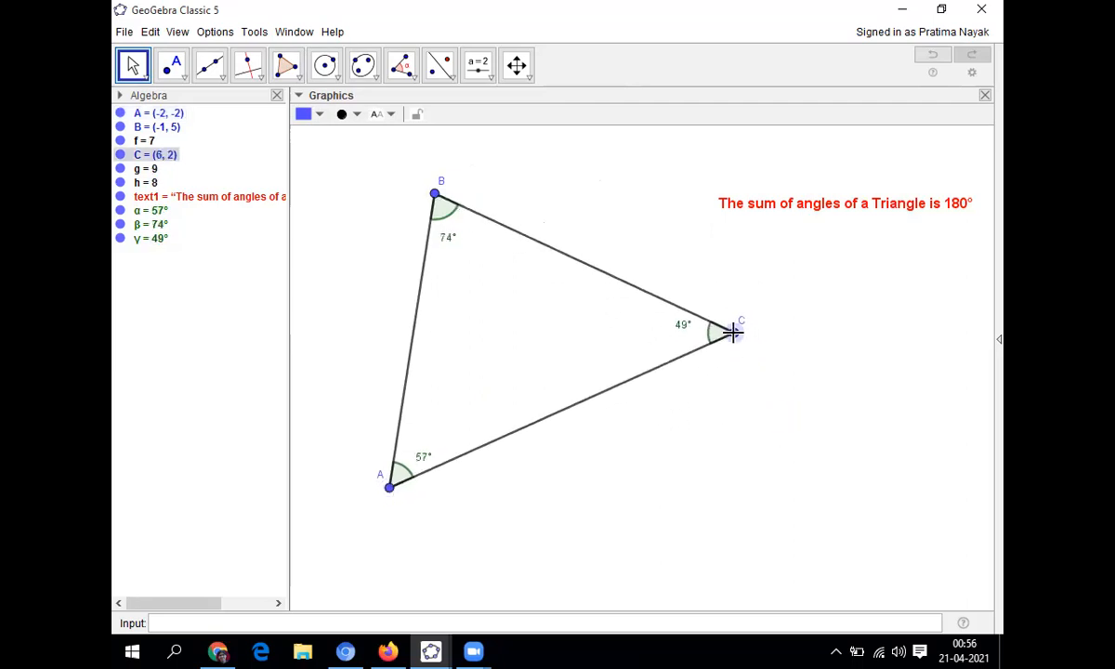
mouse_move(480, 324)
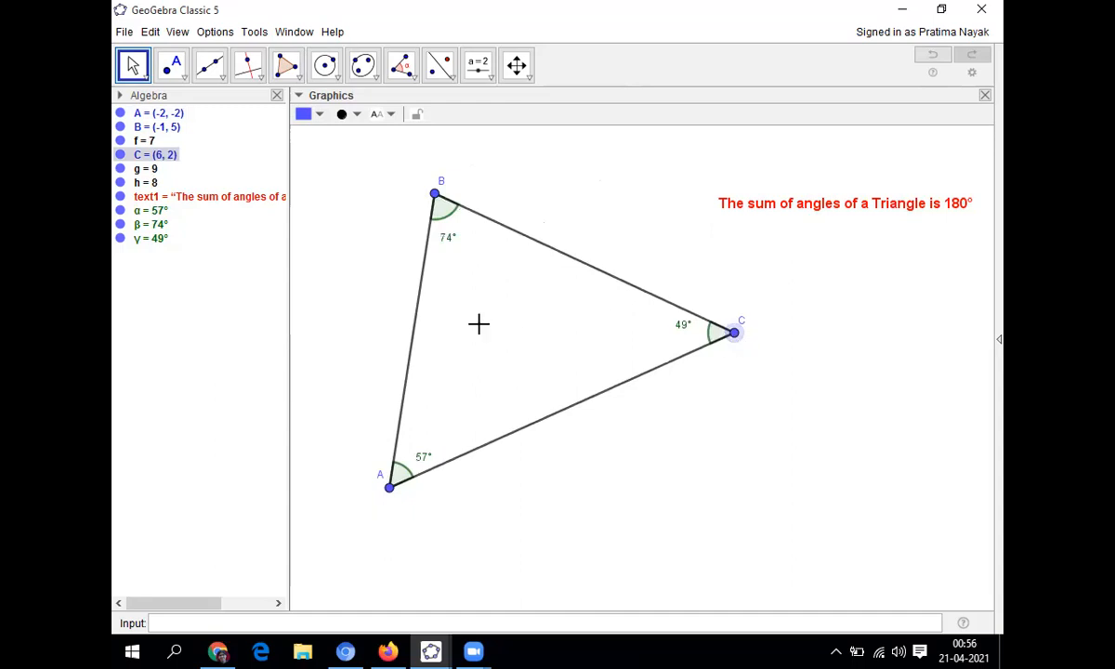
mouse_move(480, 218)
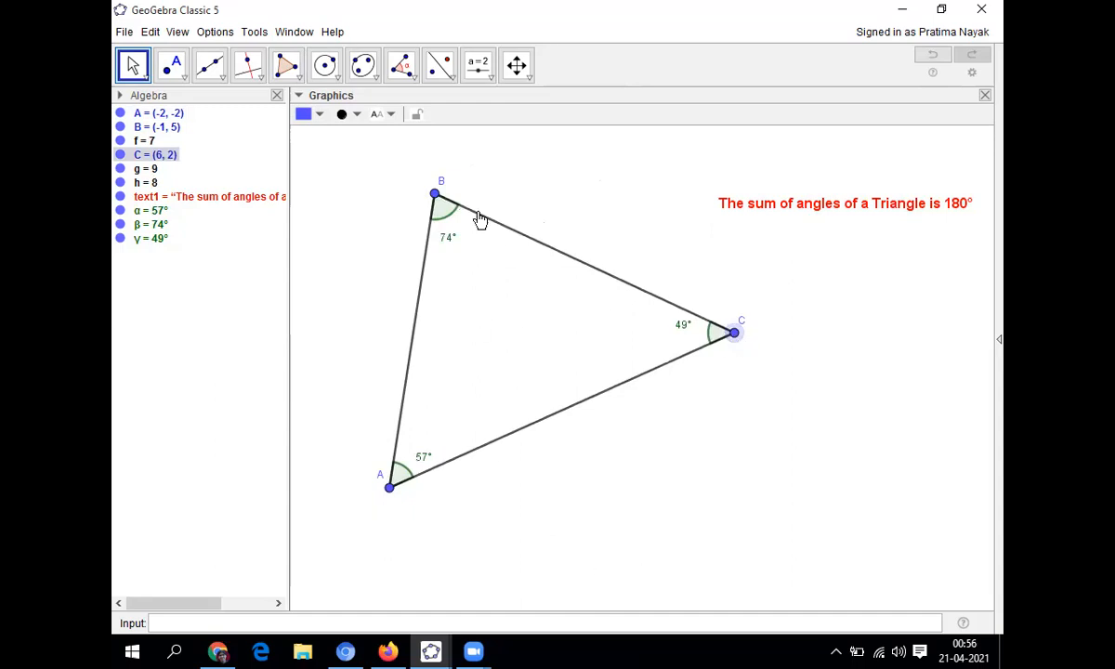
mouse_move(610, 296)
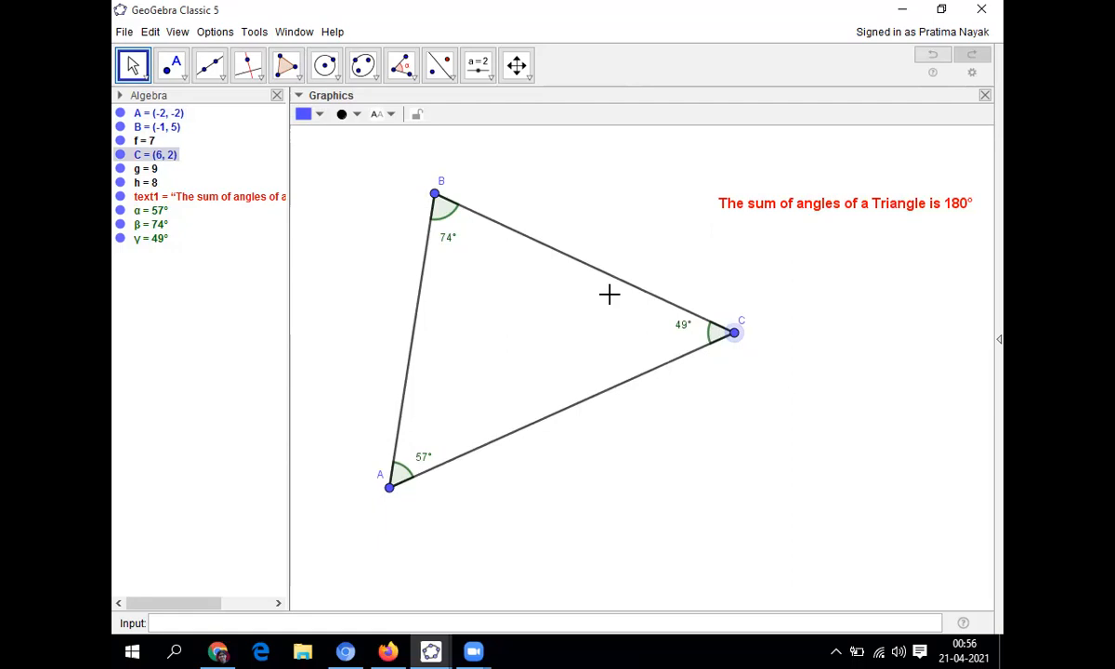
mouse_move(847, 322)
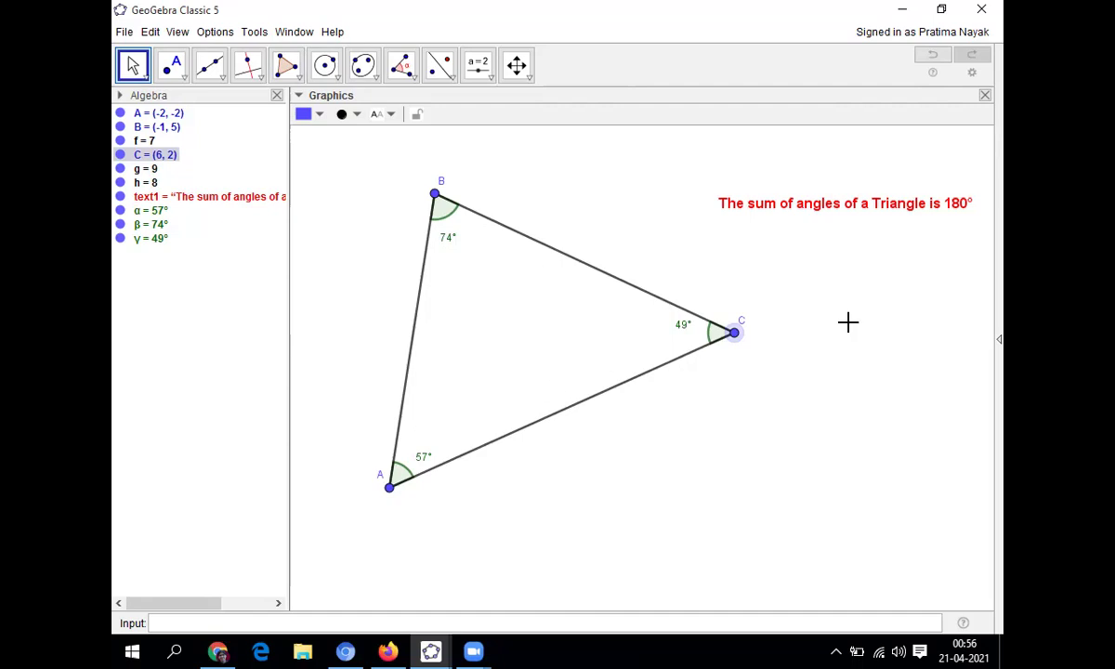
mouse_move(760, 520)
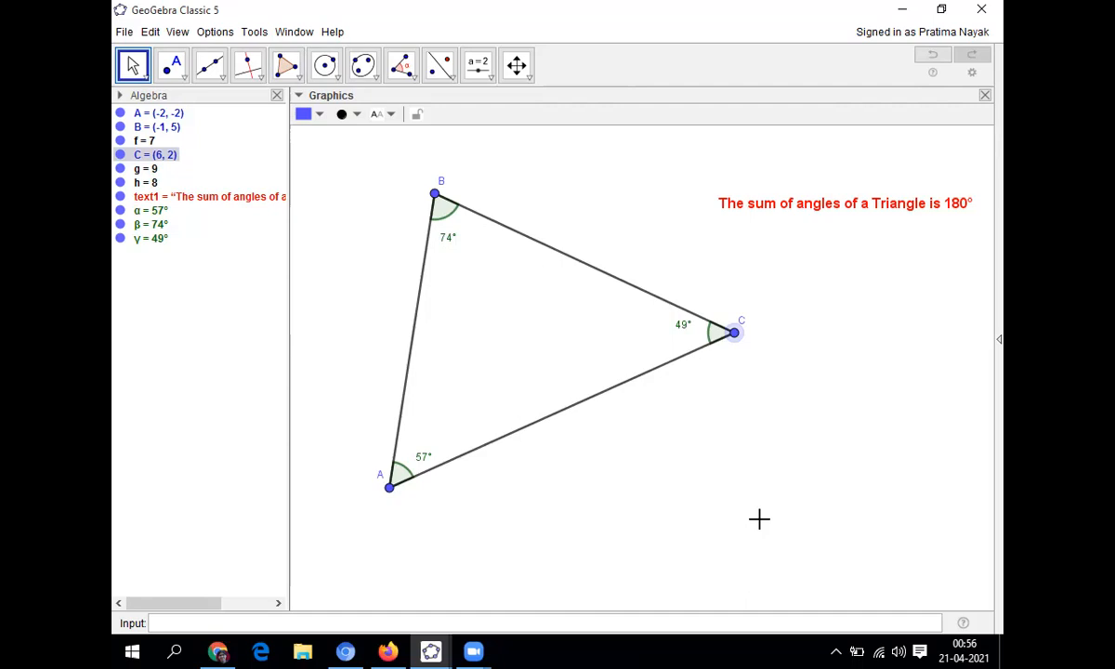
mouse_move(284, 182)
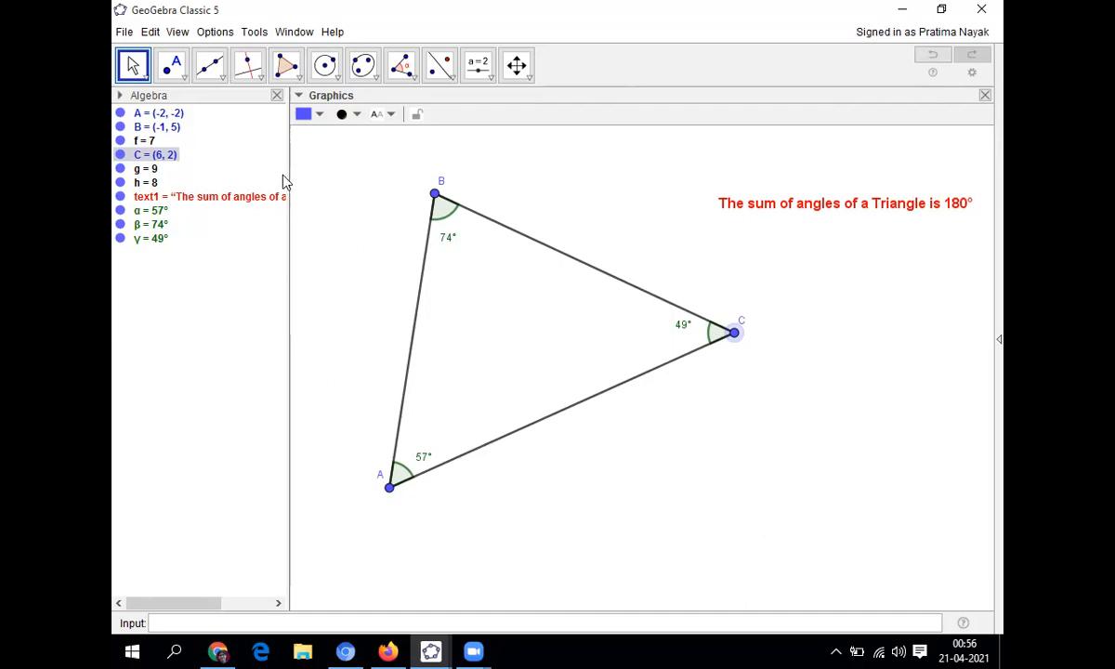
mouse_move(219, 31)
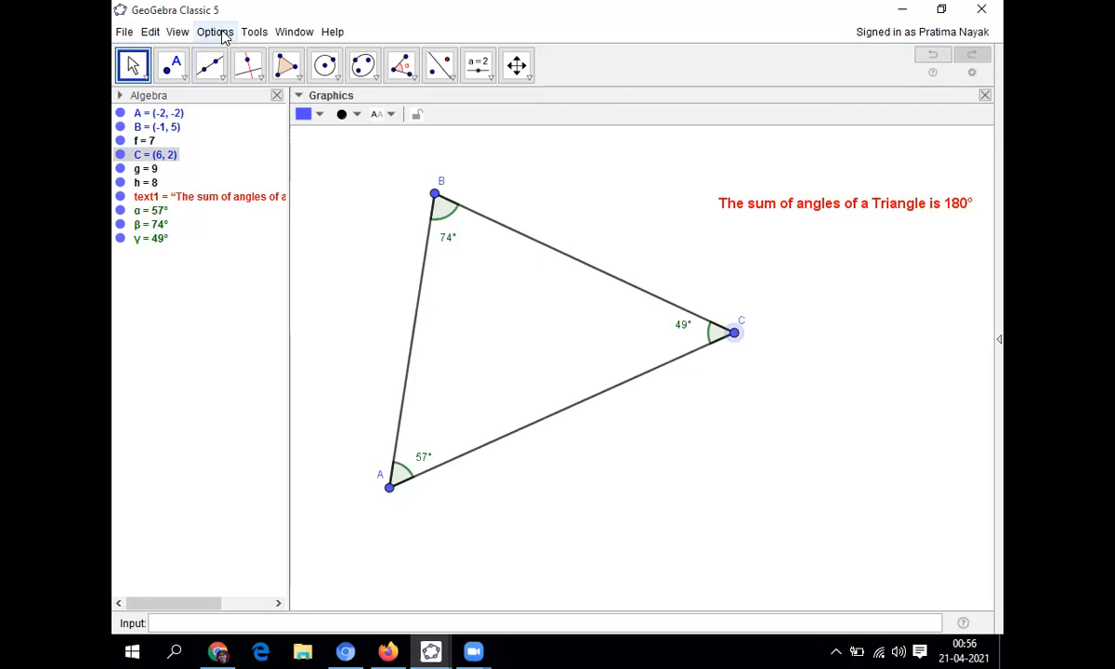
- Uncheck Algebra in the View menu to close the Algebra view
click(176, 31)
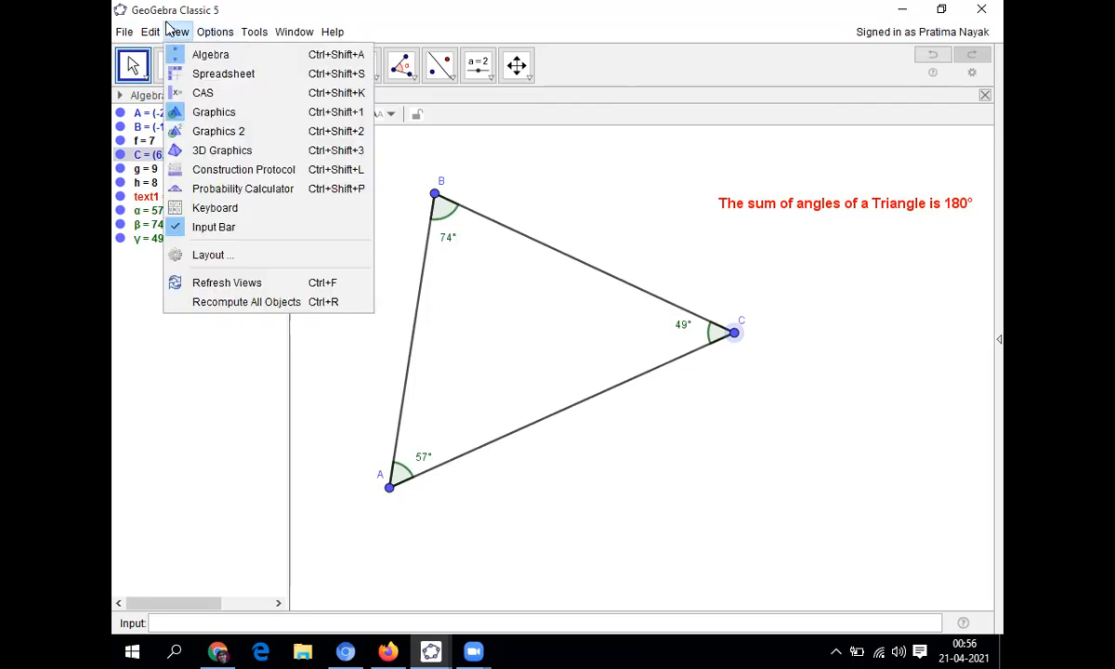
mouse_move(210, 54)
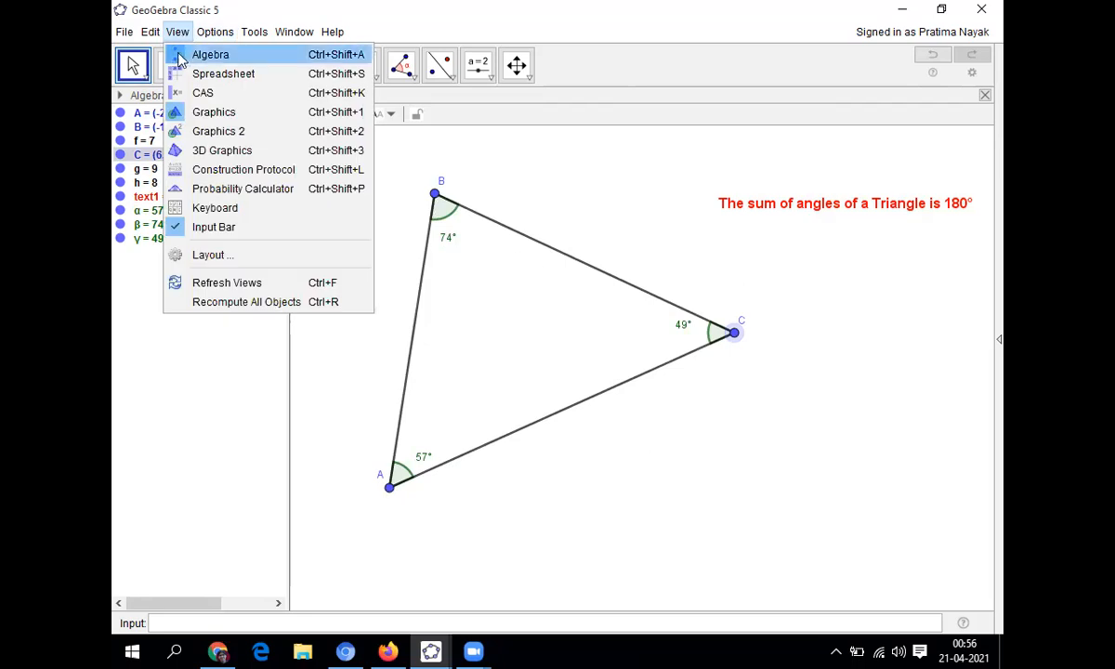
click(210, 54)
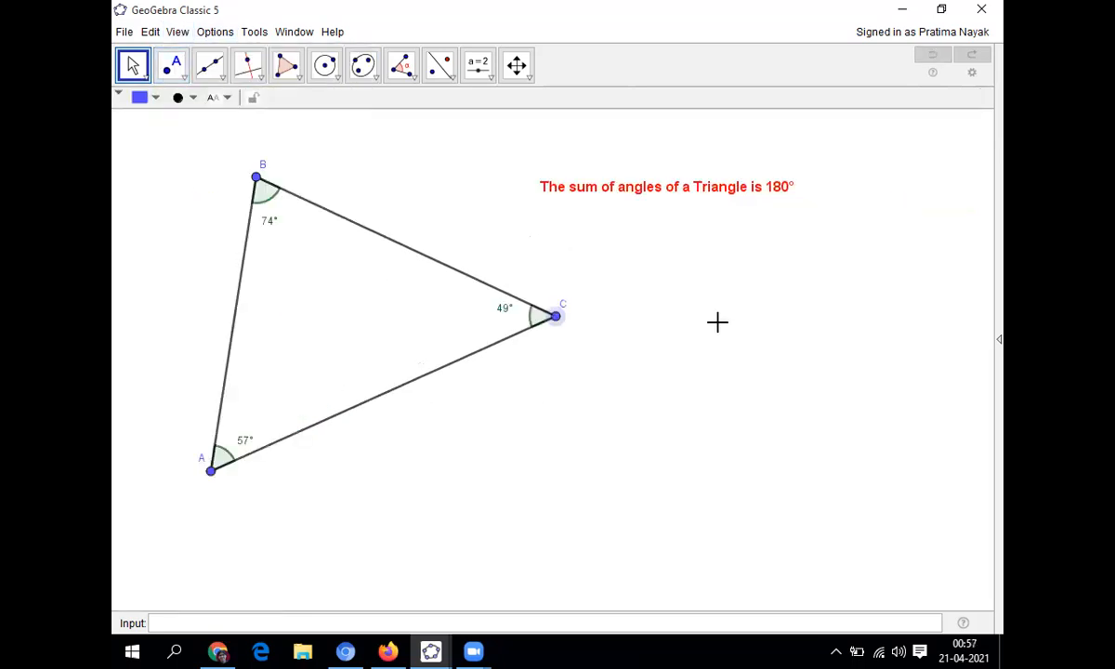
mouse_move(616, 582)
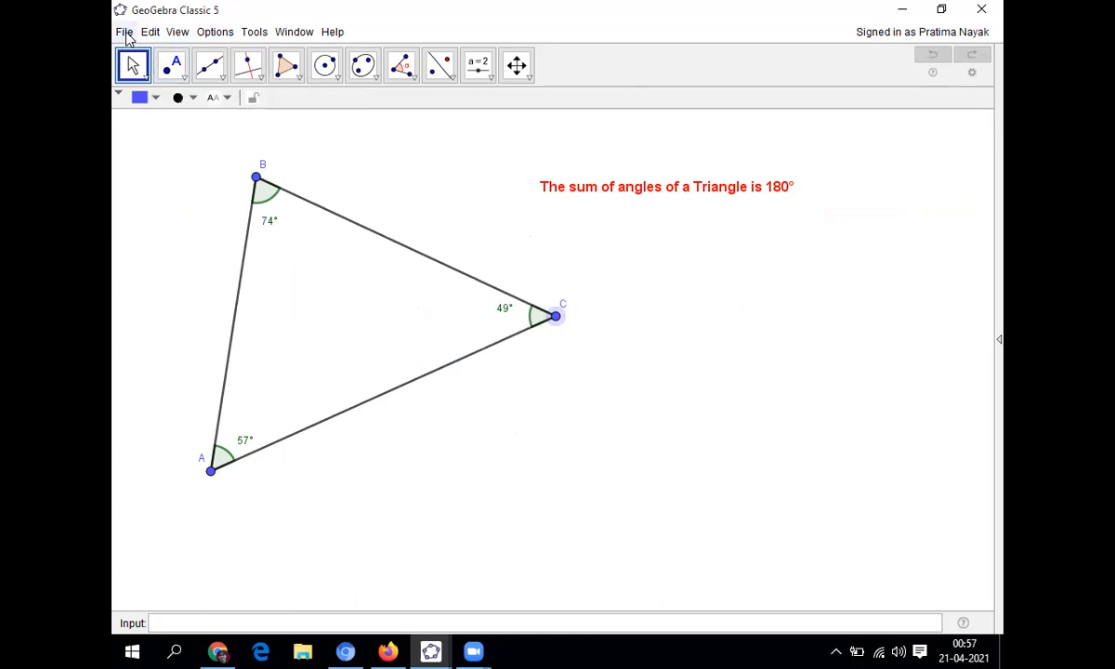
- Save the construction under the file name 'triangle' on the Desktop
click(124, 30)
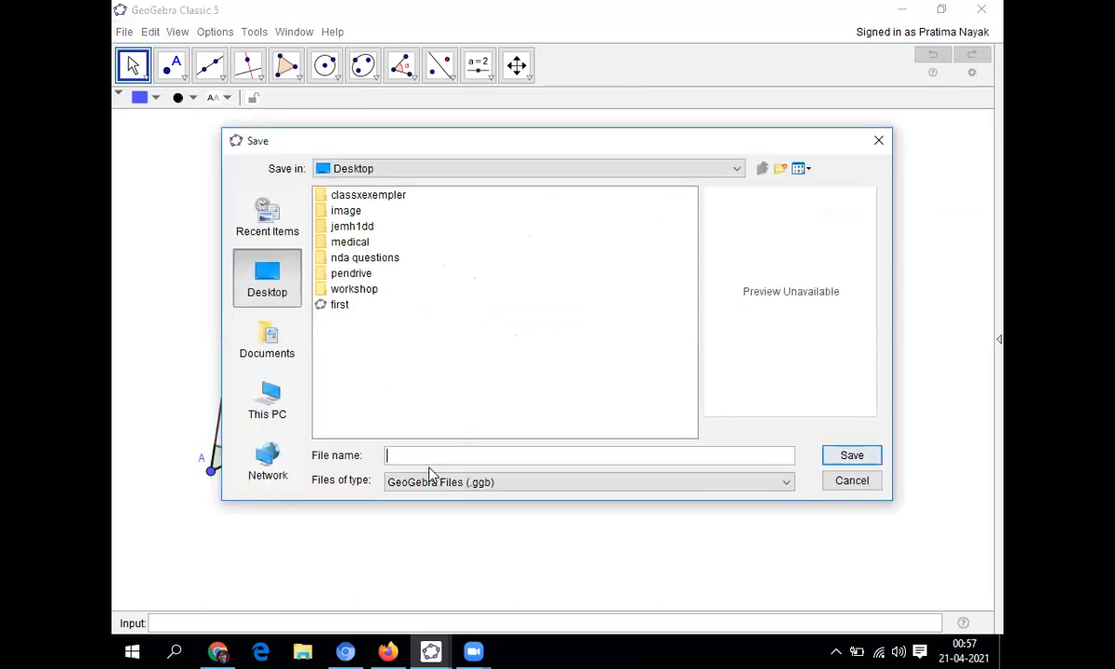
text(trian)
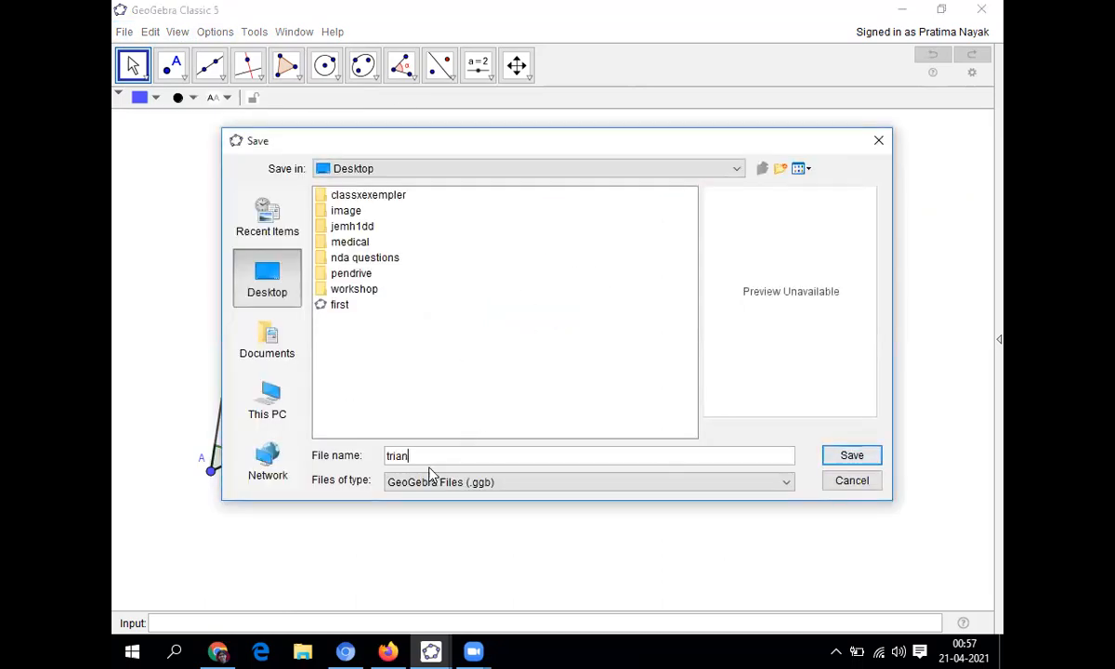
text(gle)
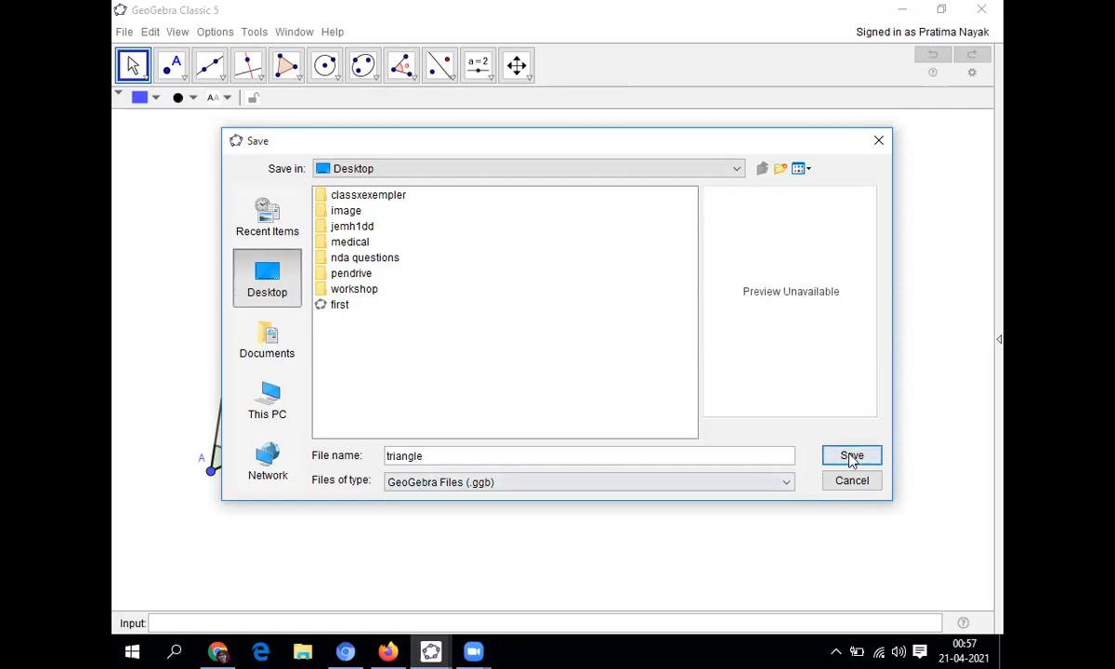
click(850, 455)
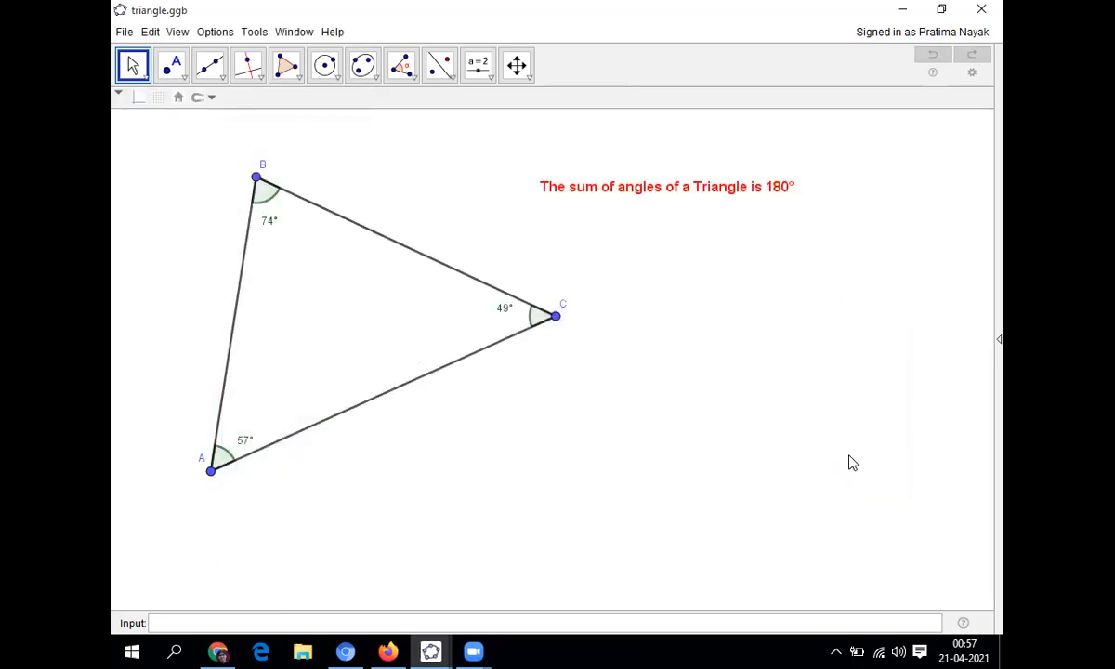
mouse_move(489, 294)
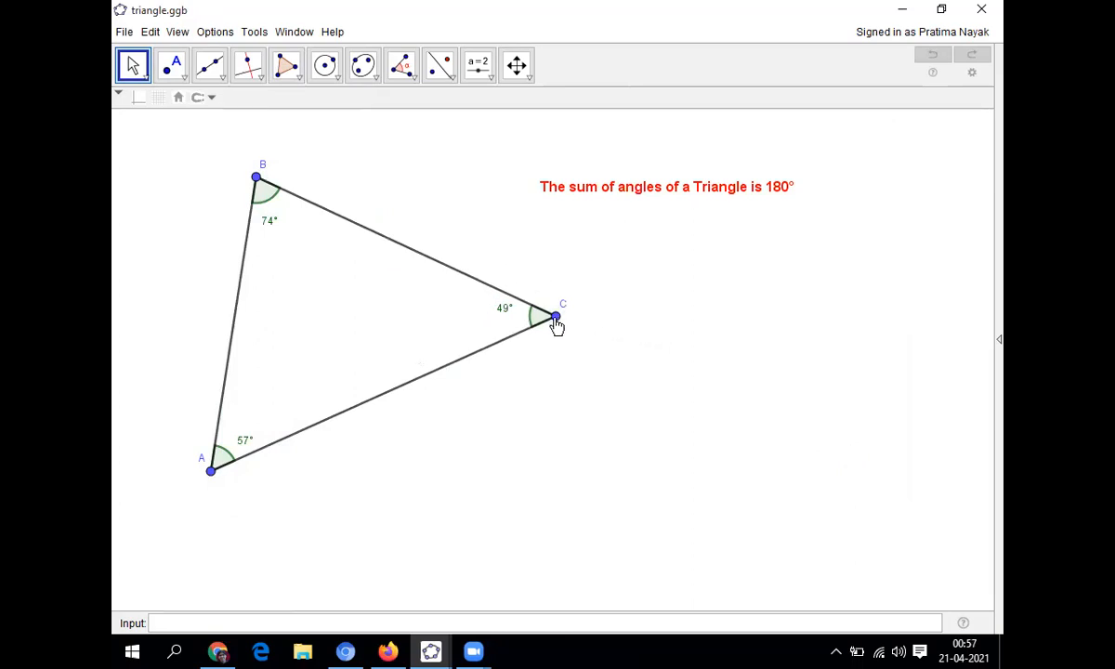
- Drag vertices C, B and A until the angles read 63°, 79° and 38°
drag(556, 317, 509, 353)
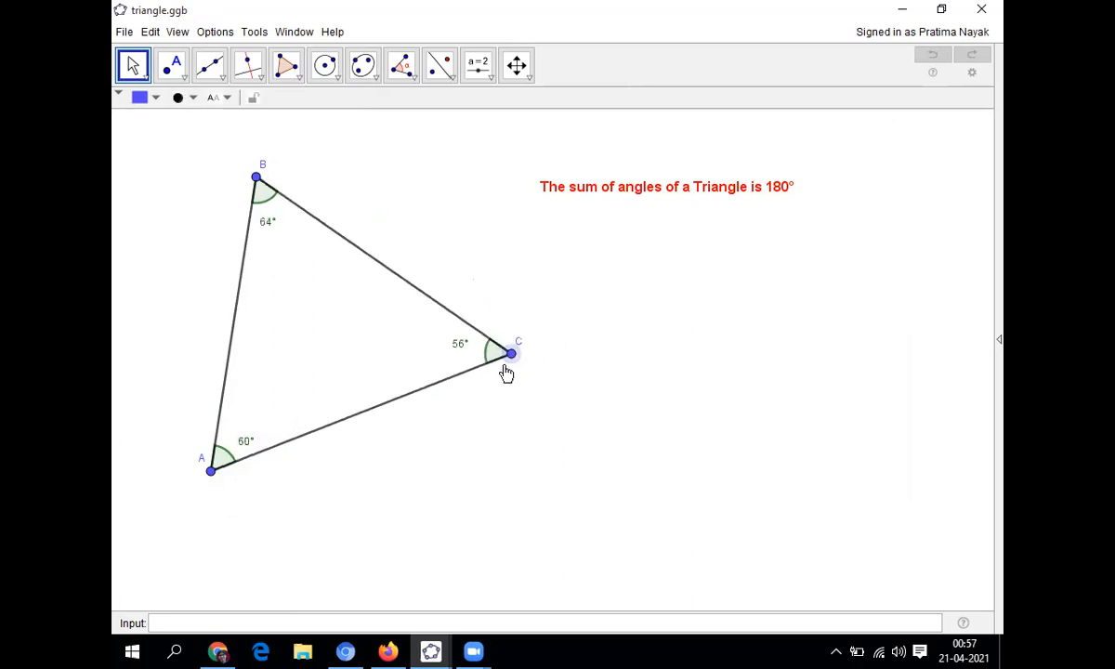
drag(509, 354, 464, 432)
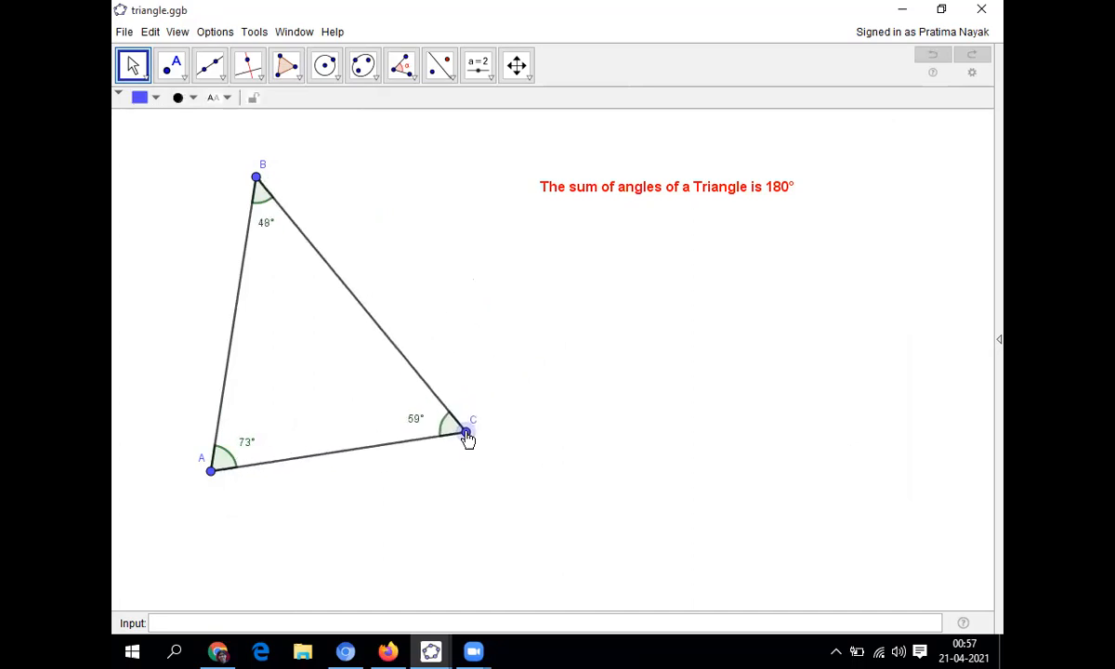
drag(464, 430, 543, 427)
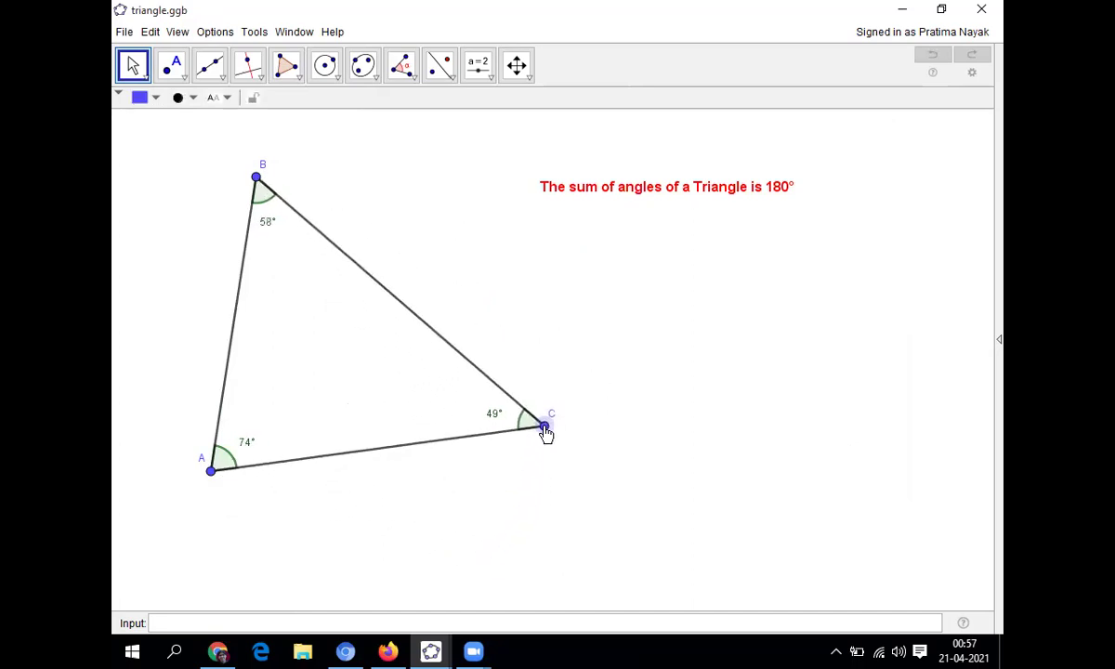
drag(256, 177, 418, 170)
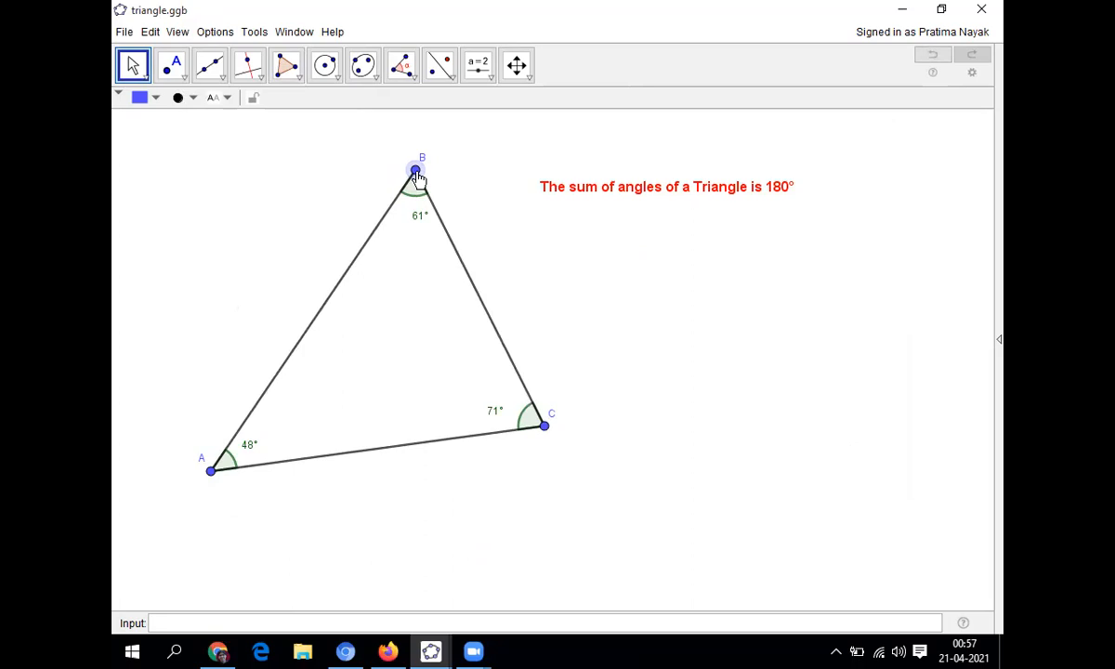
mouse_move(263, 331)
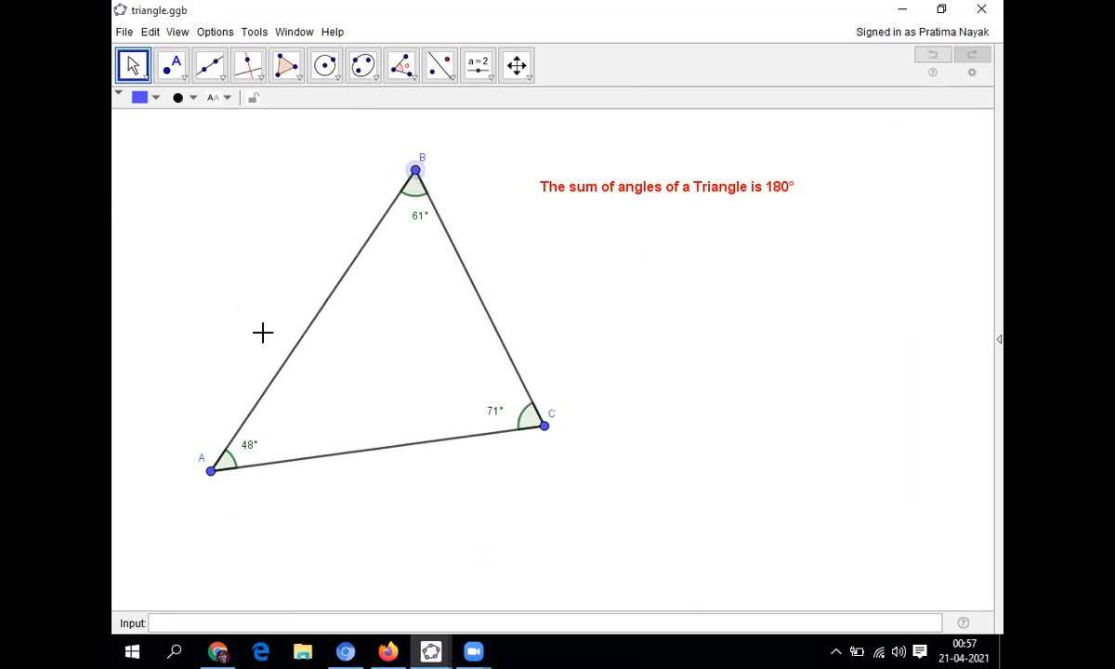
drag(209, 469, 293, 279)
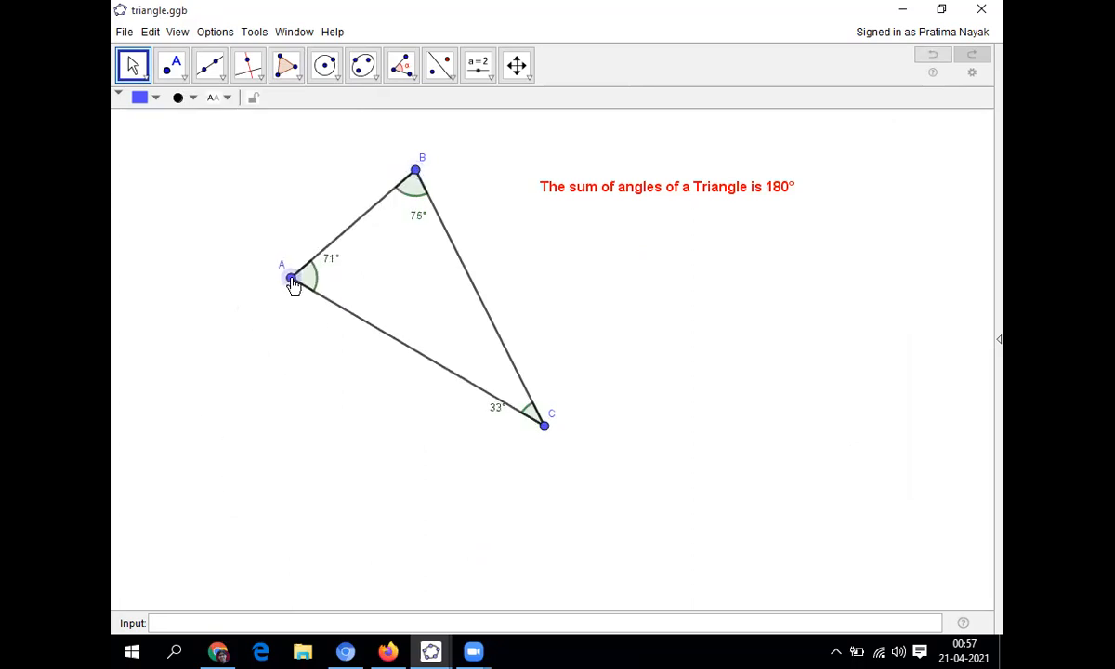
drag(293, 279, 260, 291)
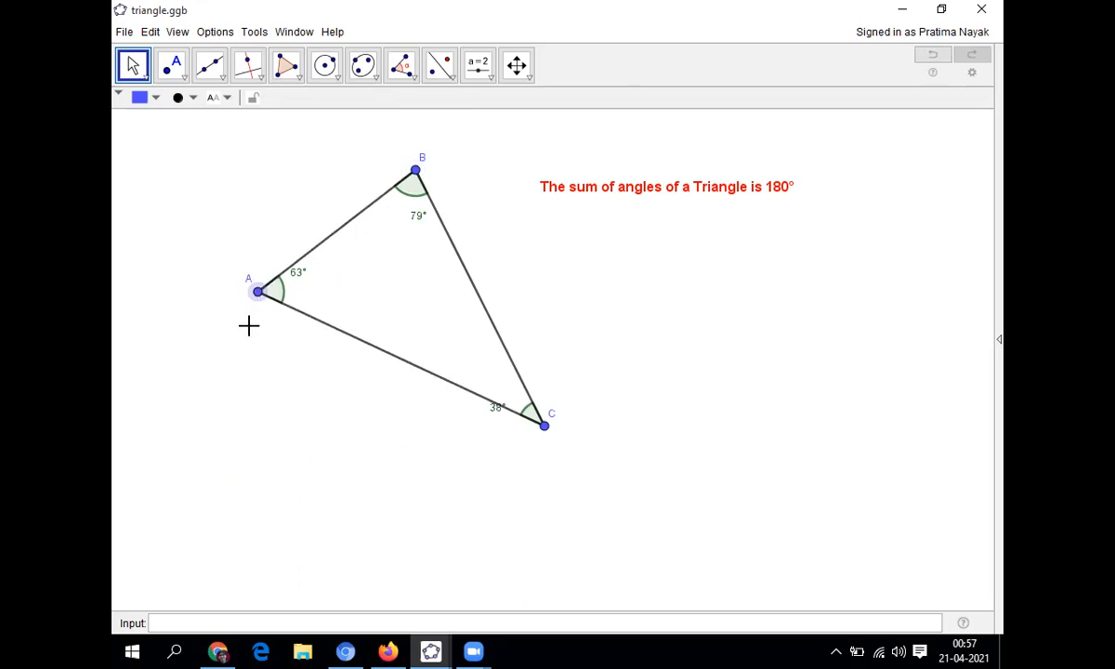
mouse_move(308, 432)
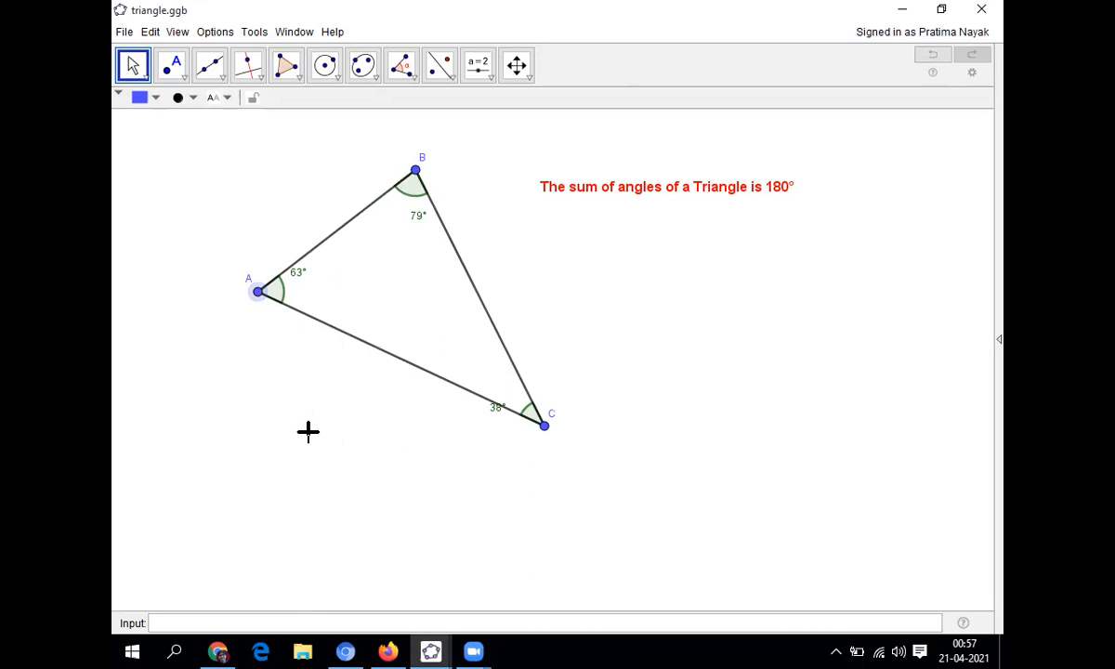
mouse_move(325, 434)
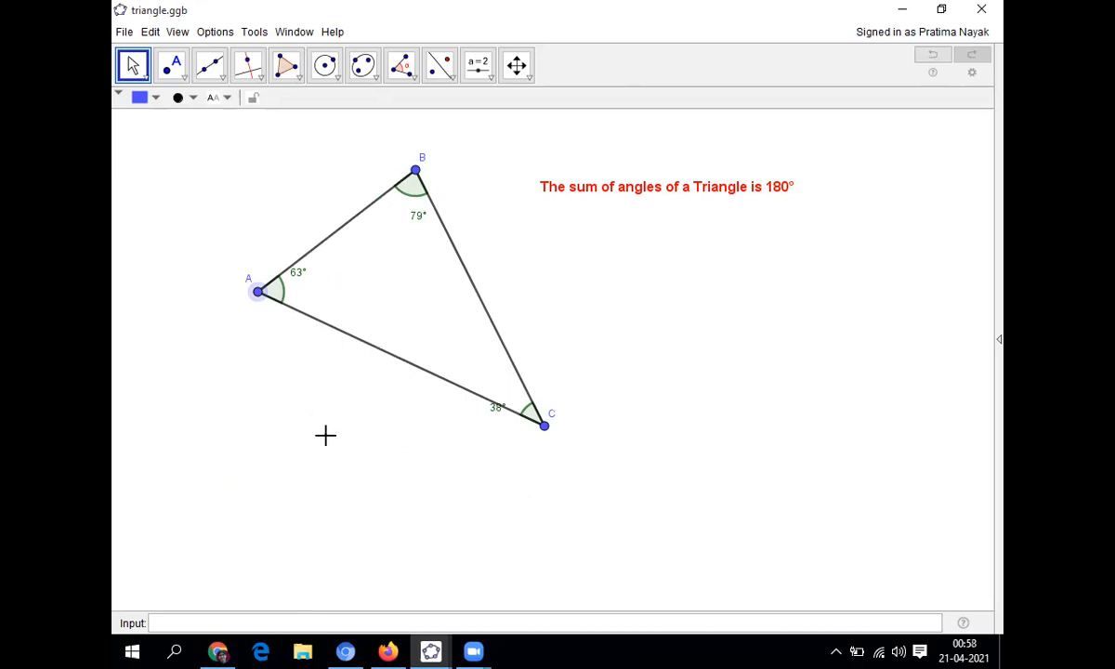